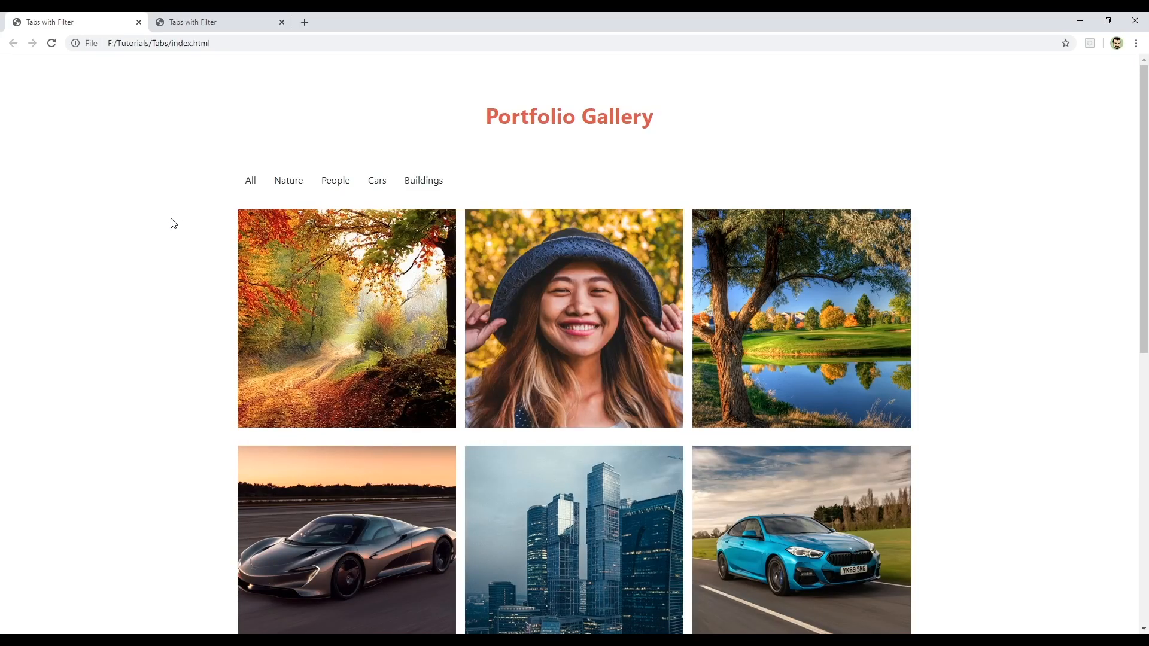
mouse_move(117, 281)
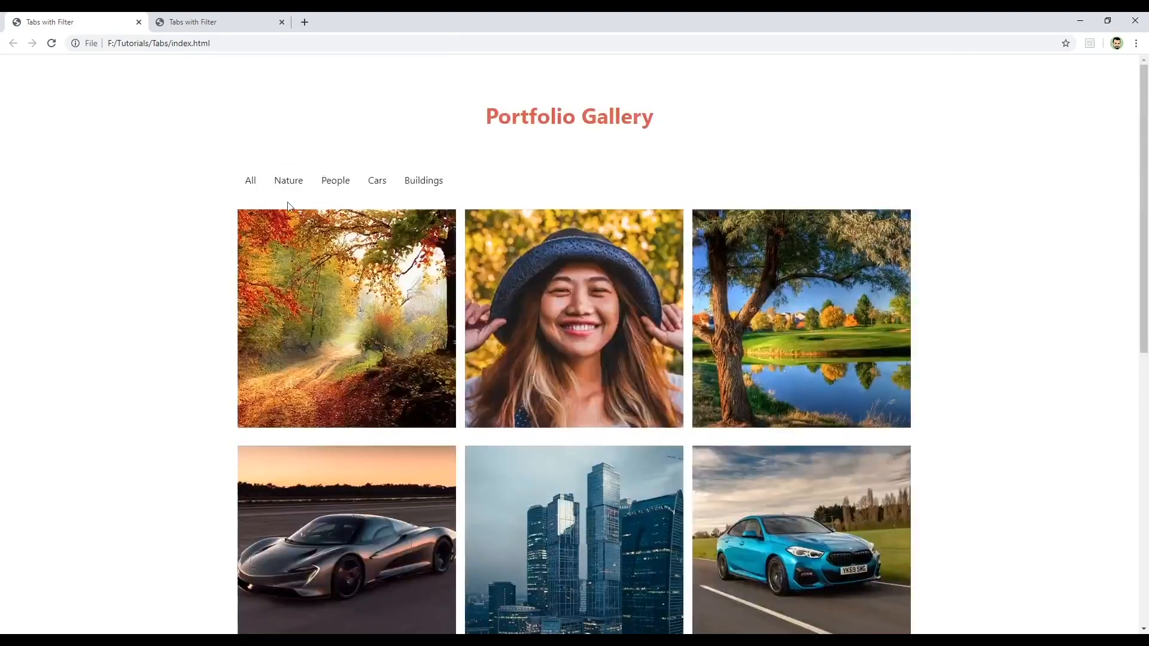
Try the All, Nature, People, Cars and Buildings filter buttons on the Portfolio Gallery page.
left_click(289, 181)
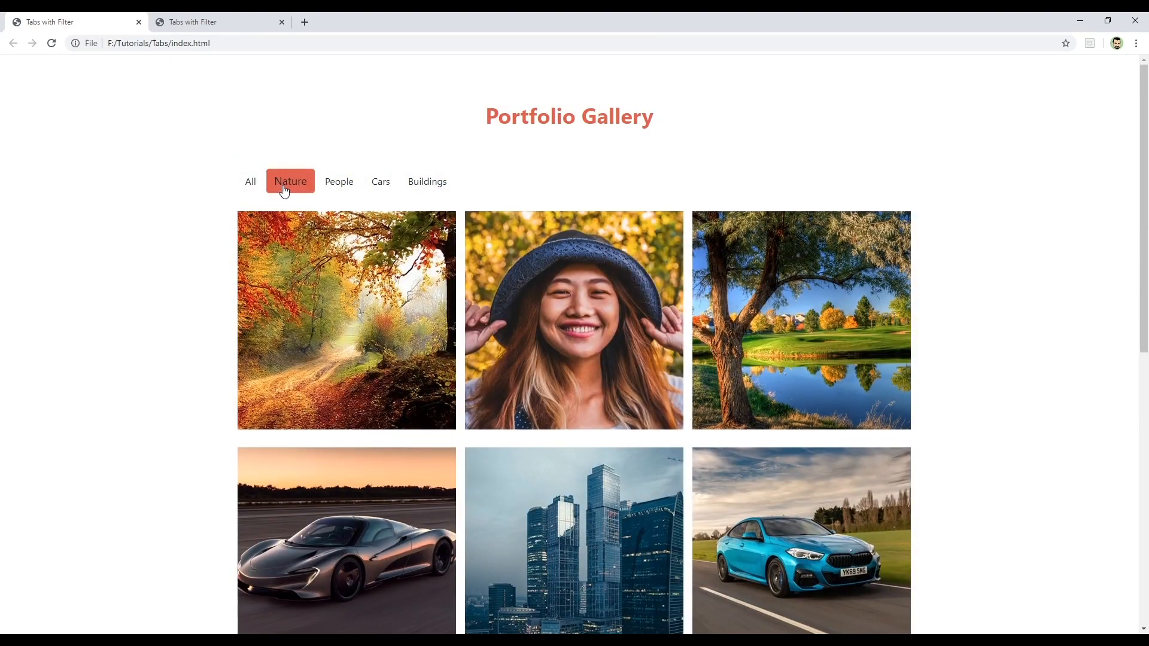
left_click(250, 180)
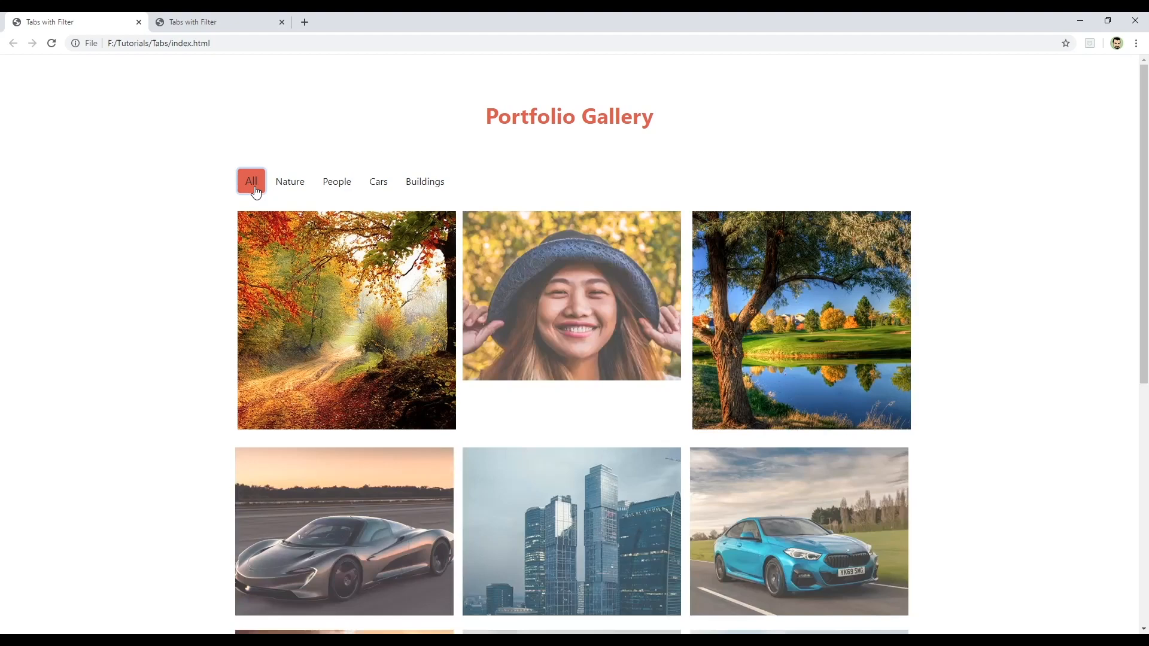
left_click(290, 180)
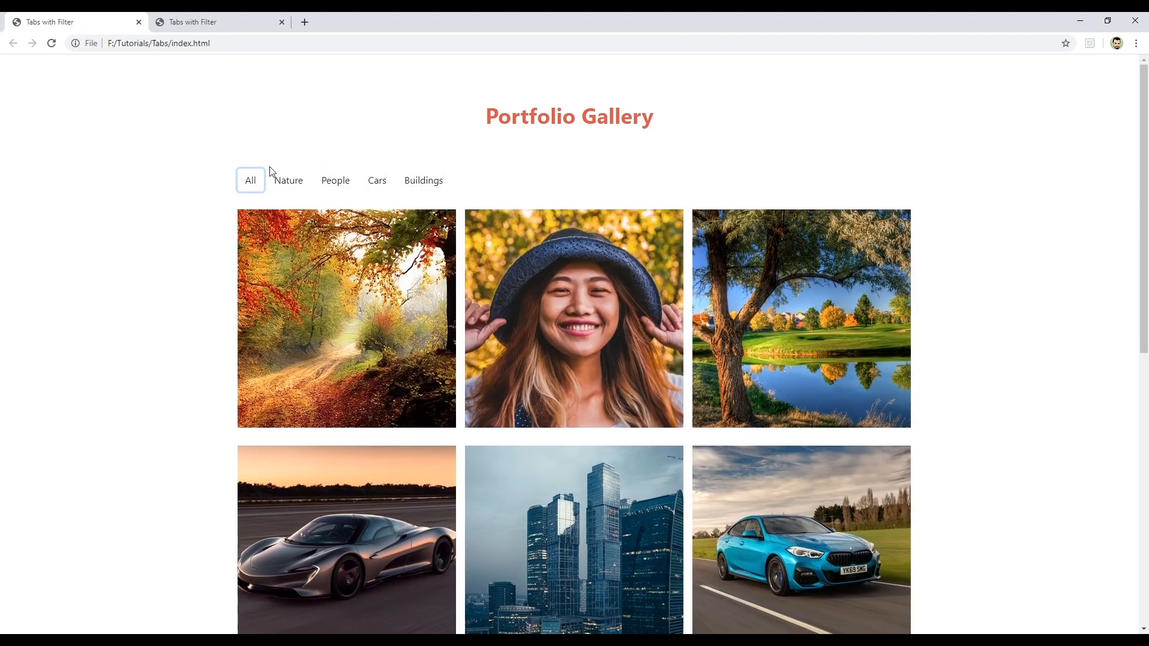
left_click(288, 180)
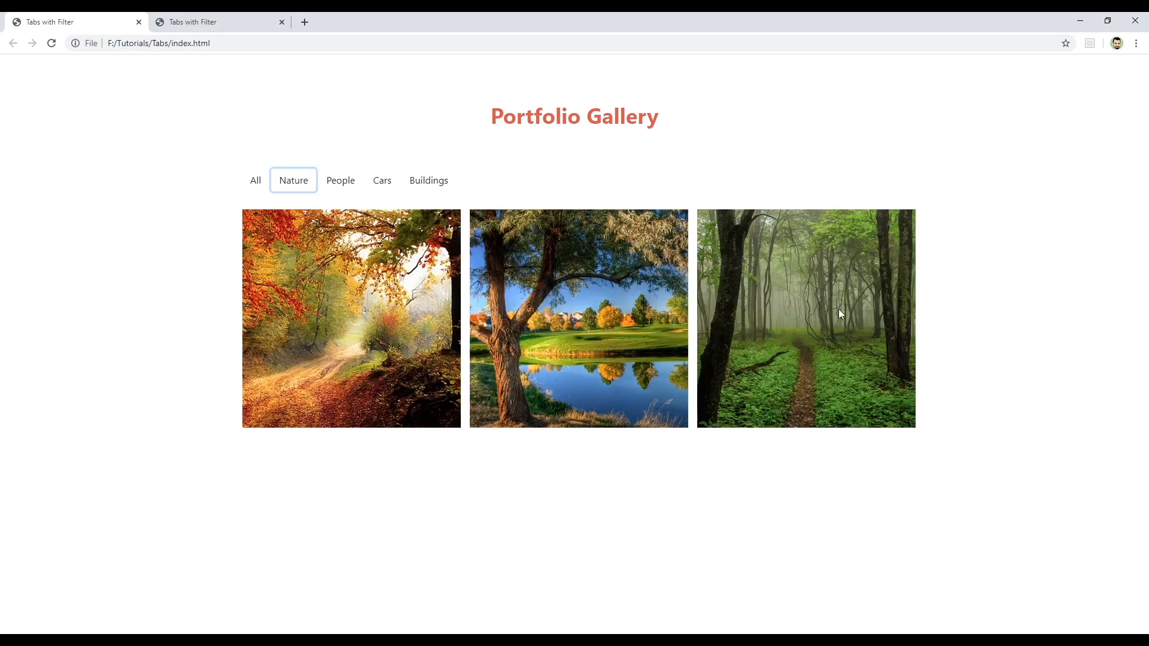
left_click(336, 181)
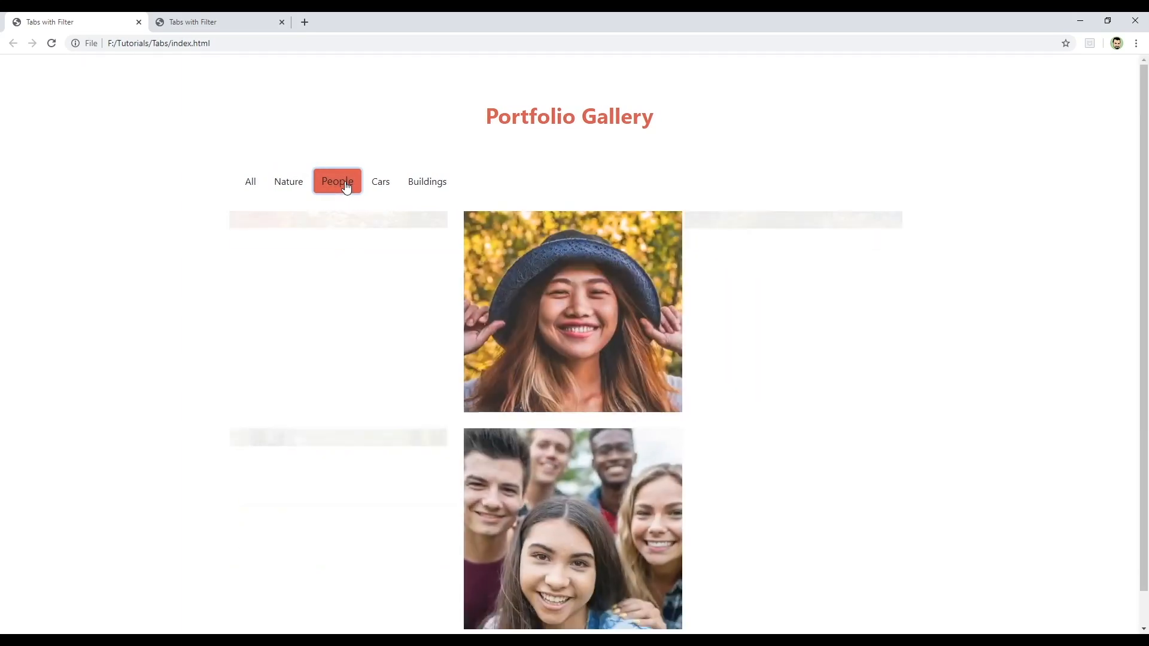
left_click(376, 180)
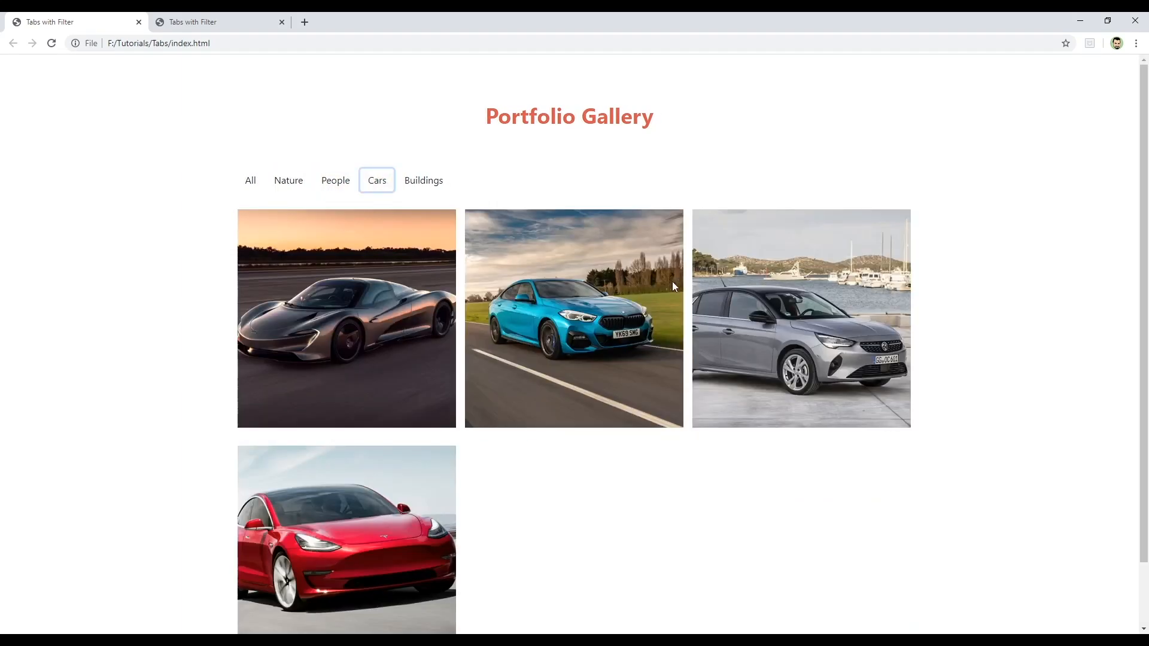
left_click(427, 180)
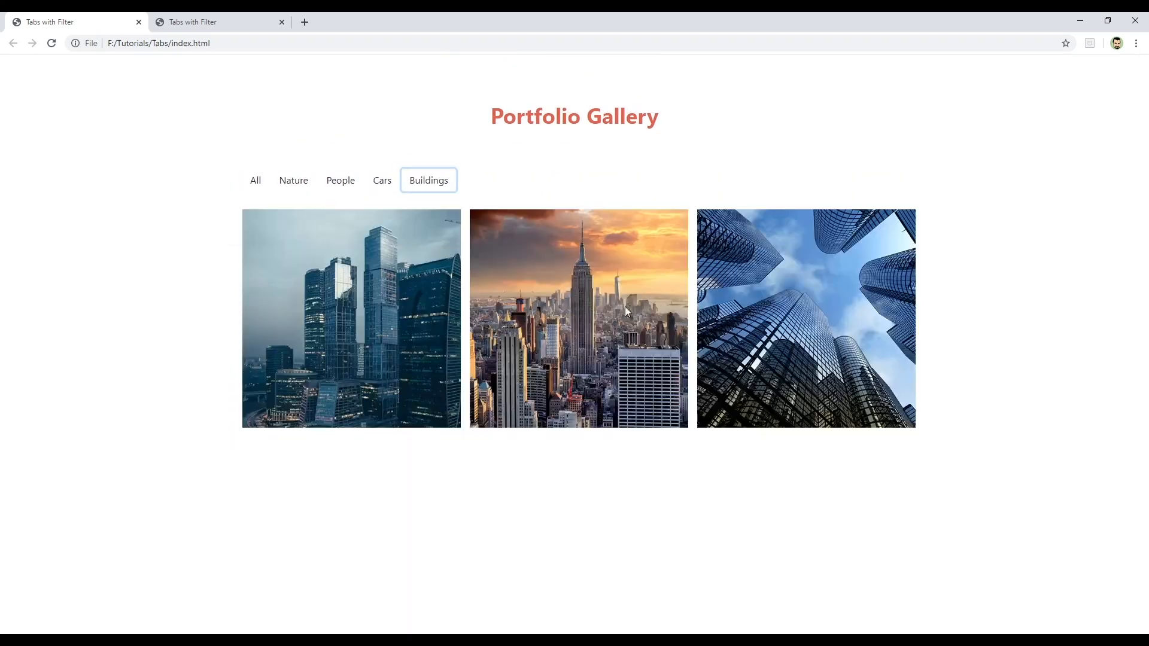
mouse_move(624, 166)
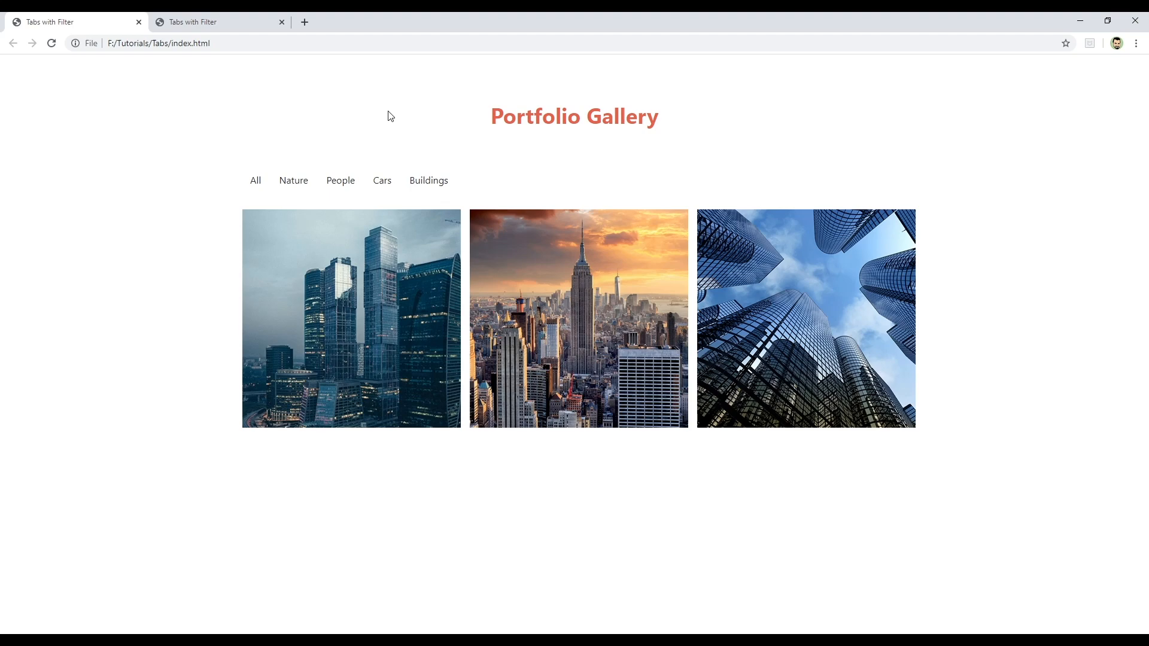
left_click(255, 180)
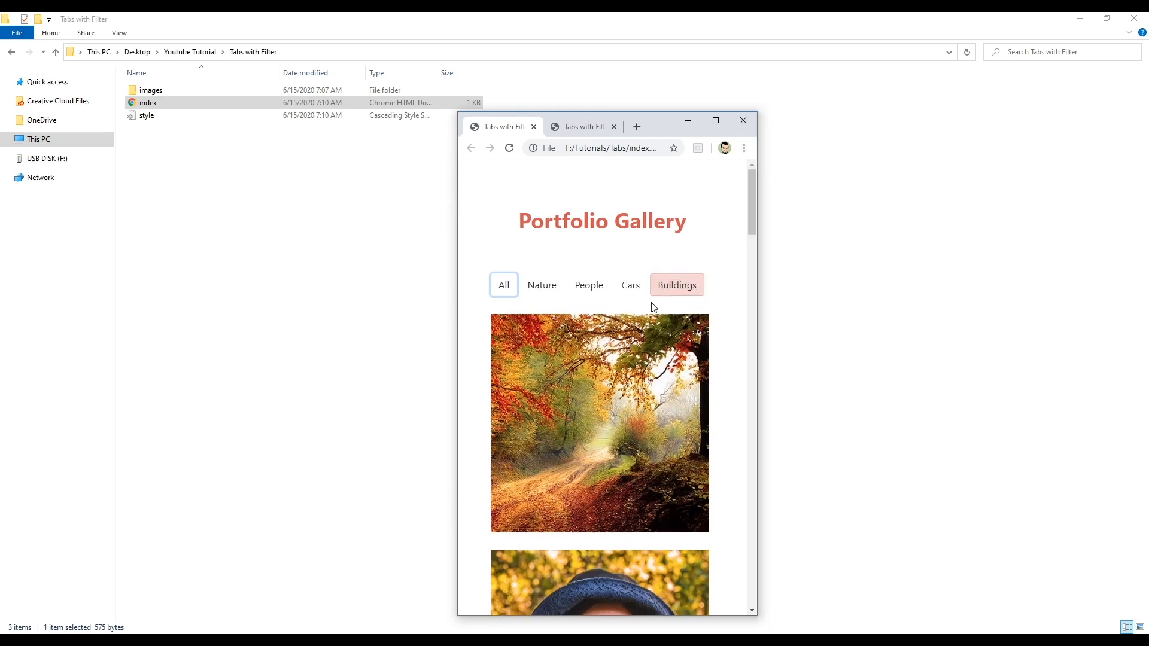
left_click(676, 285)
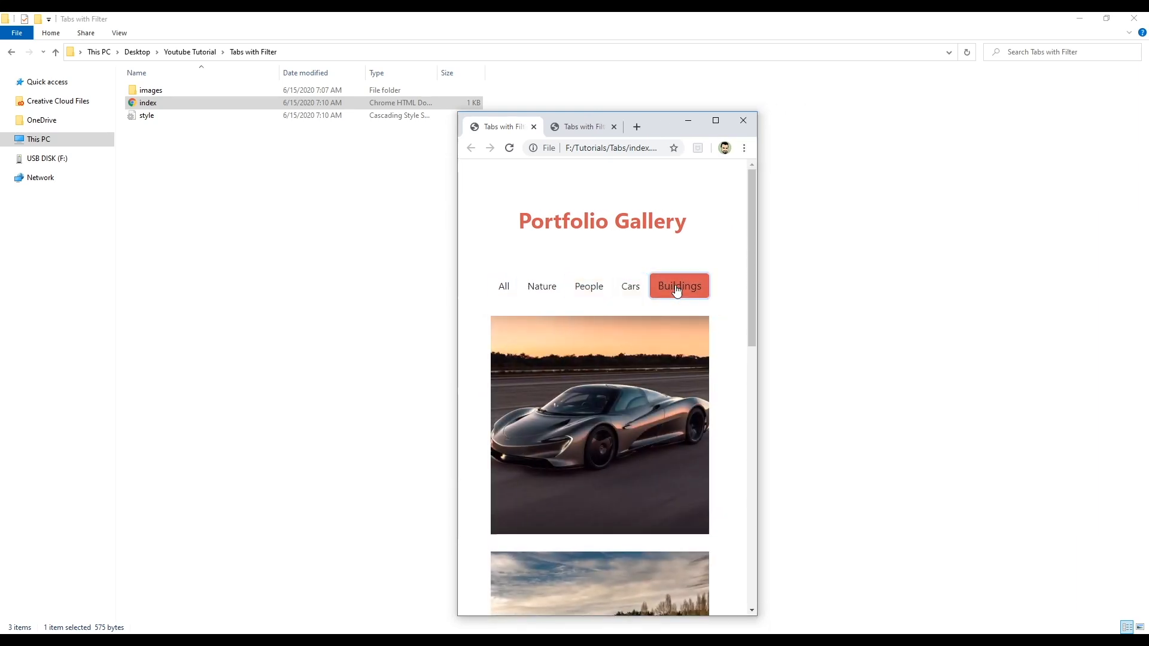
left_click(503, 286)
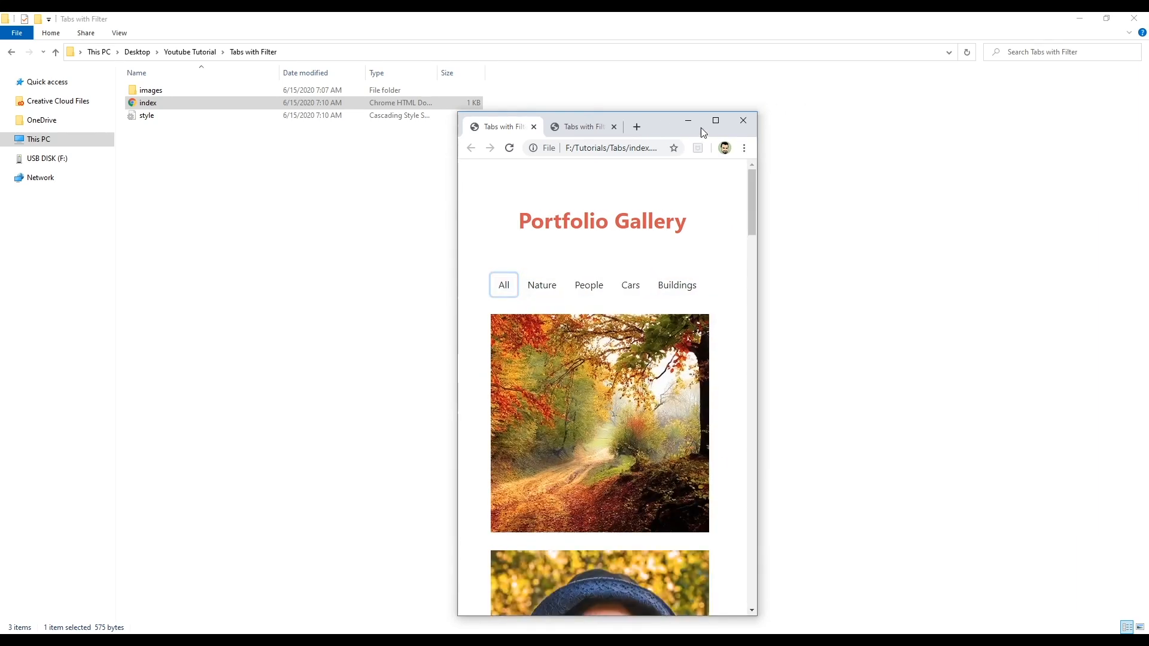
left_click(715, 120)
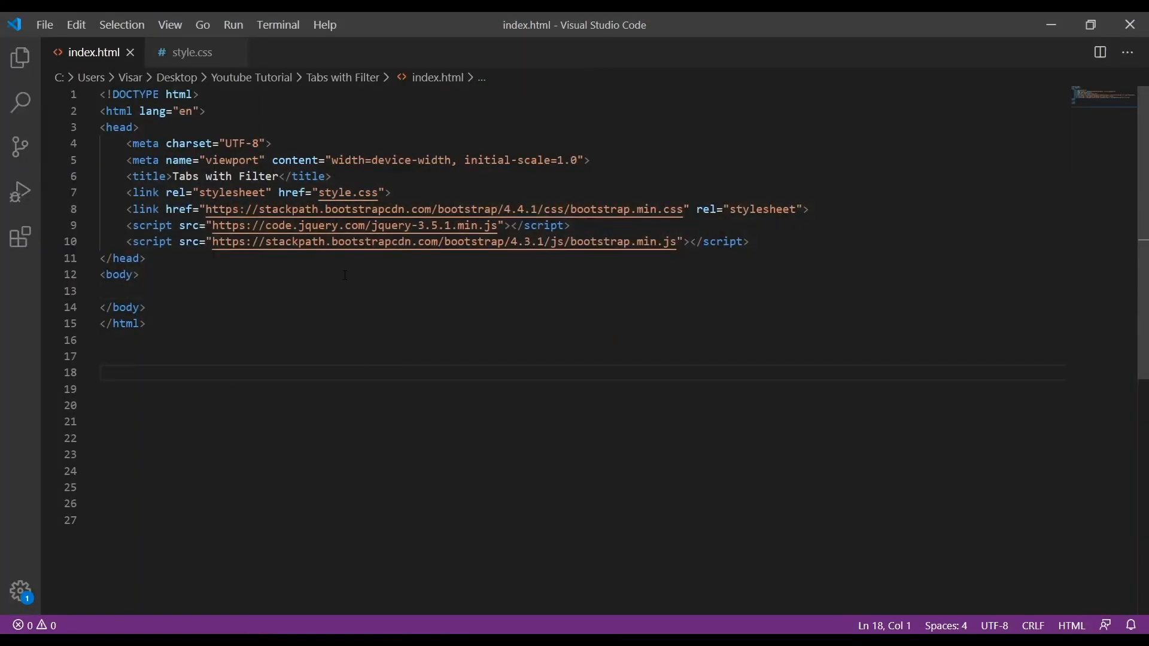
double_click(608, 209)
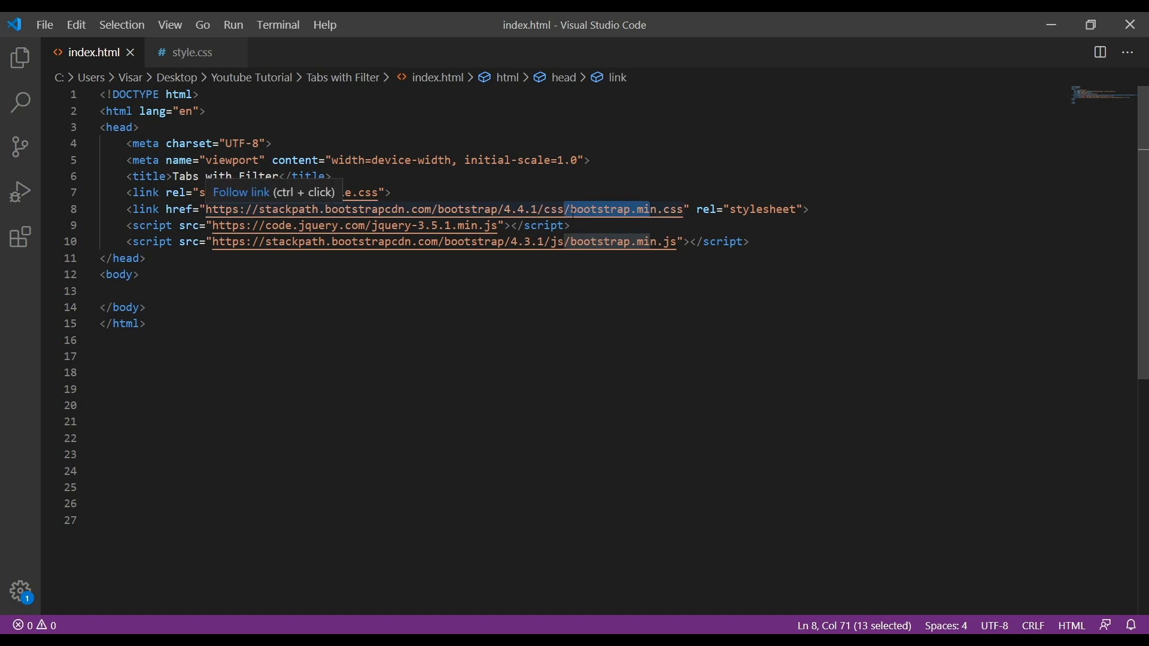
left_click(463, 225)
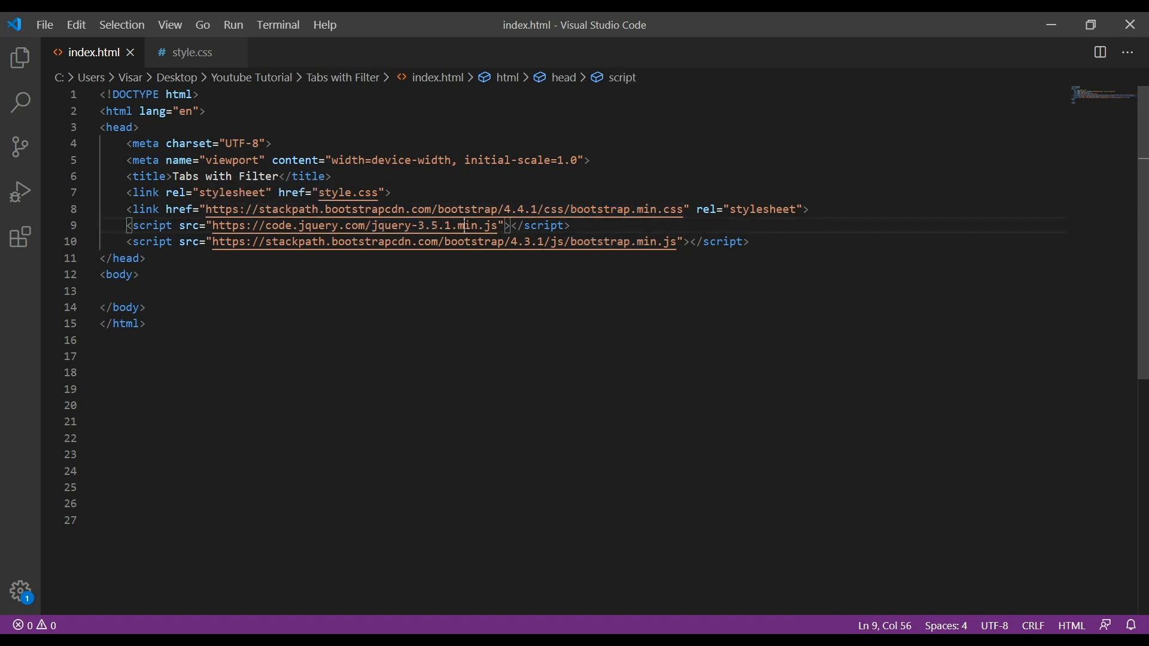
left_click(575, 242)
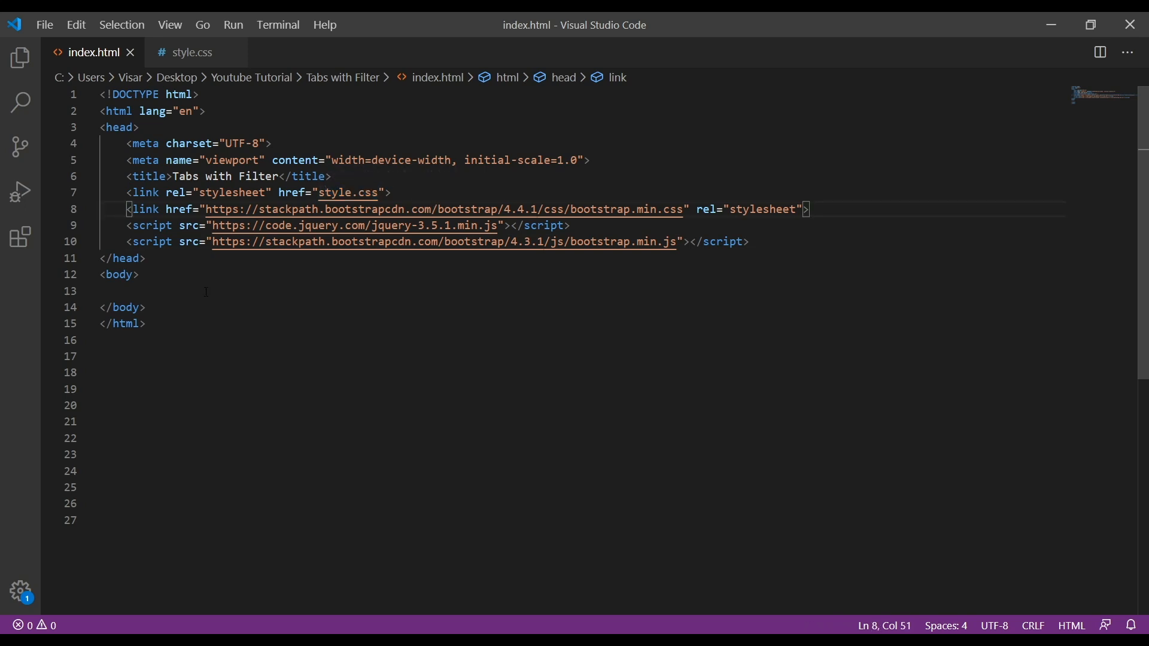
left_click(207, 291)
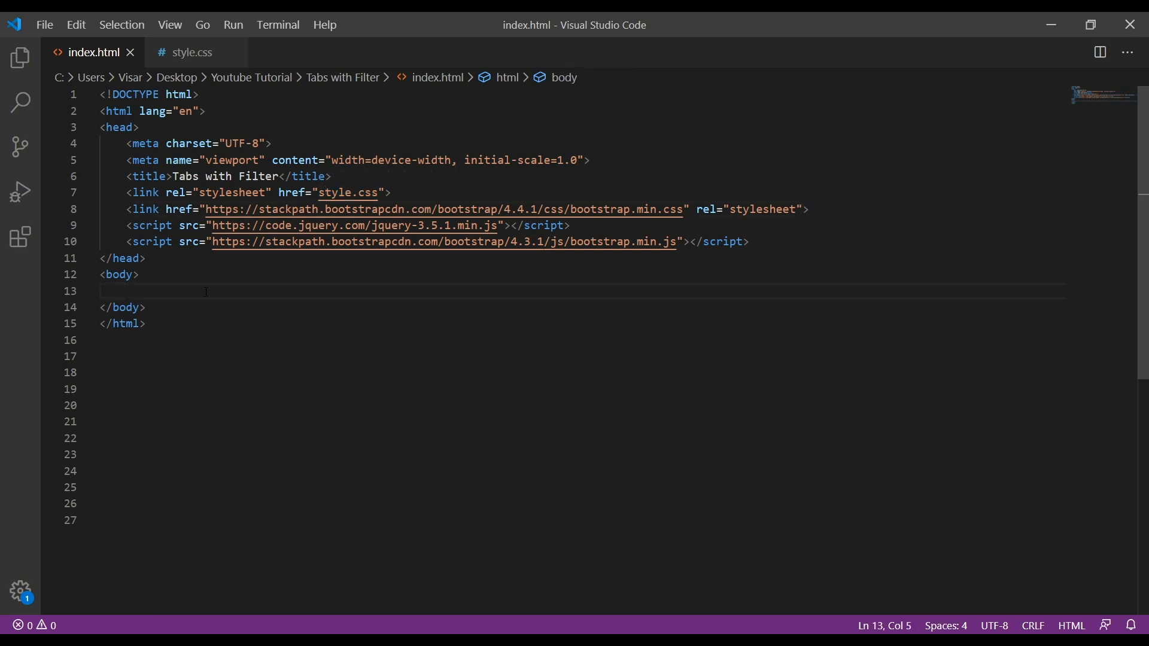
Create a section element with id "portfolio" in the page body.
type("sec")
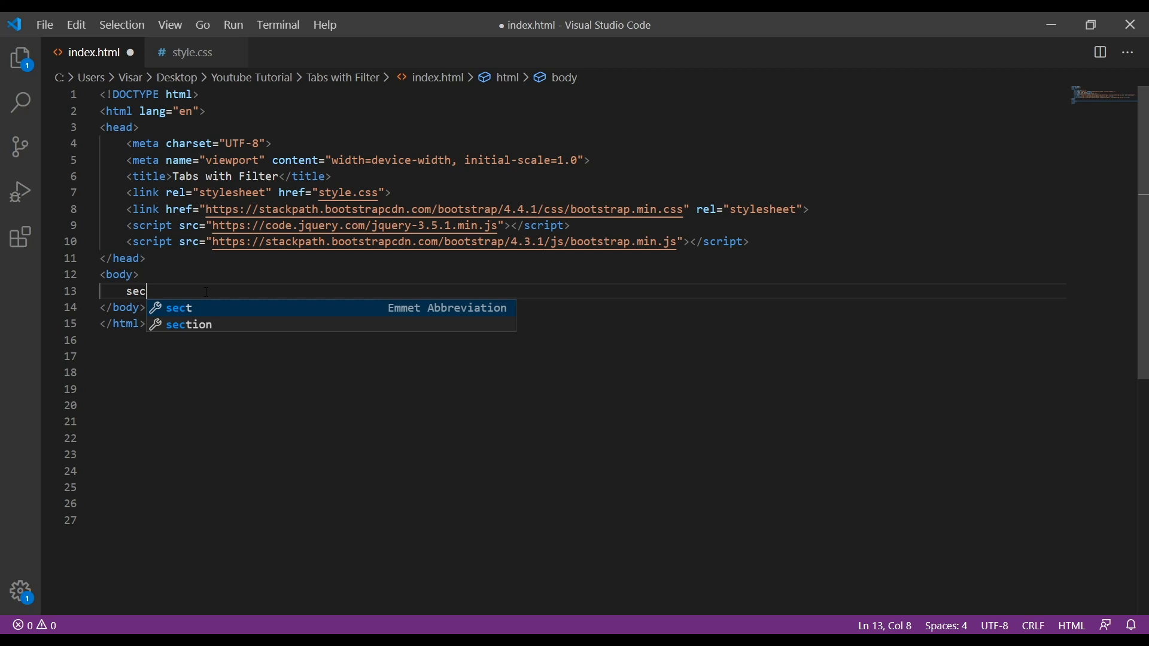
key("Down")
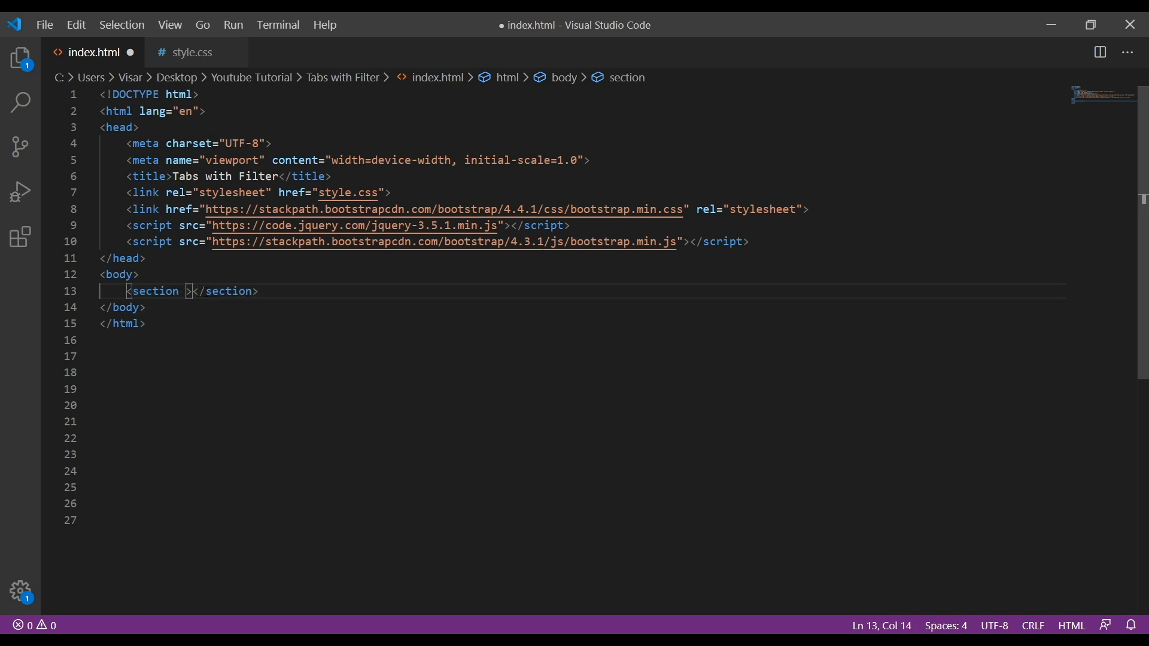
type("id=\"p")
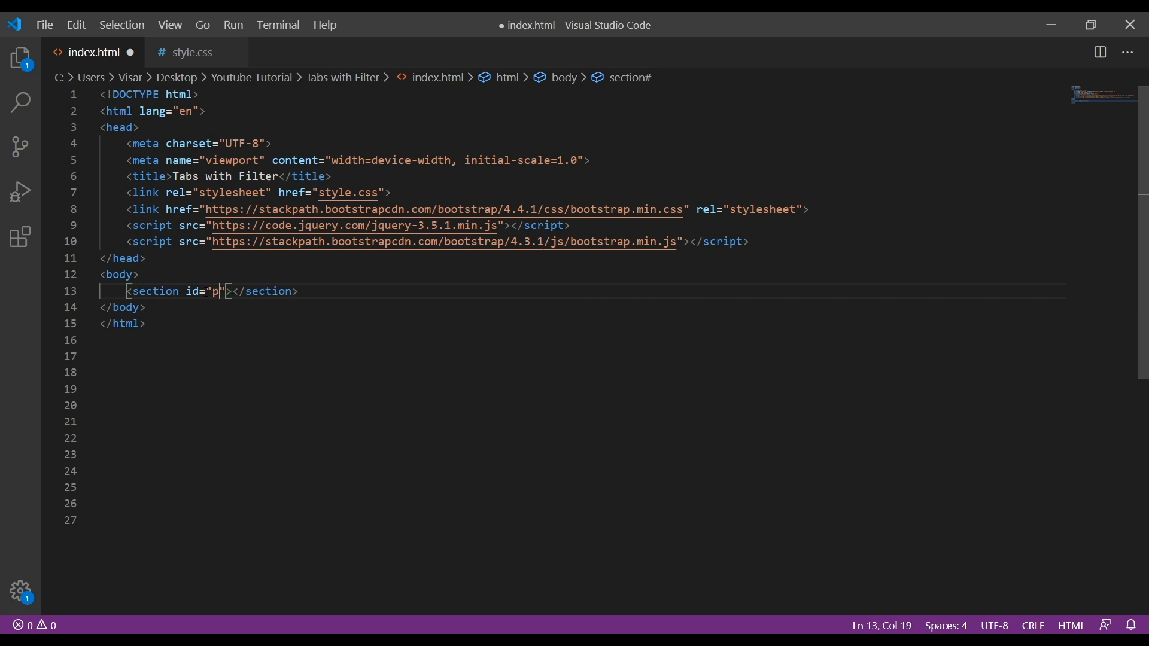
type("ortfolio")
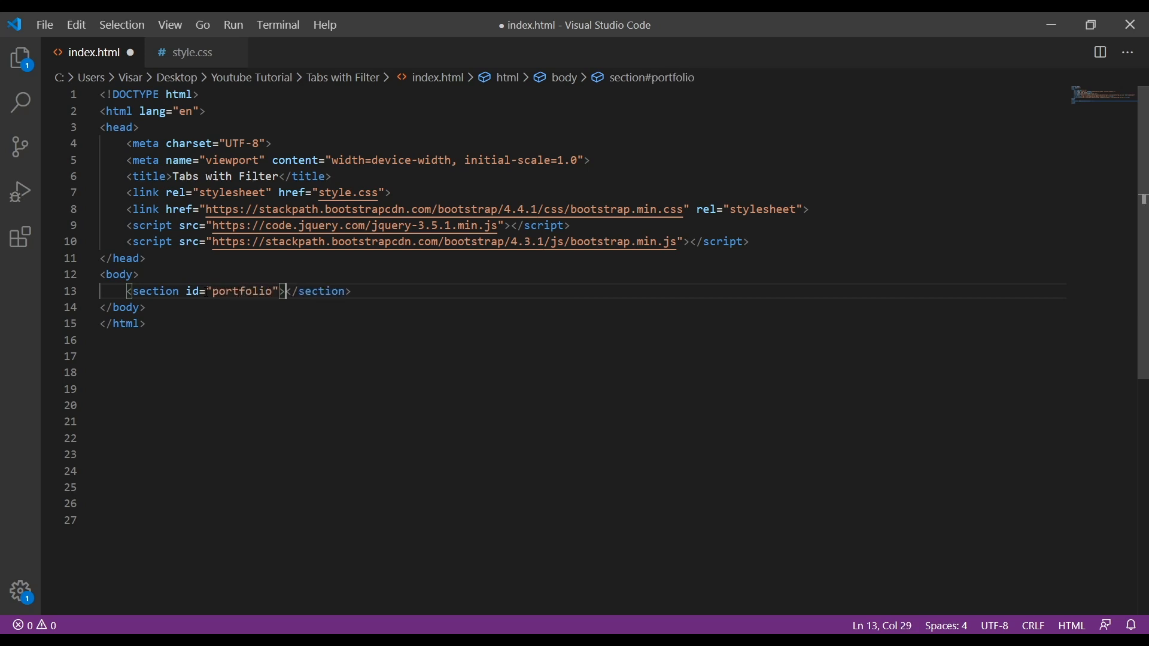
key("Enter")
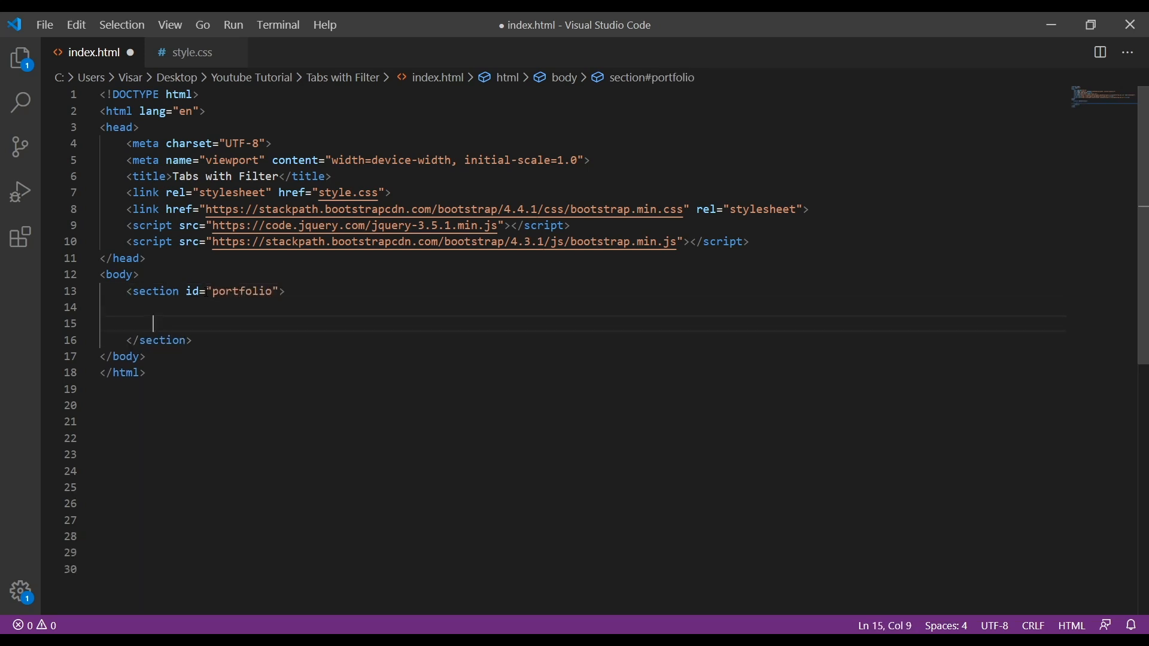
Add a container div holding a gallery.col-lg-12.mx-auto div inside the section.
type(".container\">")
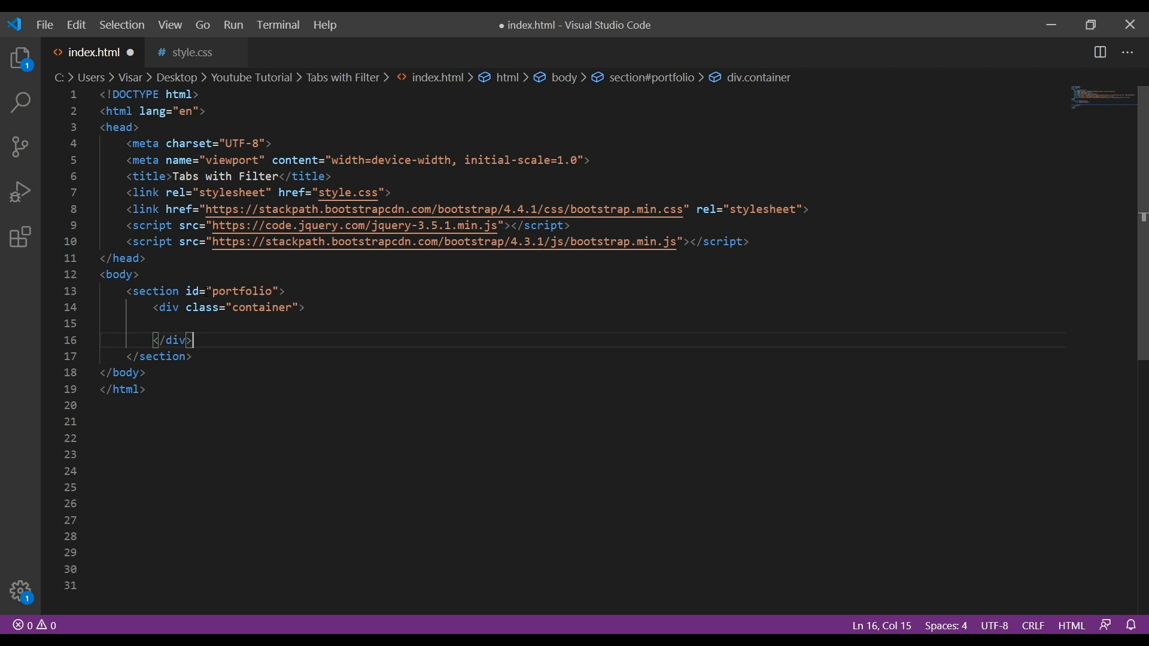
key("Enter")
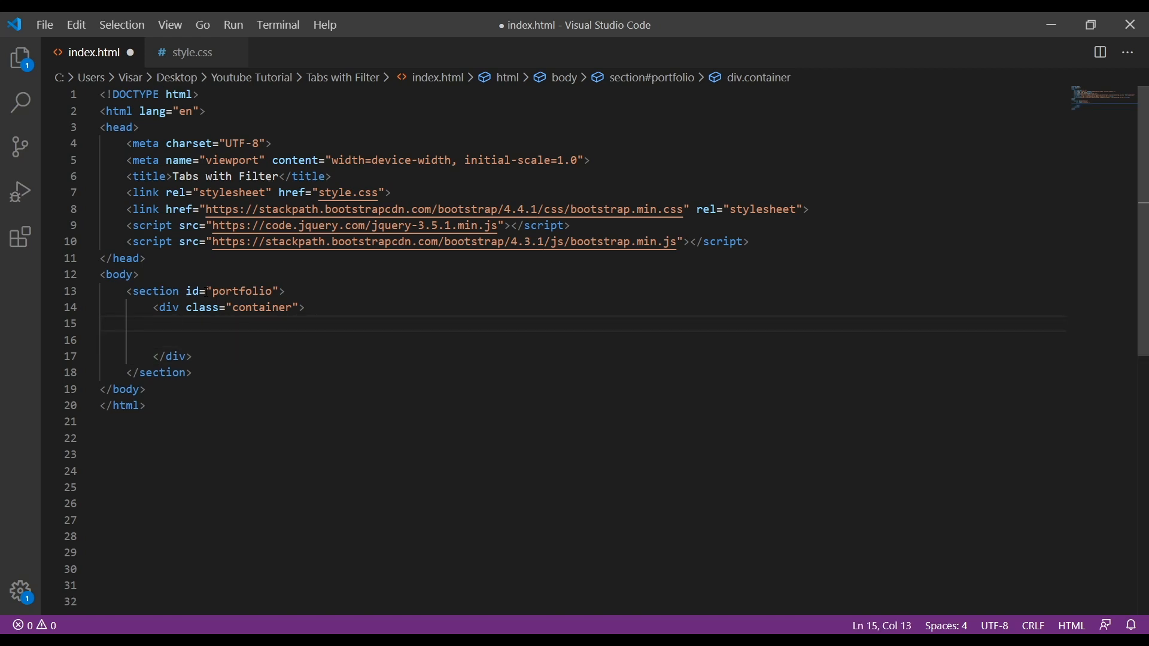
type(".")
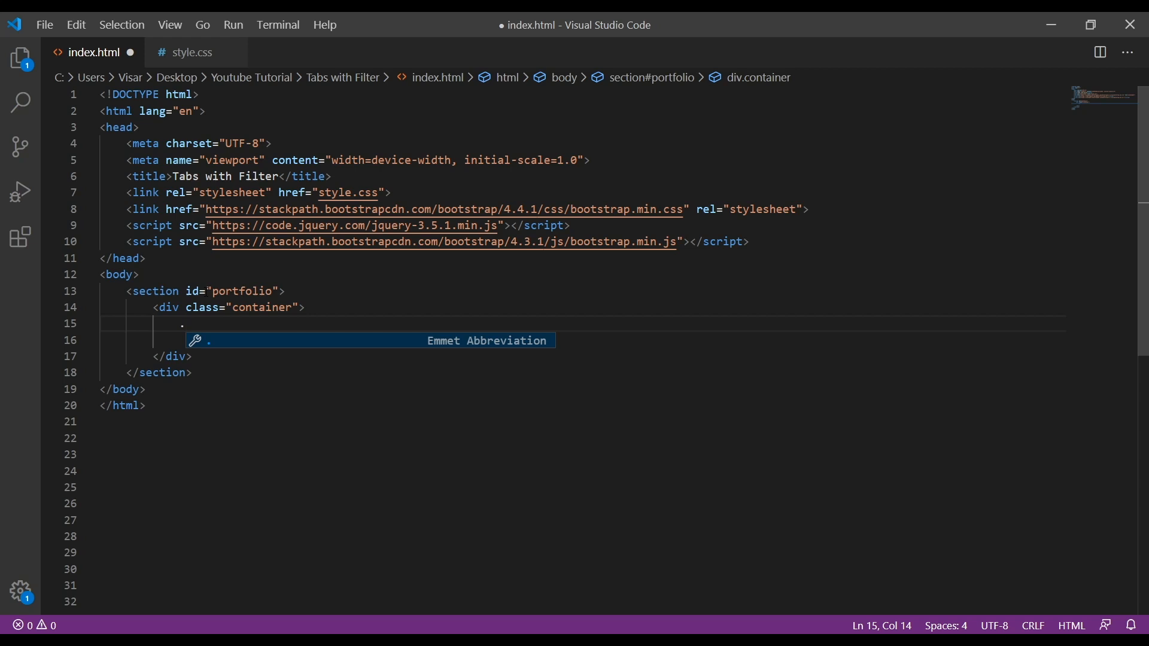
type("galler")
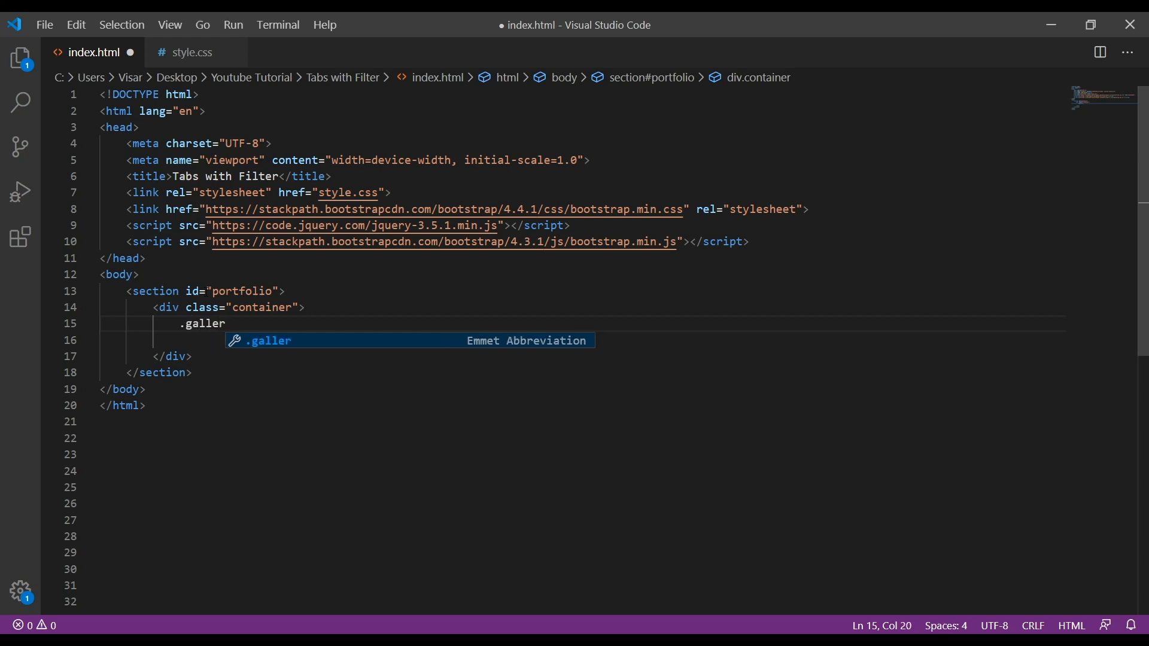
type("y.col-lg-12")
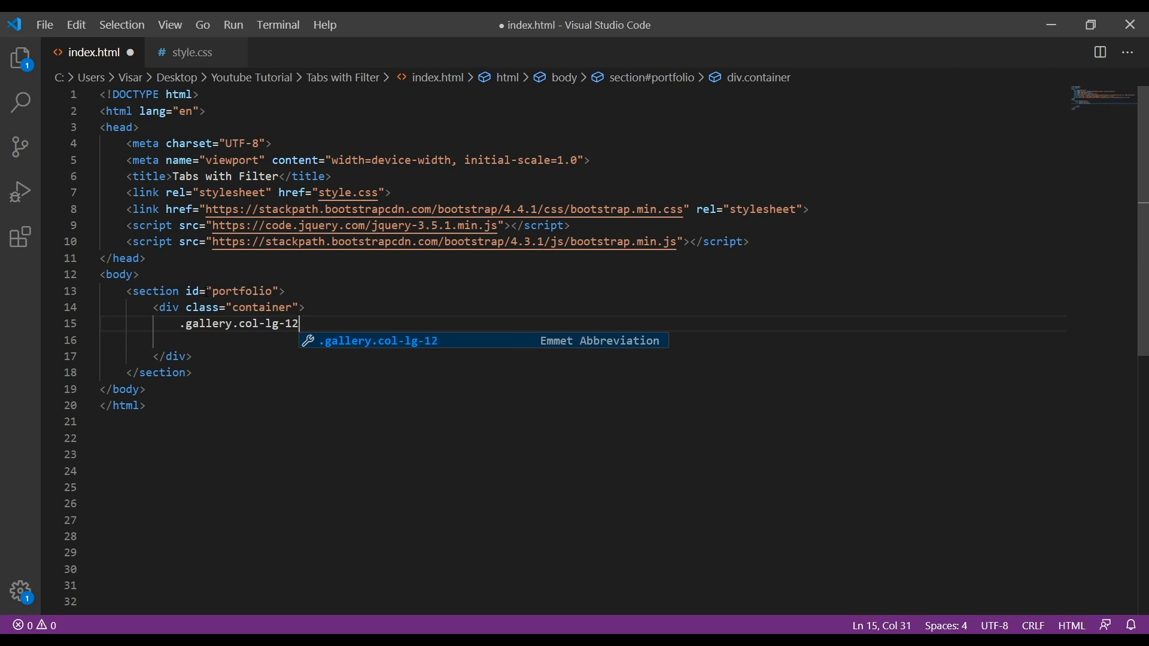
type("m")
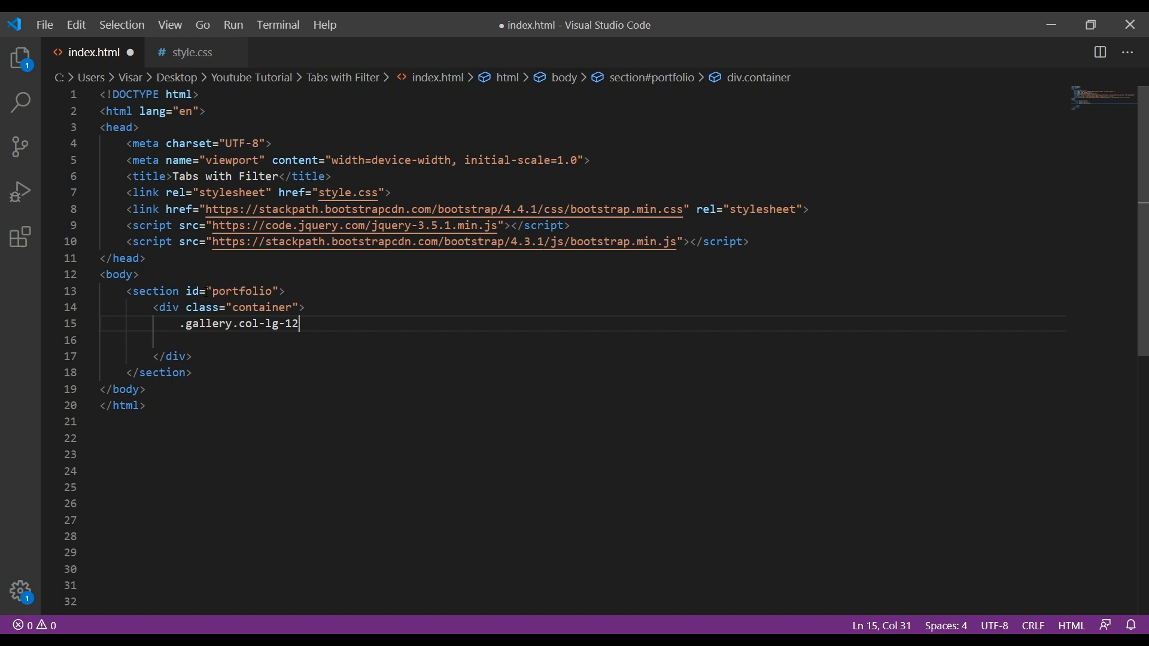
type(".mx-auto\"></div>")
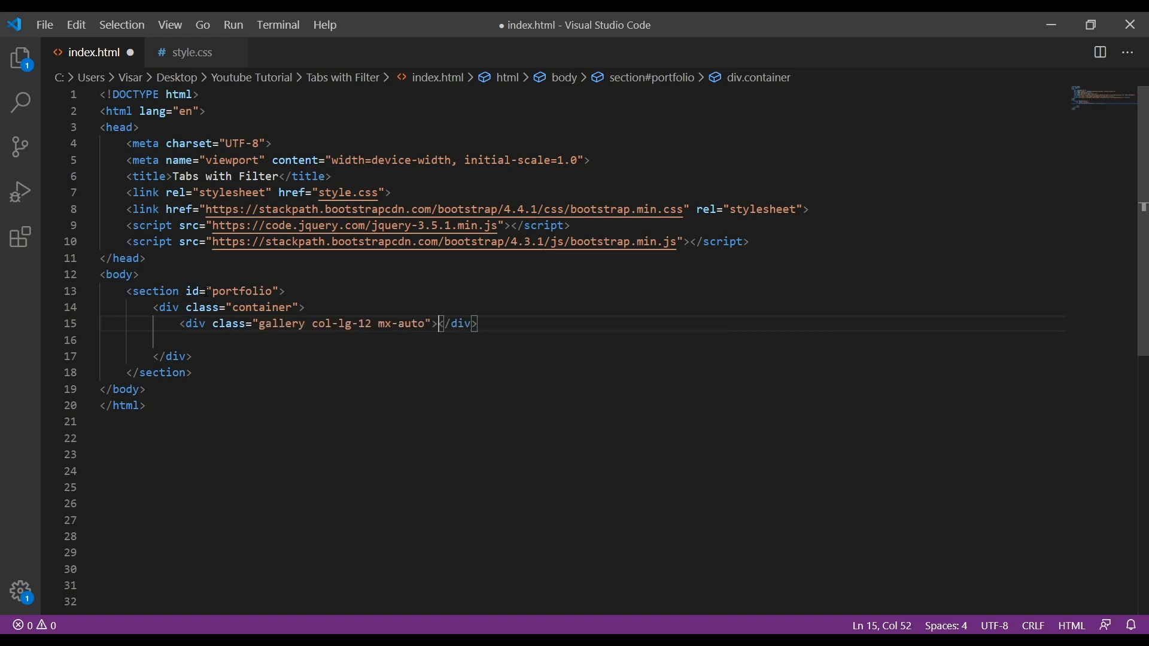
key("Enter")
type("<h1></h1>")
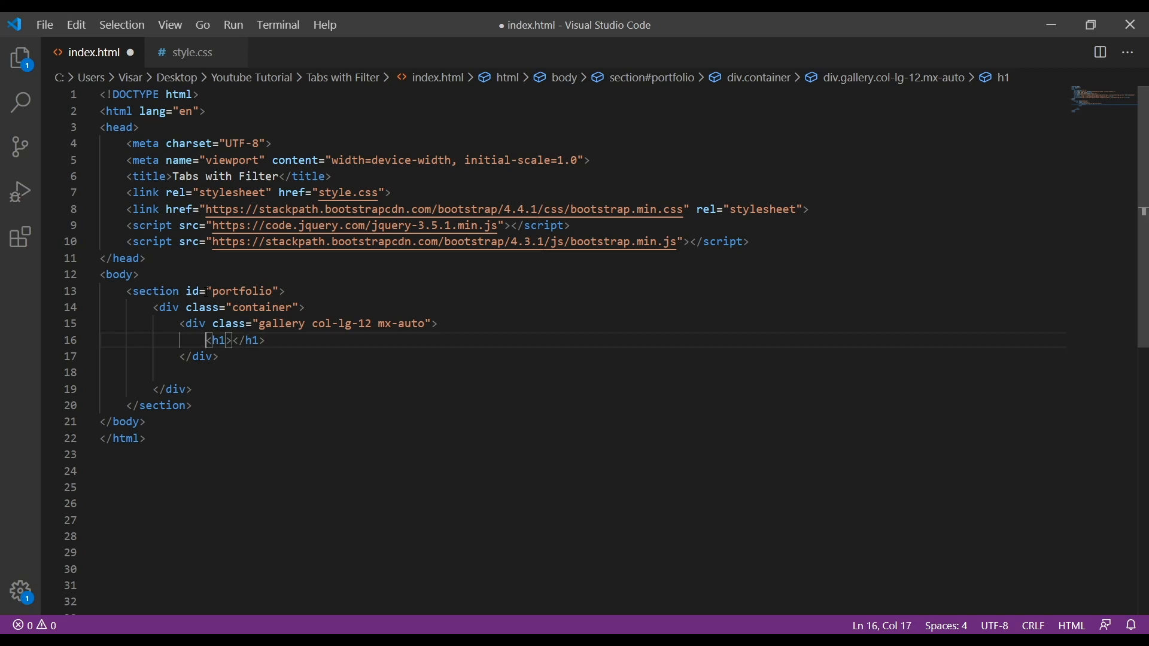
Set the h1 class to galler-title and its text to 'Portfolio Gallery'.
type("class=\"")
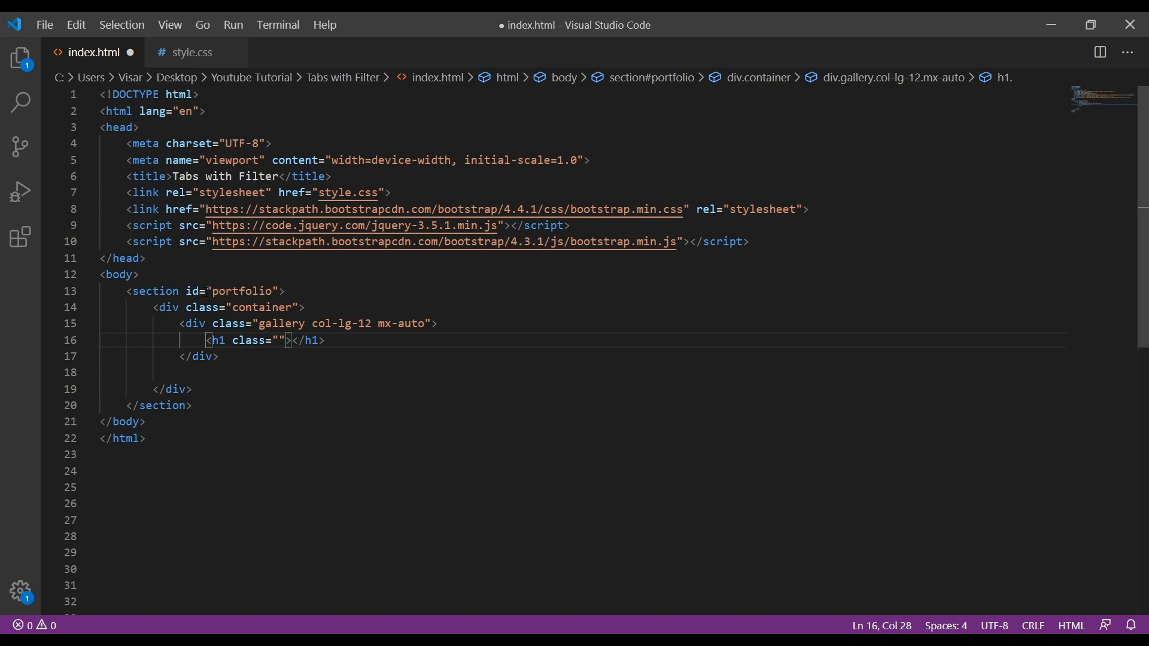
type("galler")
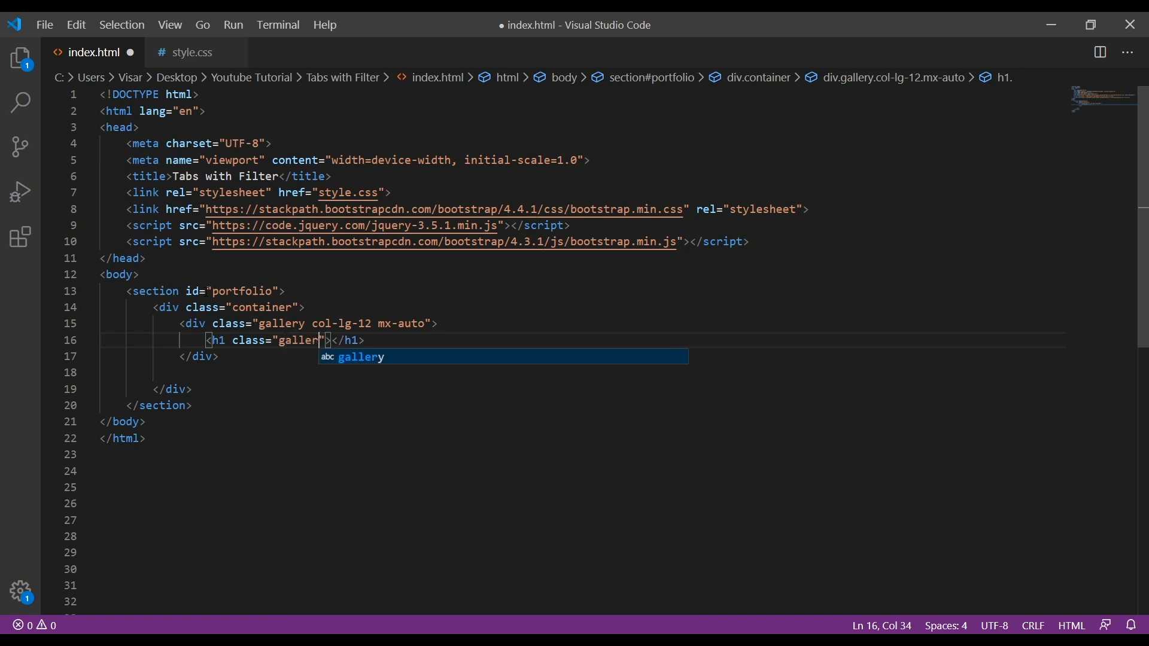
type("-ta")
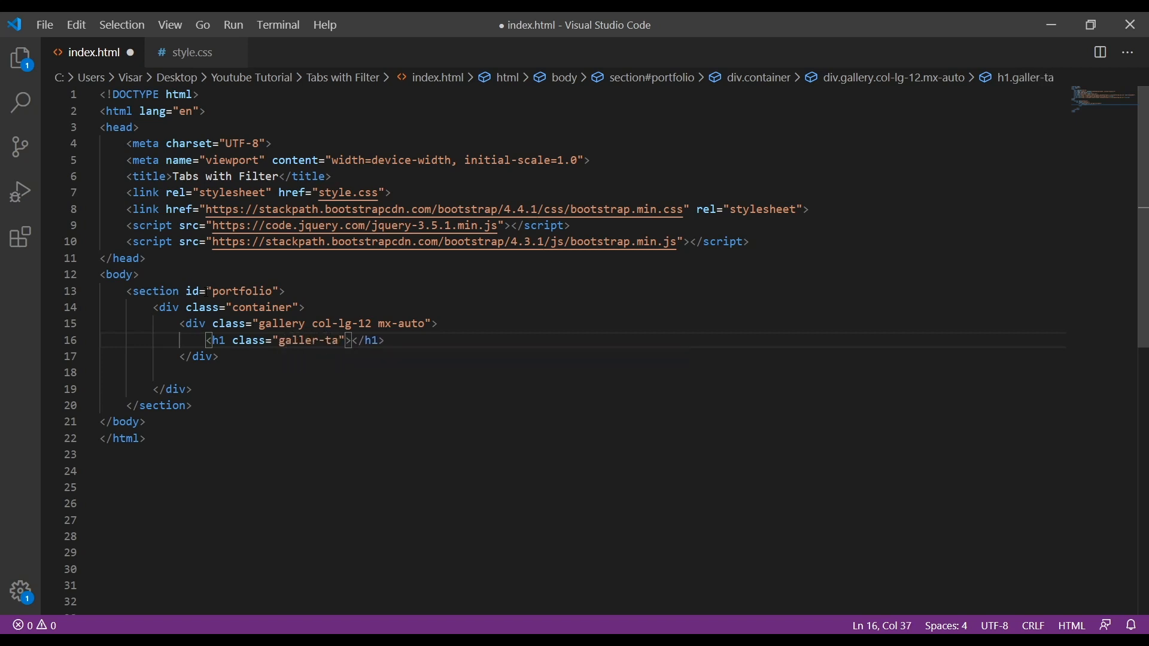
type("tle")
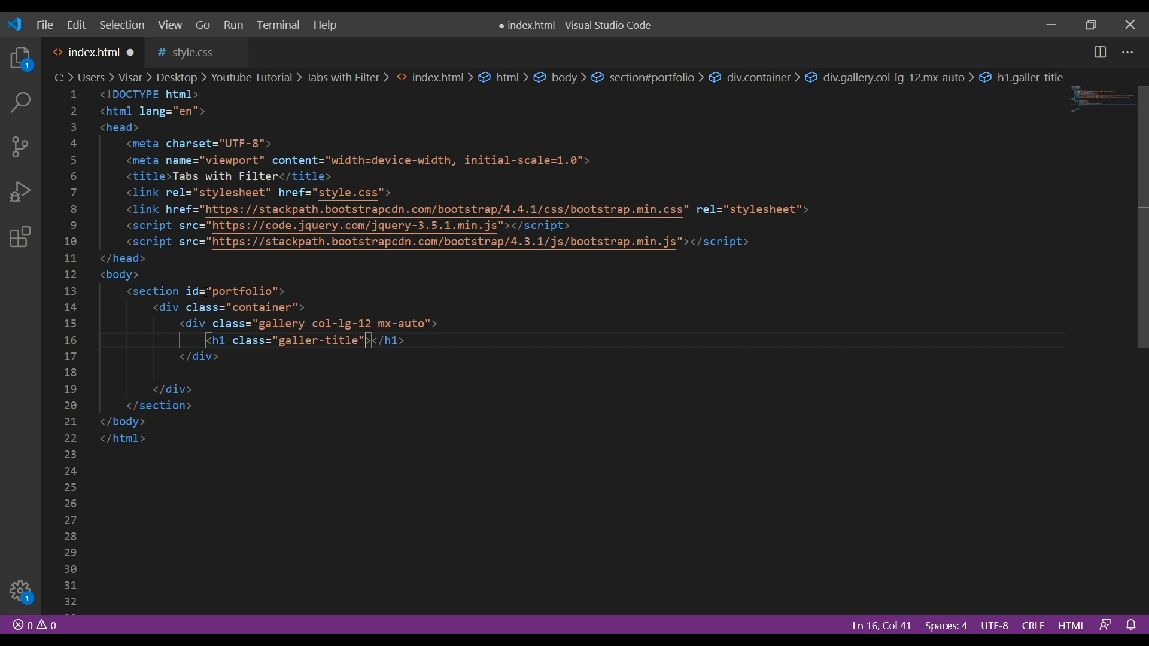
type("P")
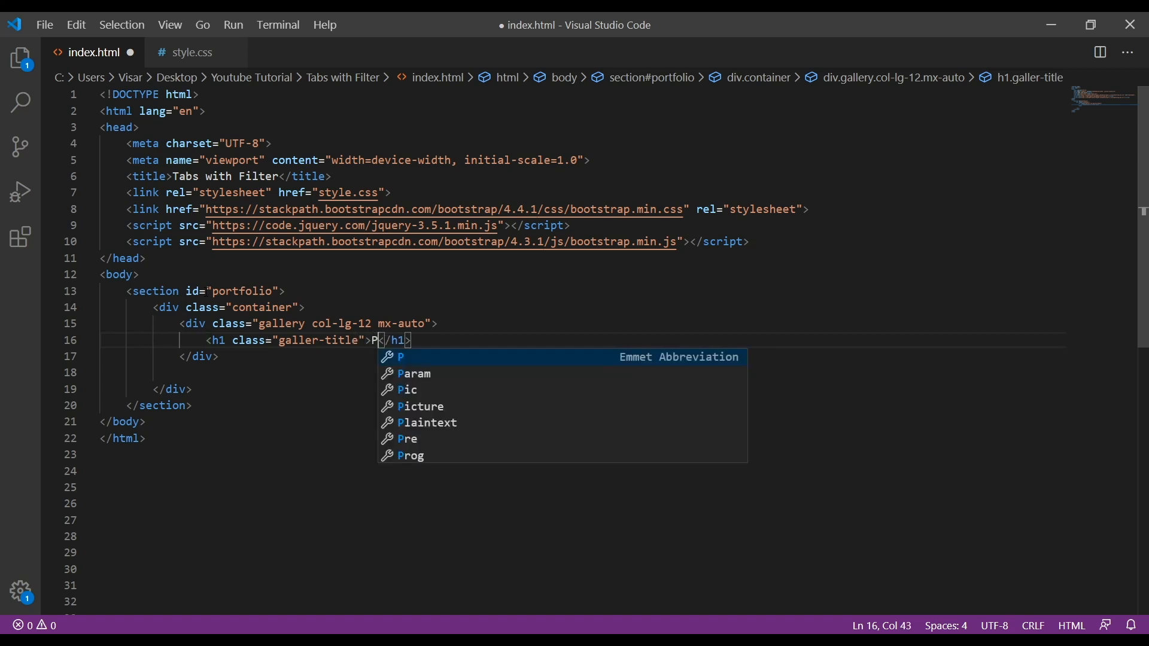
type("ortfolio")
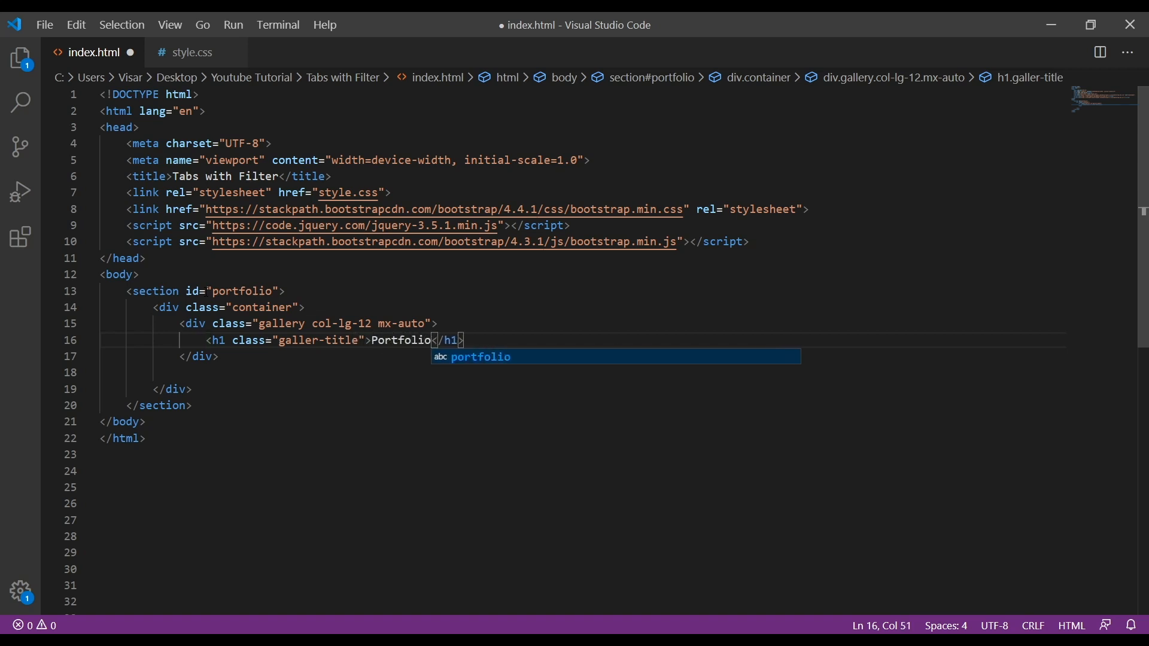
type("Gallery")
left_click(582, 372)
type("<div>")
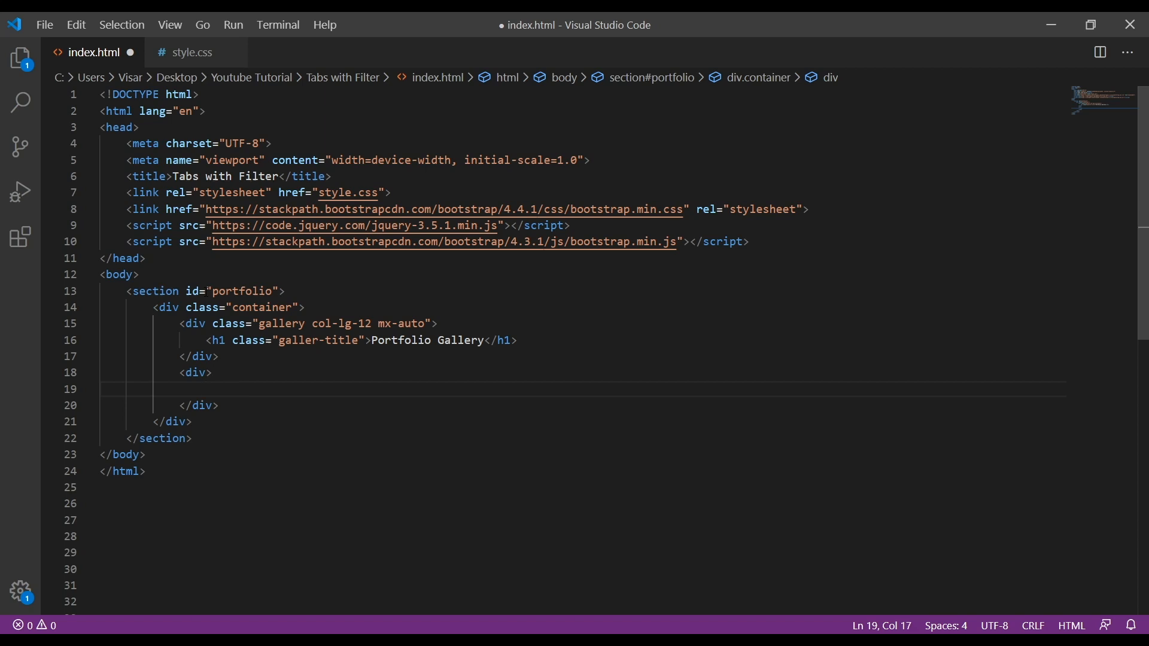
Expand a button.btn.btn-default.filter-button element in the new div.
type("butt")
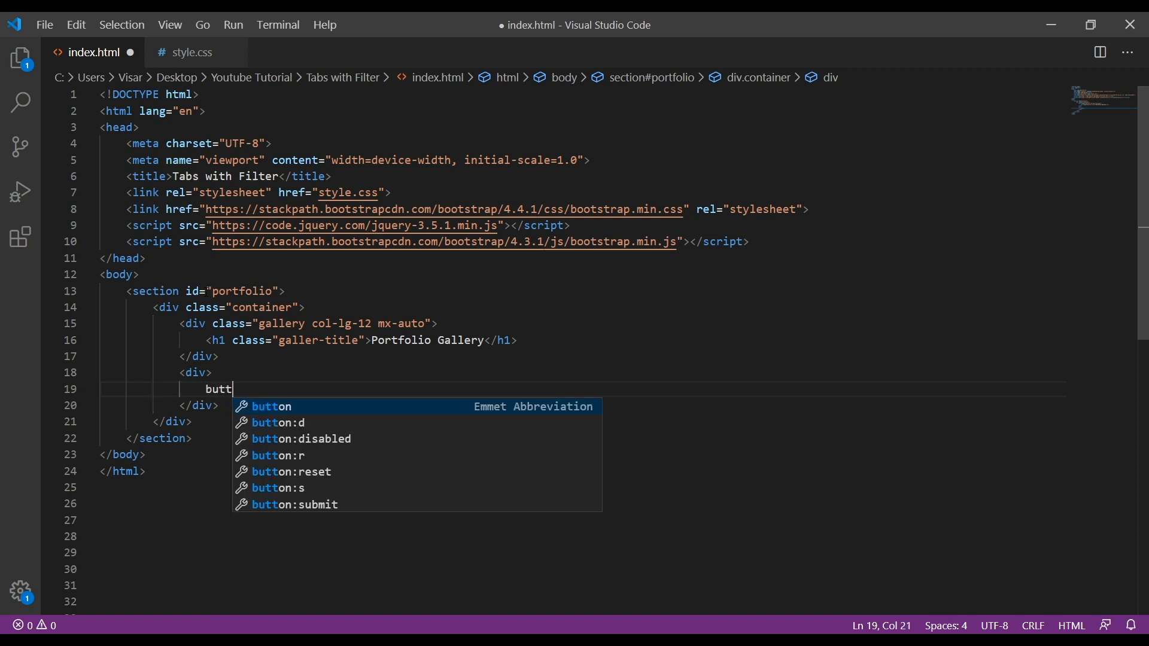
key("Escape")
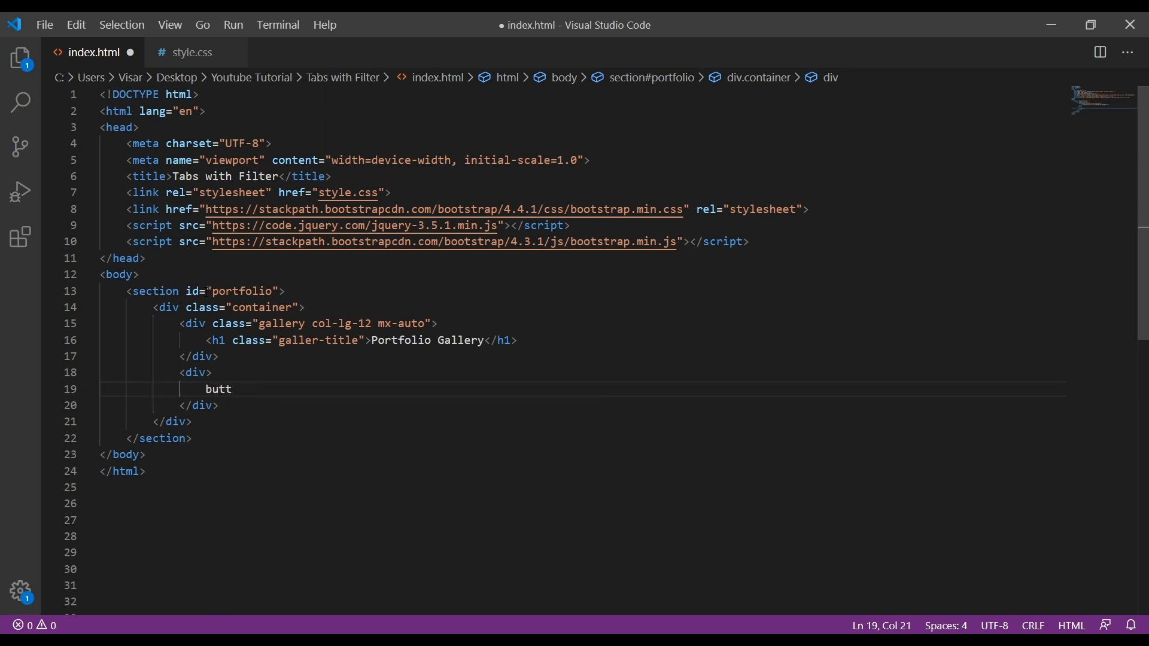
type("on.")
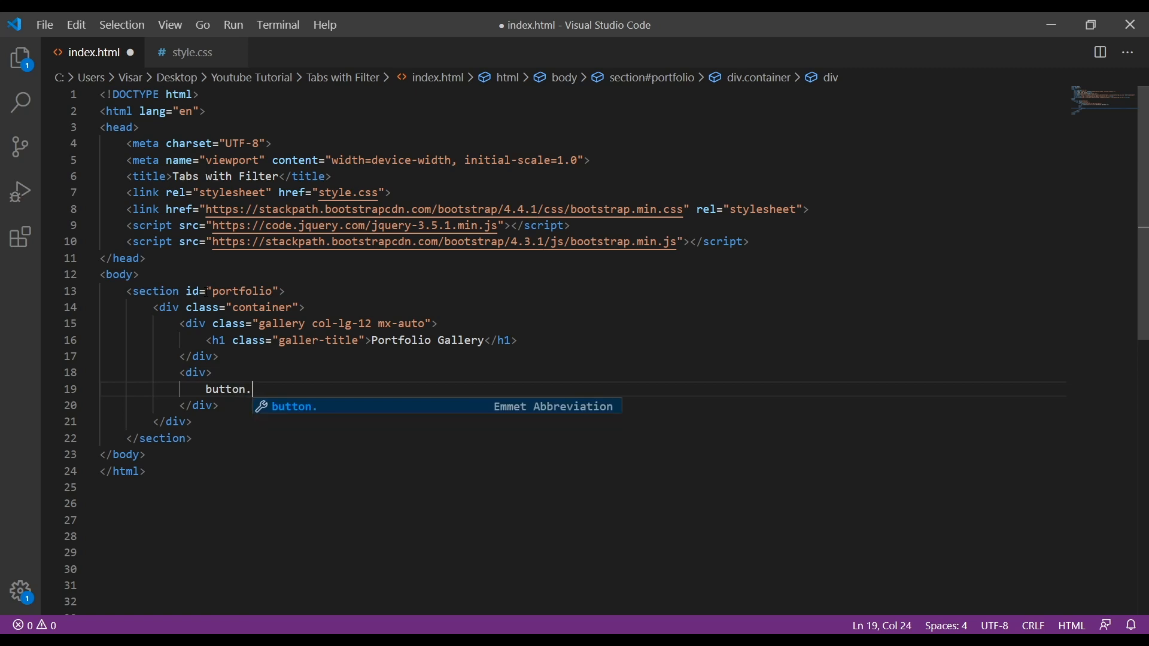
type("v")
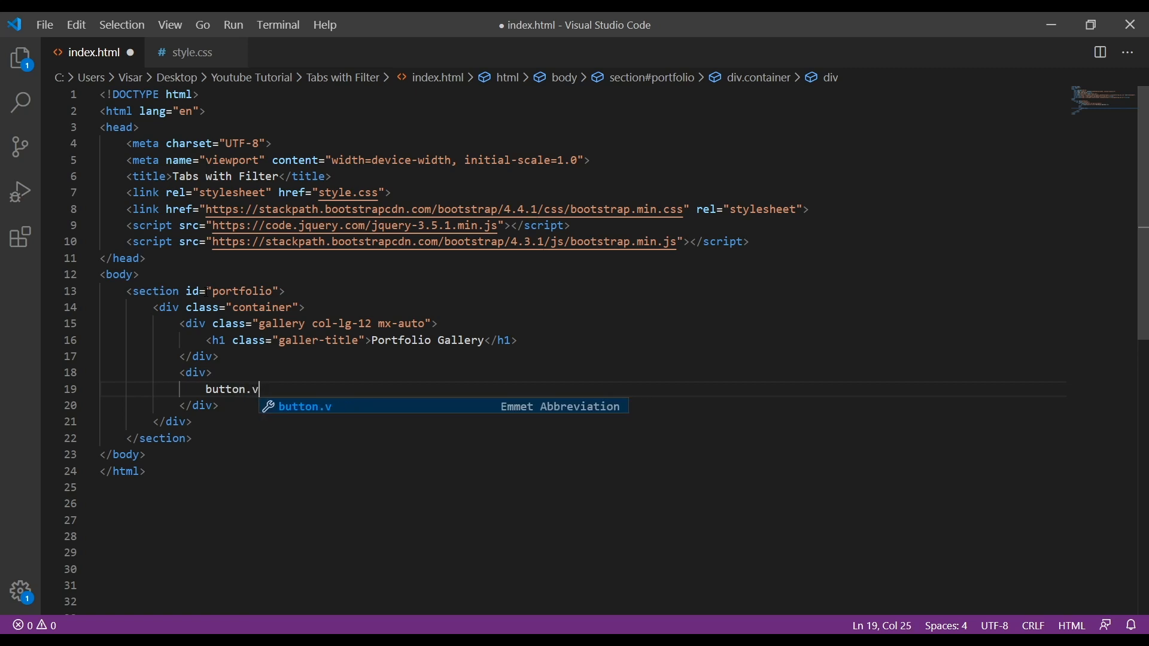
type("rtn")
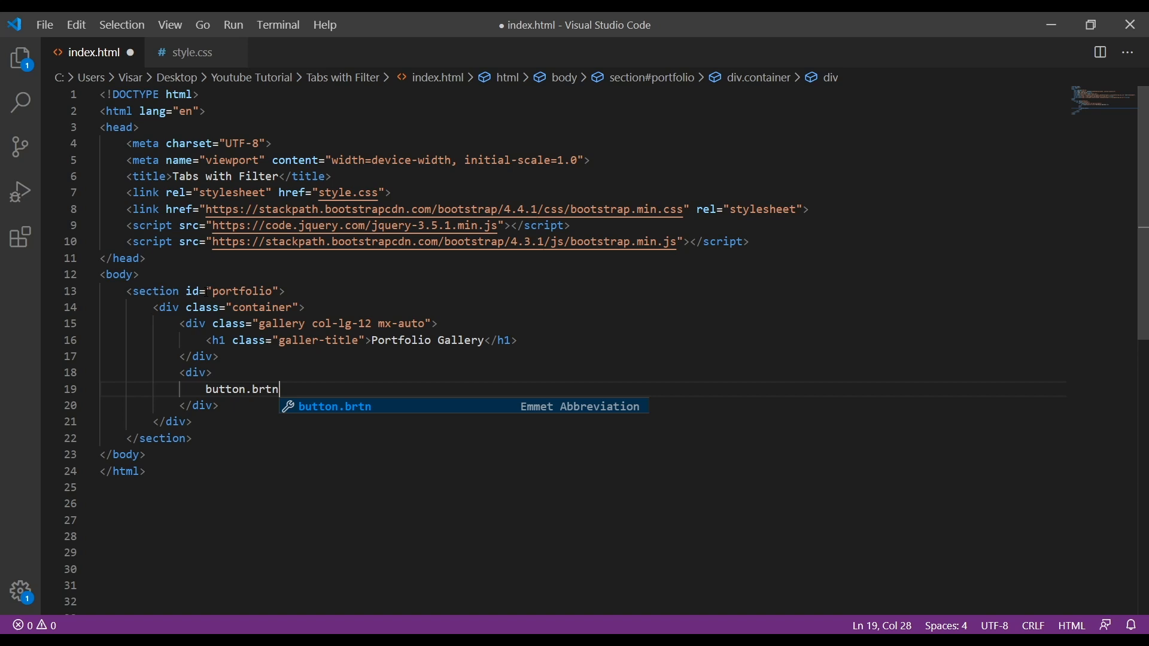
type(".bt")
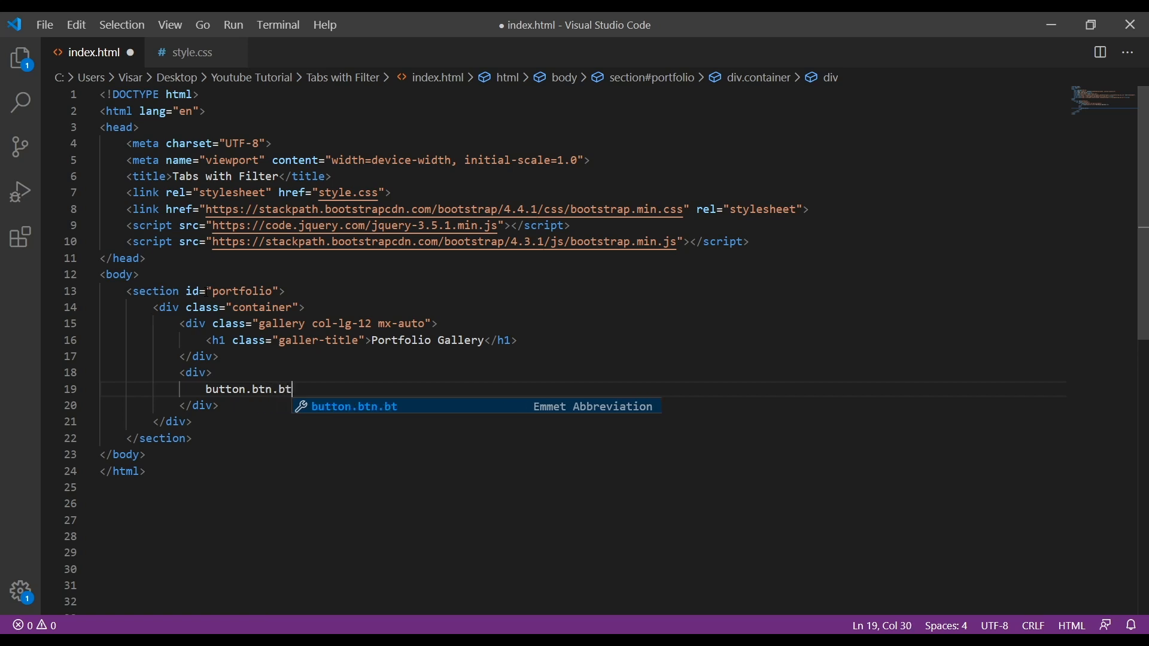
type("n-d")
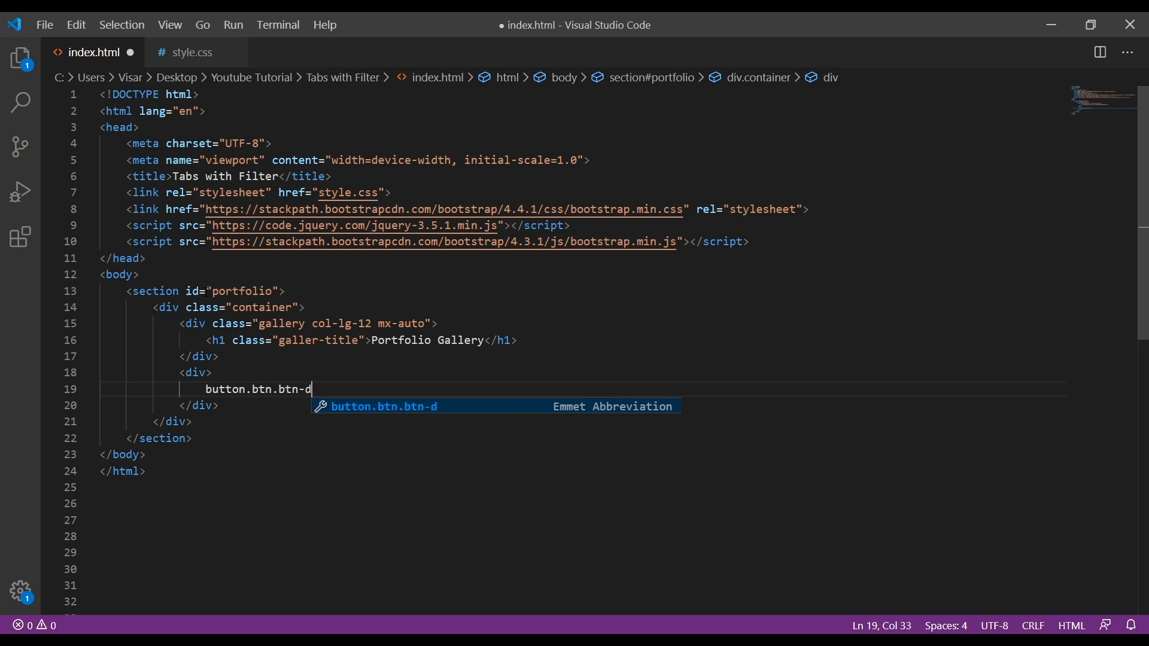
type("e")
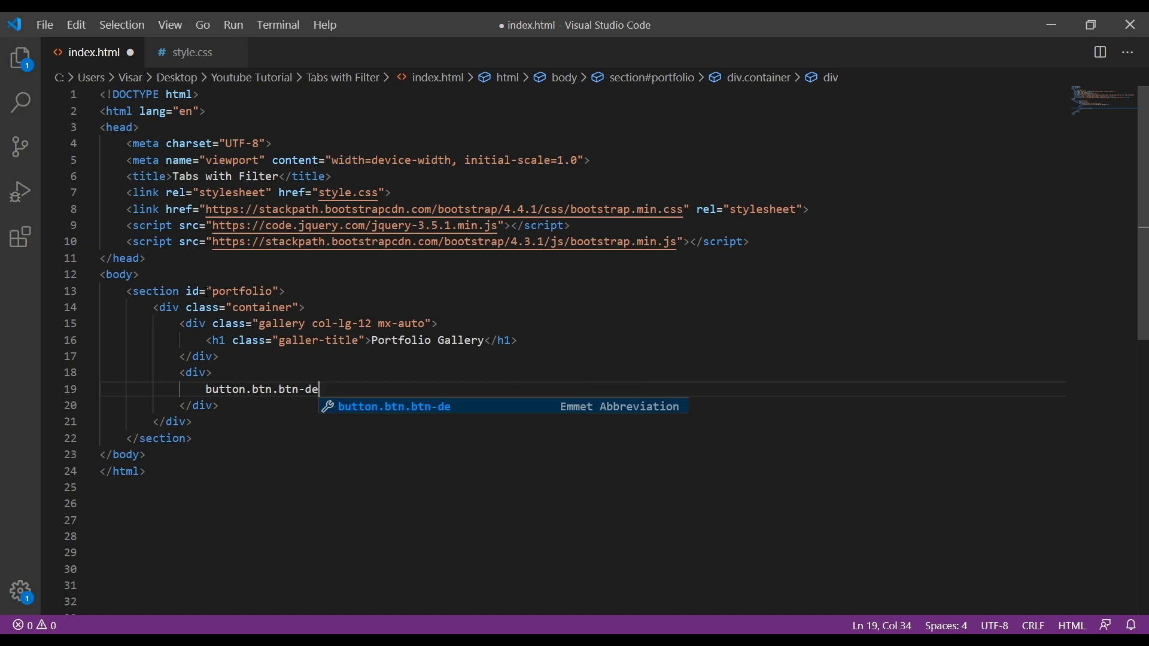
type("fault")
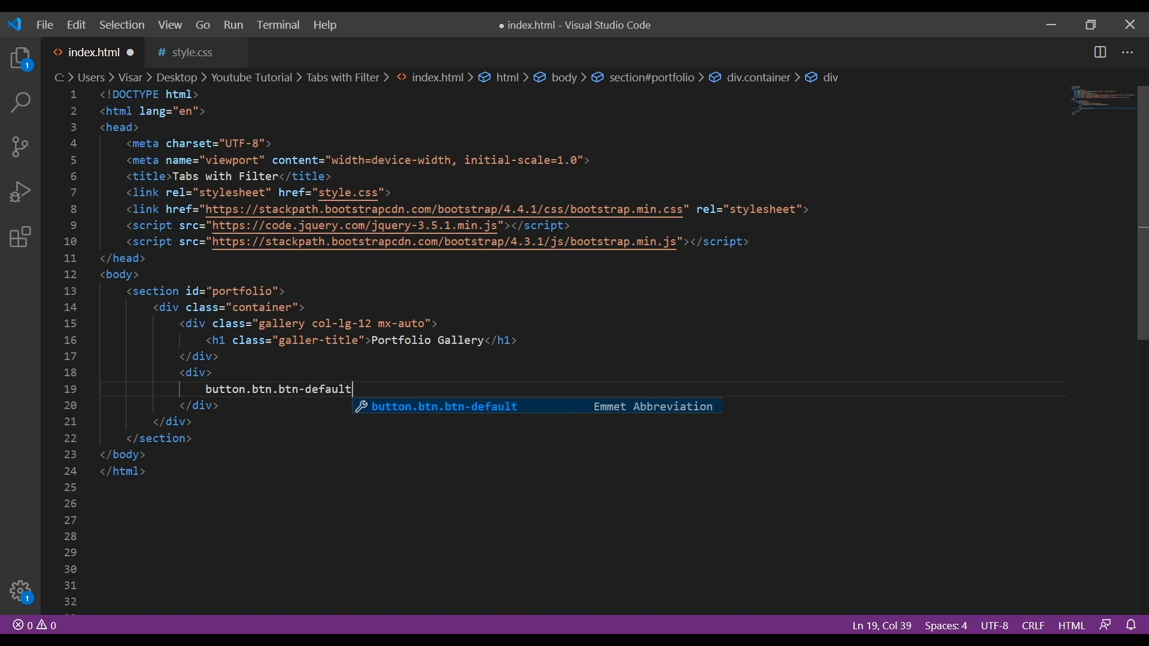
type(".fil")
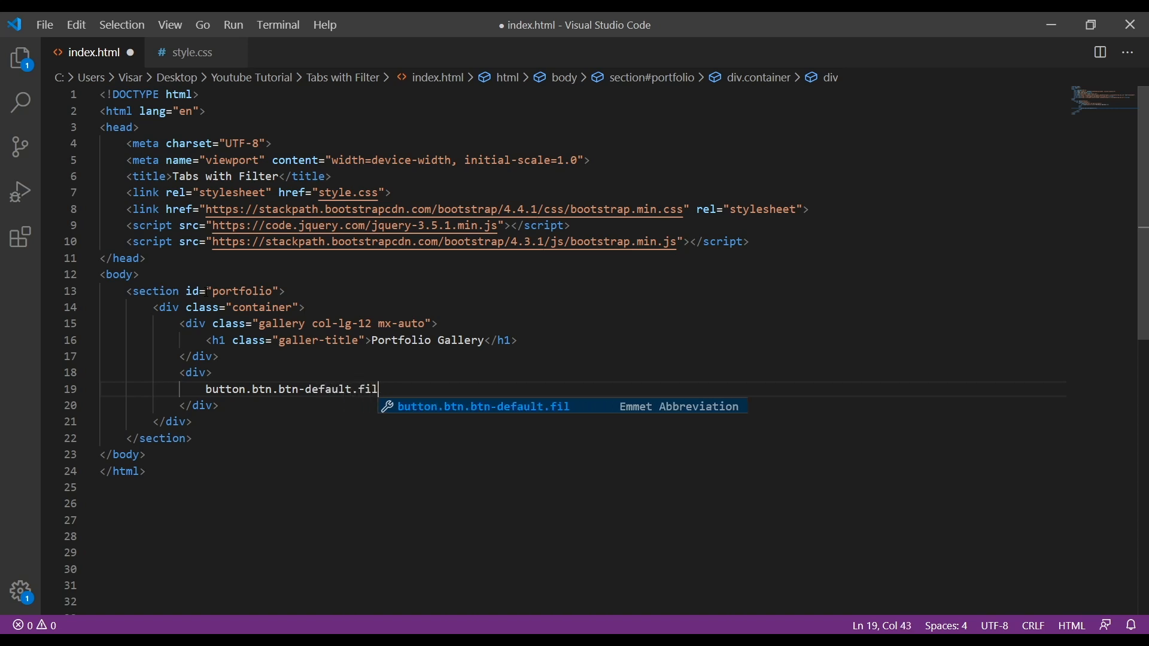
type("ter")
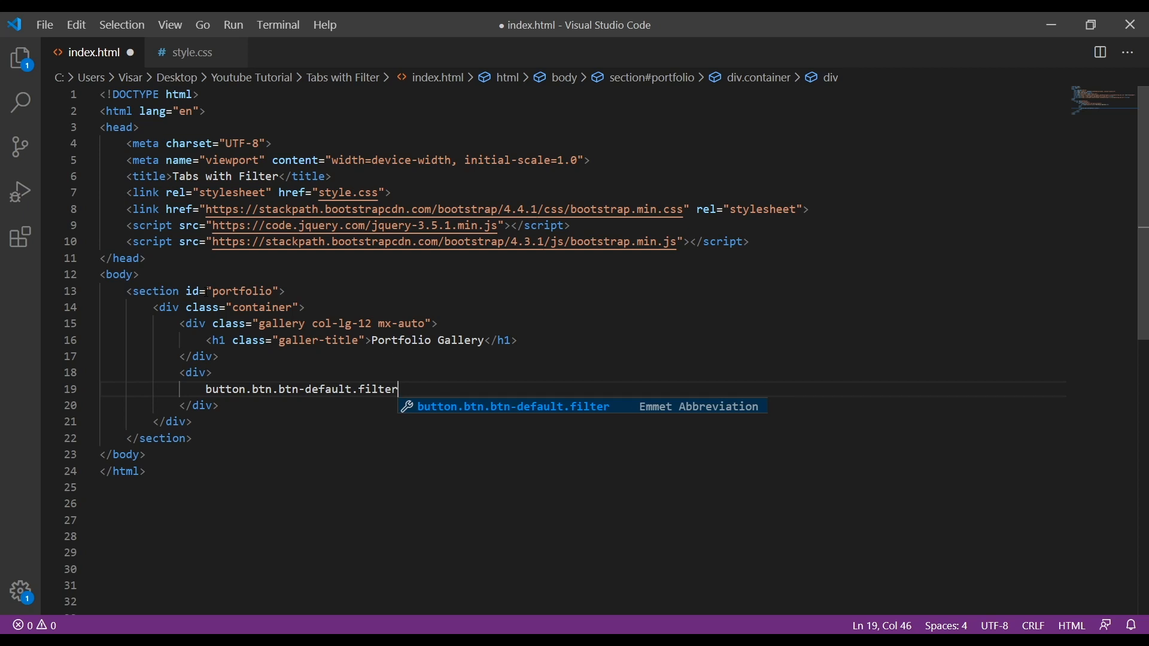
type("-button\" ></button>")
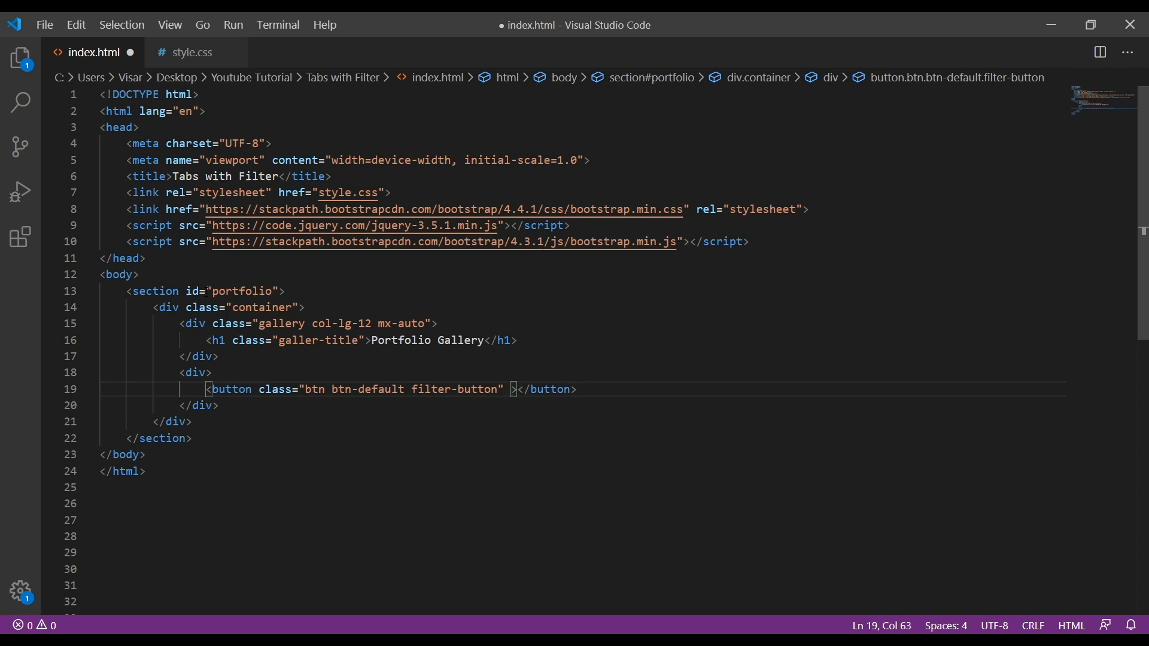
Give the button a data-filter="all" attribute.
type("data")
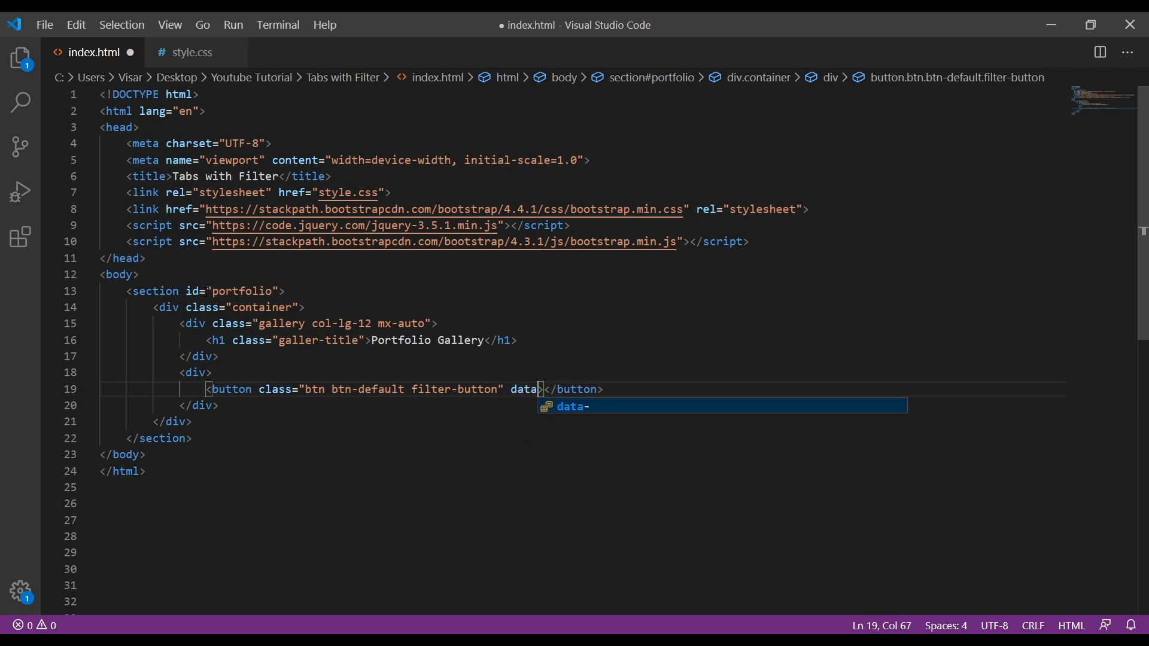
type("-filter=\"\">")
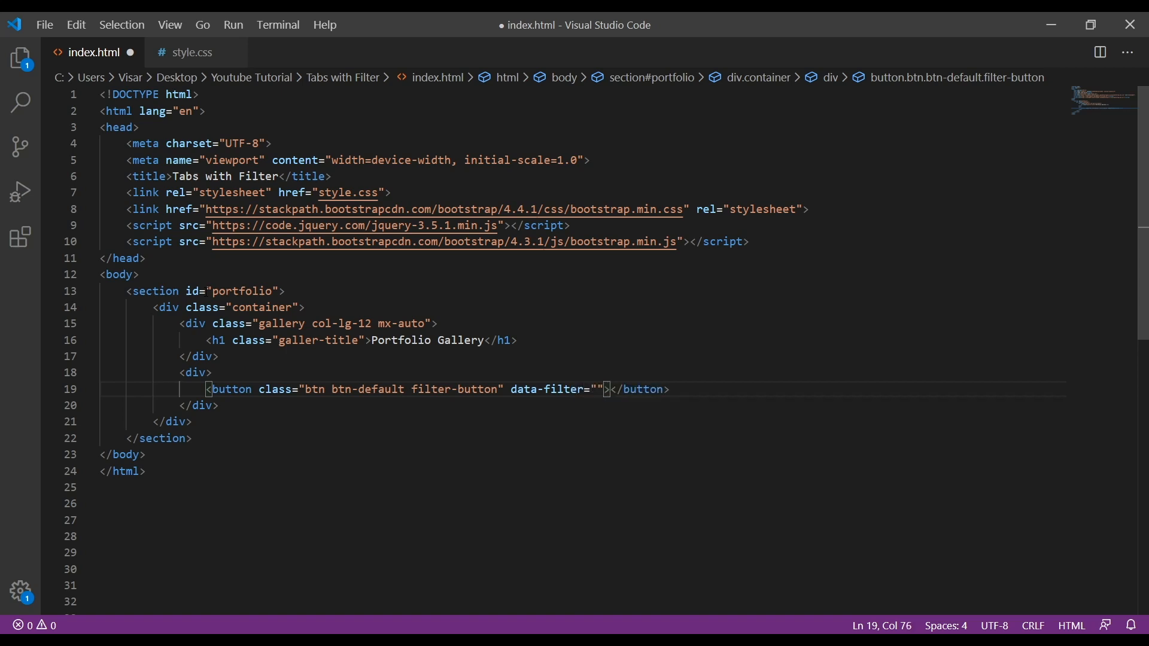
type("all")
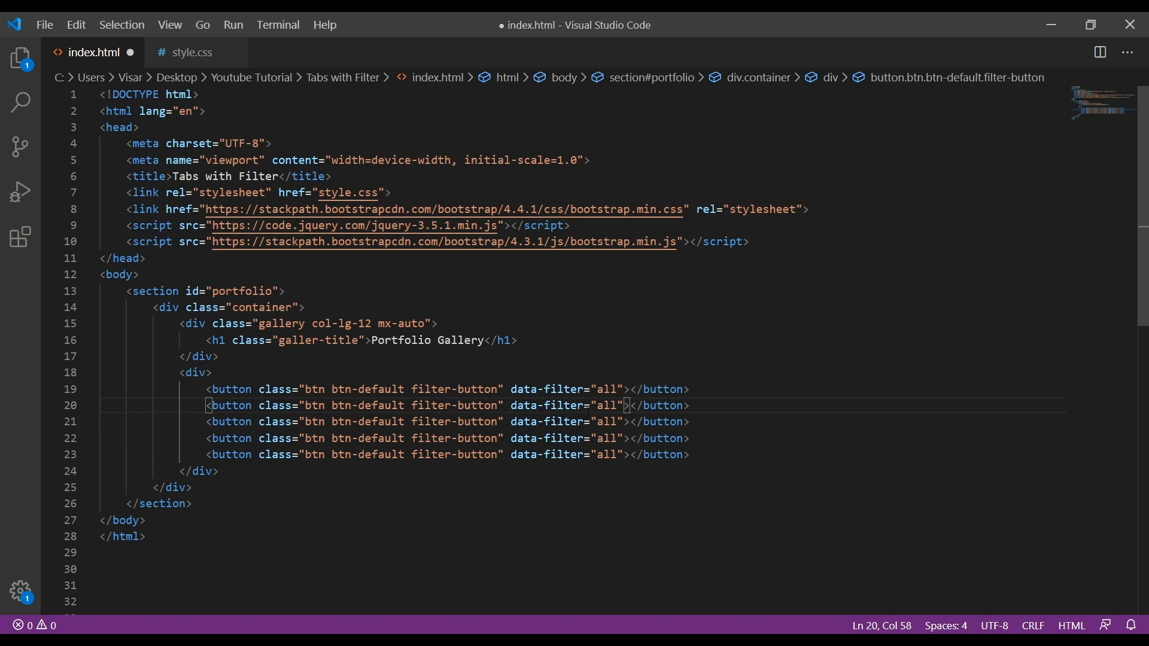
Change the buttons' data-filter values to nature, people, cars and buildings.
double_click(604, 405)
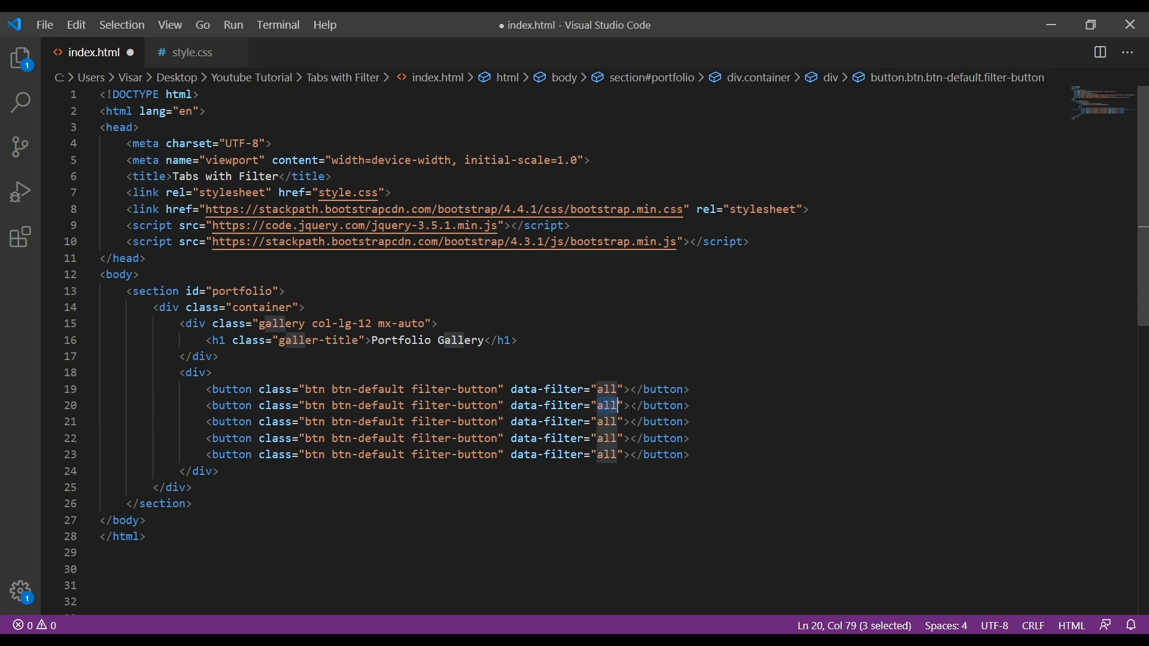
type("nature")
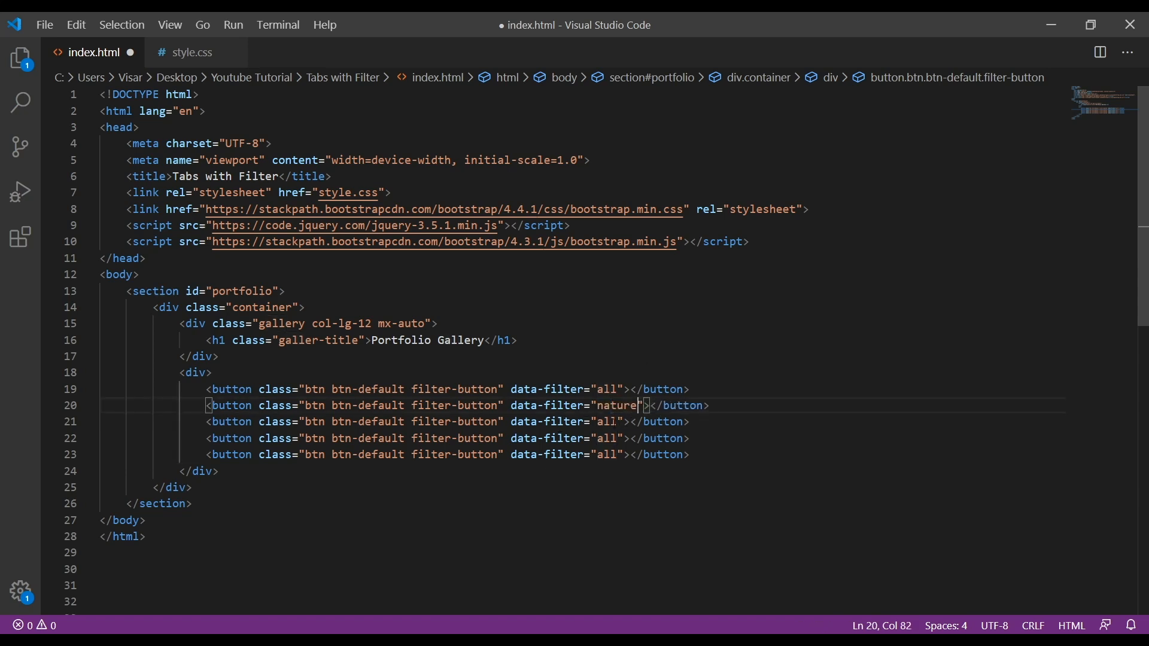
type("people")
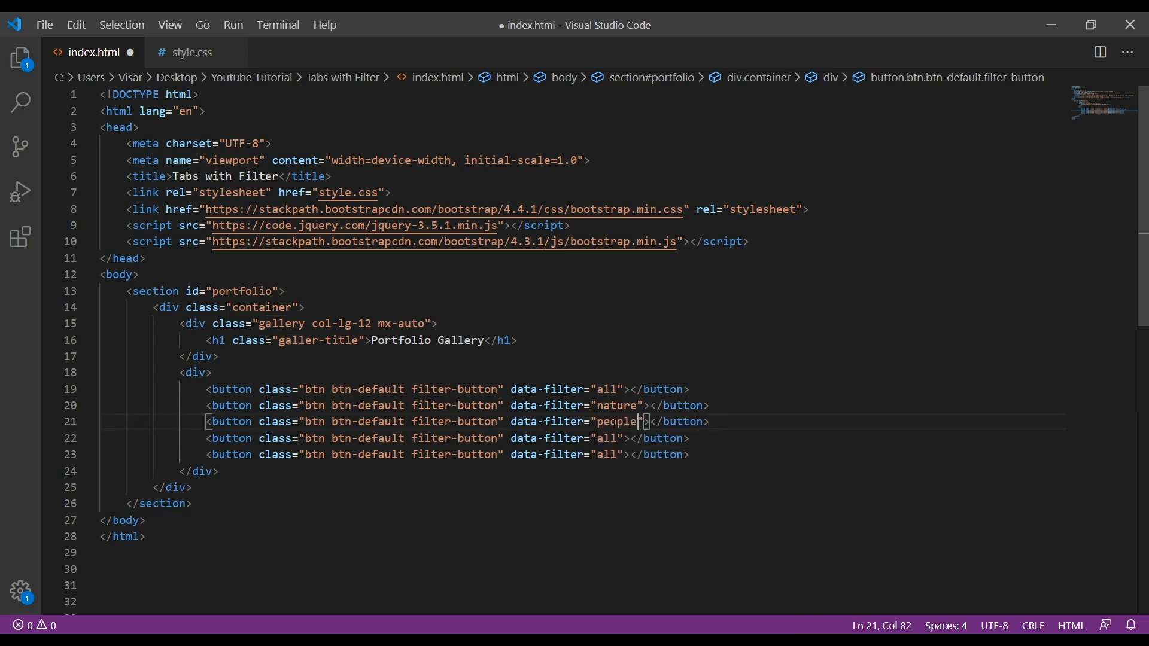
type("cars")
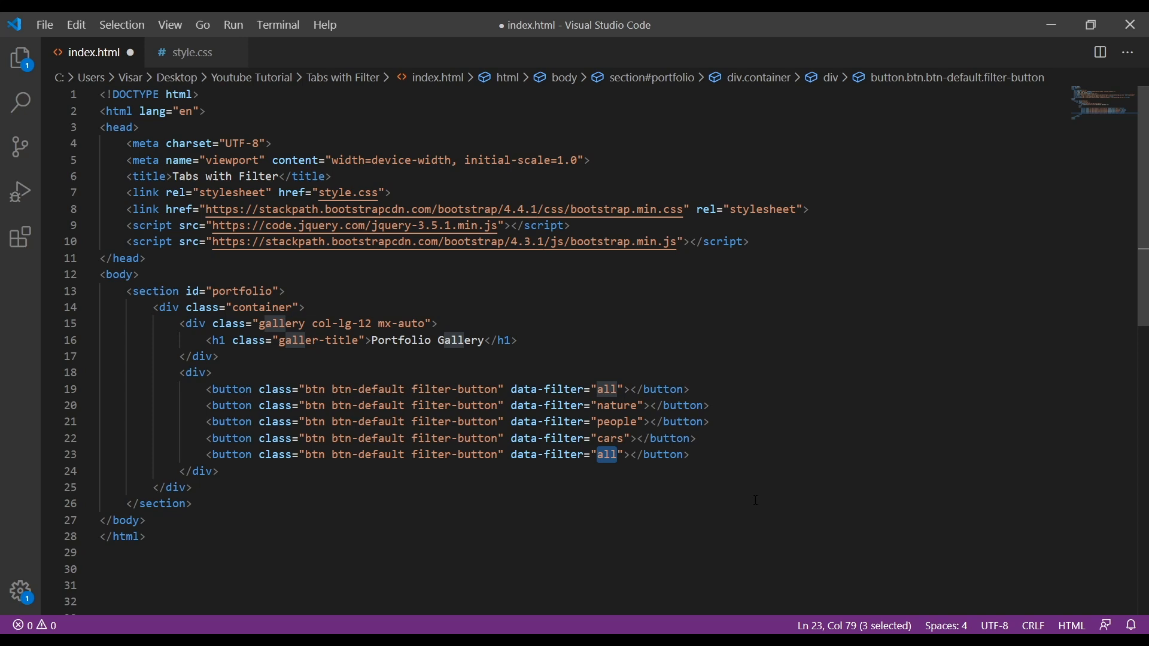
type("buildings")
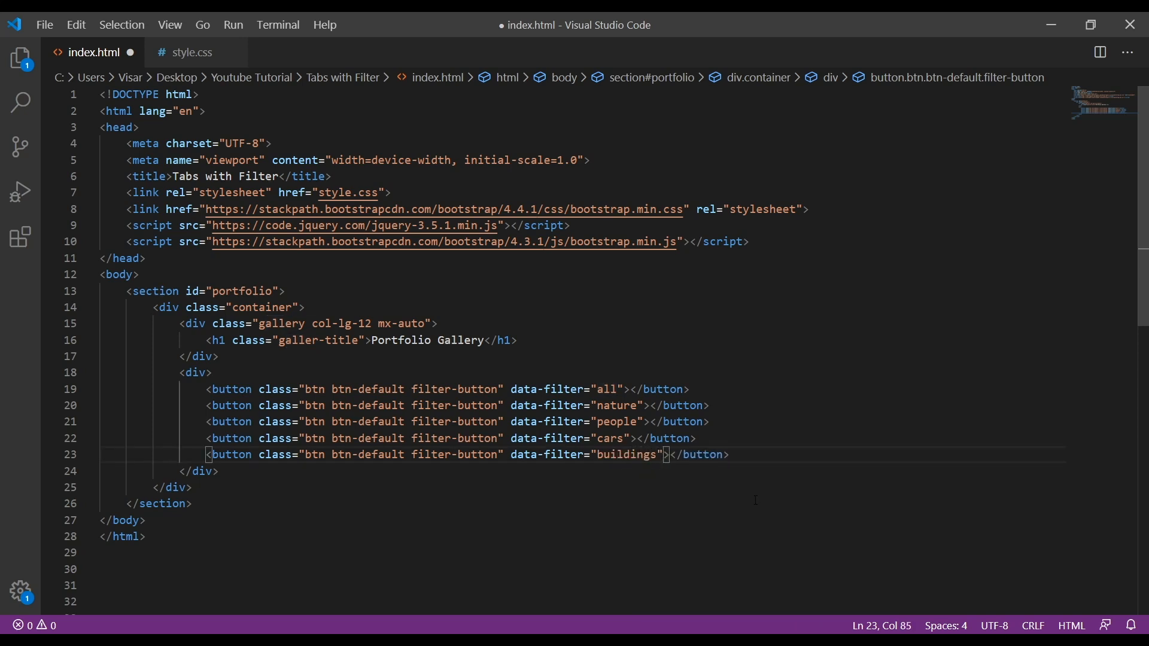
Label the buttons All, Nature, Cars and Buildings.
left_click(630, 389)
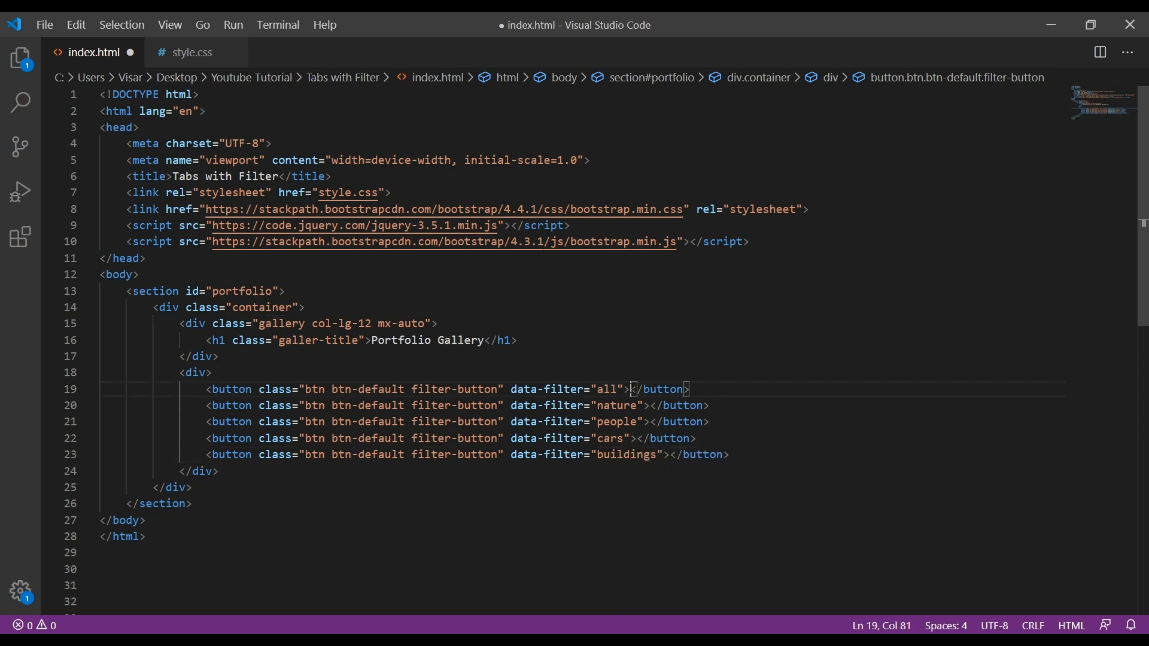
type("All")
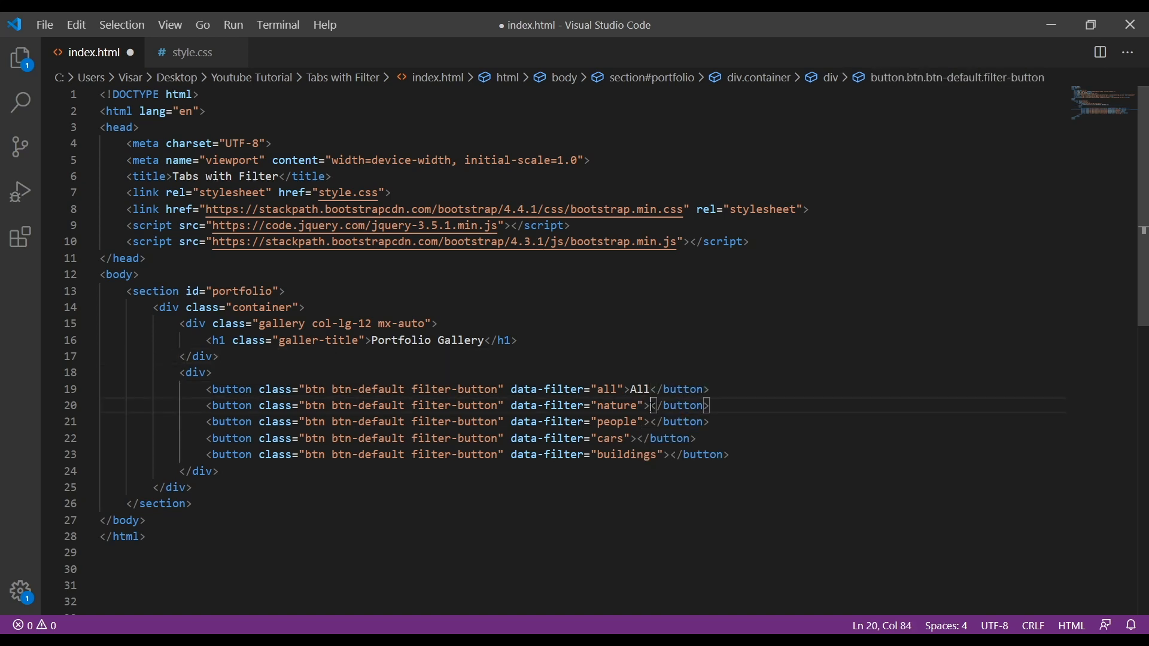
type("Nature")
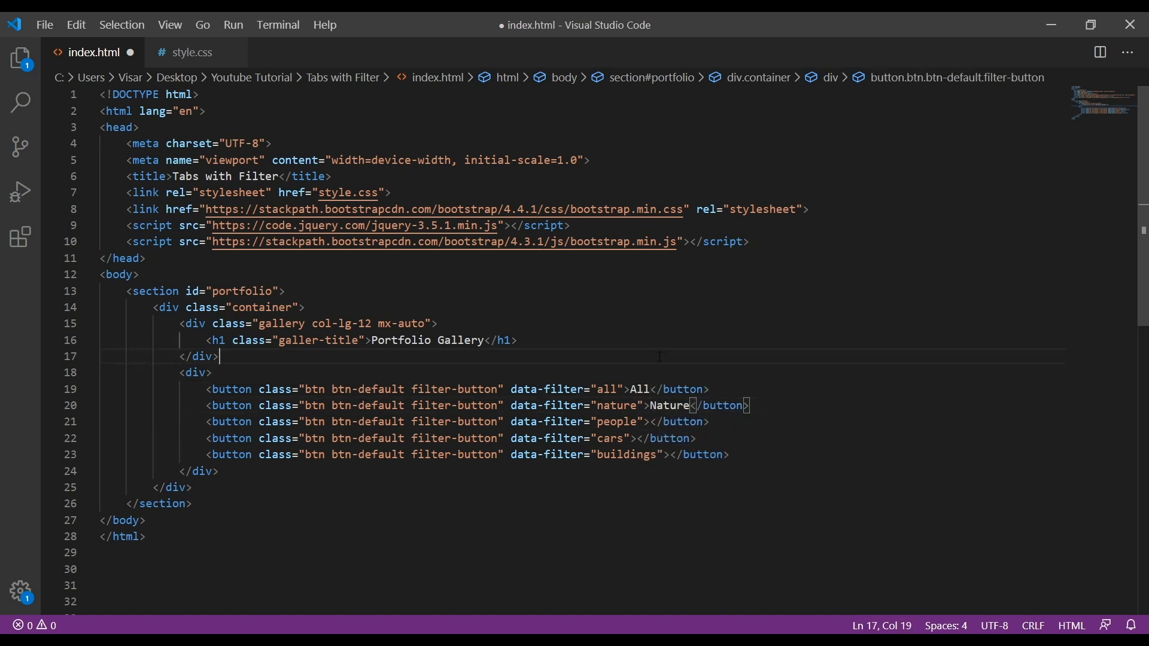
left_click(650, 421)
type("People")
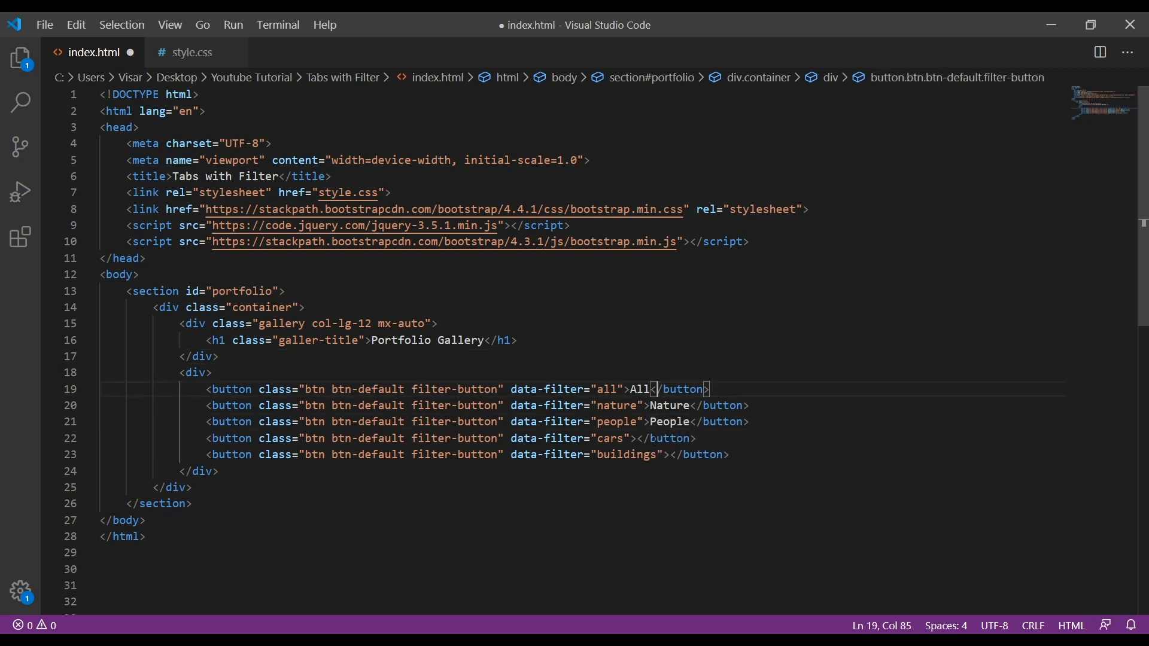
type("Cars")
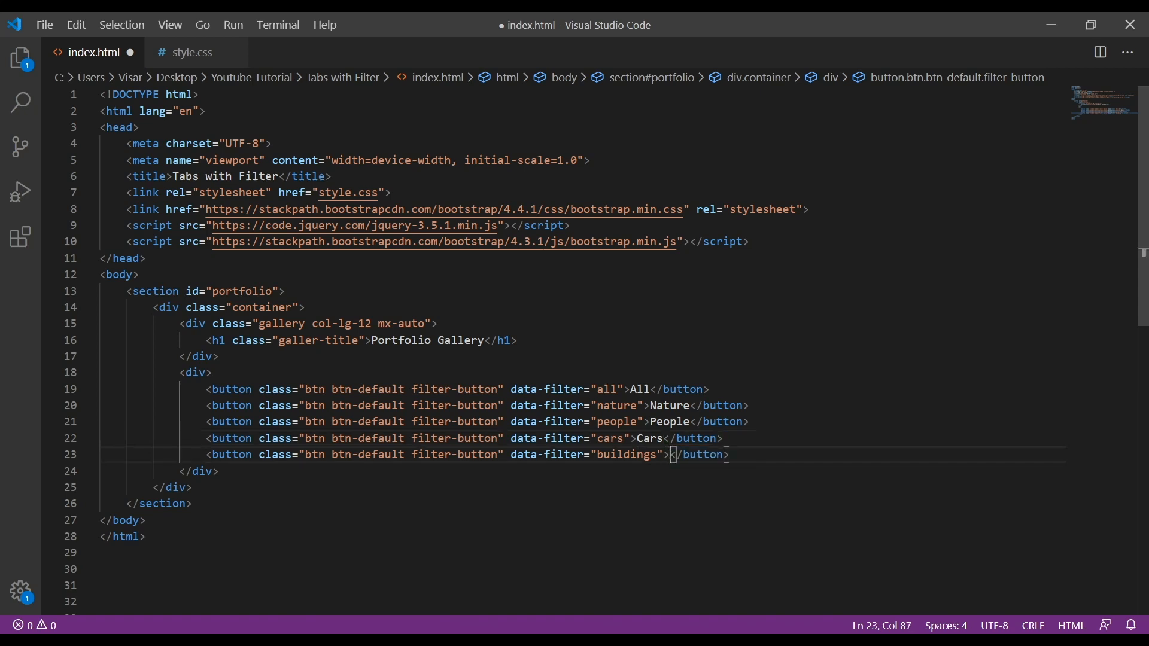
type("Buil")
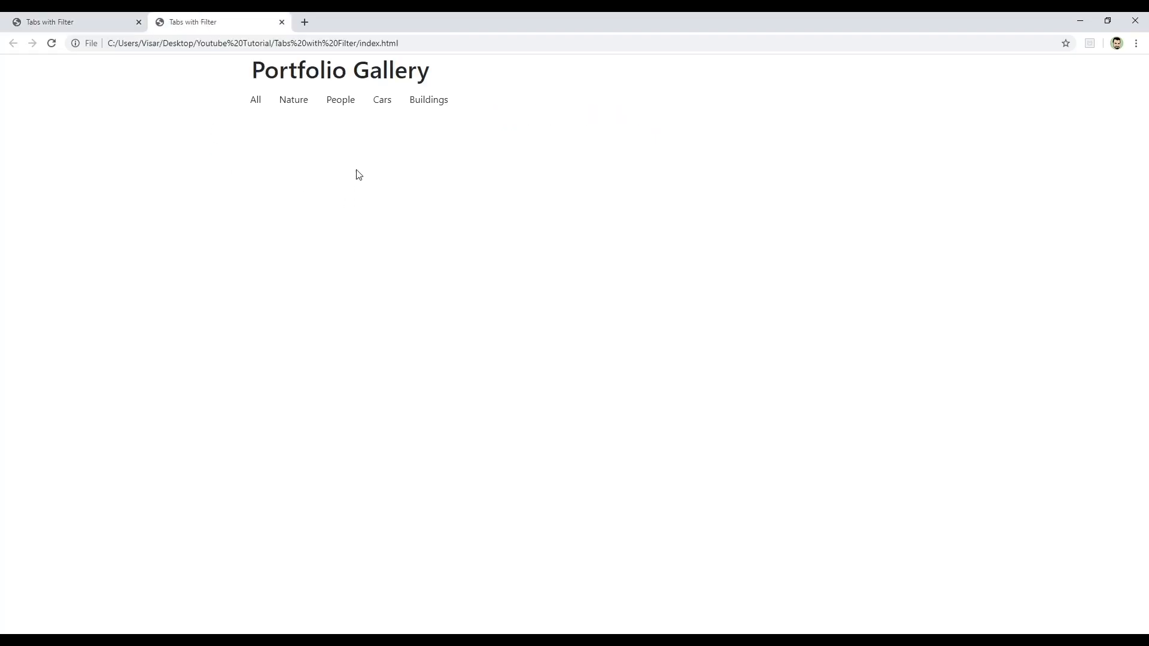
mouse_move(367, 180)
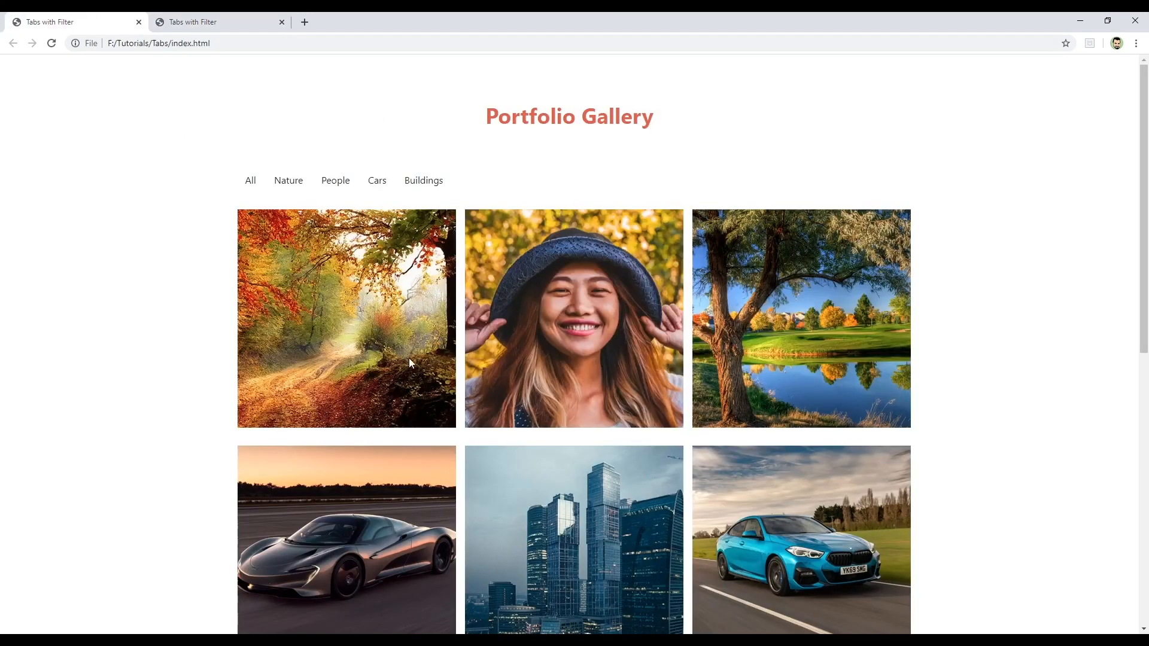
Return to Visual Studio Code after comparing with the finished gallery.
left_click(212, 21)
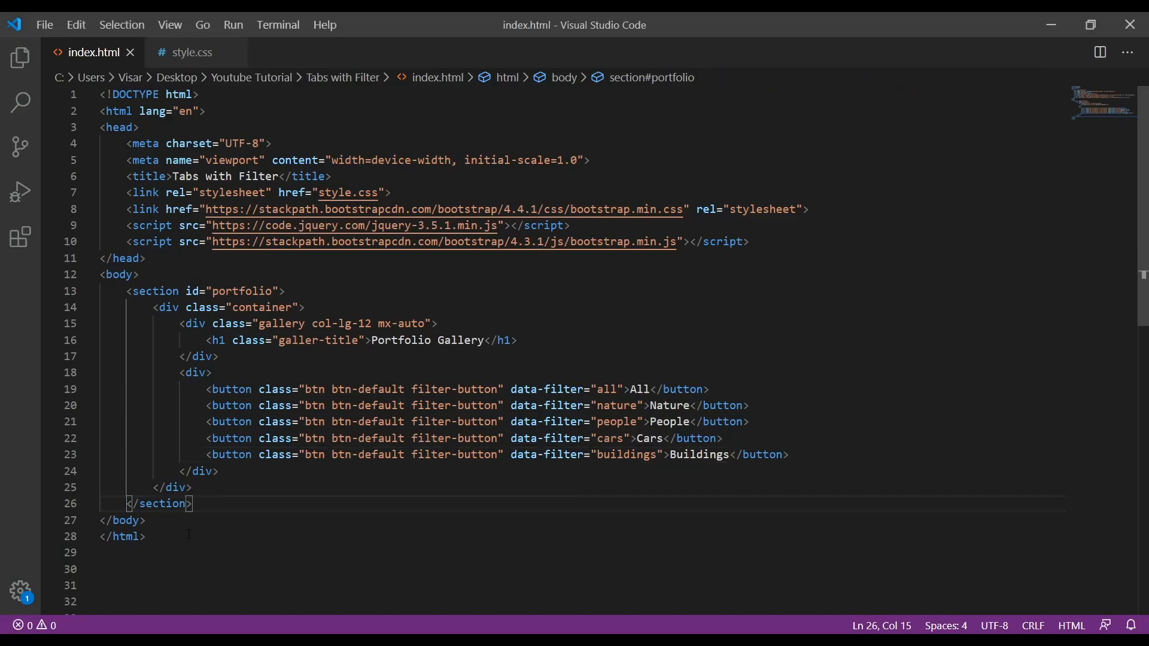
Add a row div below the buttons group.
key("Enter")
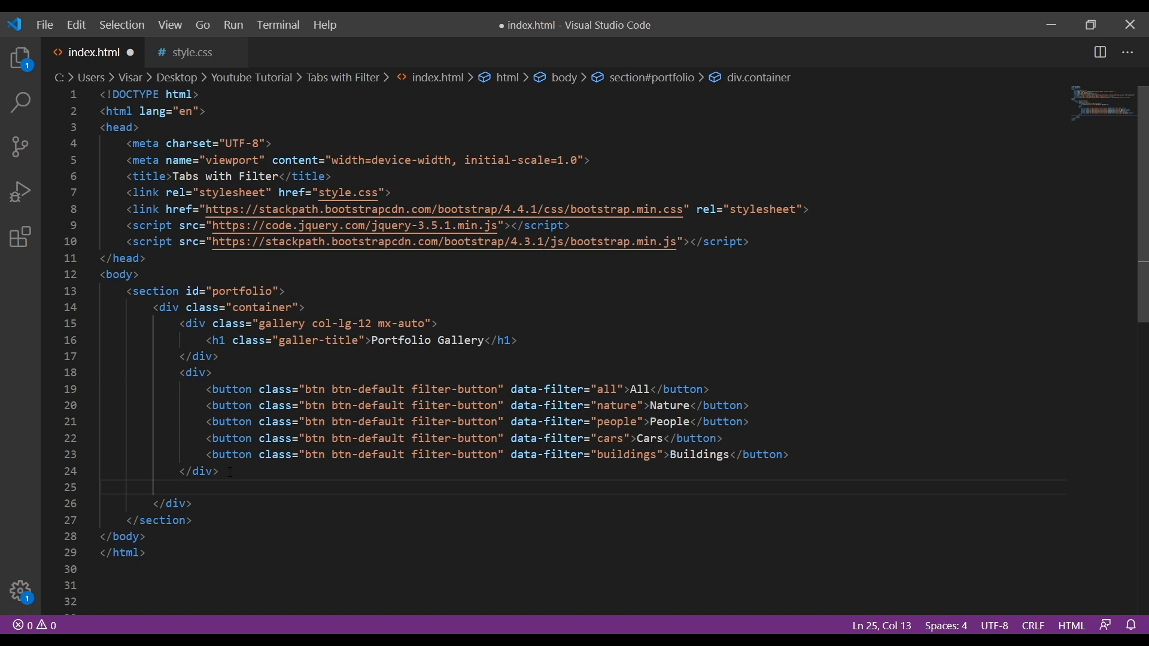
type(".")
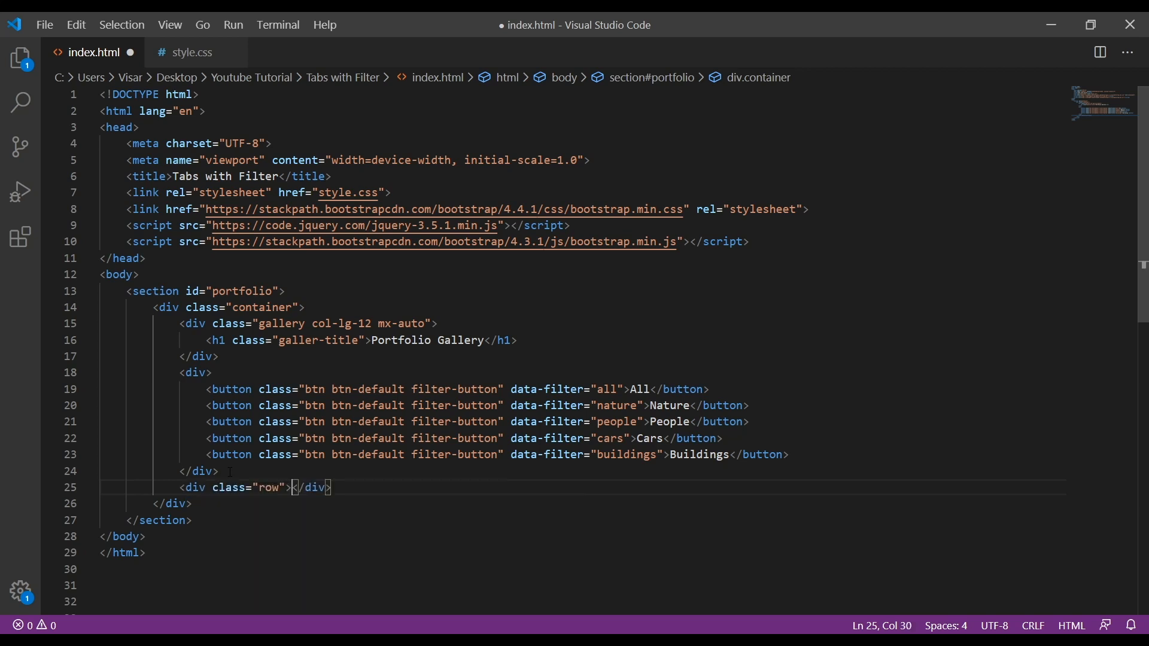
key("Enter")
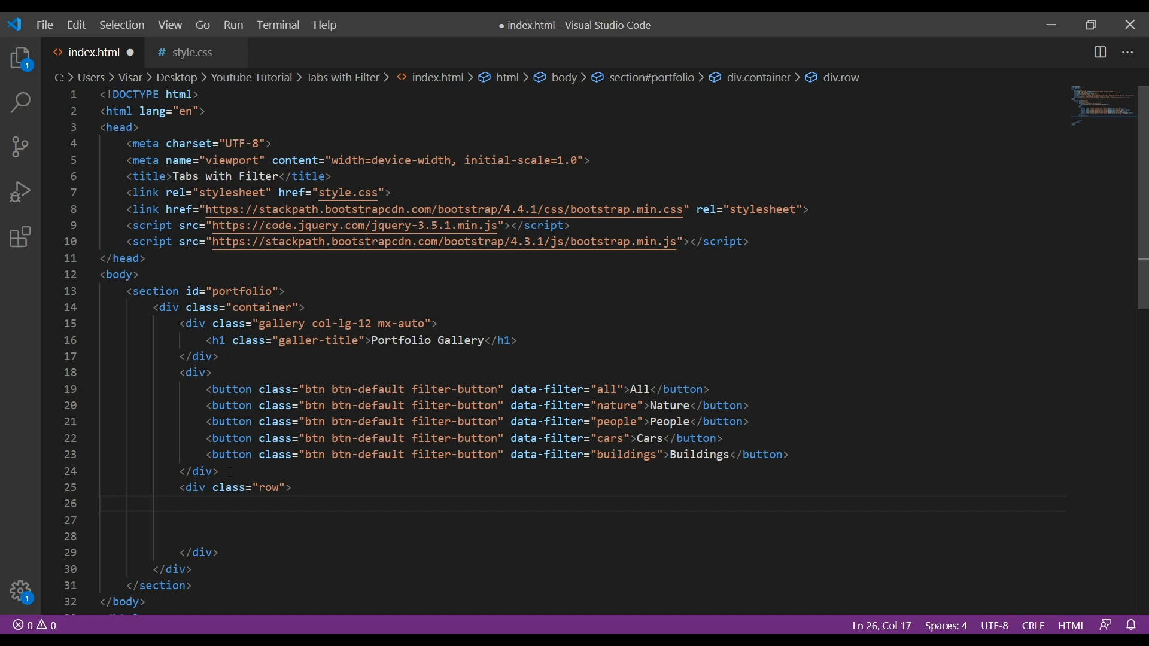
Inside the row, create a div.gallery_product.col-md-4.filter.center.nature item.
type(".")
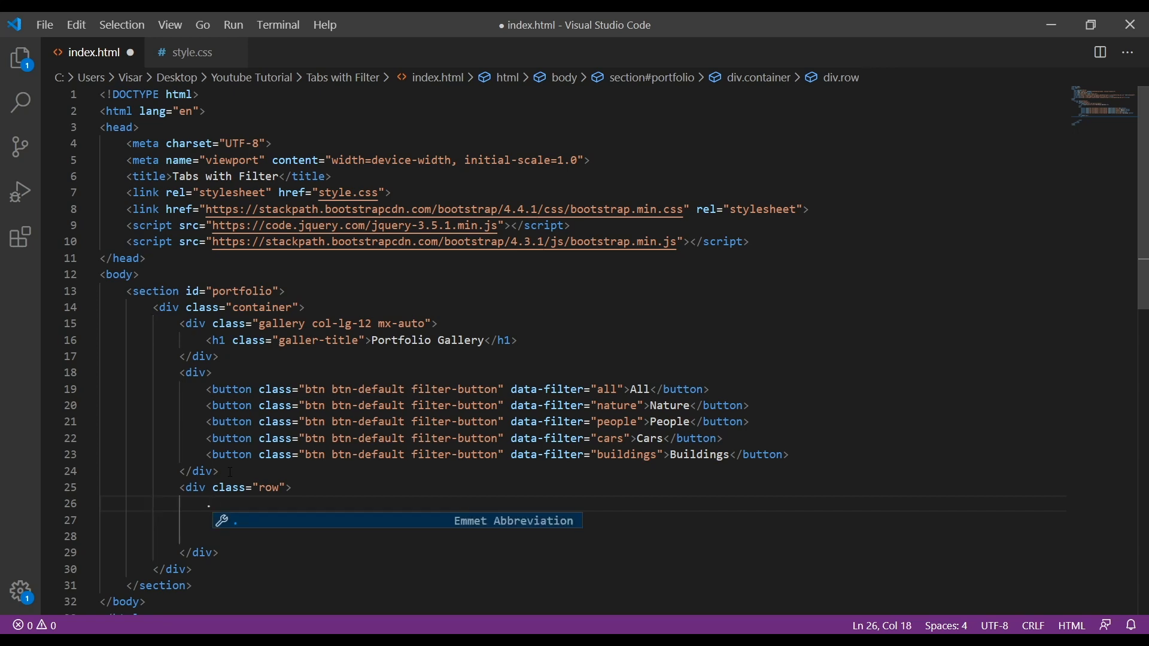
type("g")
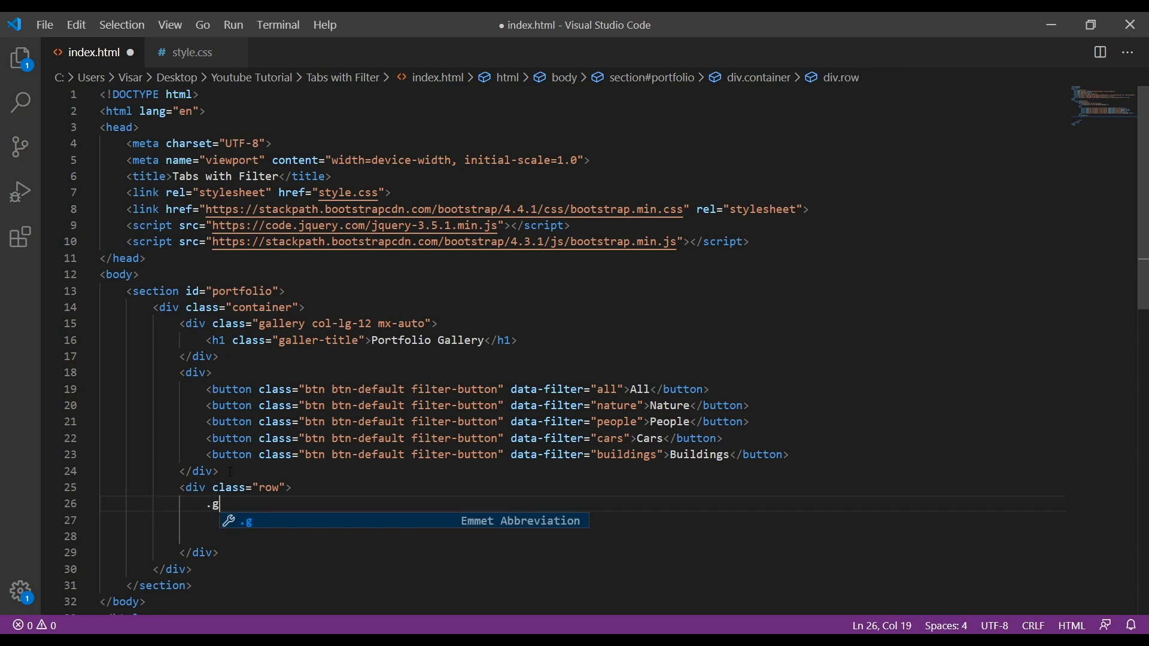
type("allery_")
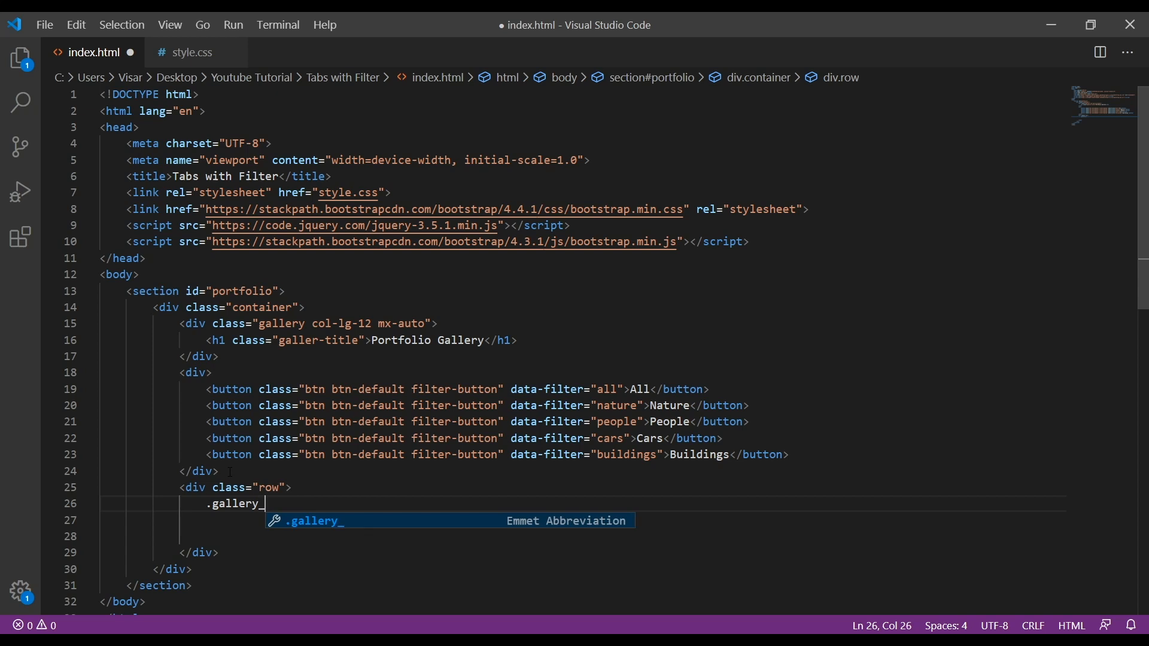
type("product/")
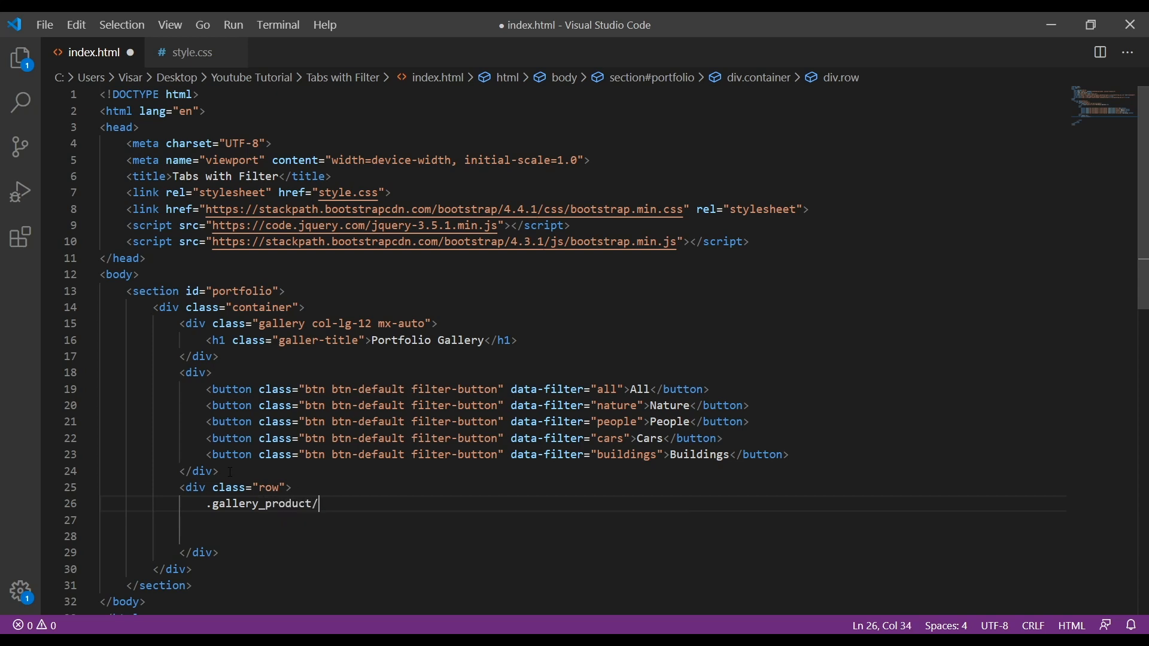
key("Backspace")
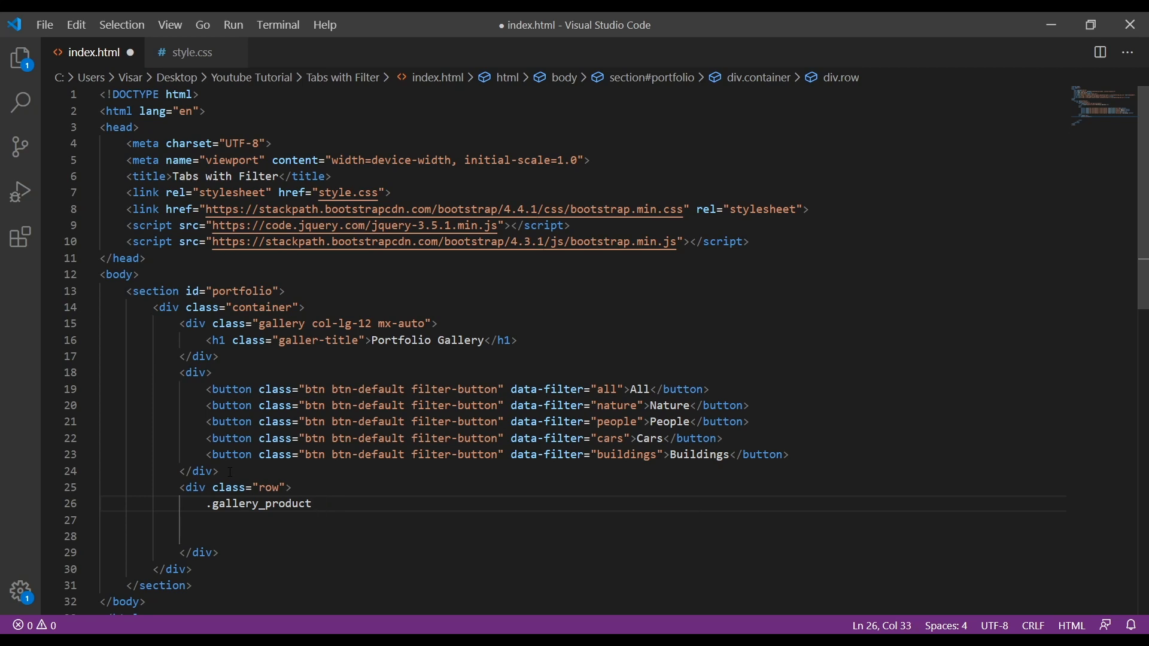
type(".col-md-")
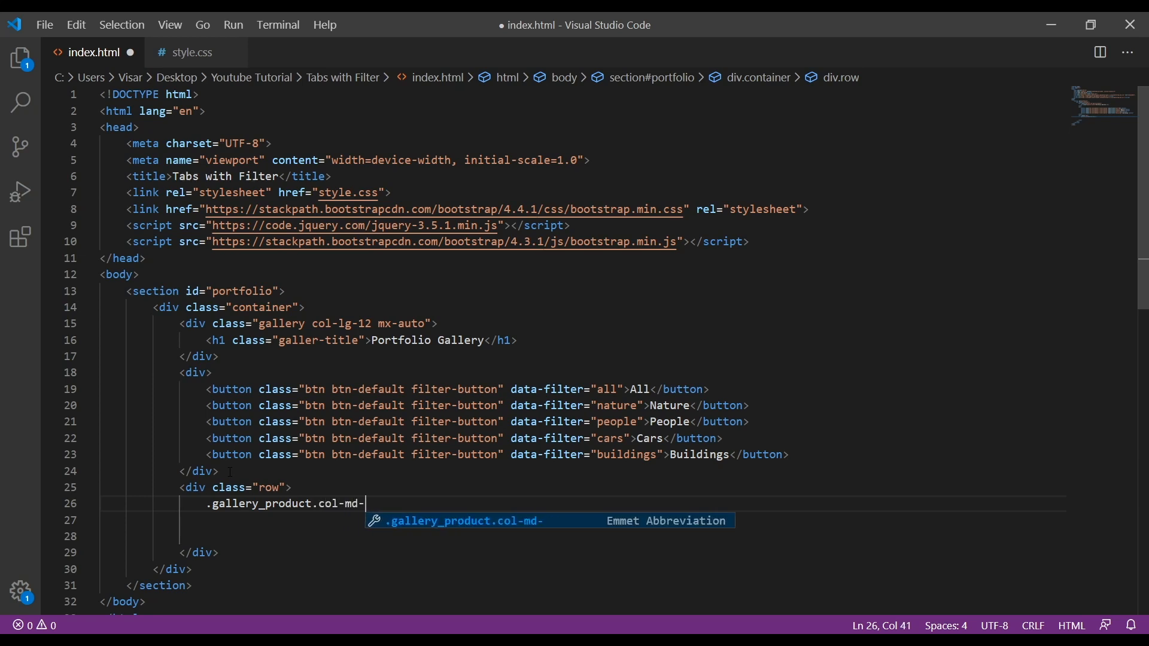
type("4.")
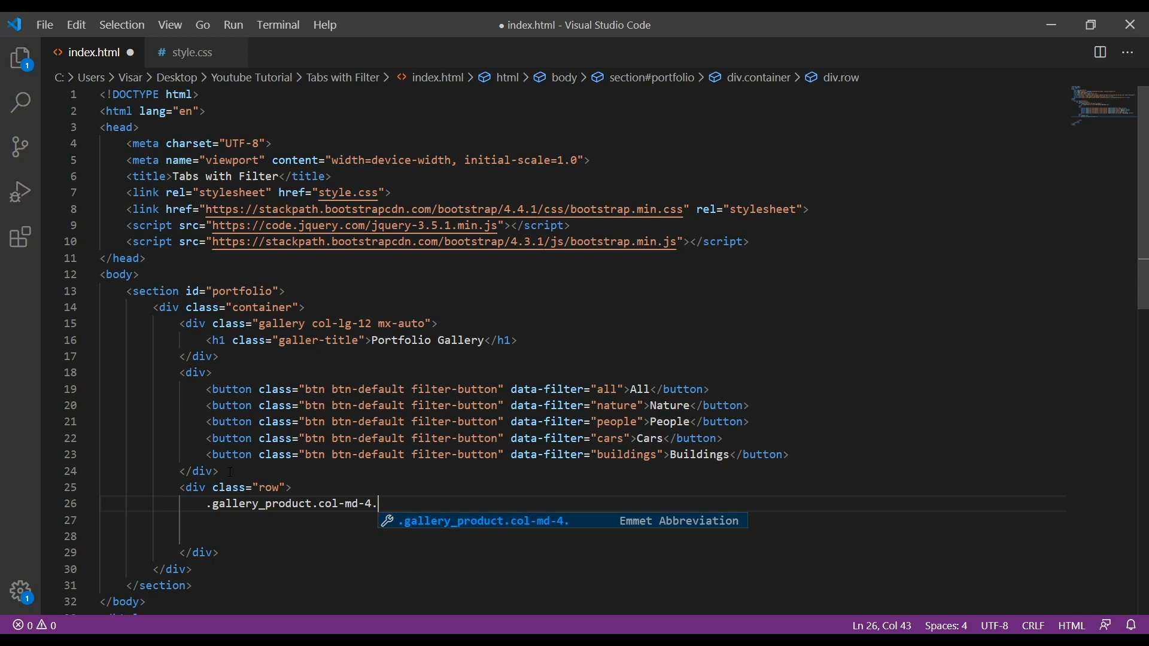
type("filter")
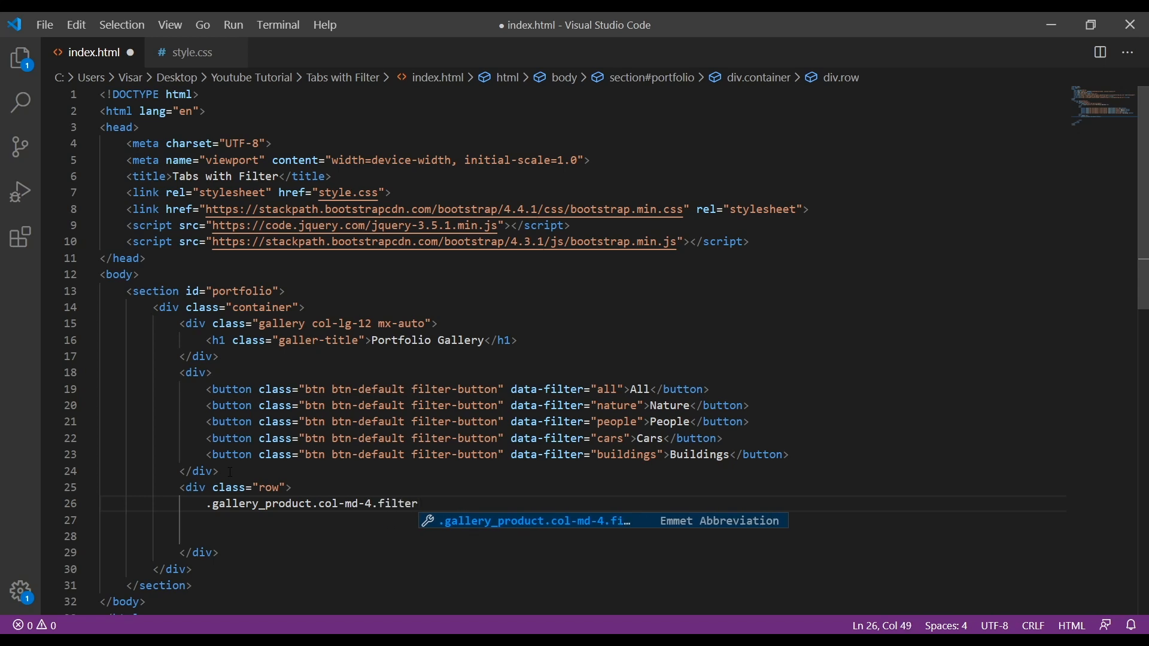
type(".center")
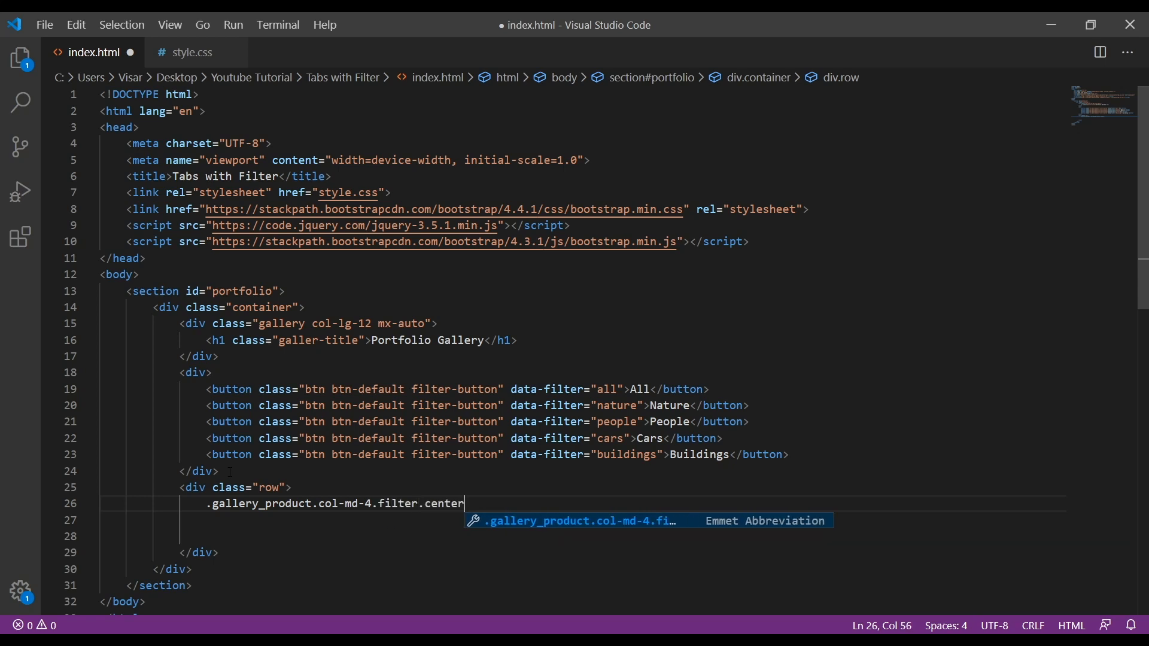
type(".nat")
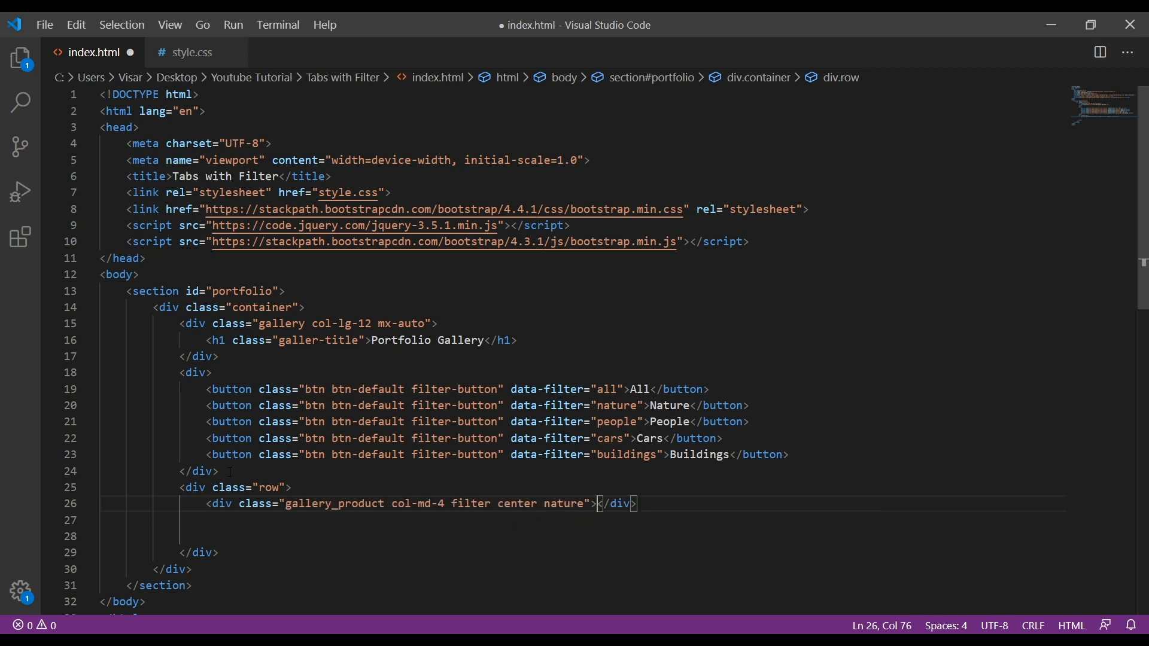
key("Enter")
type("<img src=\"\" alt=\"\">")
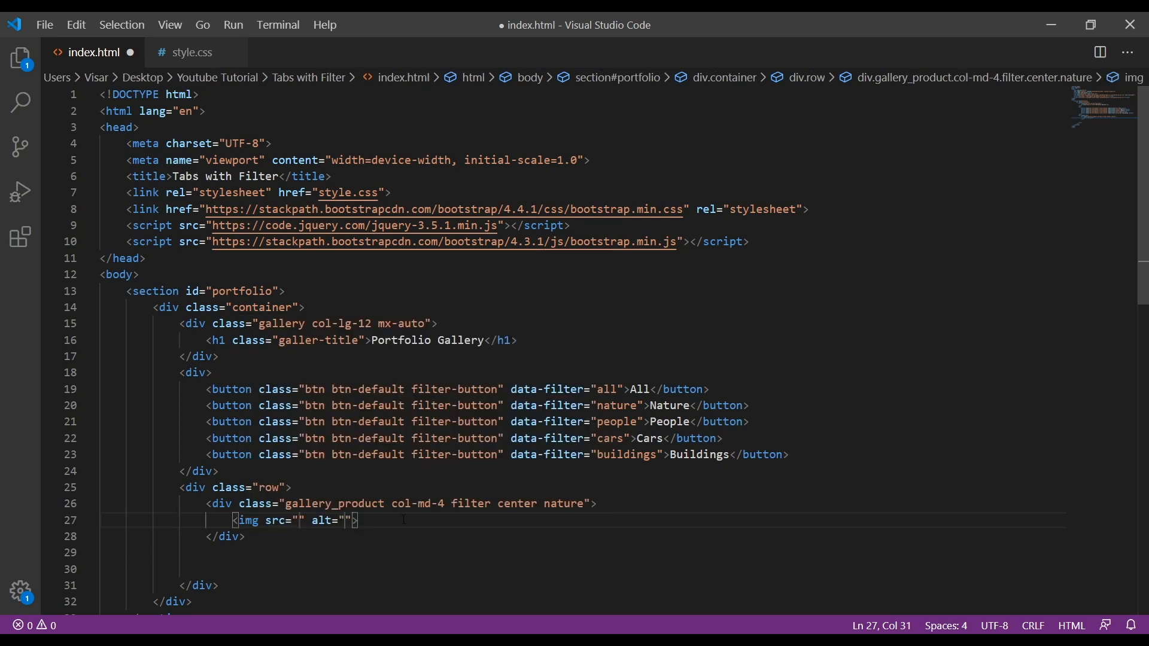
Add an img with src images/nature1.jpg to the nature item.
type("images/nature1.jpg")
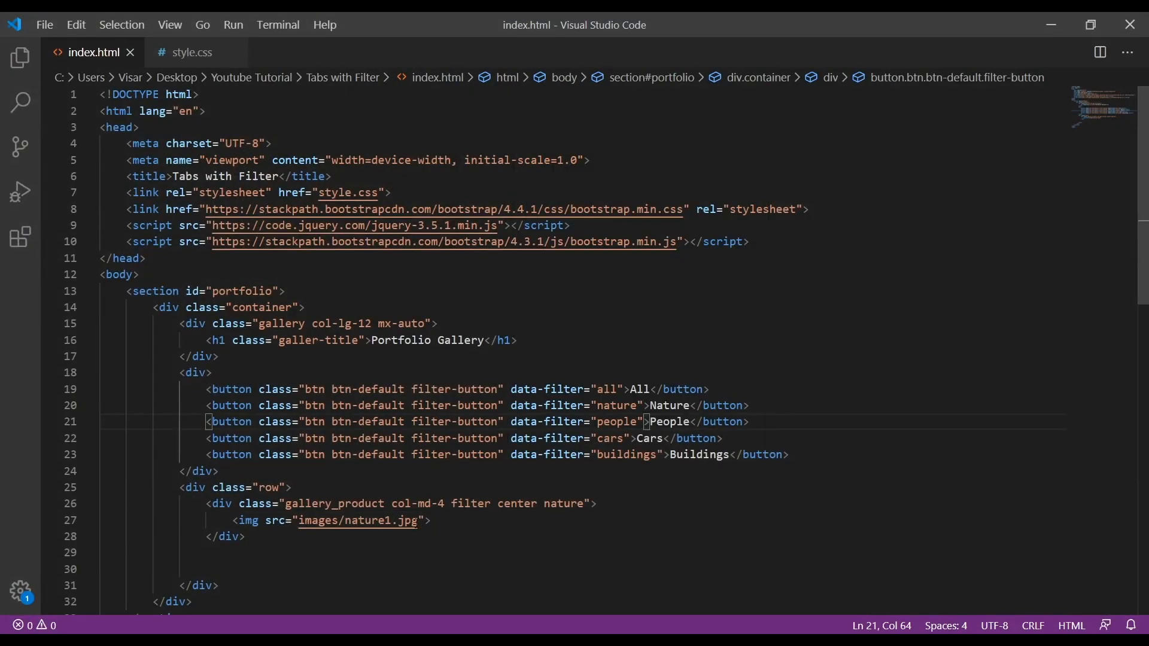
left_click(428, 520)
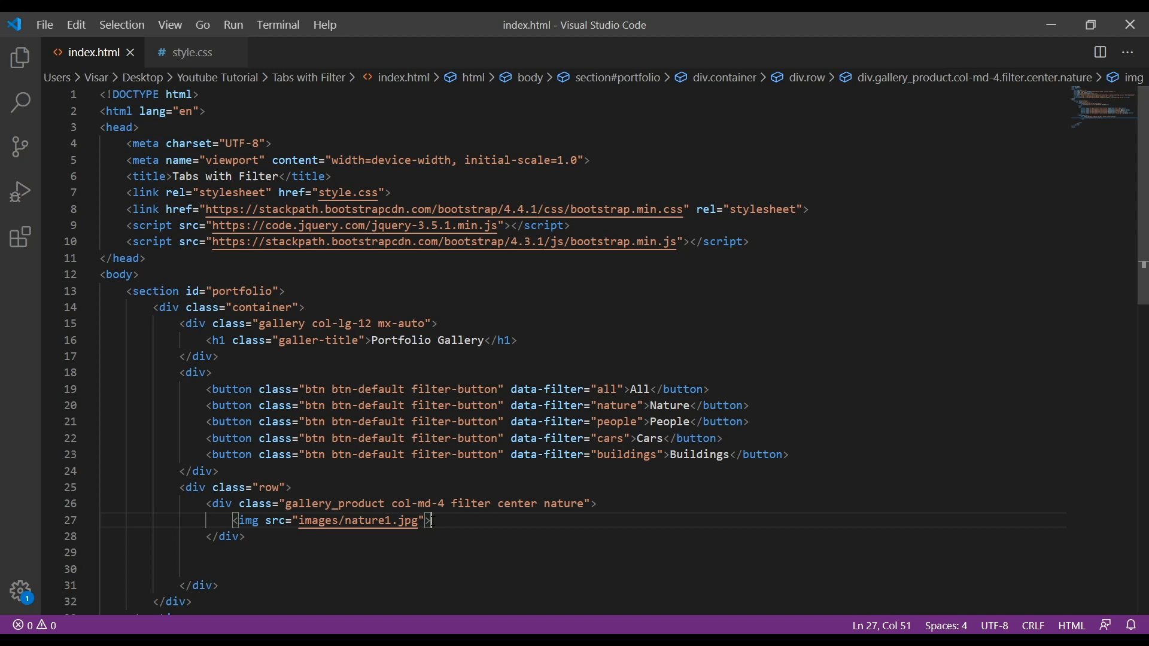
left_click(244, 536)
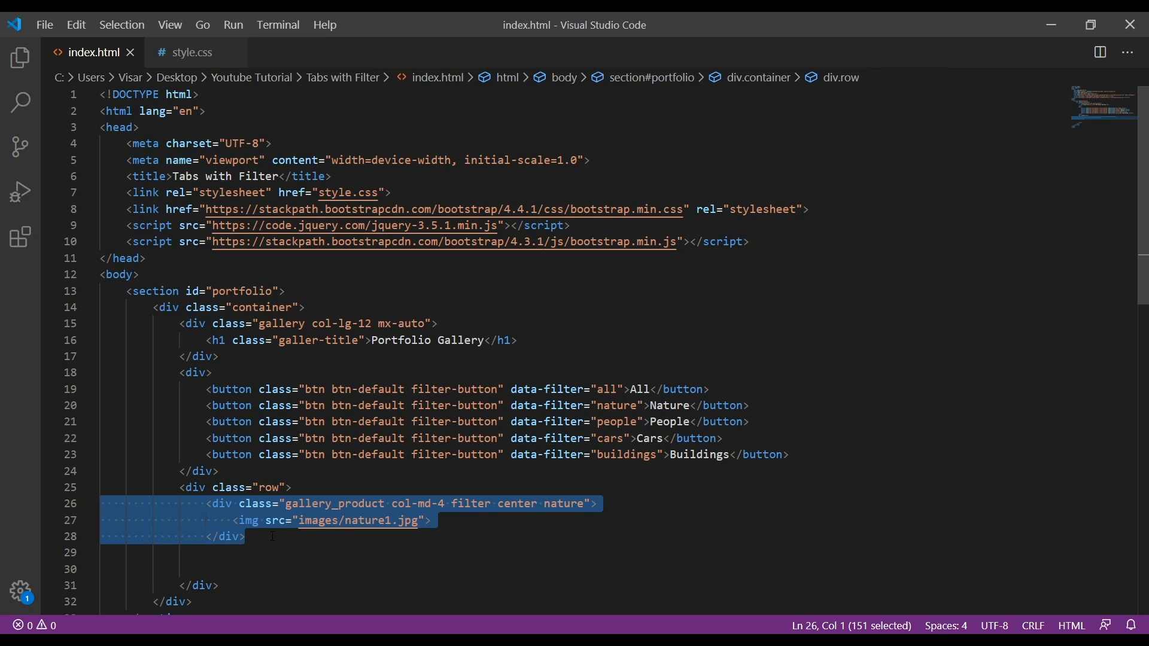
mouse_move(68, 506)
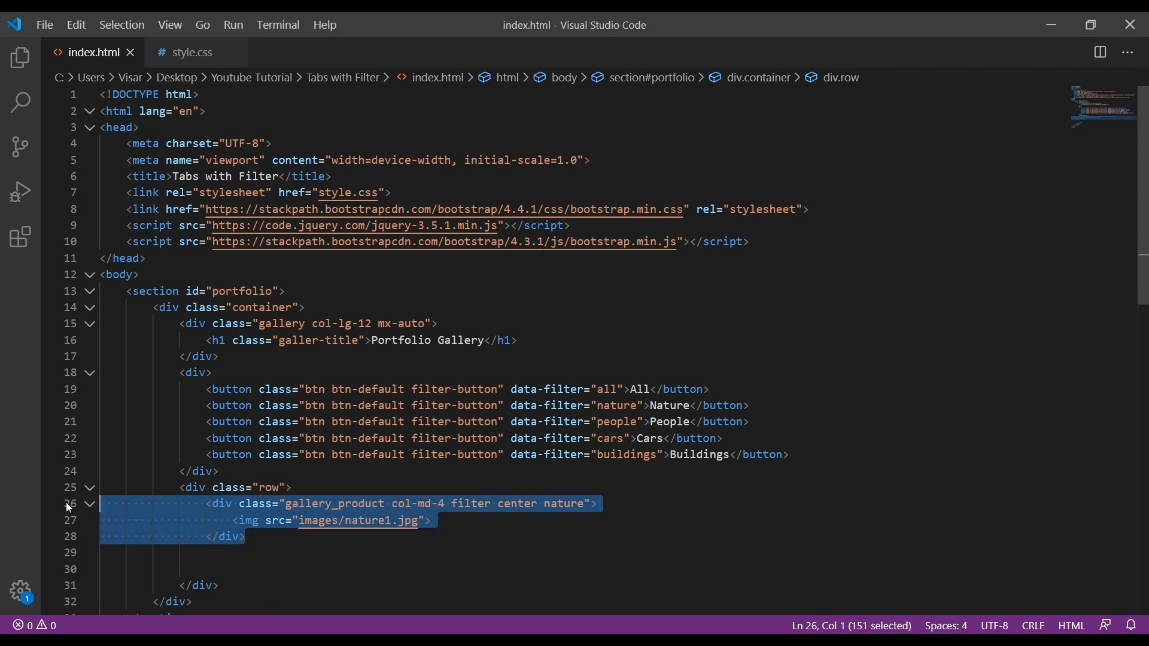
Paste the nature gallery item repeatedly to make ten copies.
key("ctrl+v")
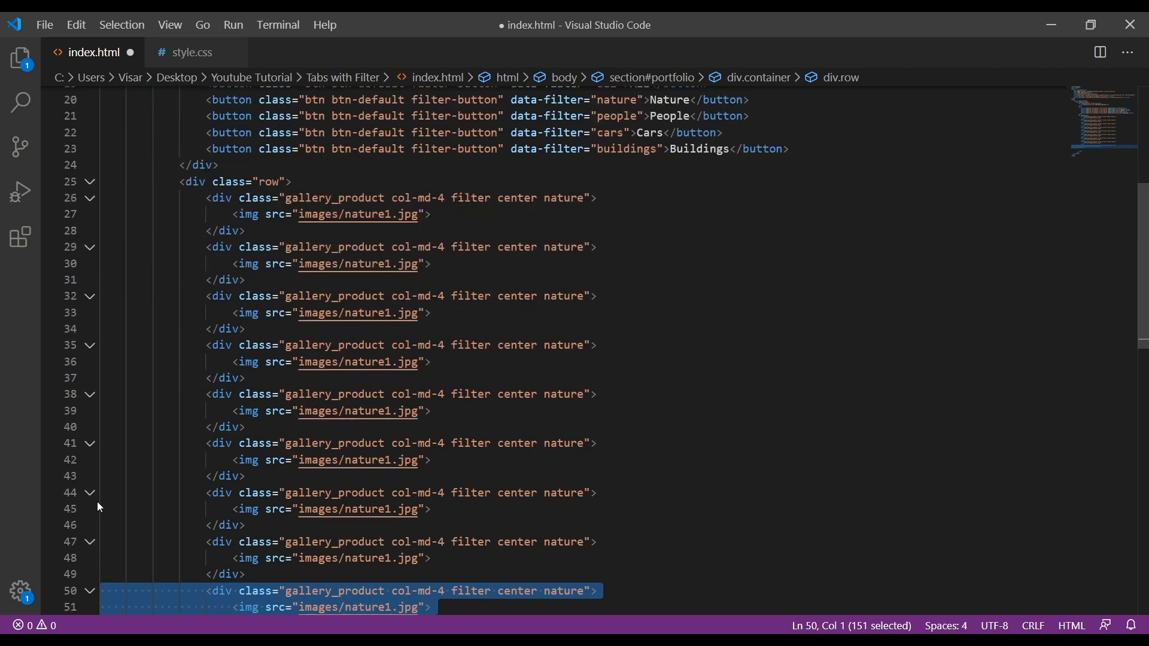
scroll("down", 3)
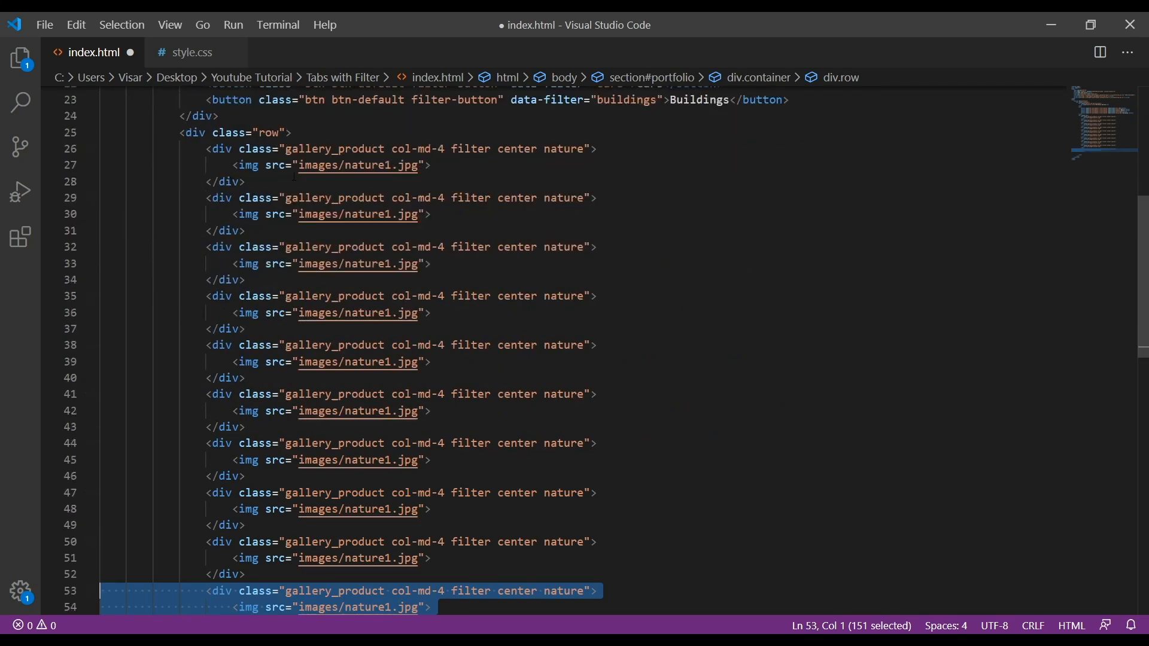
scroll("up", 3)
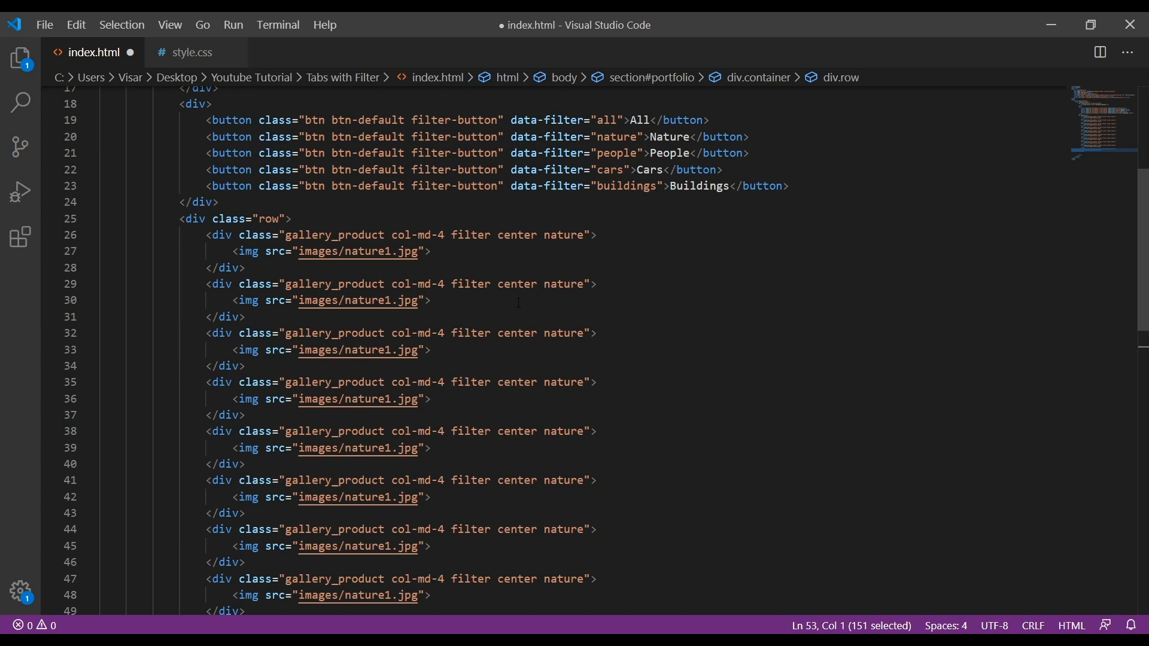
Change the early items' categories to people, cars and buildings.
double_click(565, 241)
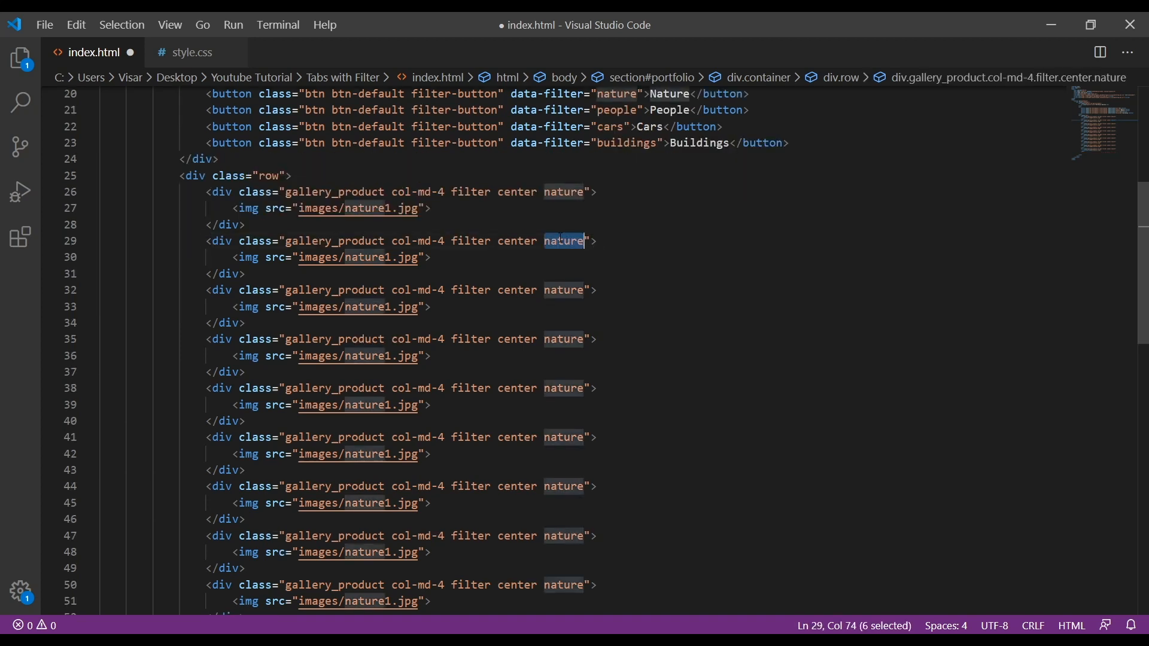
type("people")
left_click(584, 306)
type("2")
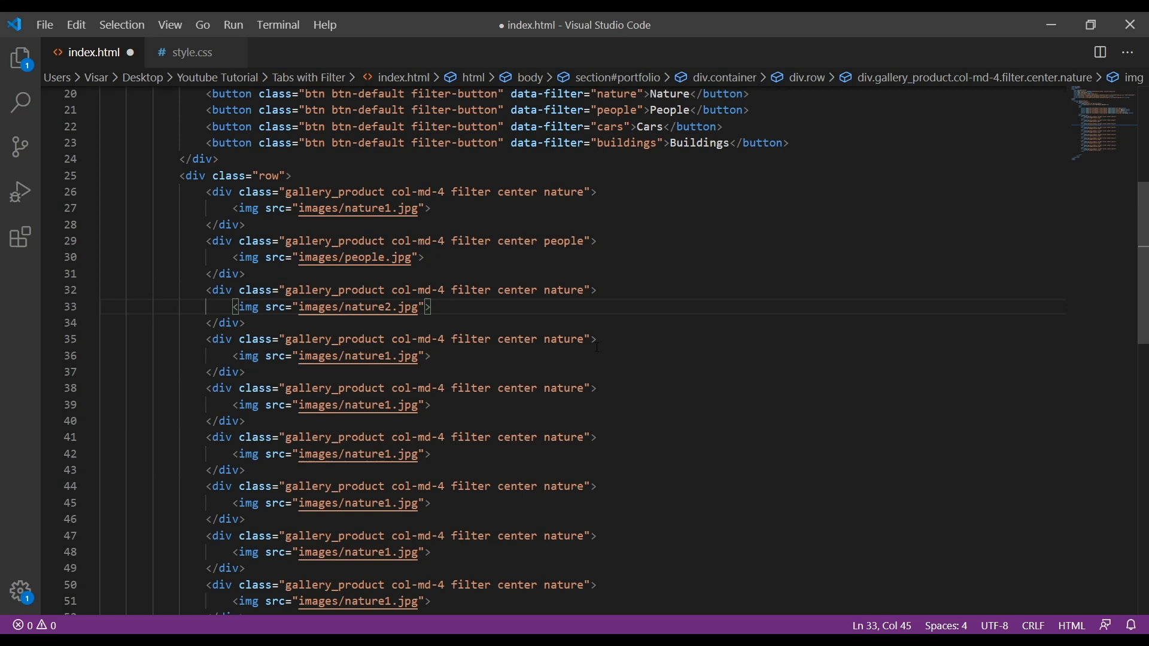
type("car")
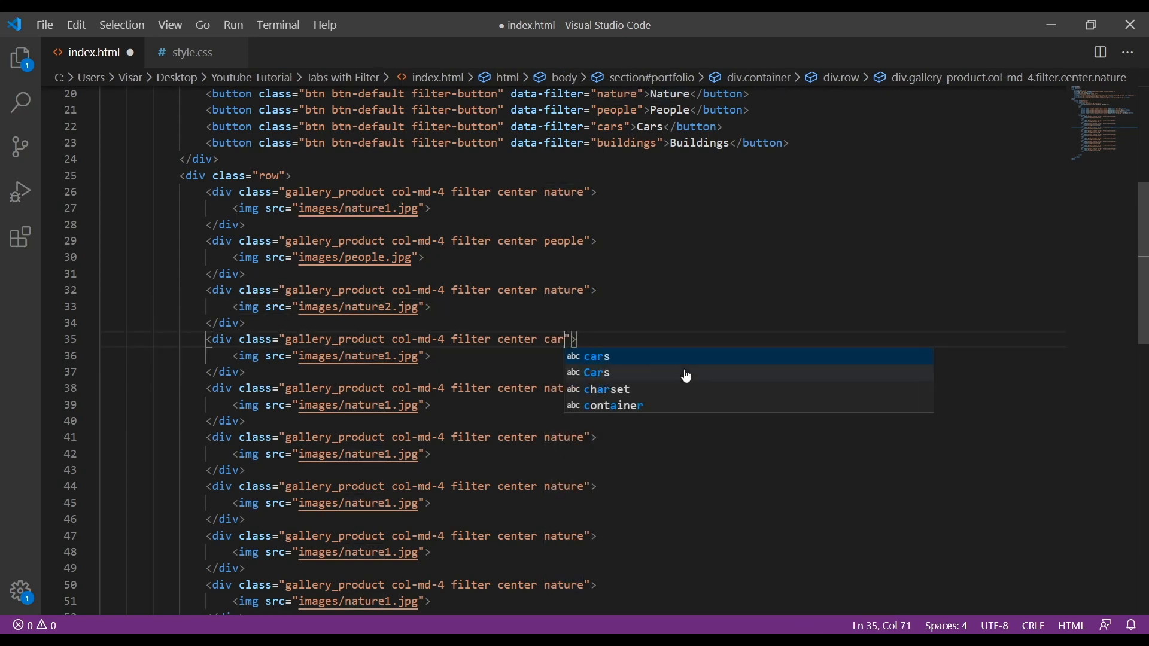
type("s")
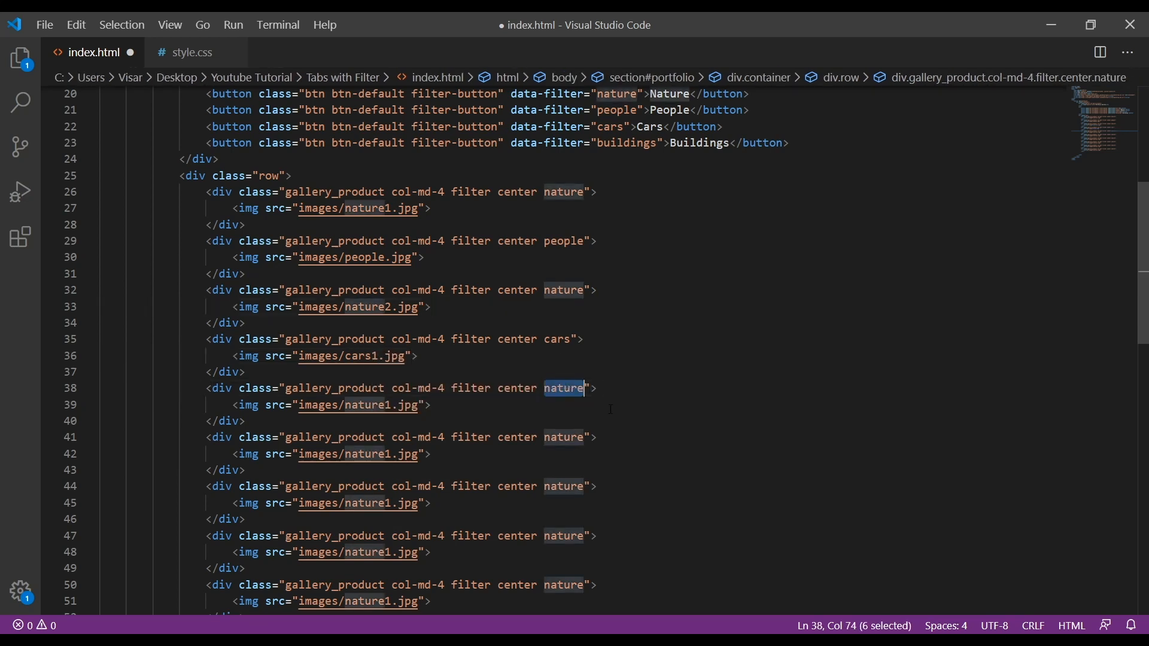
type("buildings")
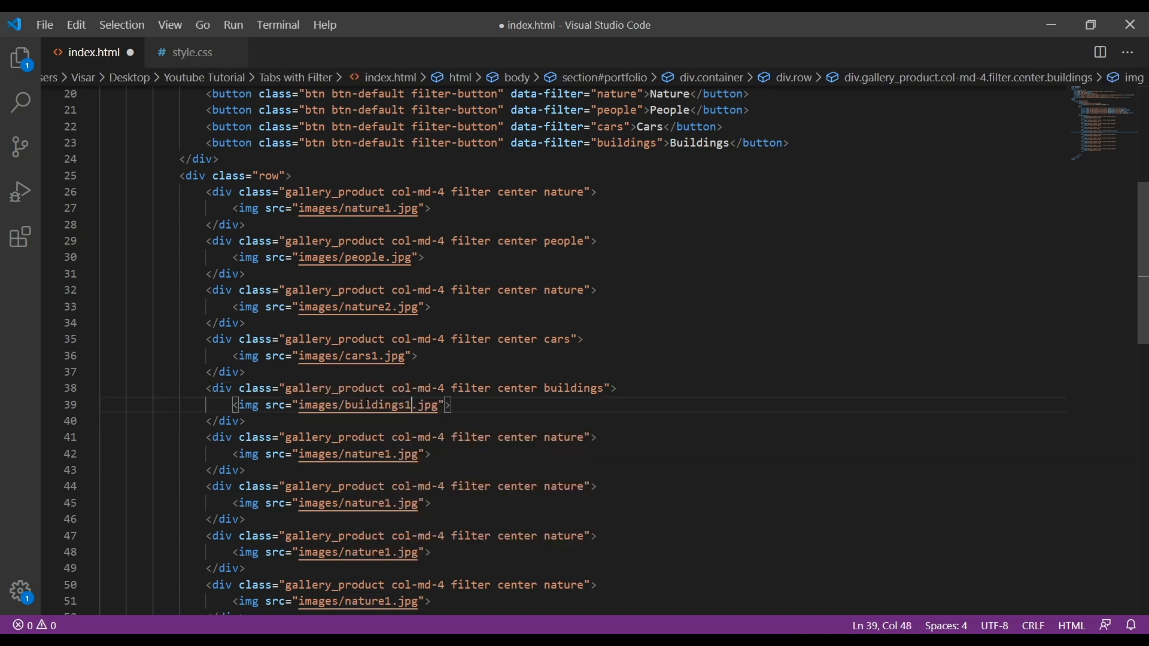
Make the sixth item a cars item and renumber its cars image files.
double_click(562, 436)
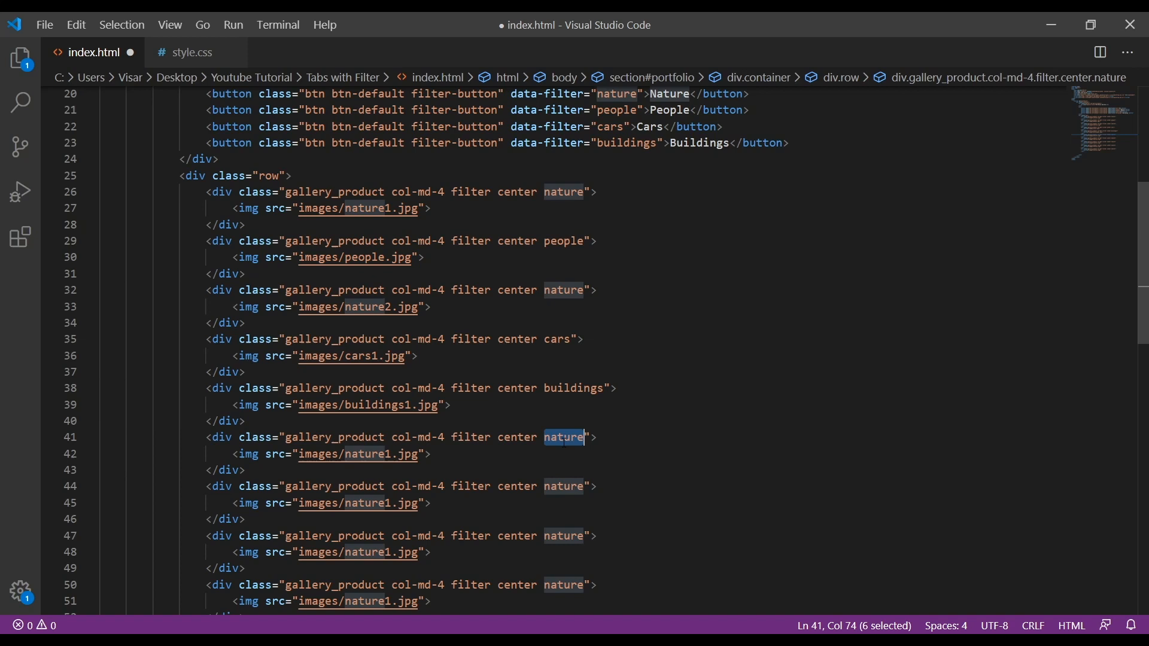
type("cars")
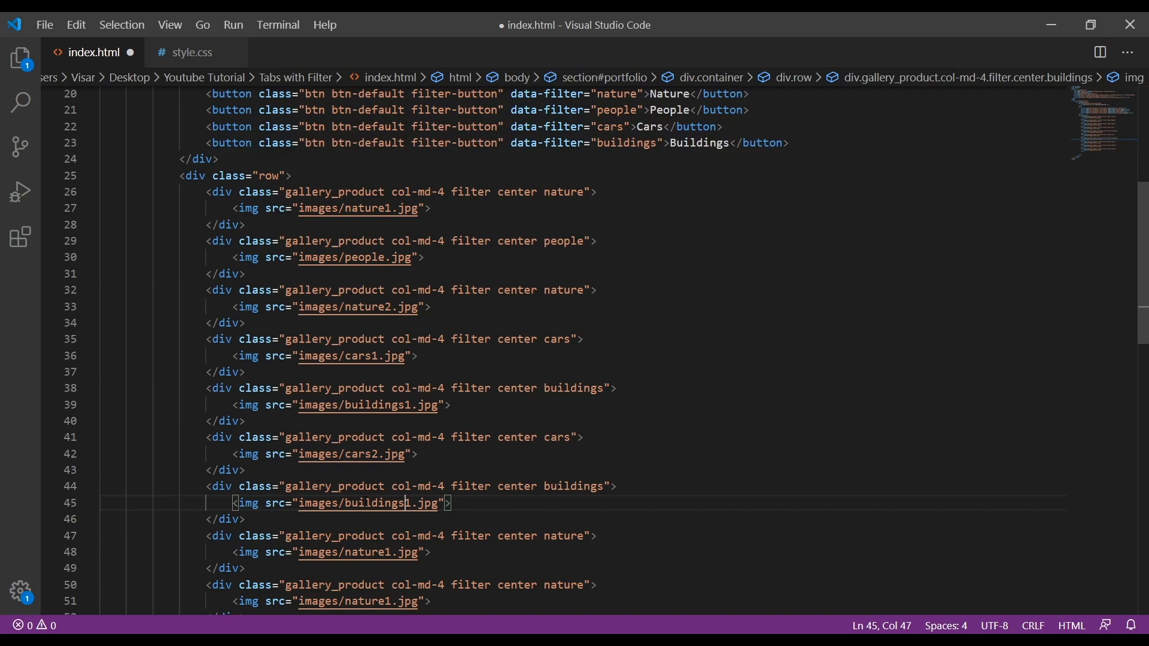
type("2")
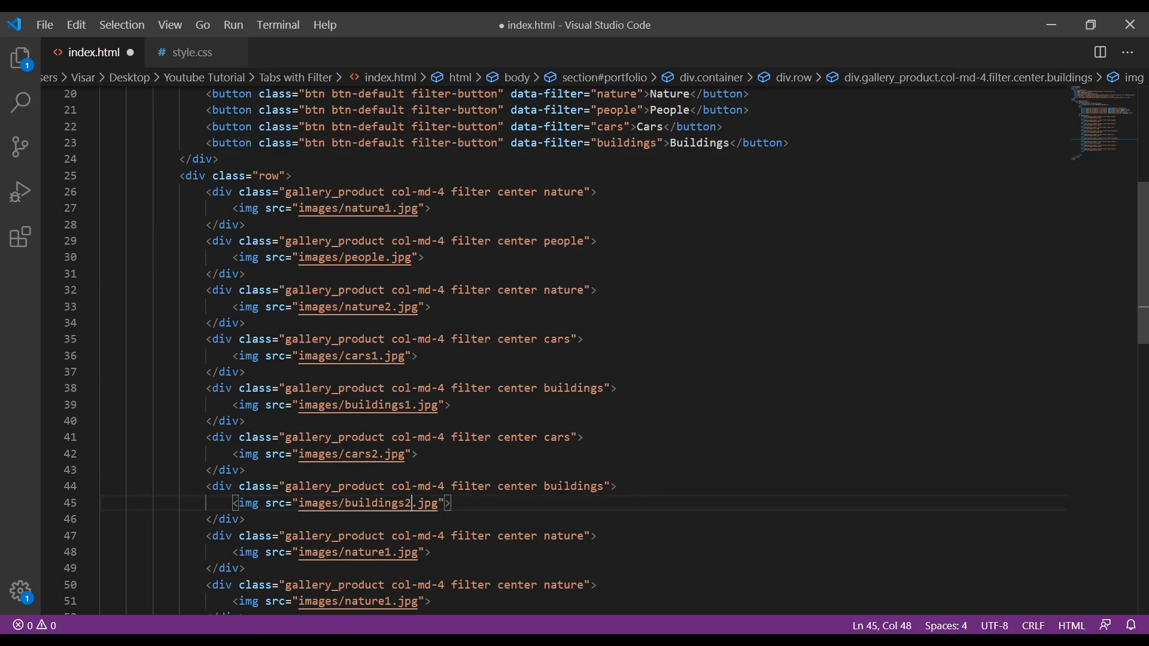
type("cars3")
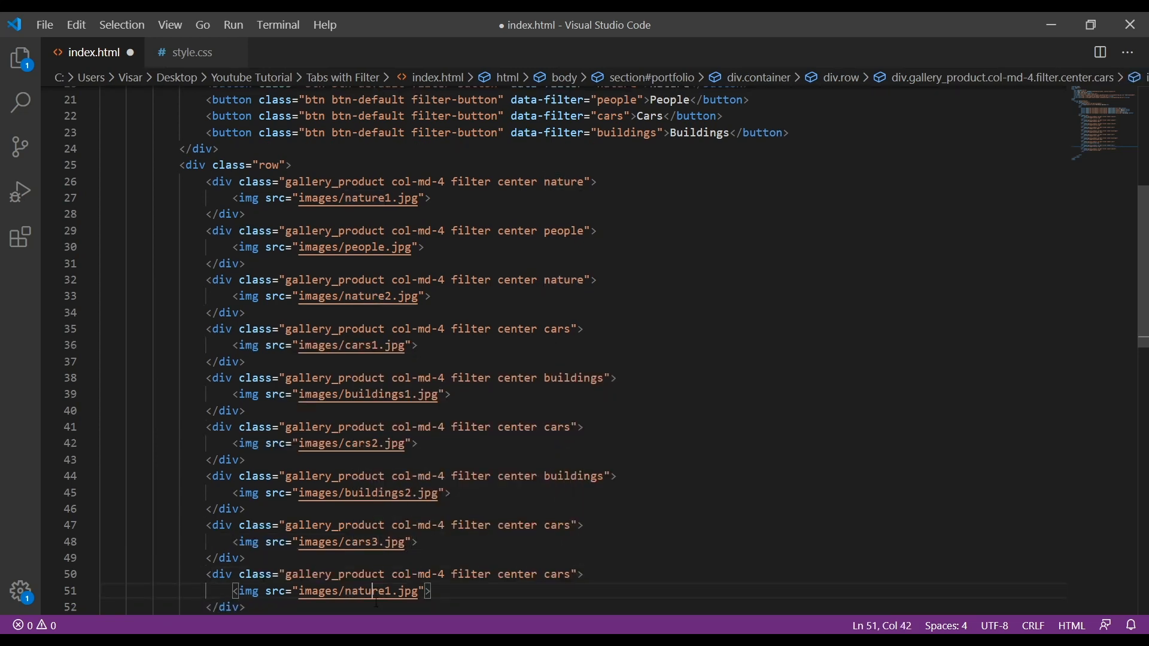
type("cars4")
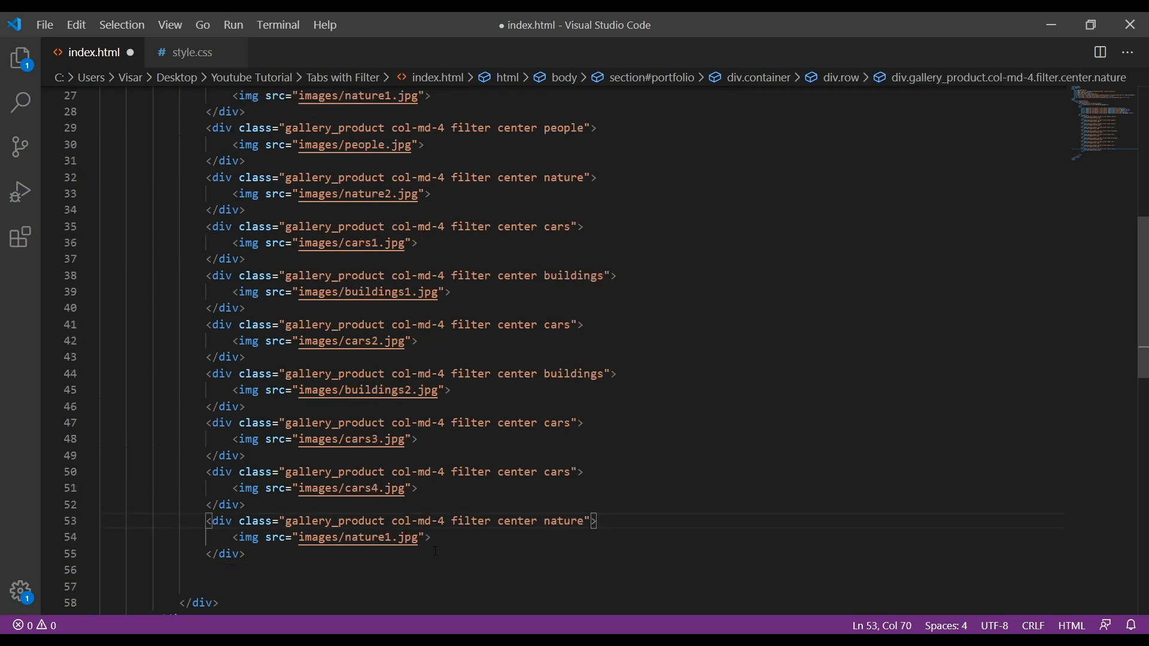
Point the last items at buildings and people images, ending with people2.jpg.
left_click(431, 537)
type("3")
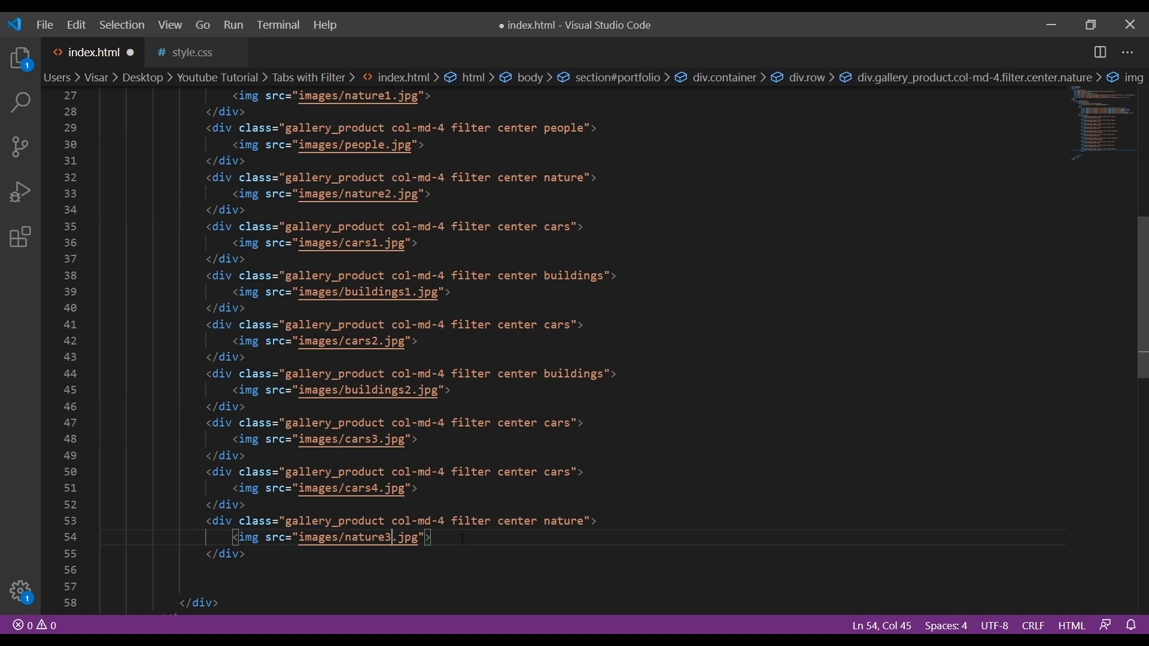
scroll("down", 3)
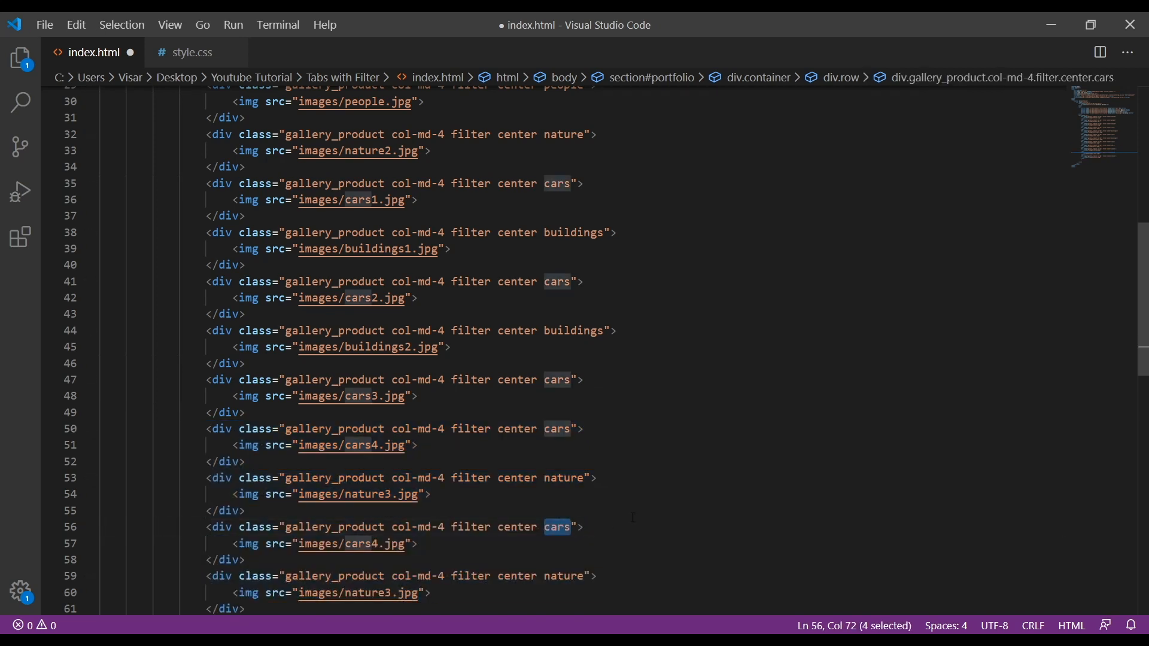
type("buildings3")
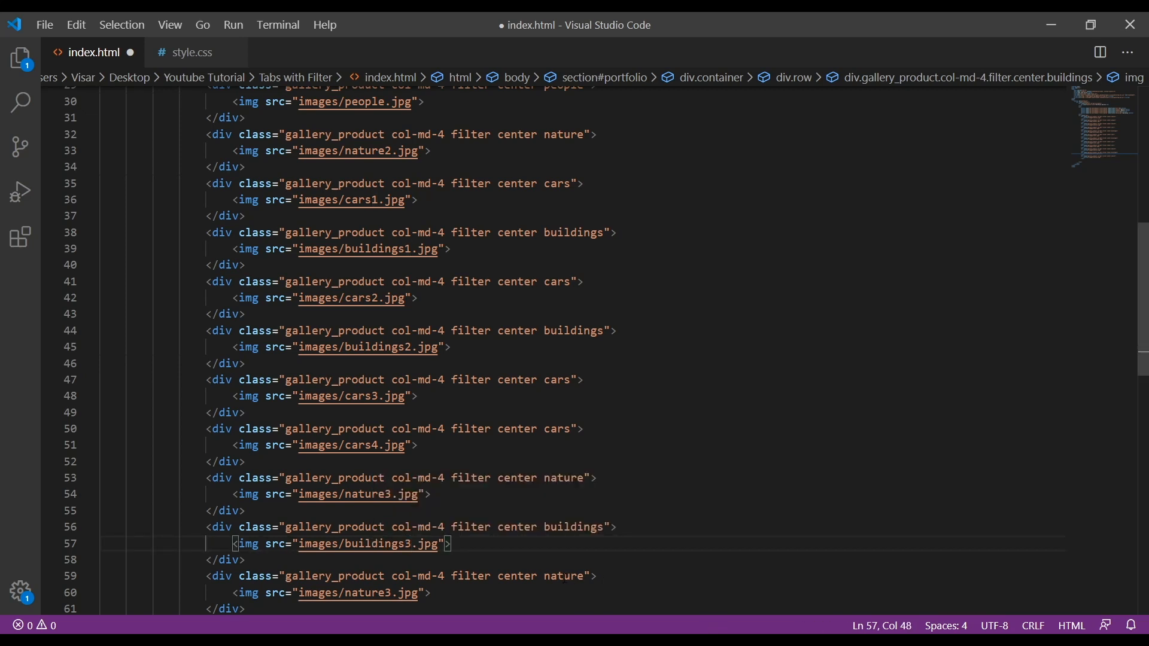
type("people")
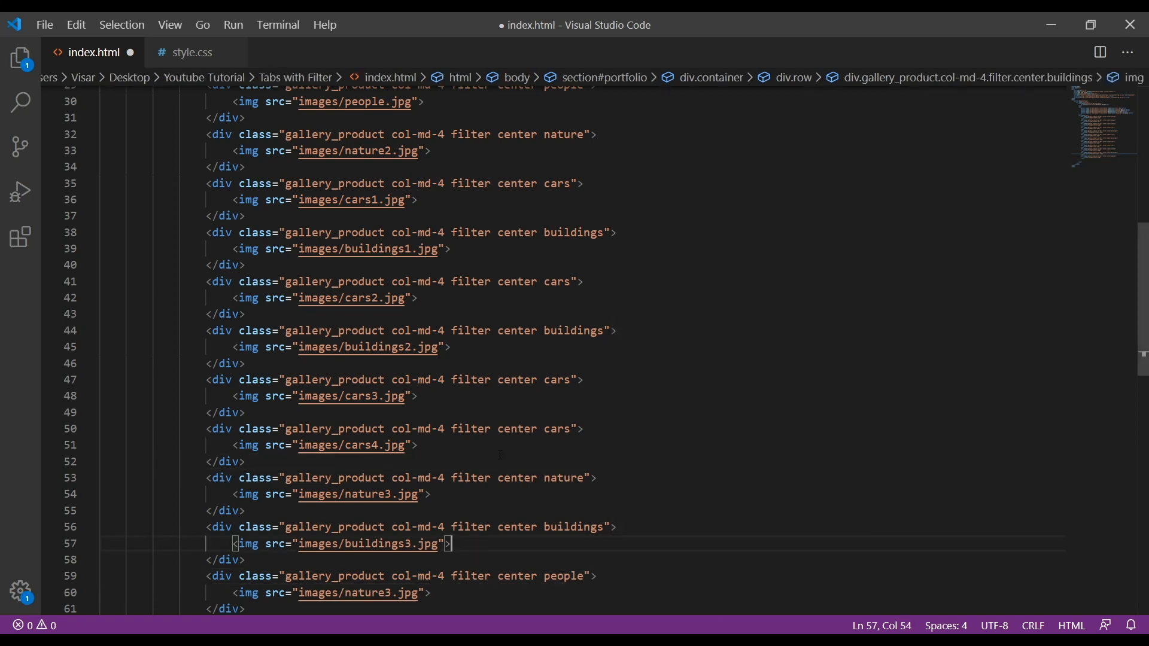
scroll("up", 3)
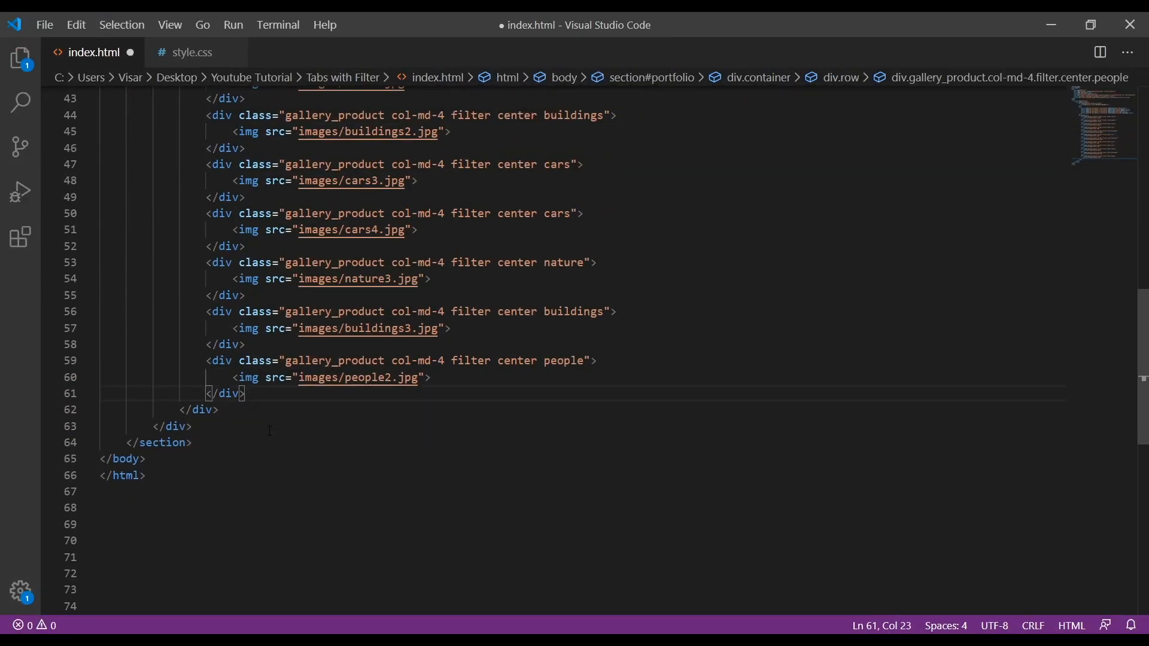
In style.css, write a #portfolio rule with 40px padding and auto margin.
left_click(191, 52)
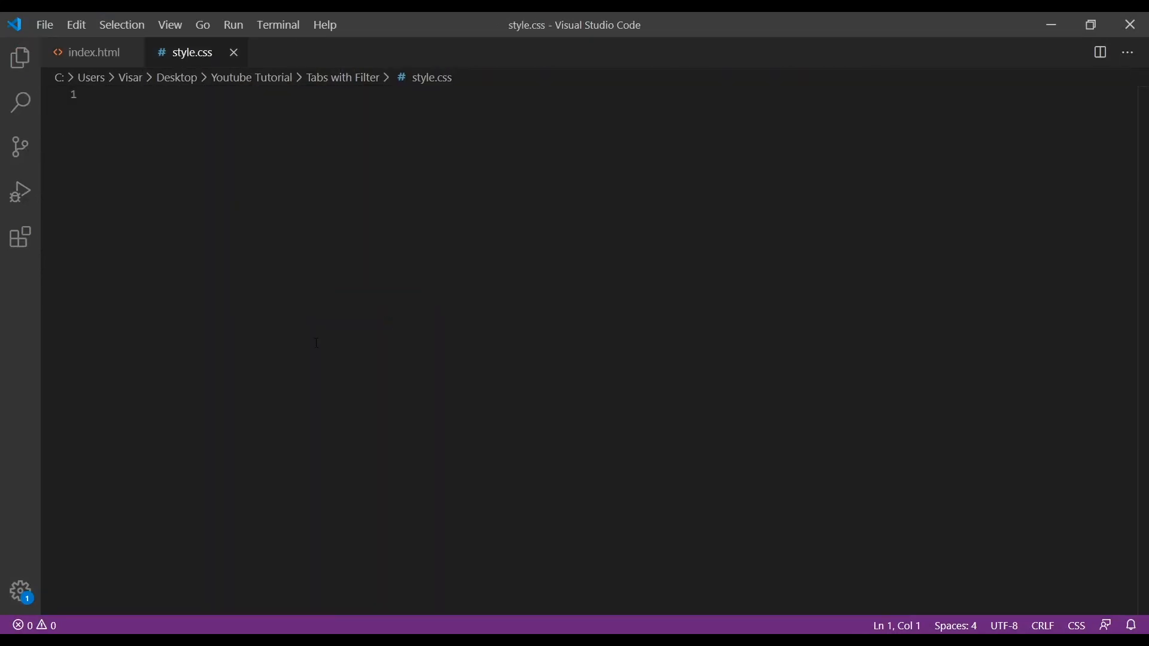
mouse_move(231, 297)
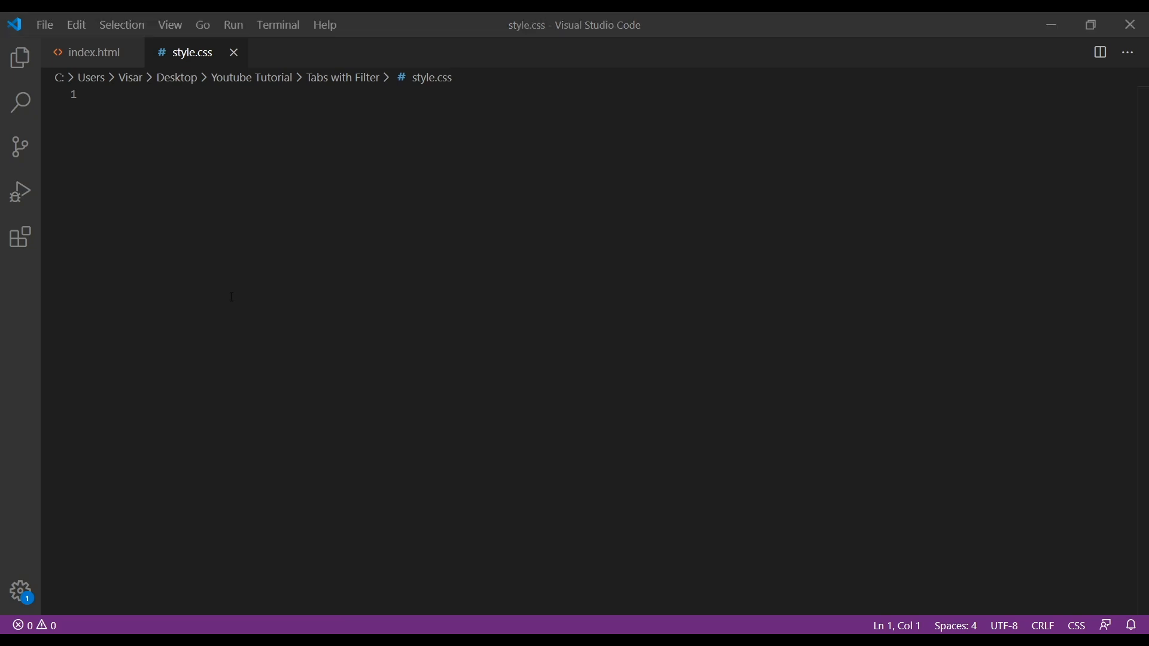
mouse_move(324, 199)
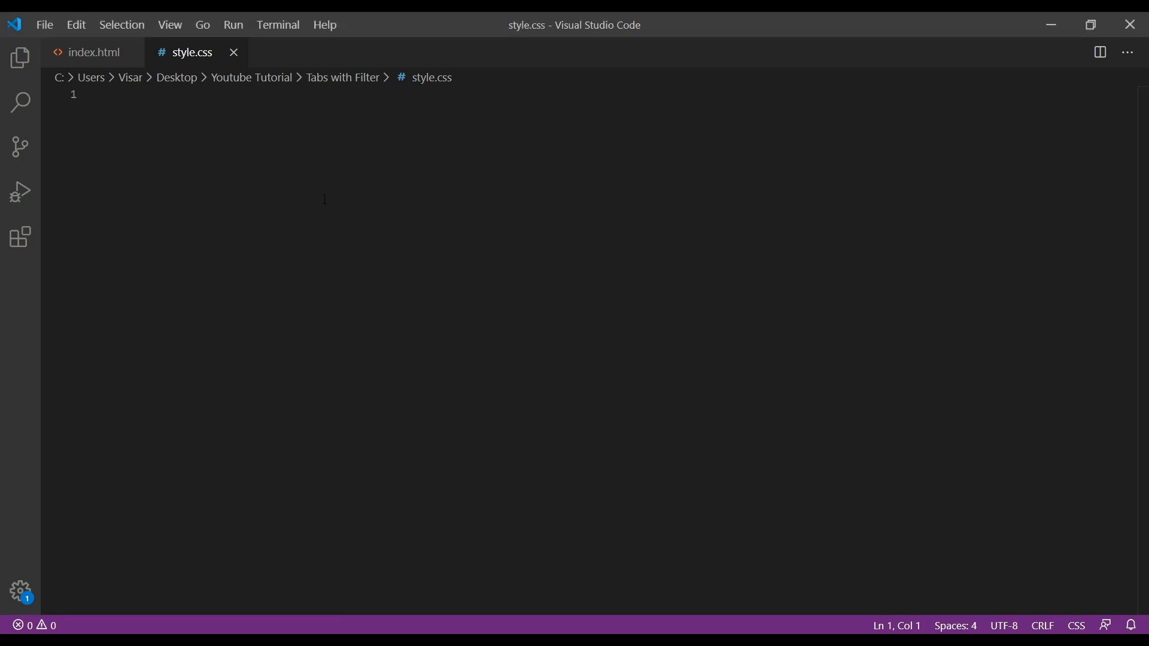
type("#por")
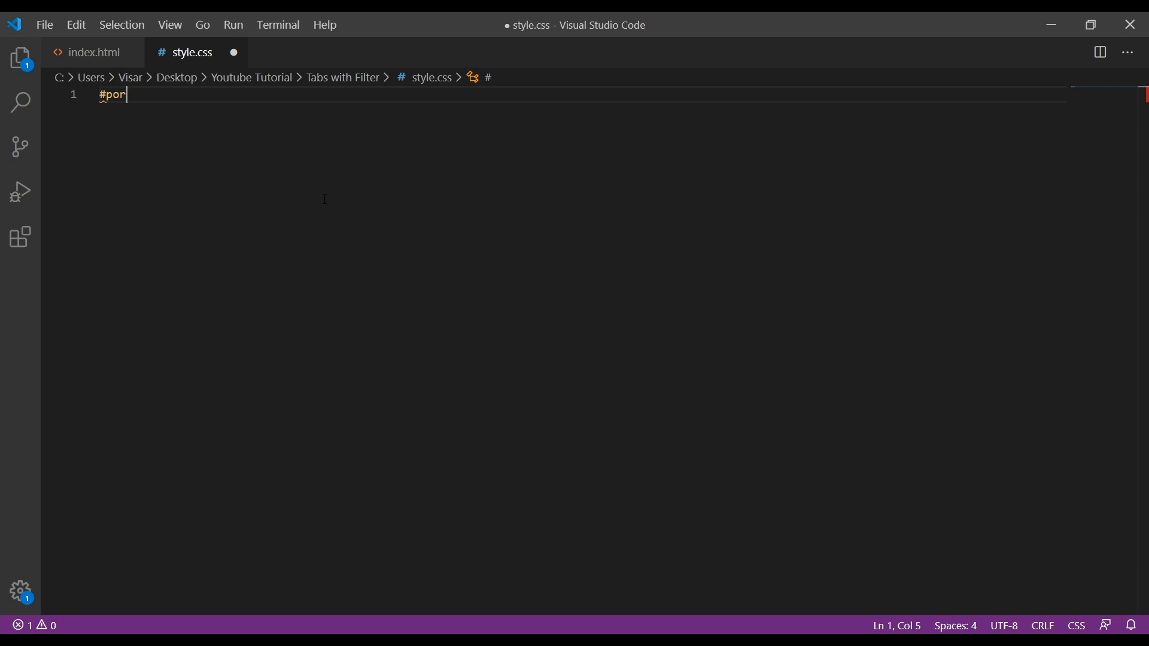
type("tfil")
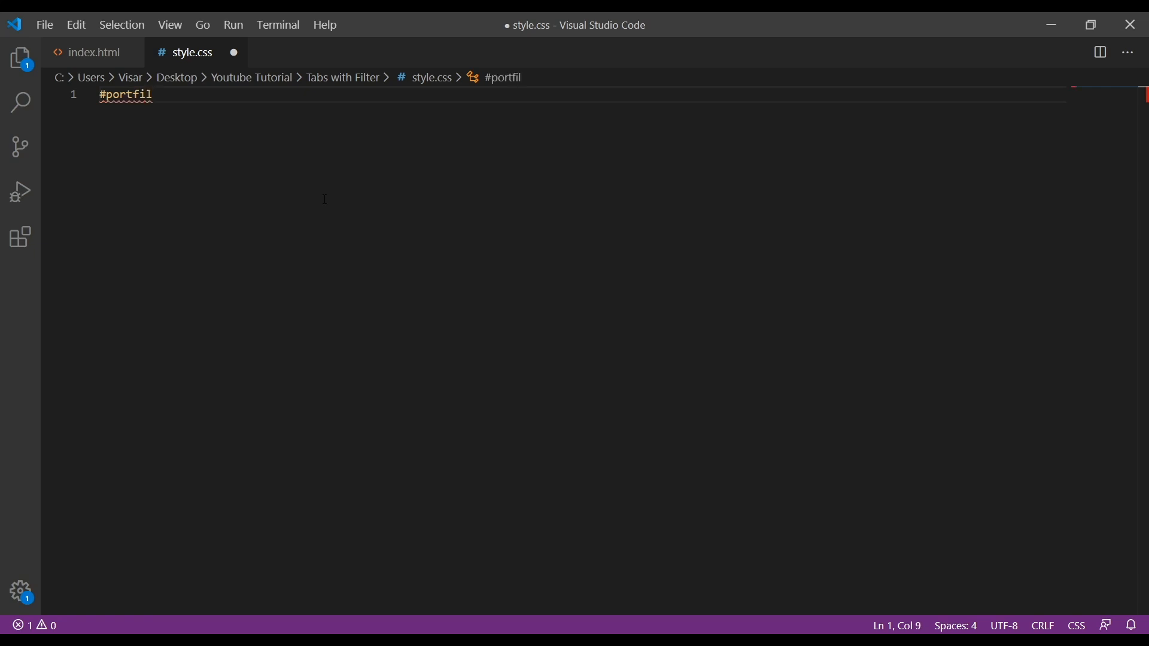
type("o")
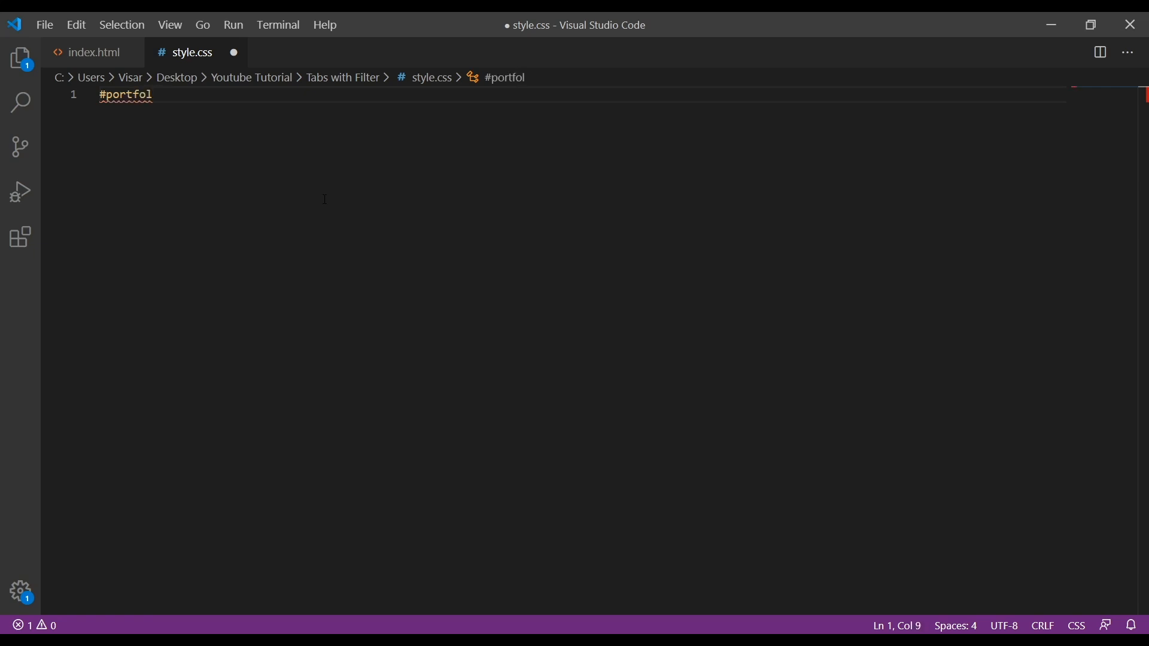
type("io {")
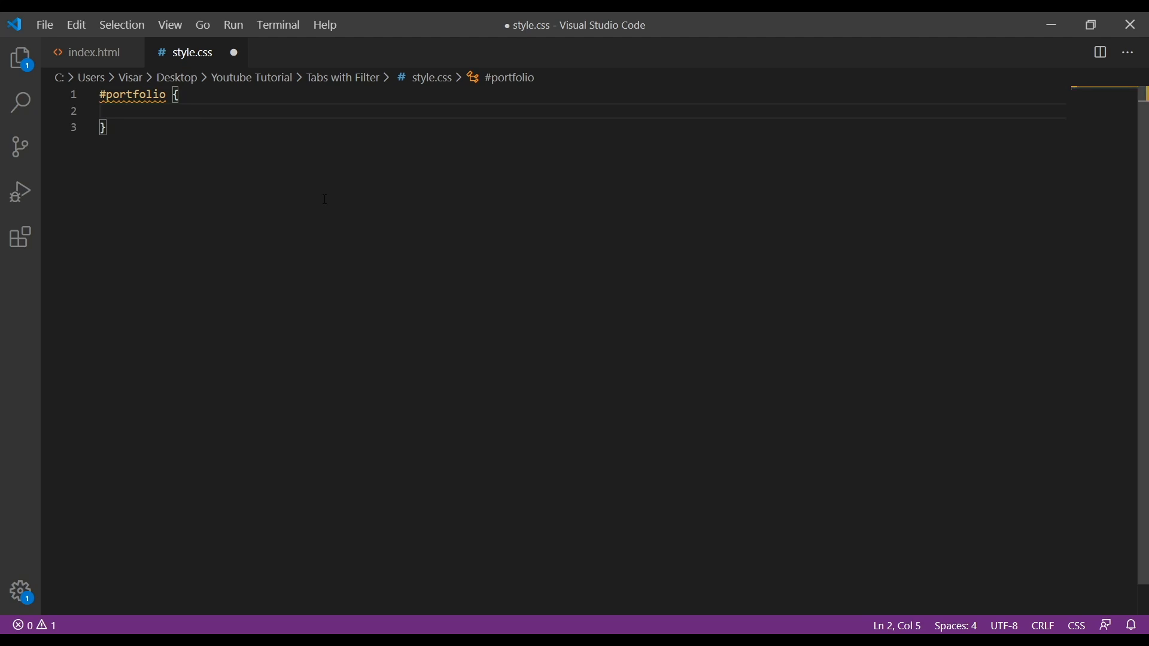
type("padding: ;")
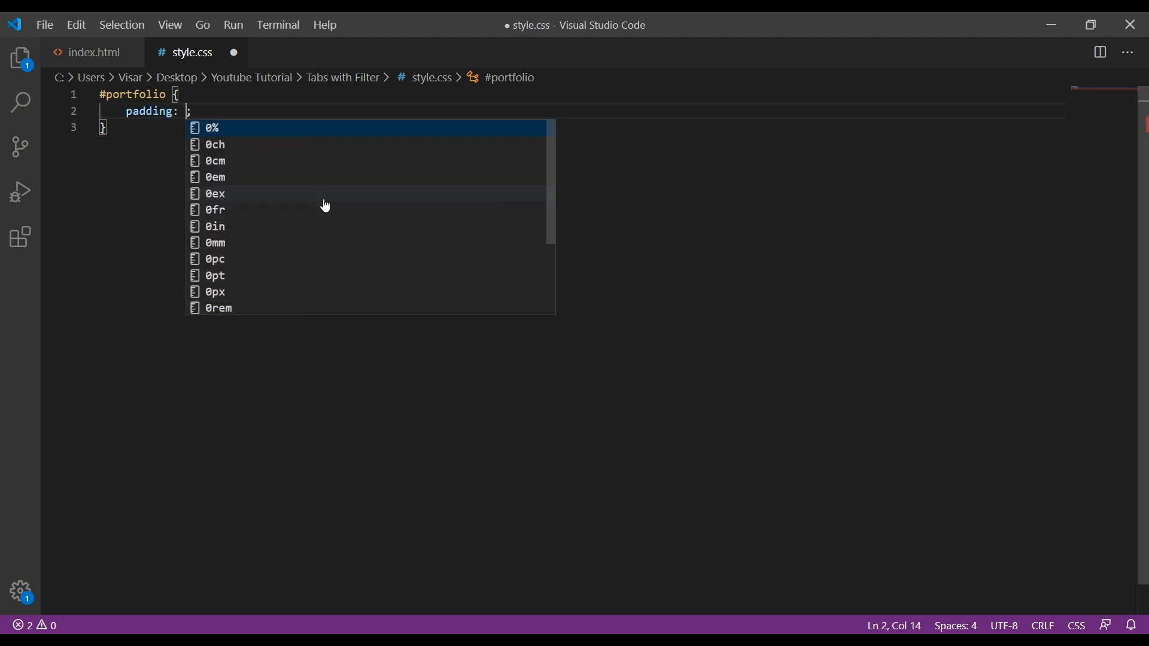
type("40px")
type("margin: 0 auto;")
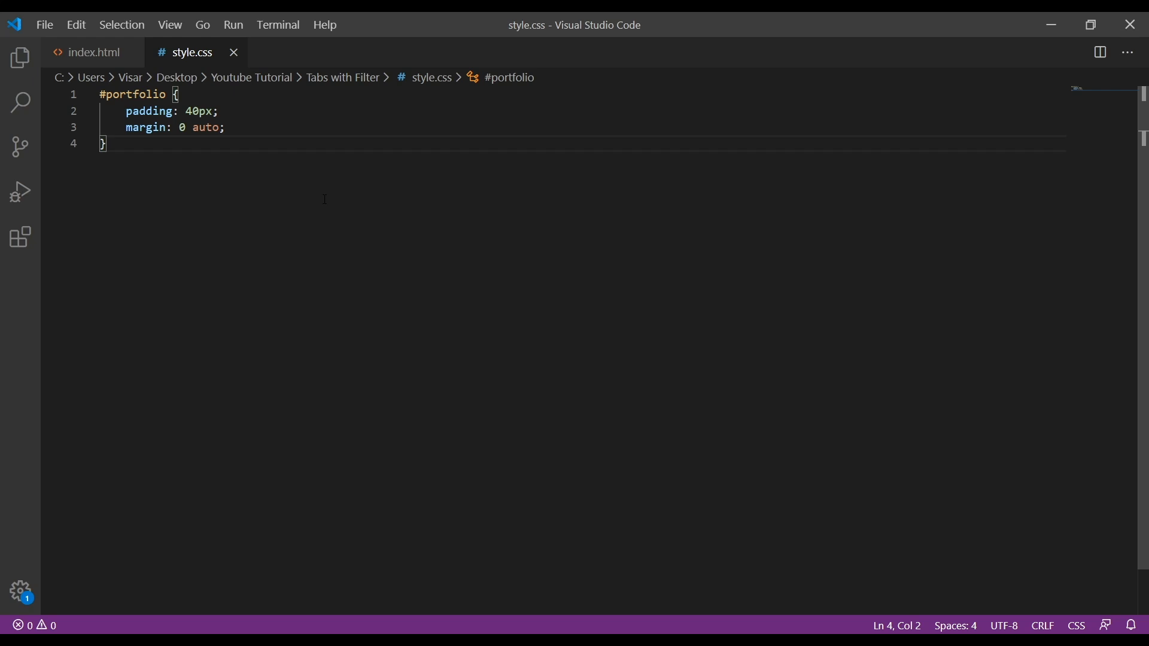
type(".")
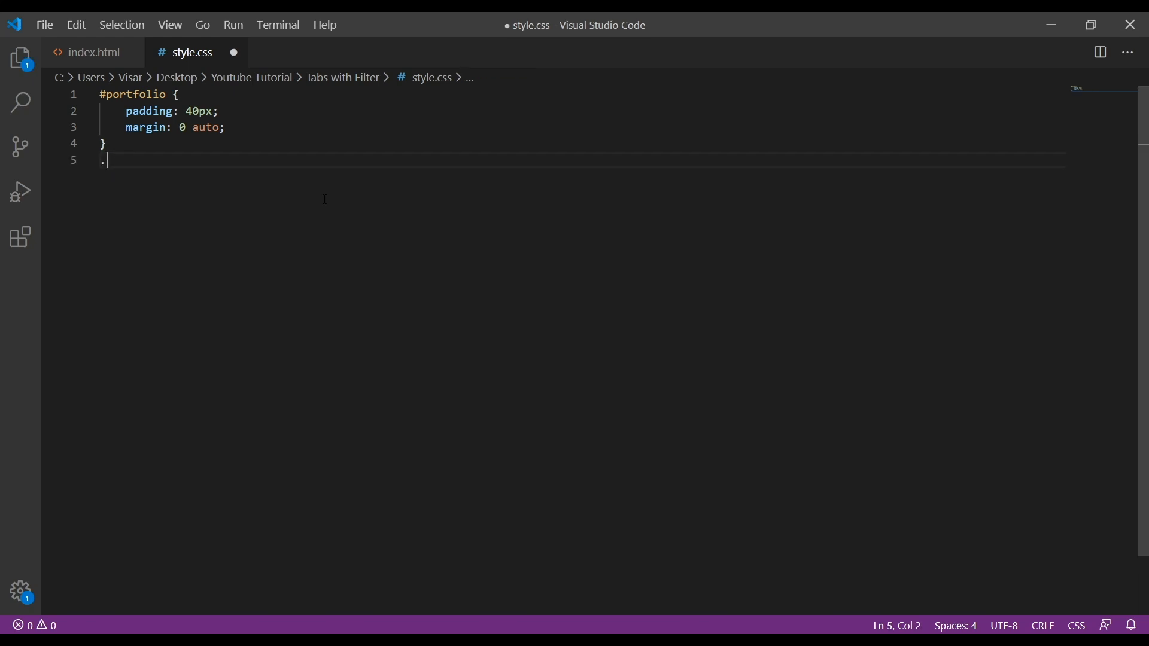
Write the .gallery-title rule with 36px, #db584e, centred, weight 700, padding 40px 20px 60px.
type("gallery")
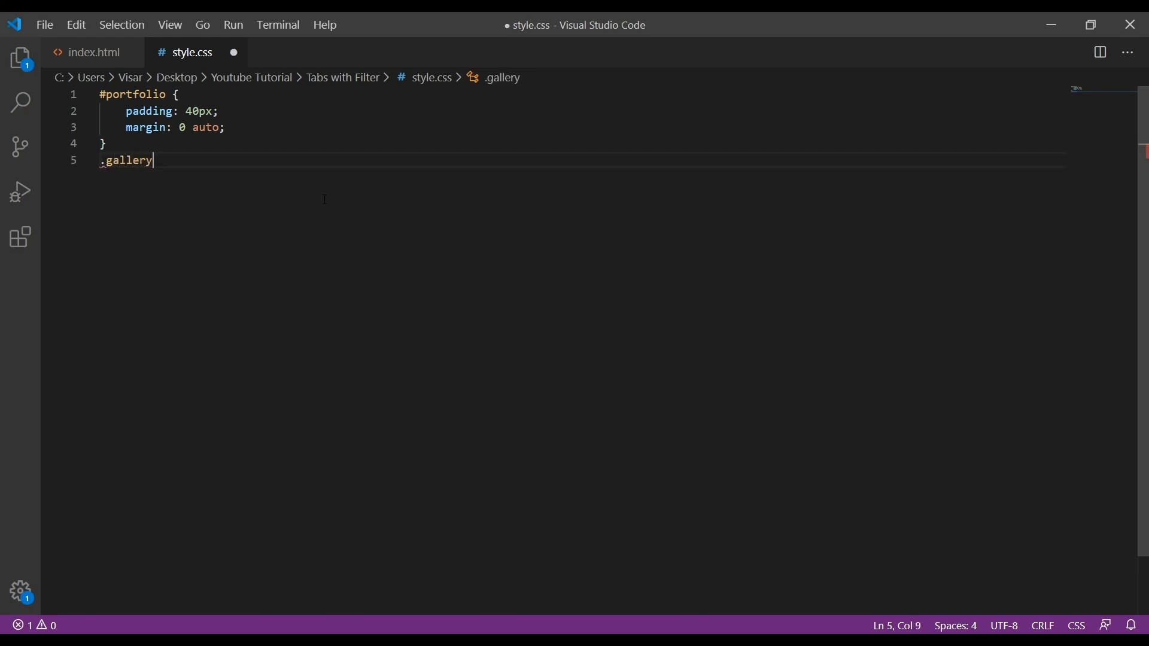
type("-title {")
type("c")
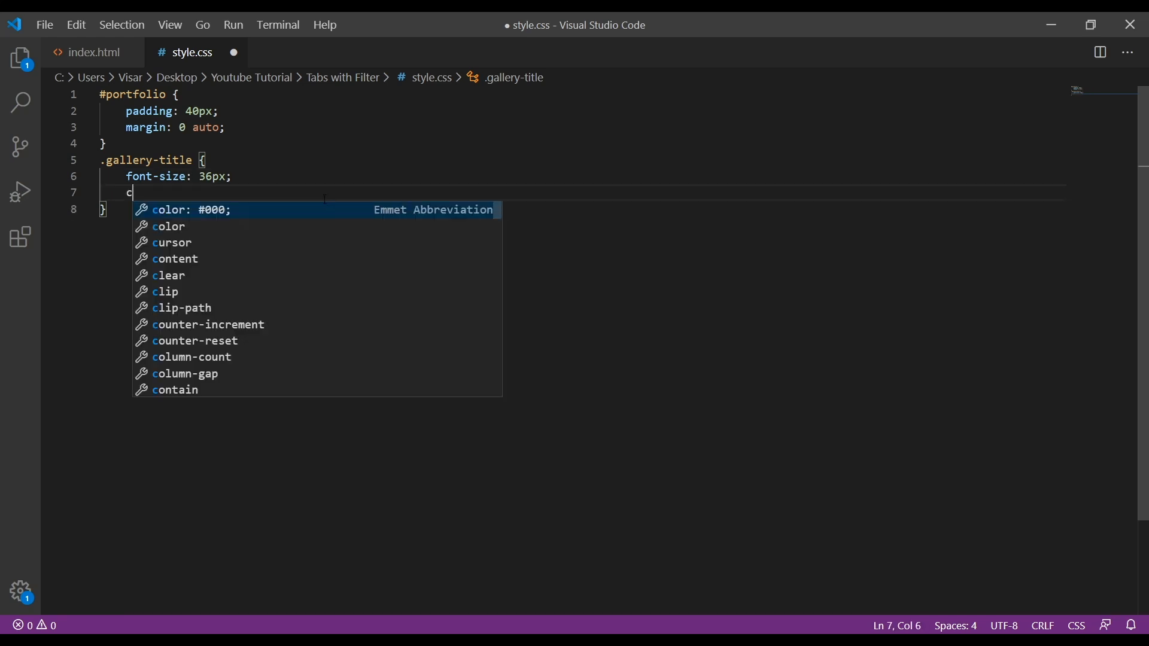
type("olor: #;")
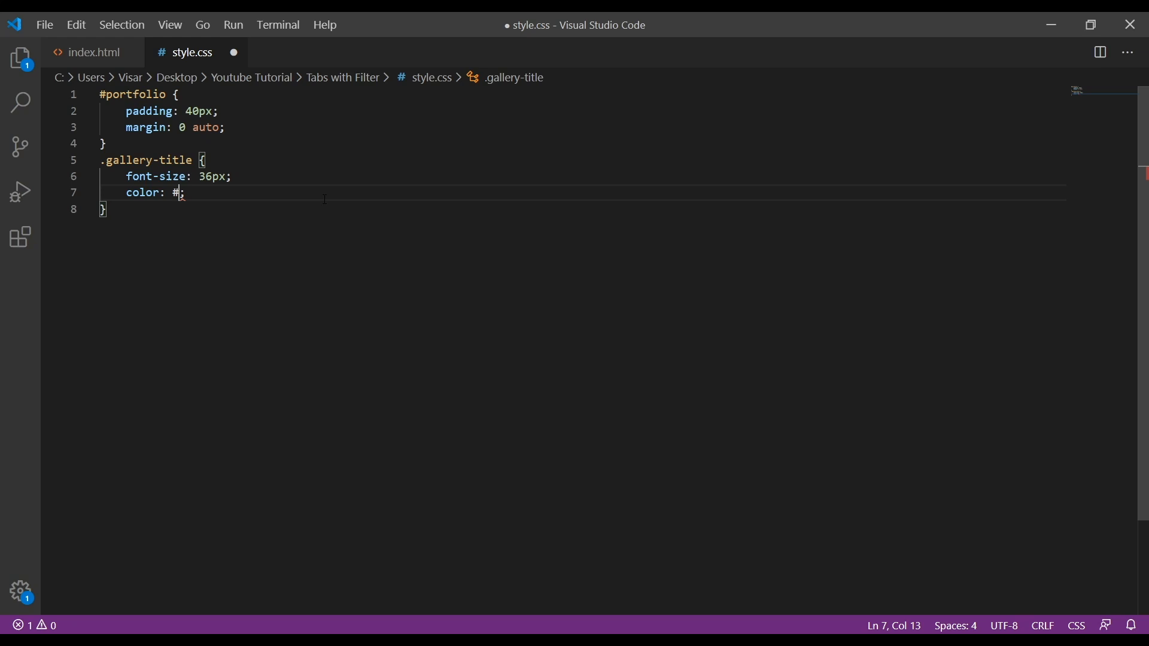
type("db5")
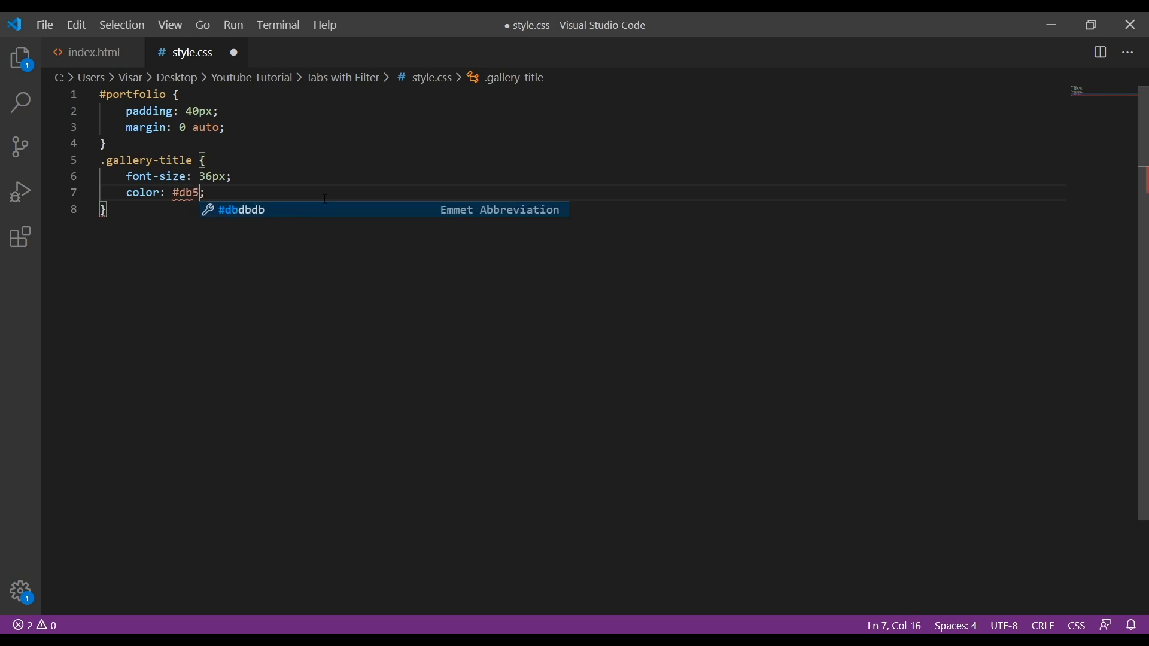
type("84e")
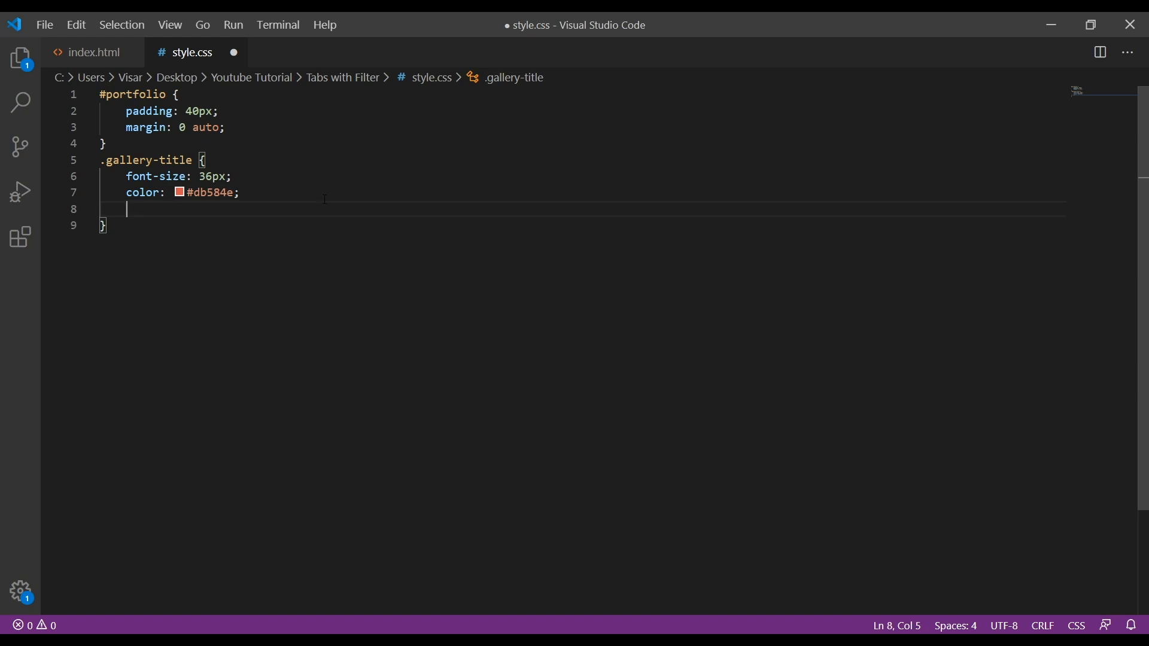
type("text-align: ce;")
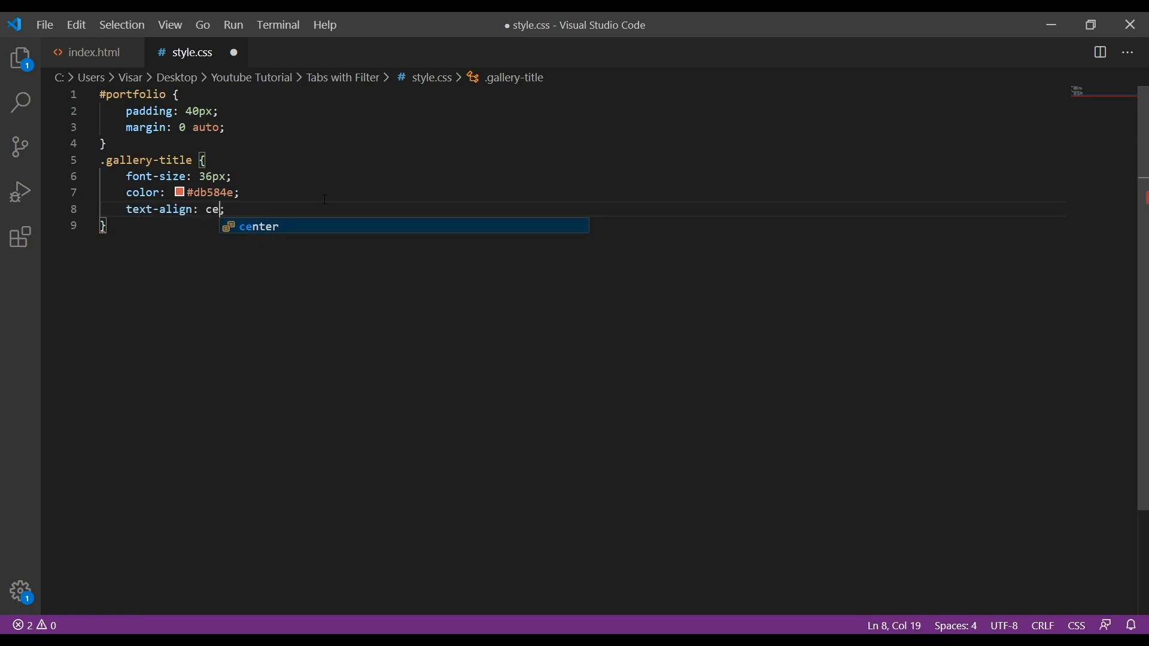
key("Enter")
type("font-weight: 700;")
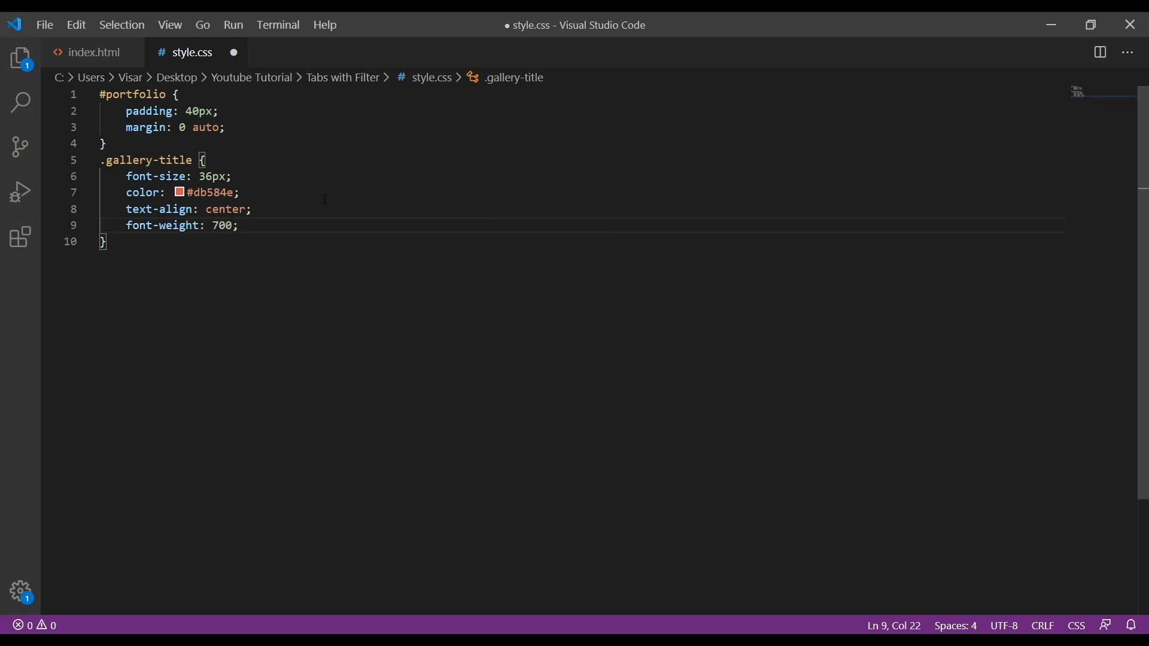
type("padding: ;")
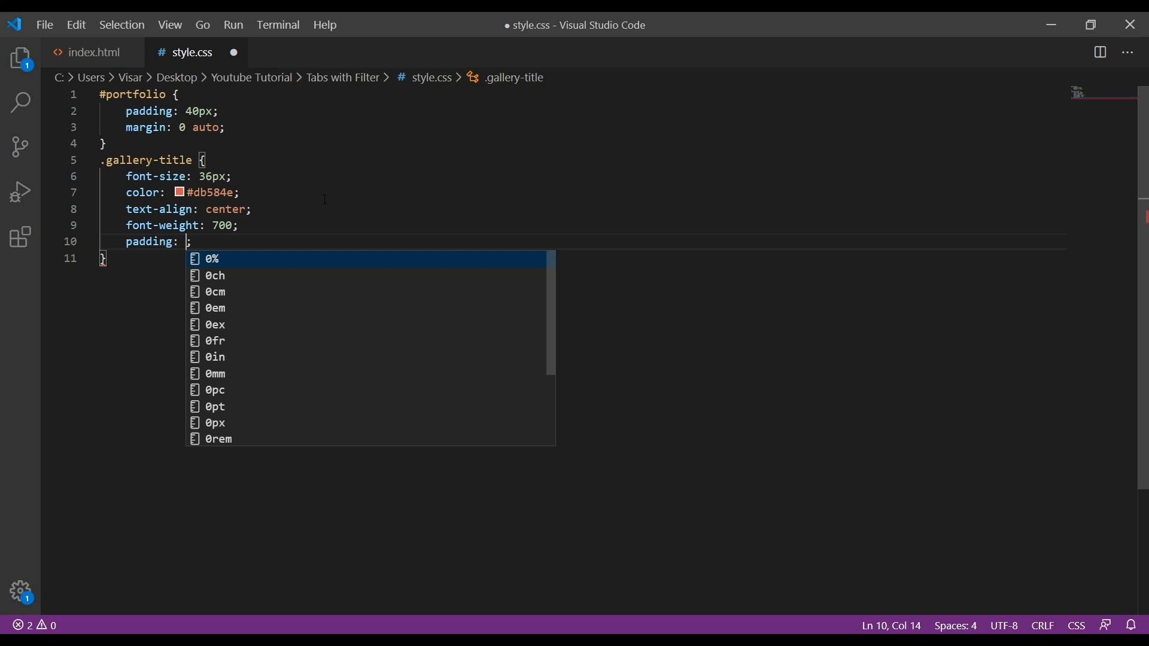
type("40px 20p")
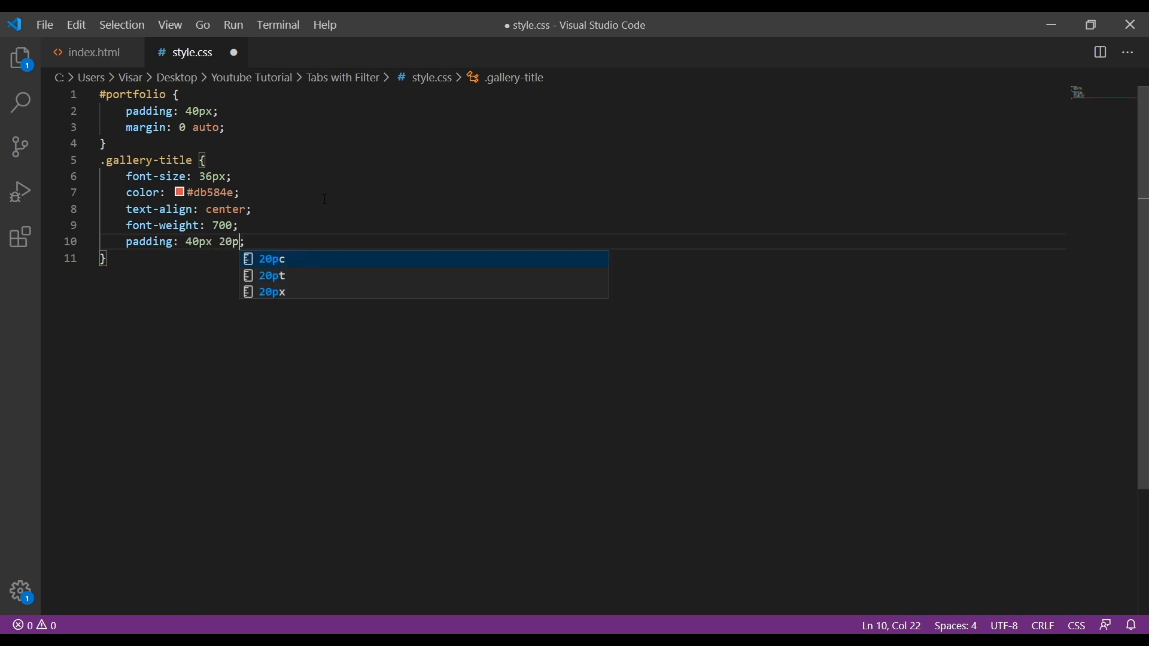
type("60px")
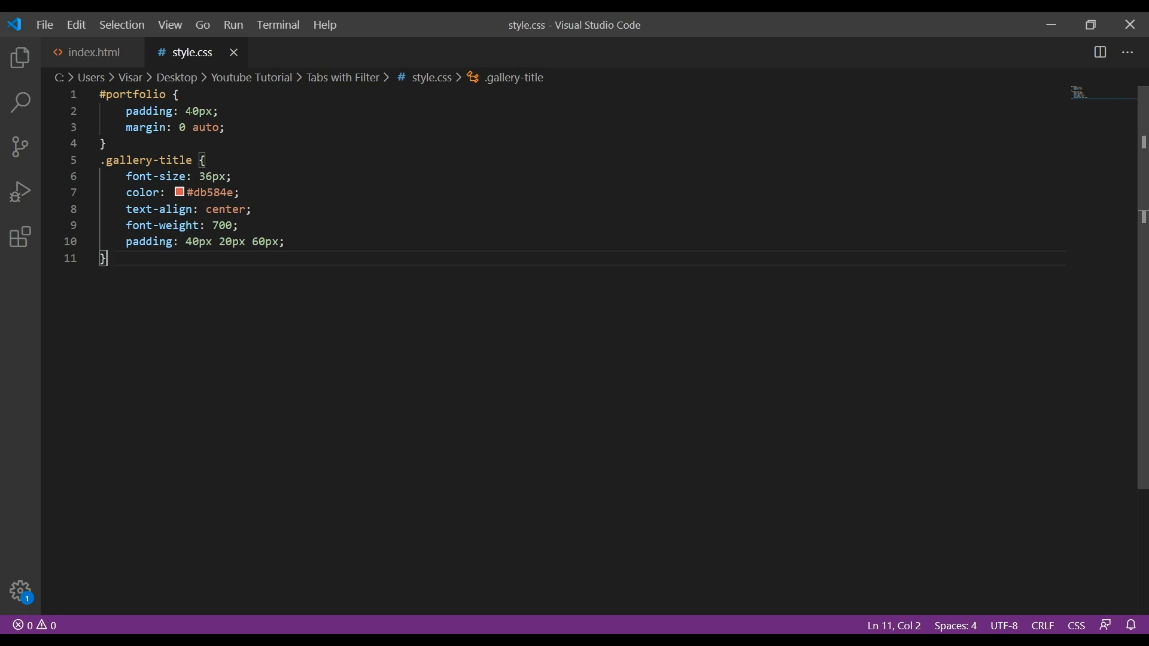
Fix the h1 class in index.html from galler-title to gallery-title.
left_click(94, 52)
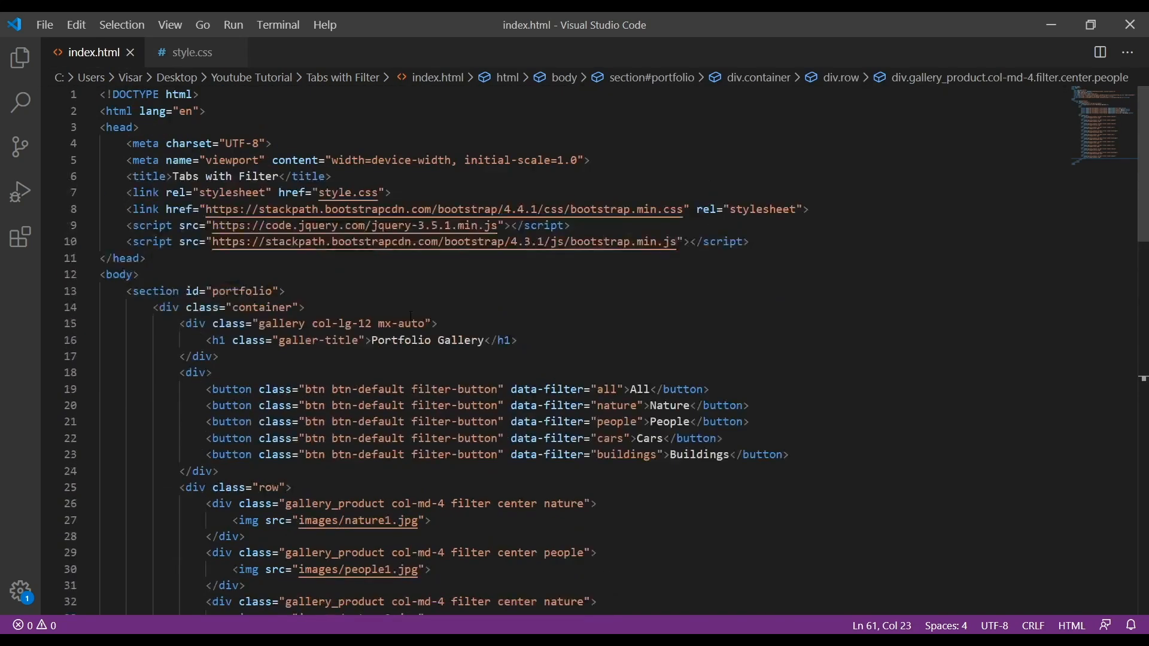
left_click(219, 291)
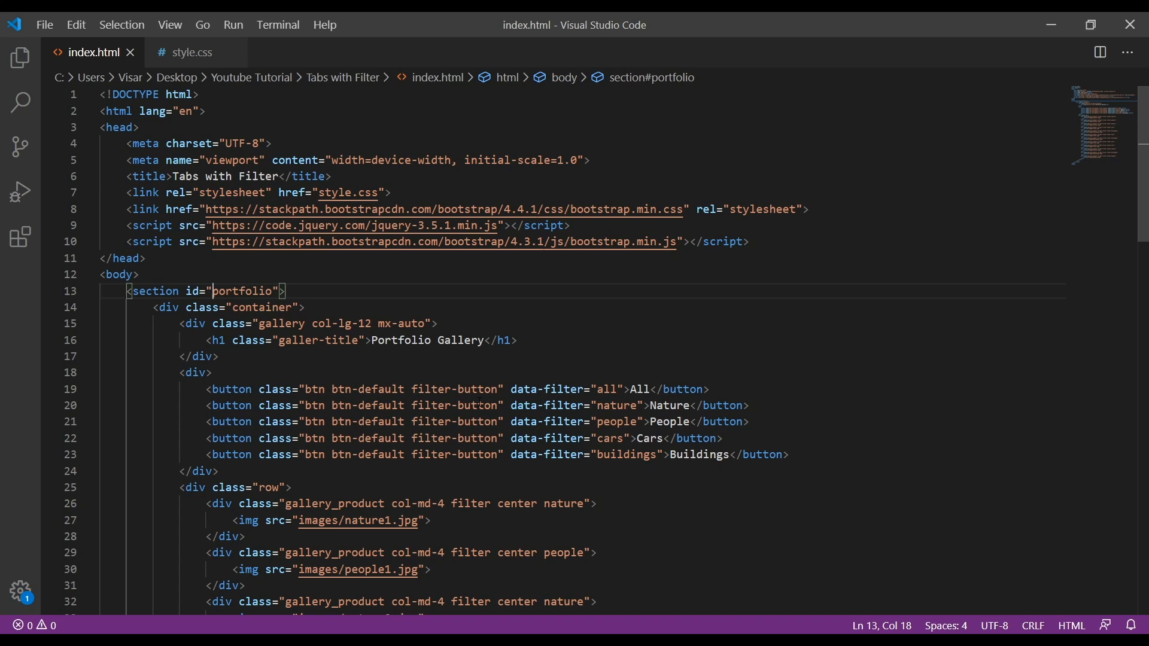
left_click(212, 372)
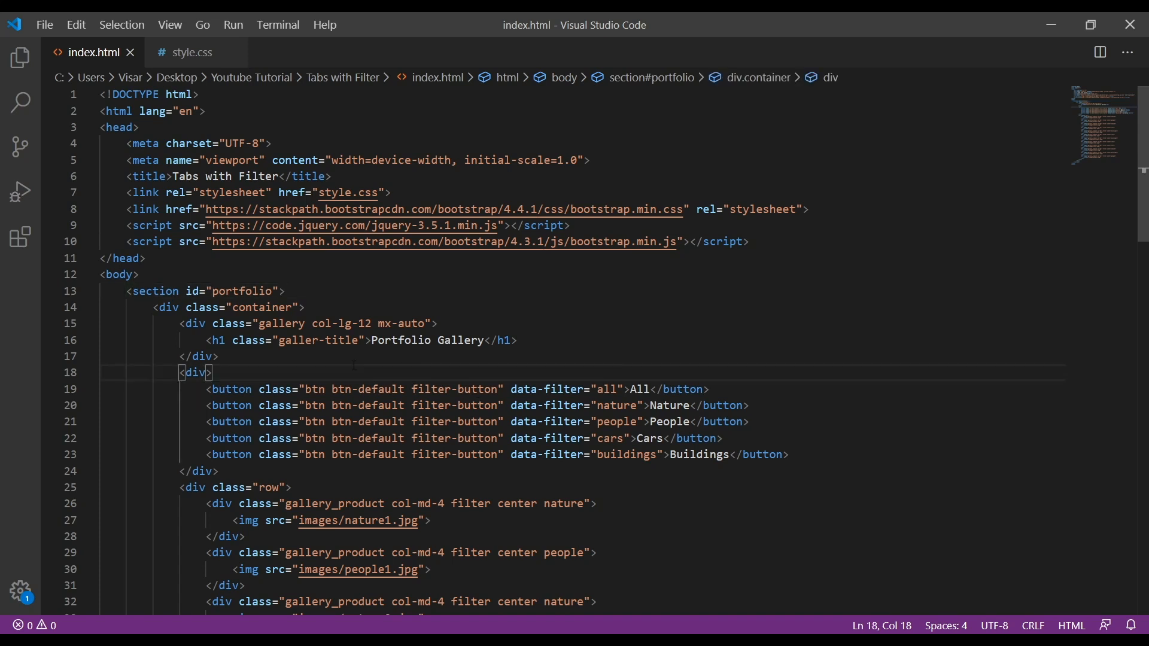
left_click(319, 340)
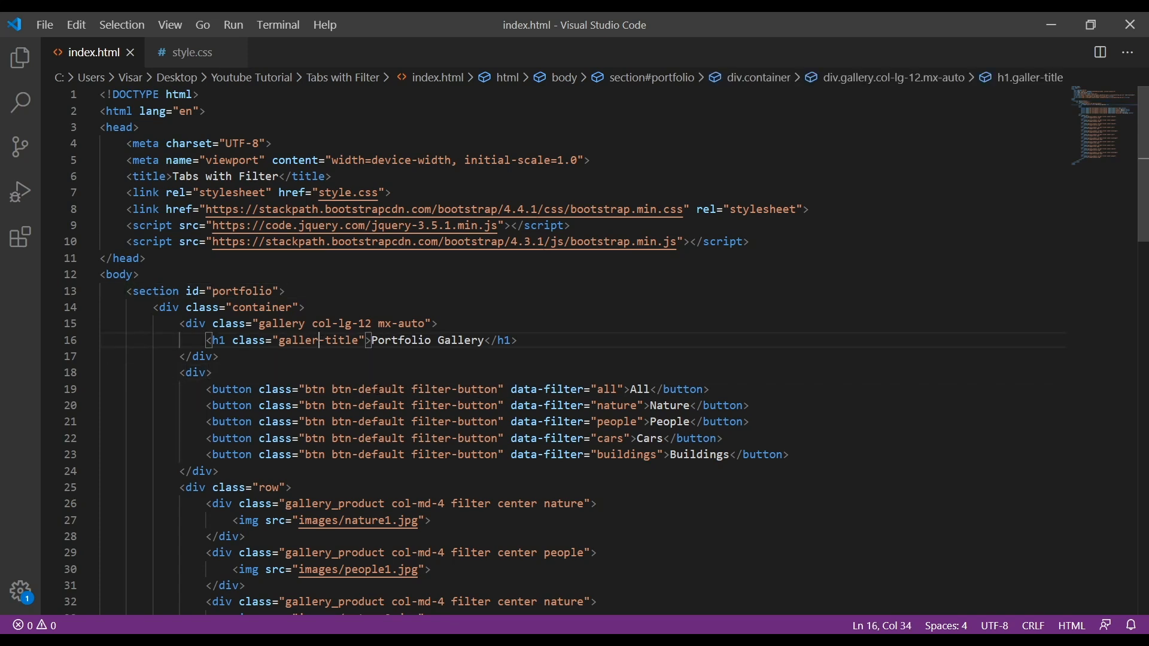
type("y")
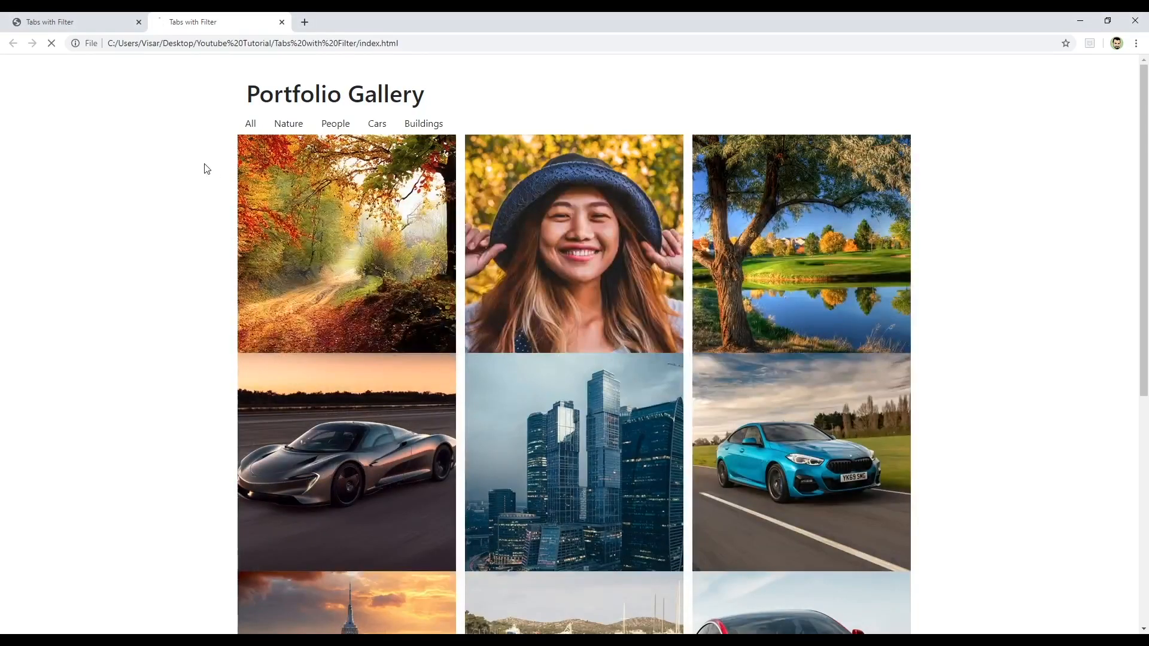
Scroll the refreshed gallery page down and back up to check the styled title.
scroll("down", 3)
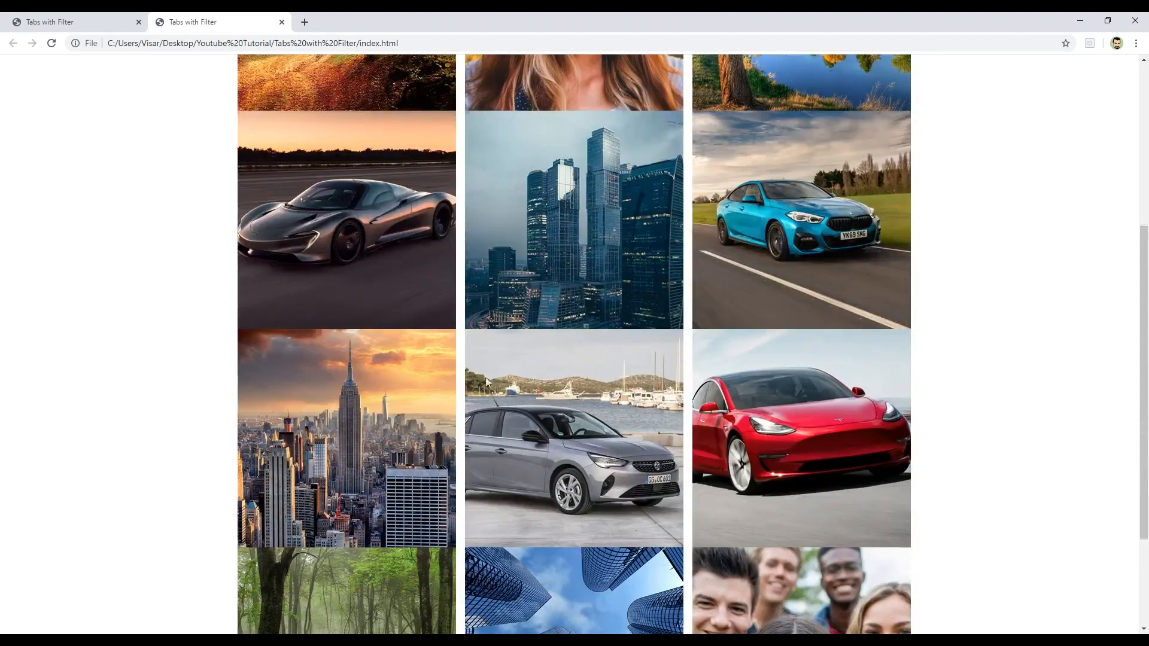
scroll("up", 3)
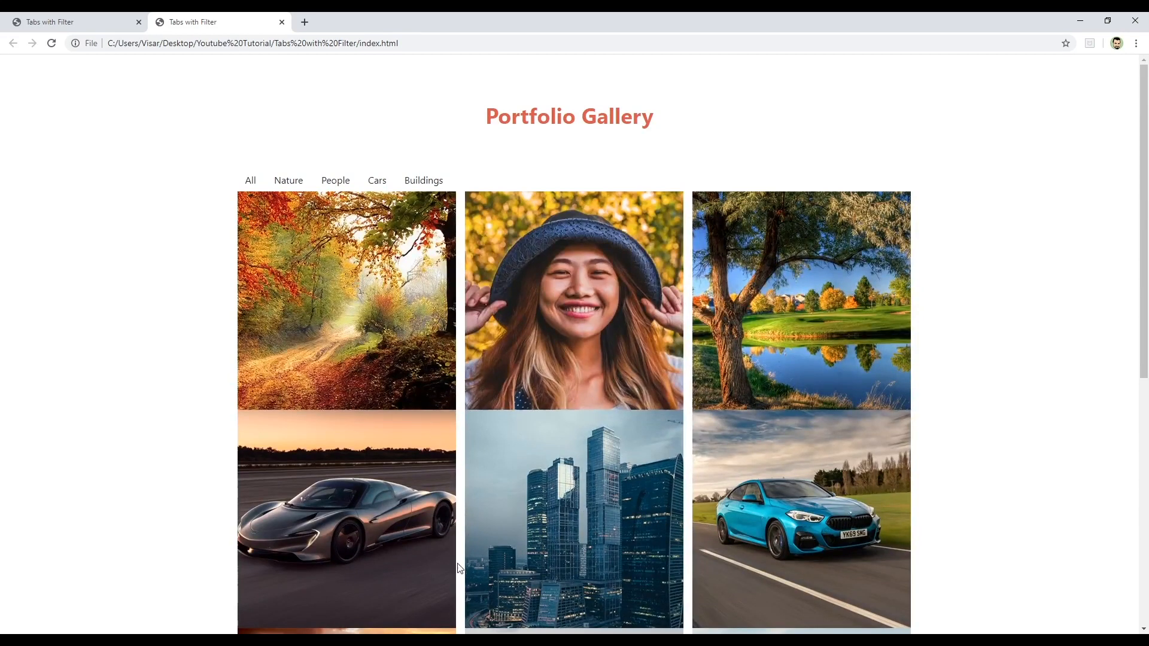
mouse_move(479, 597)
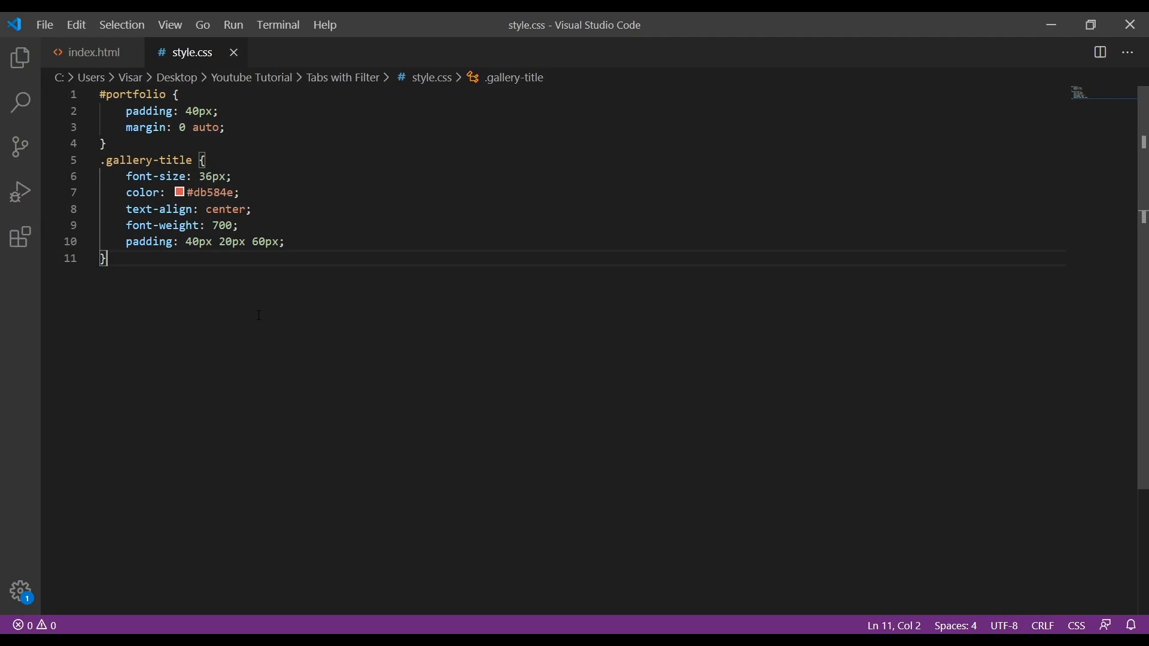
Start the .filter-button rule with 18px font and a 1px solid #db584e border.
type(".filt")
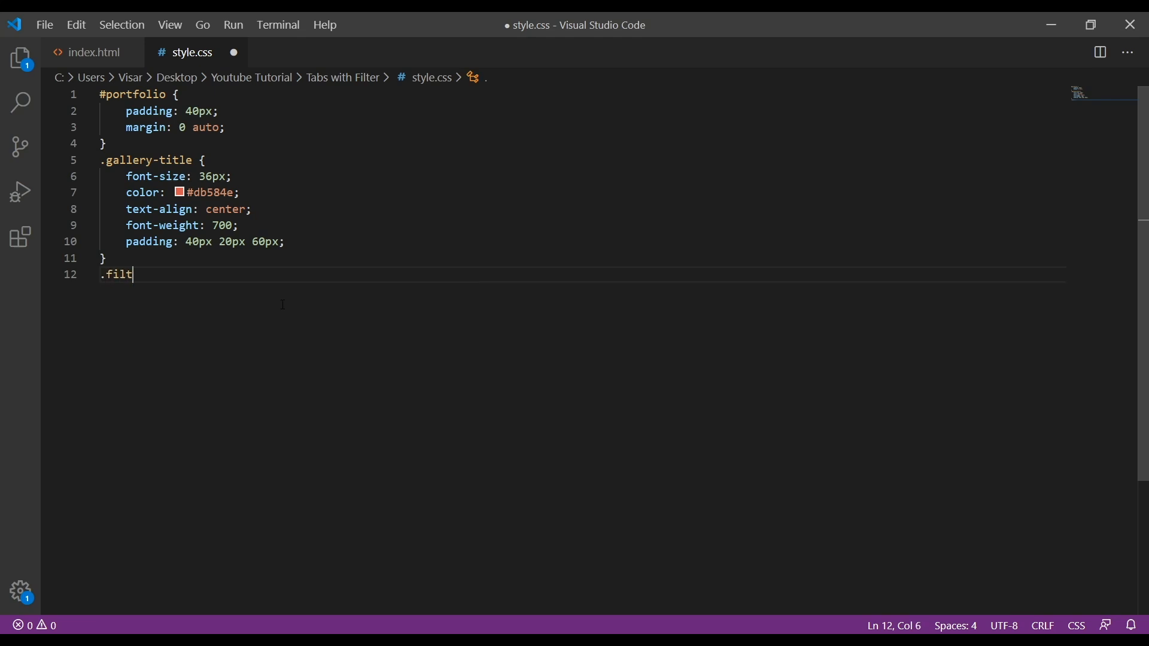
type("er")
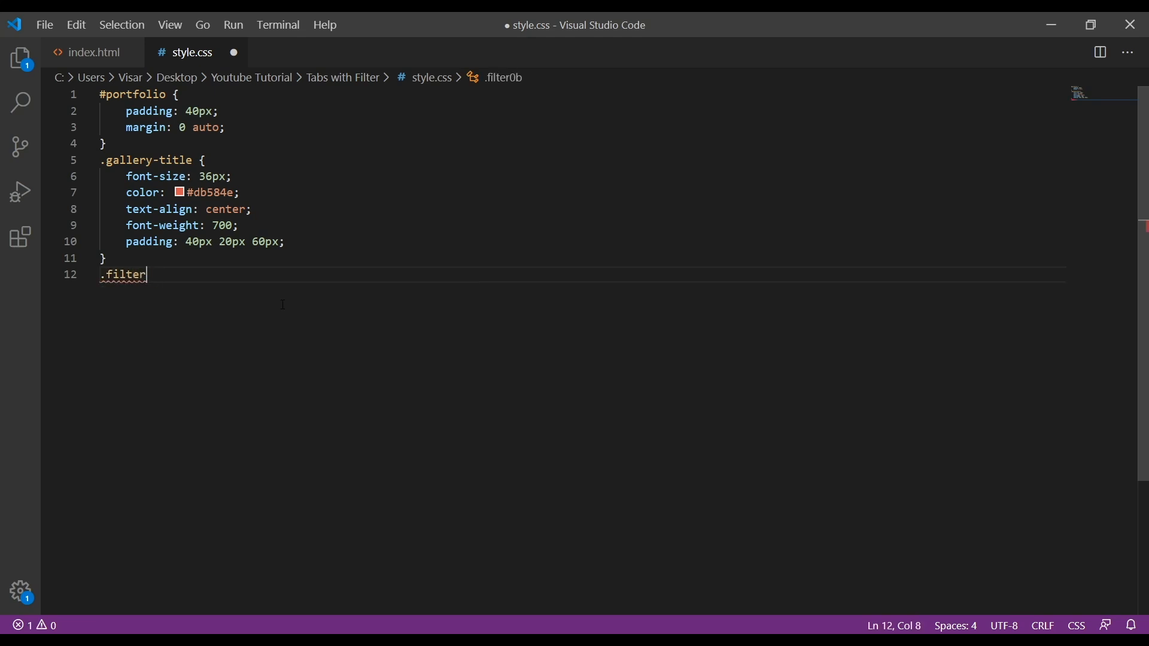
type("-button {")
type("fon")
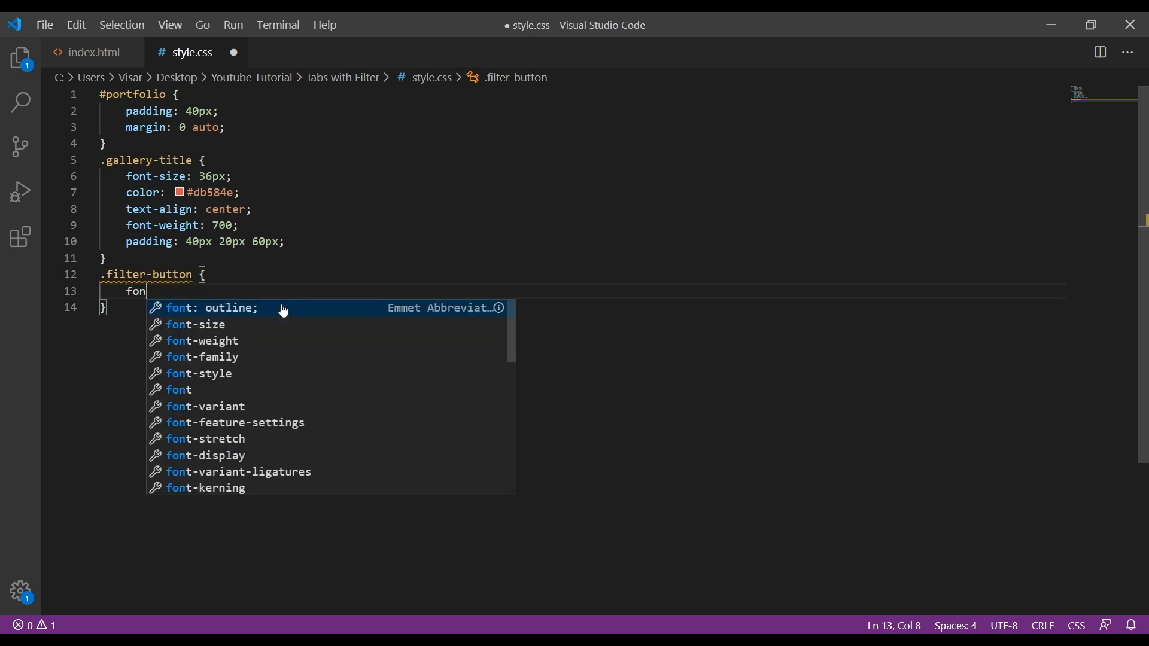
type("t")
type("border: 1px ;")
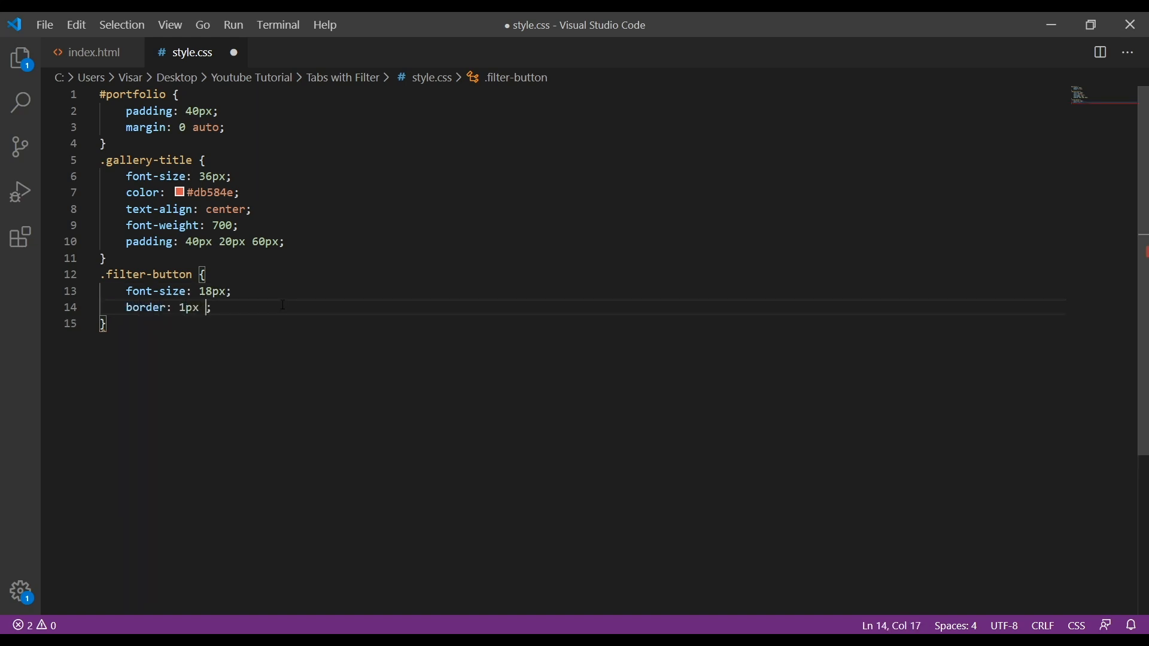
type("solid")
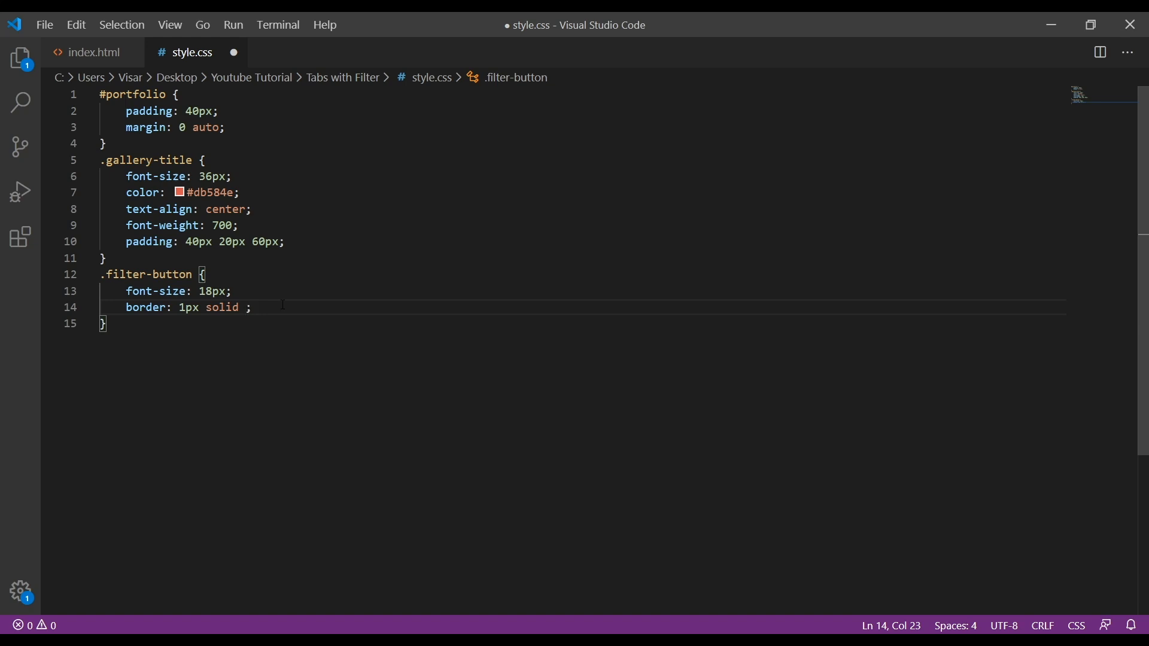
type("#db")
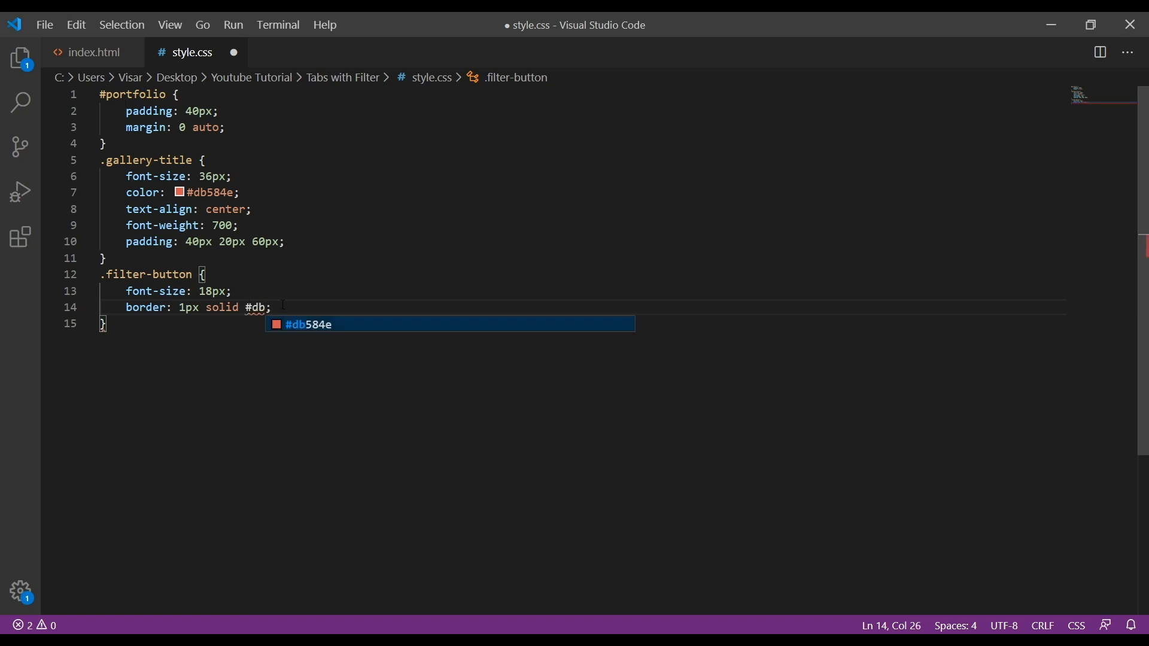
key("Enter")
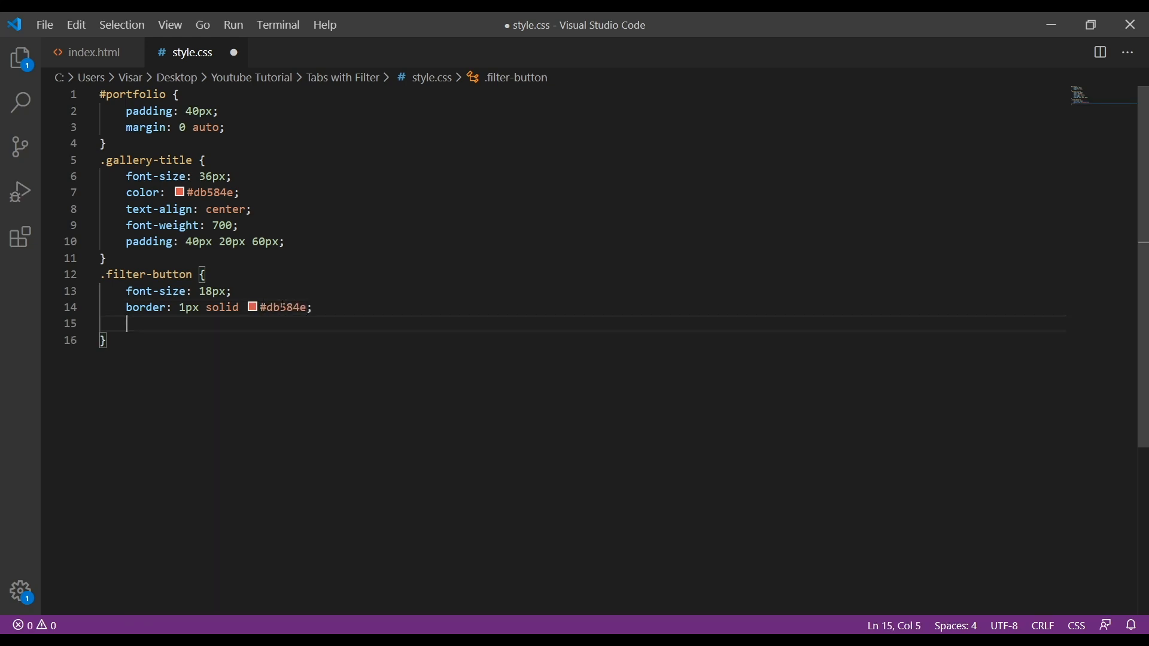
Add 5px border radius, centred text, #db584e colour and 30px bottom margin.
type("border-radius: 5px;")
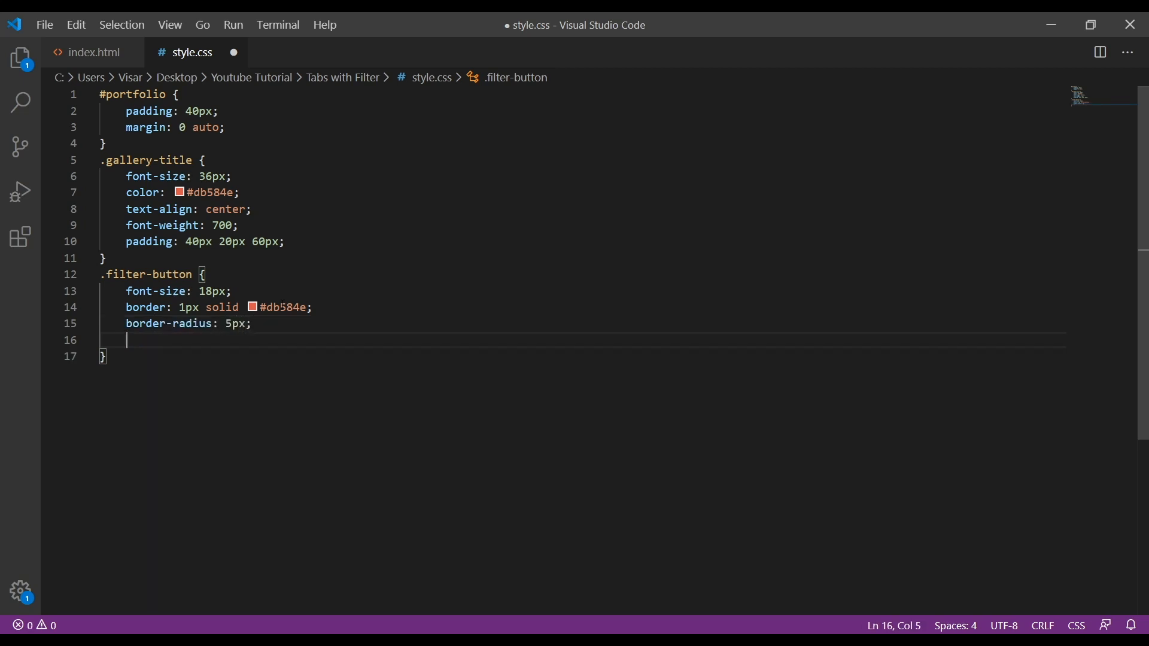
type("text-align: a;")
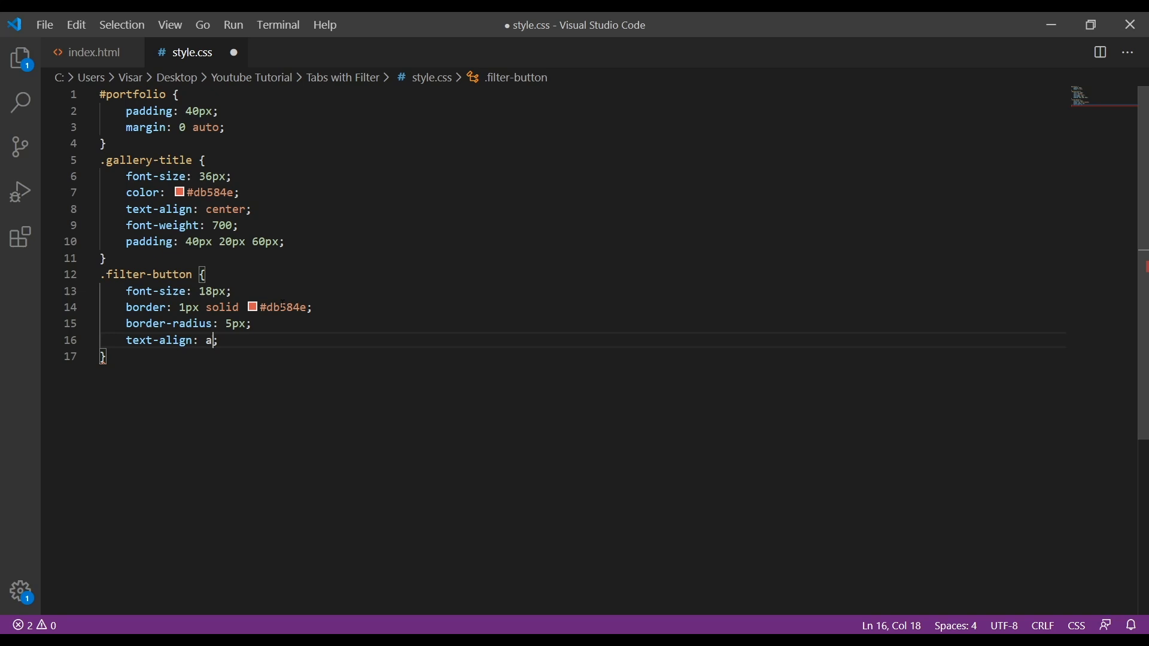
type("center")
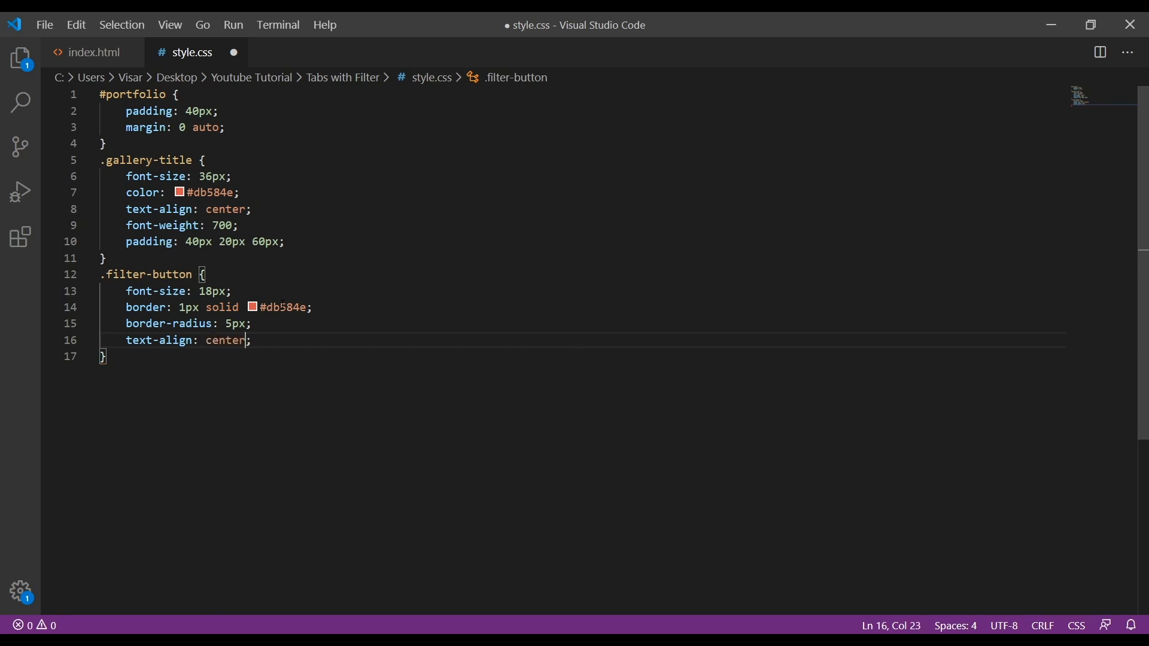
type("color: #db584e;")
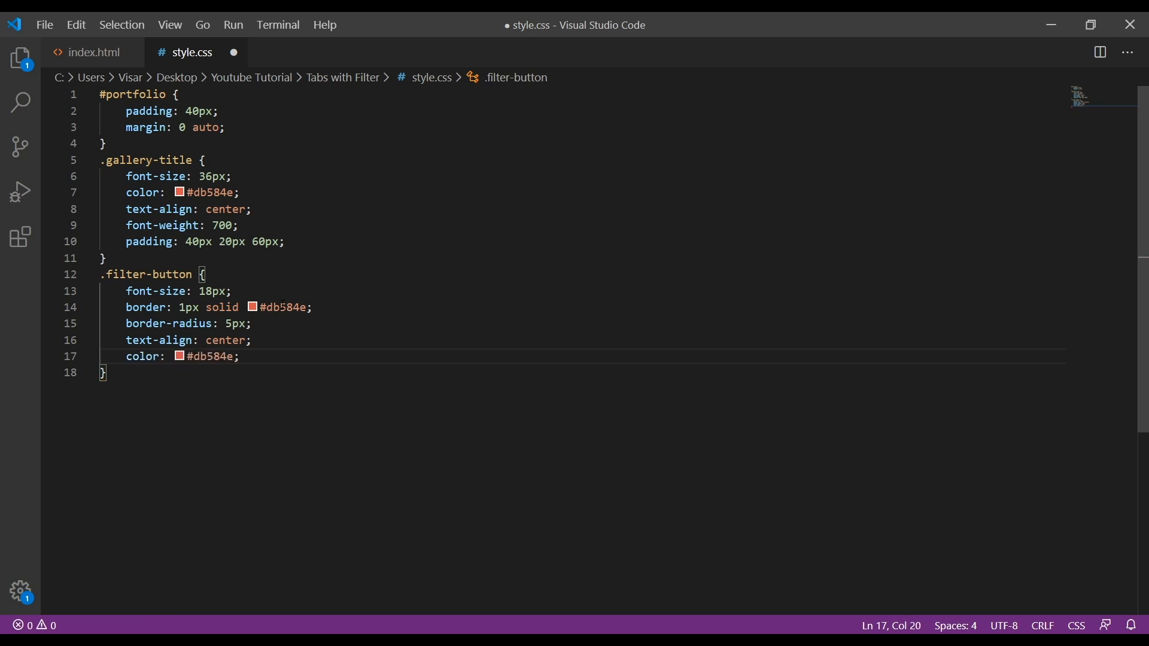
type("margin-bottom: ;")
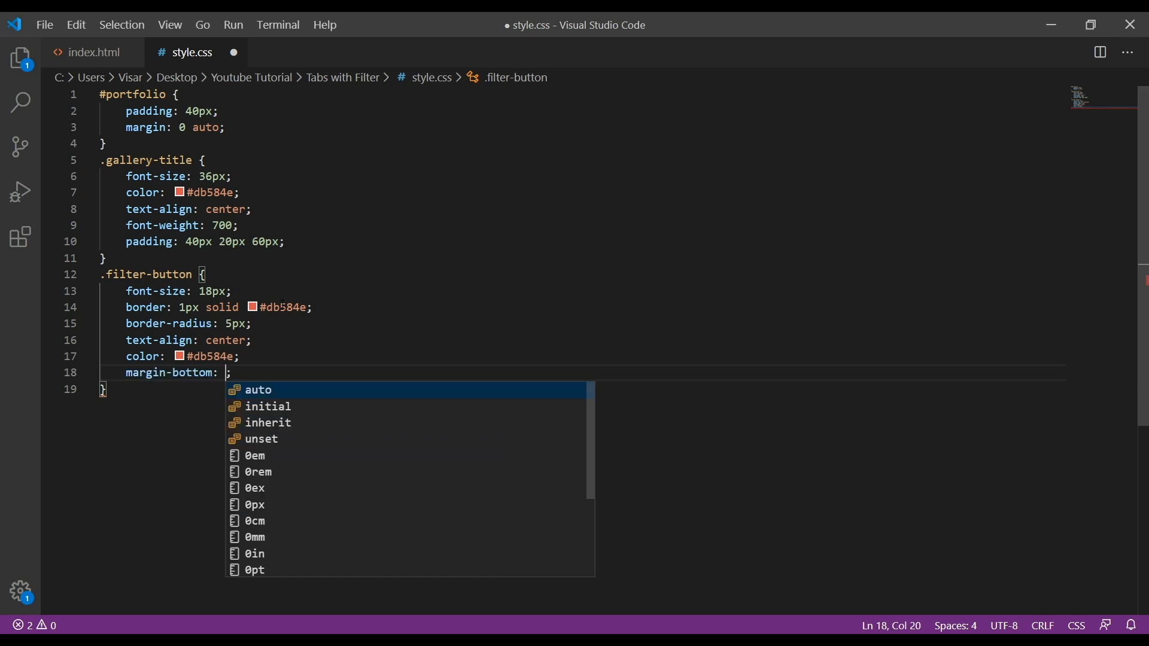
type("30px")
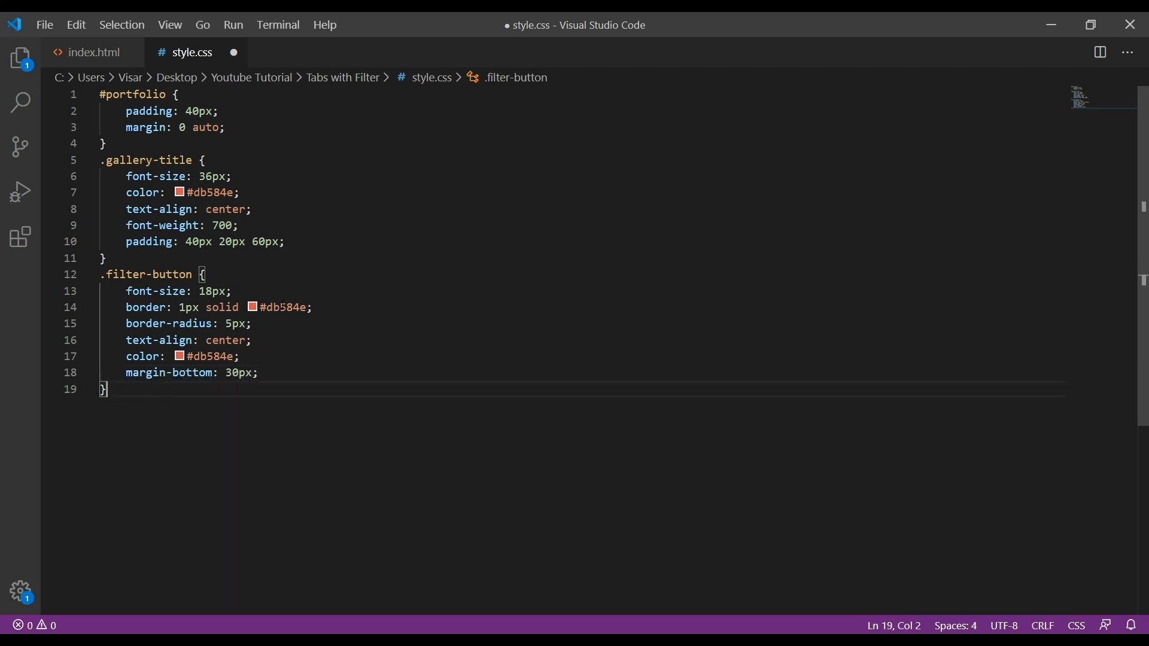
key("Enter")
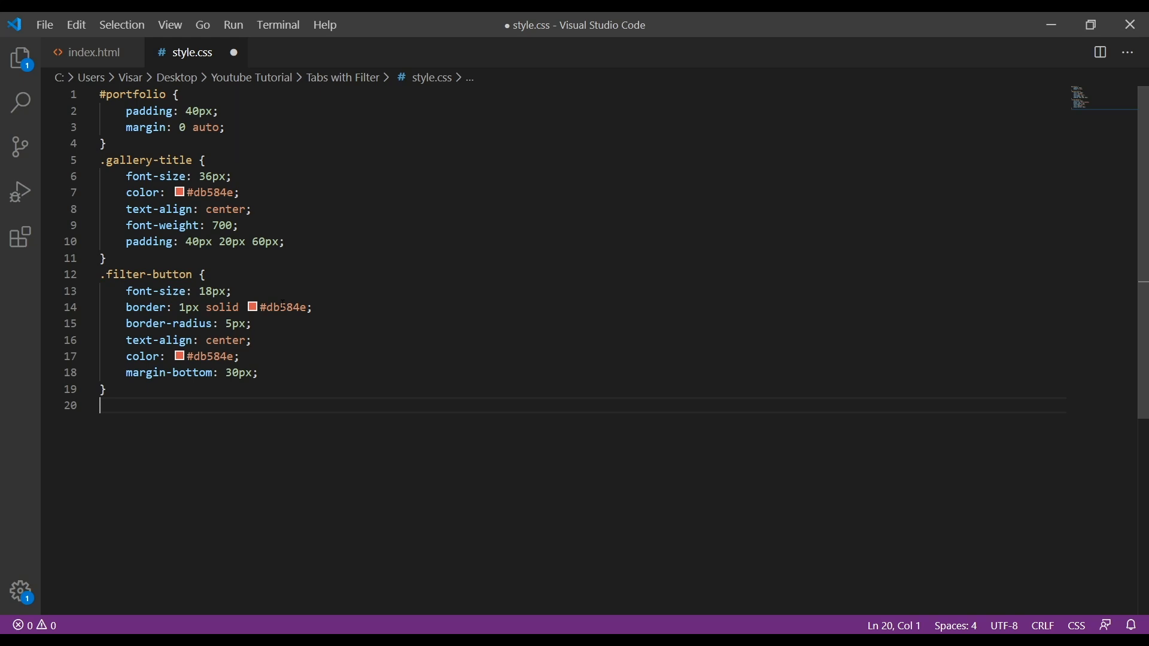
left_click(107, 389)
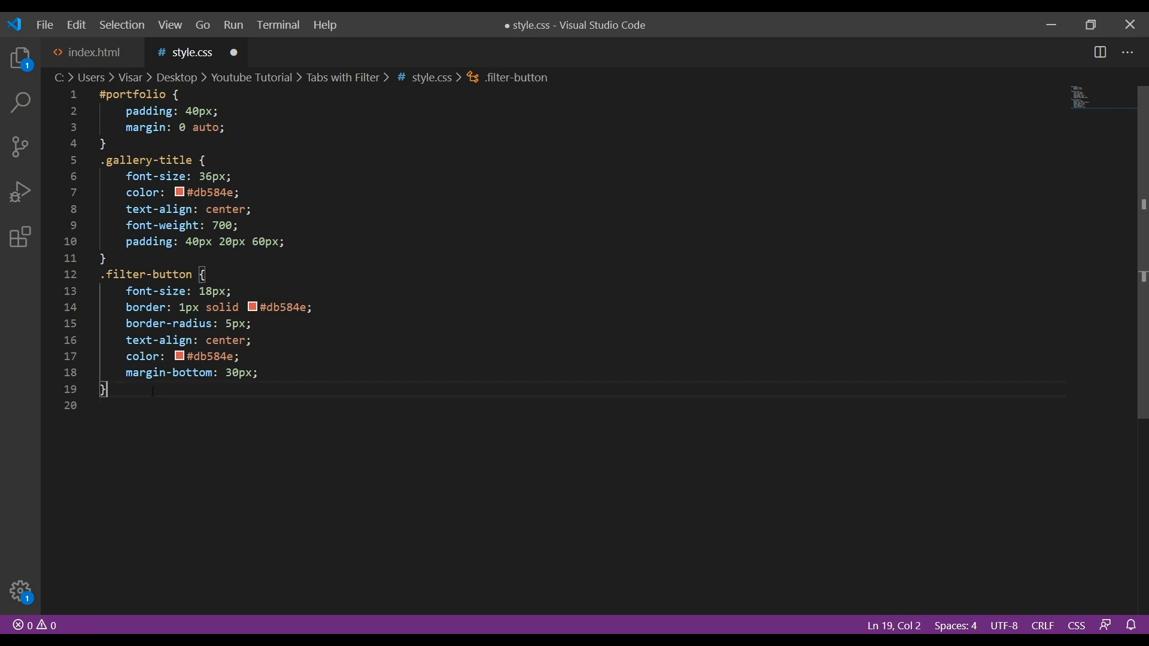
Begin the .filter-button:hover rule with 18px font and a solid #db584e border.
type(".filter-button")
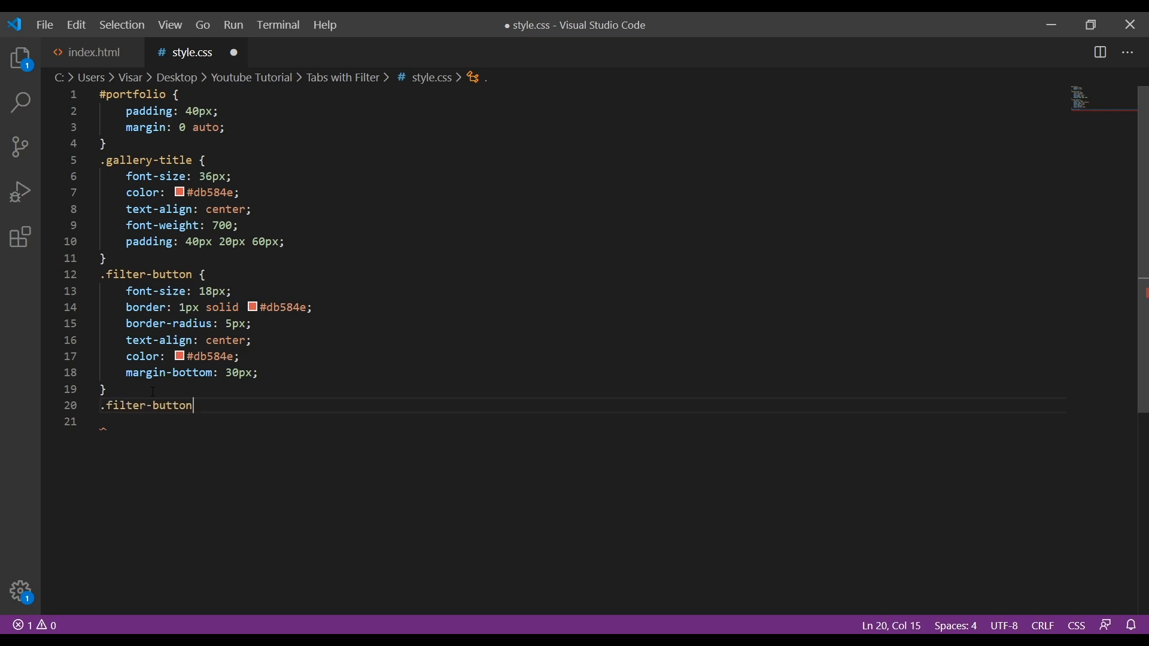
type(":hover {")
left_click(580, 421)
type("font-size: ;")
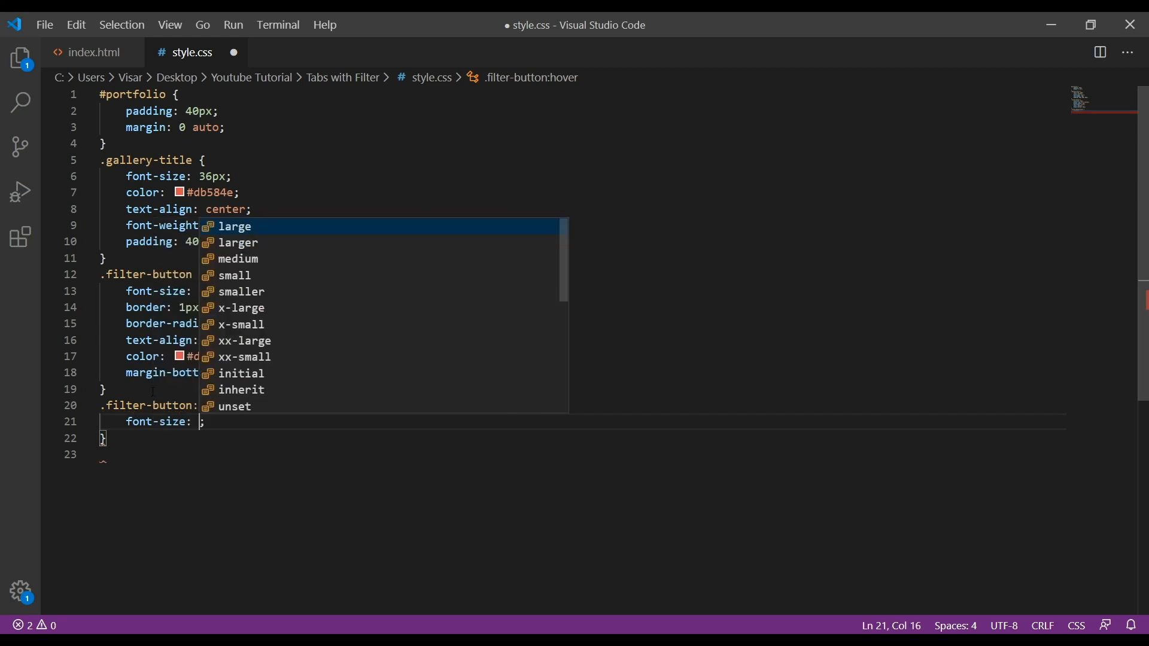
type("18")
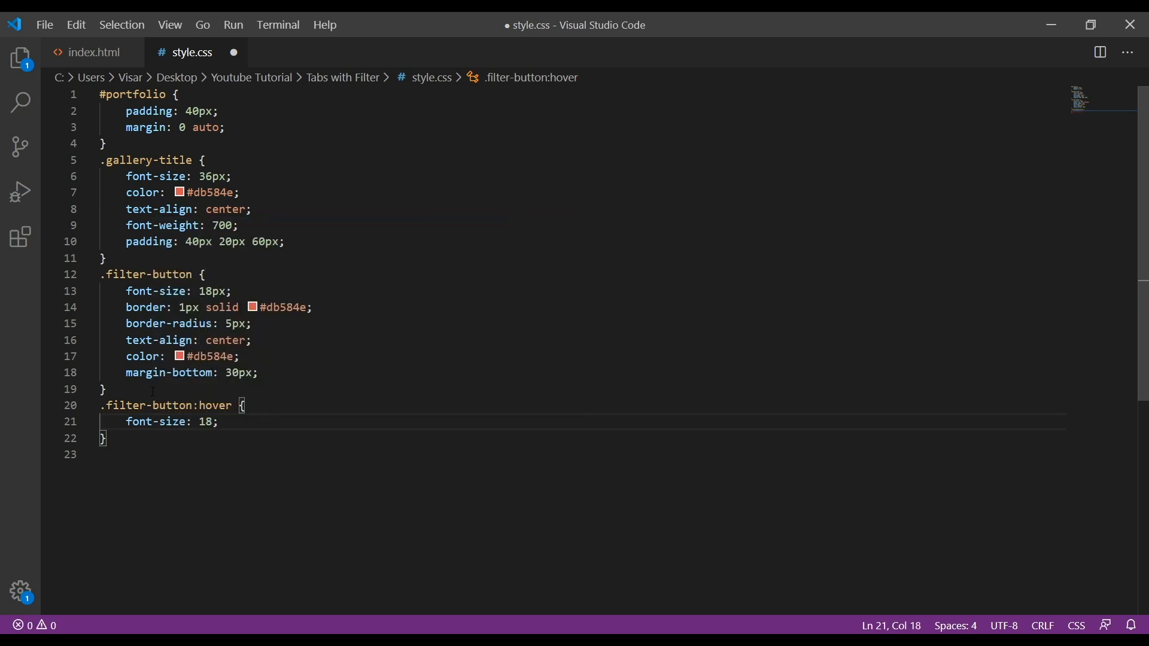
type("px")
type("border: 1px;")
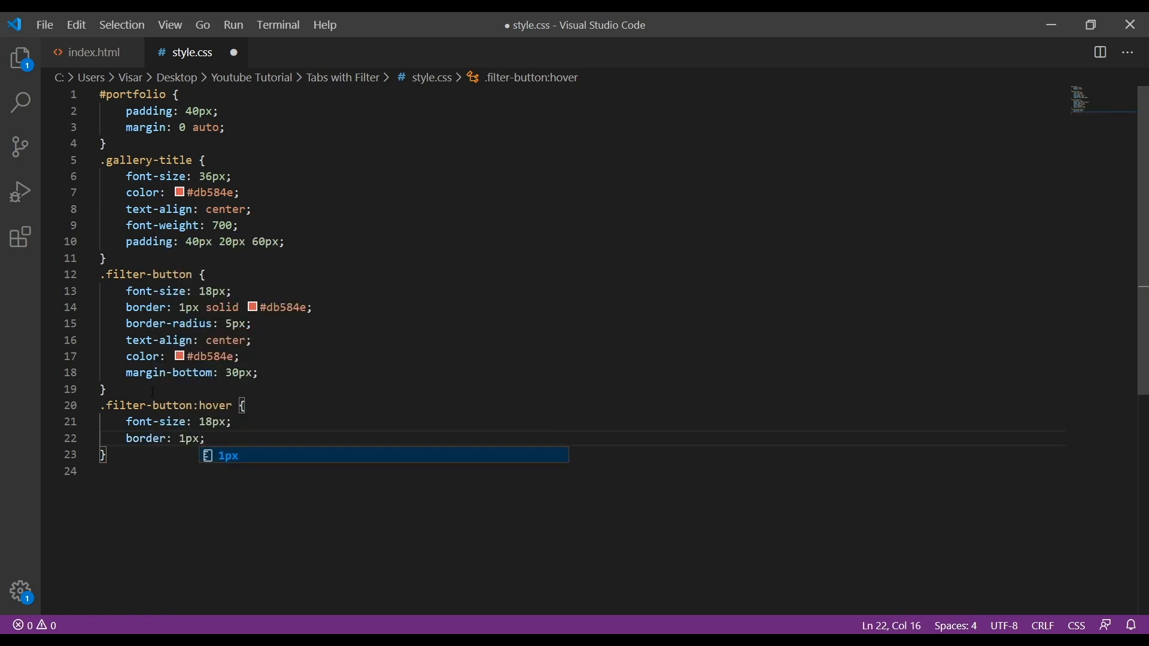
type("solid")
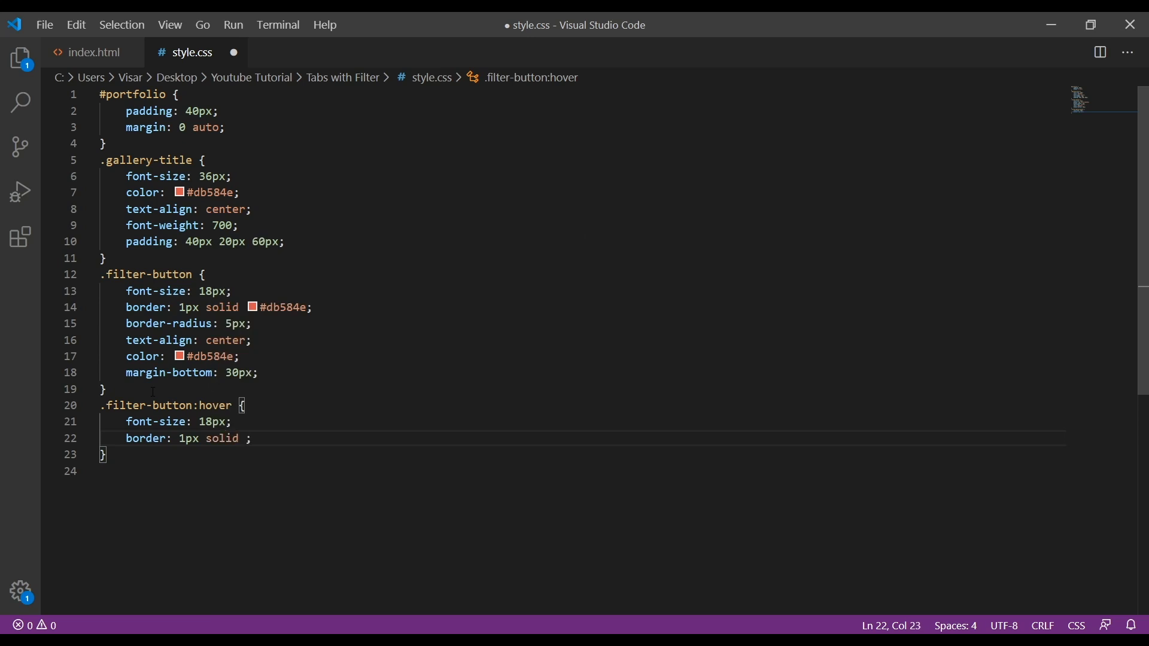
type("#db57e")
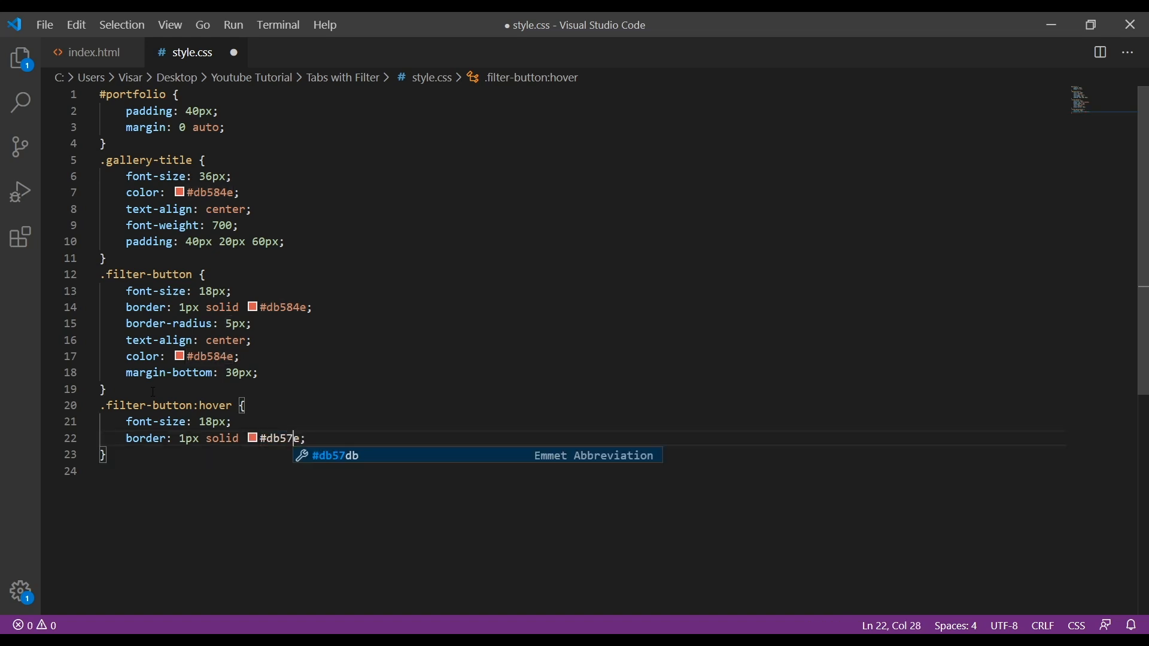
type("5")
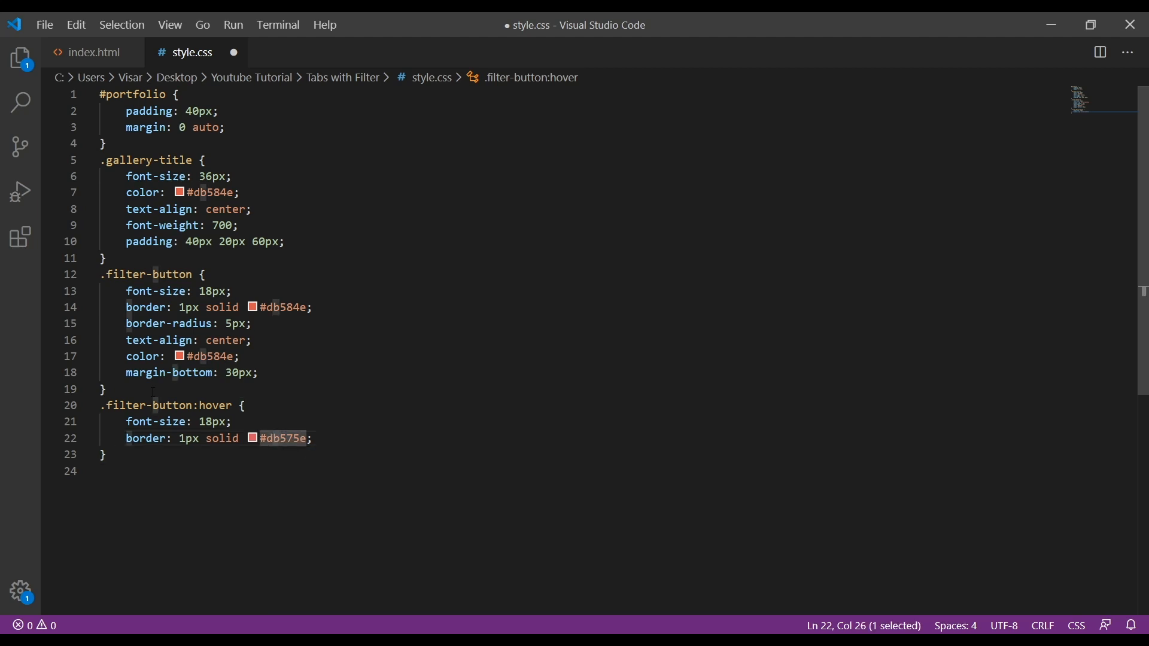
type("k")
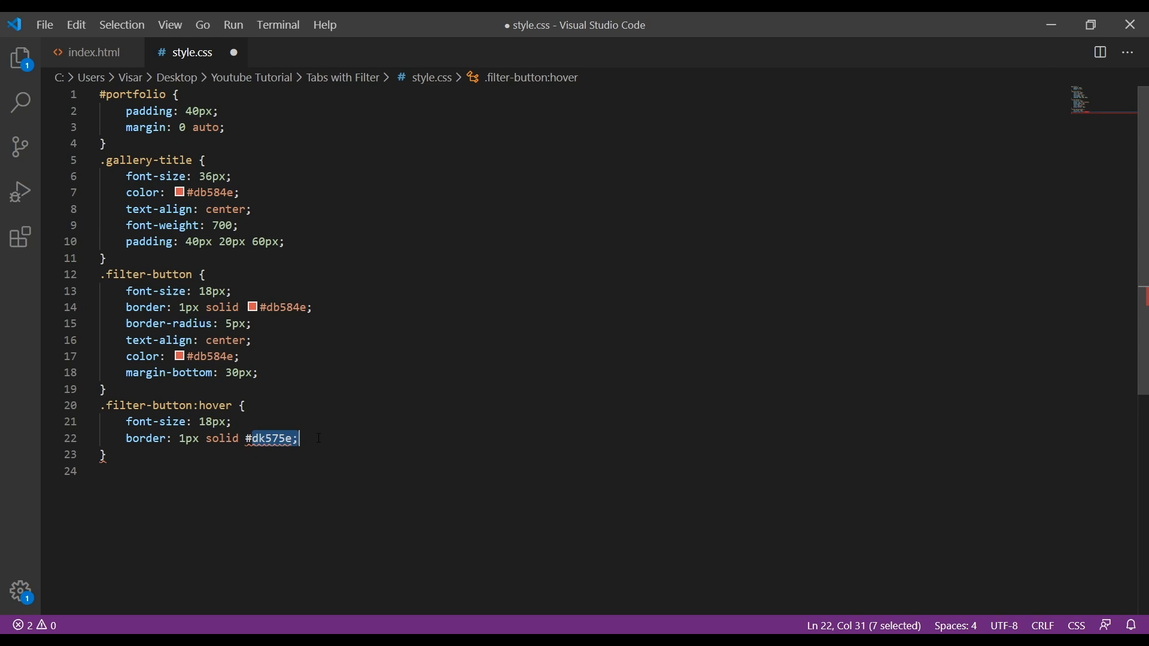
type("#db584e")
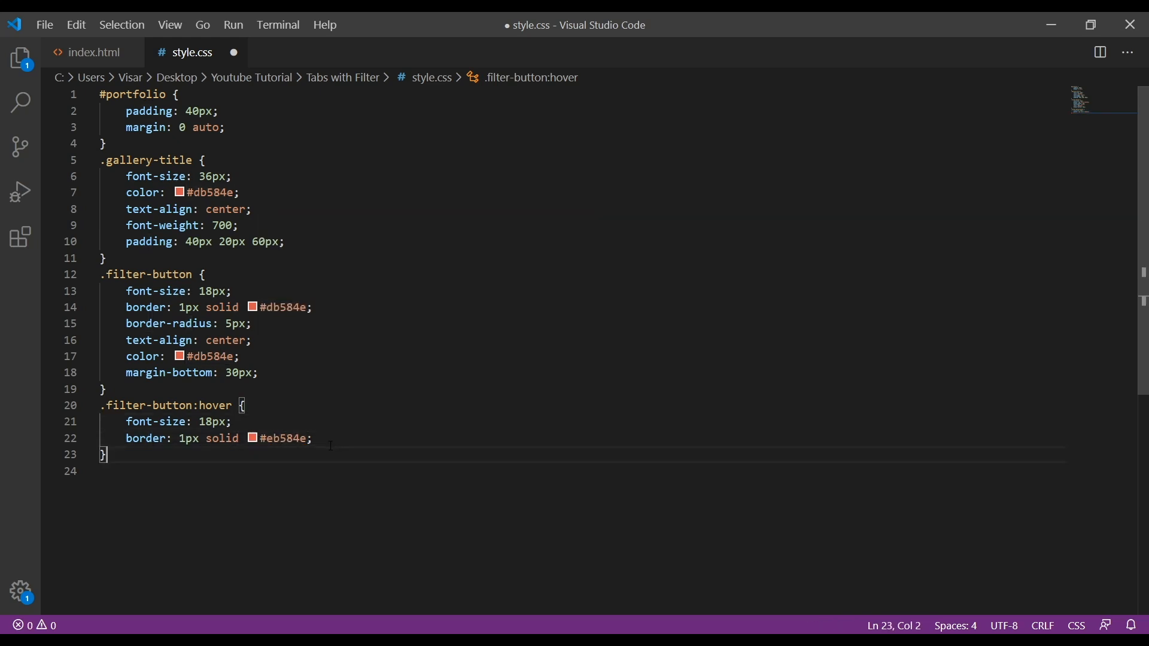
key("Enter")
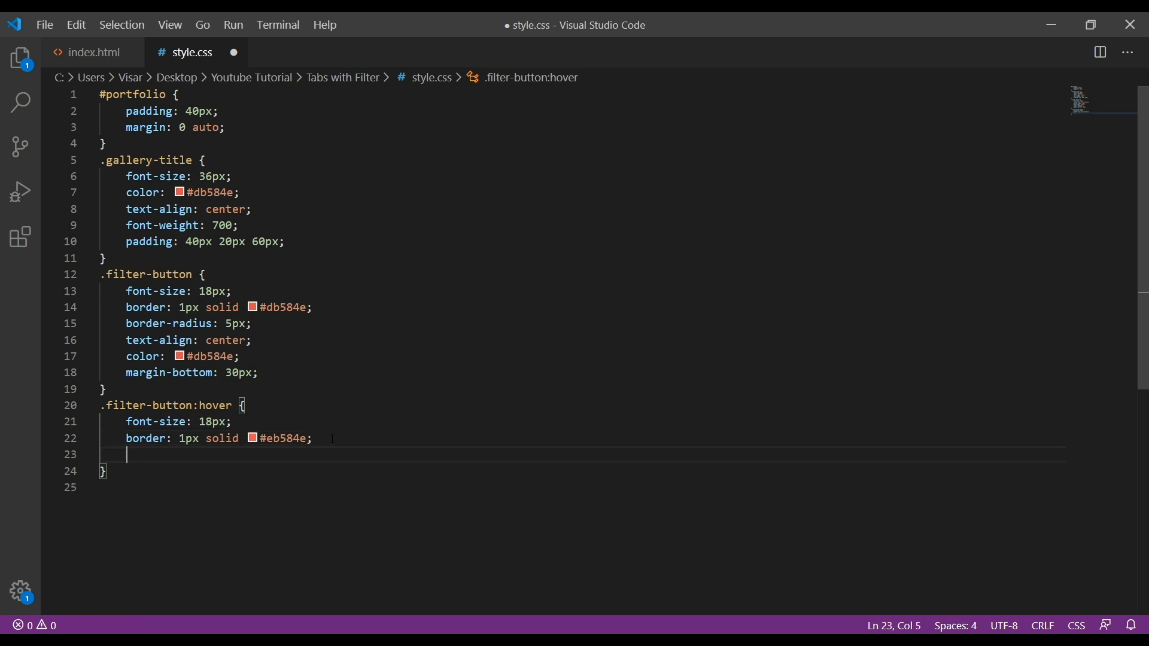
Add 5px radius, centred #fff text and #db584e background, then save style.css.
type("border-radius: 5;")
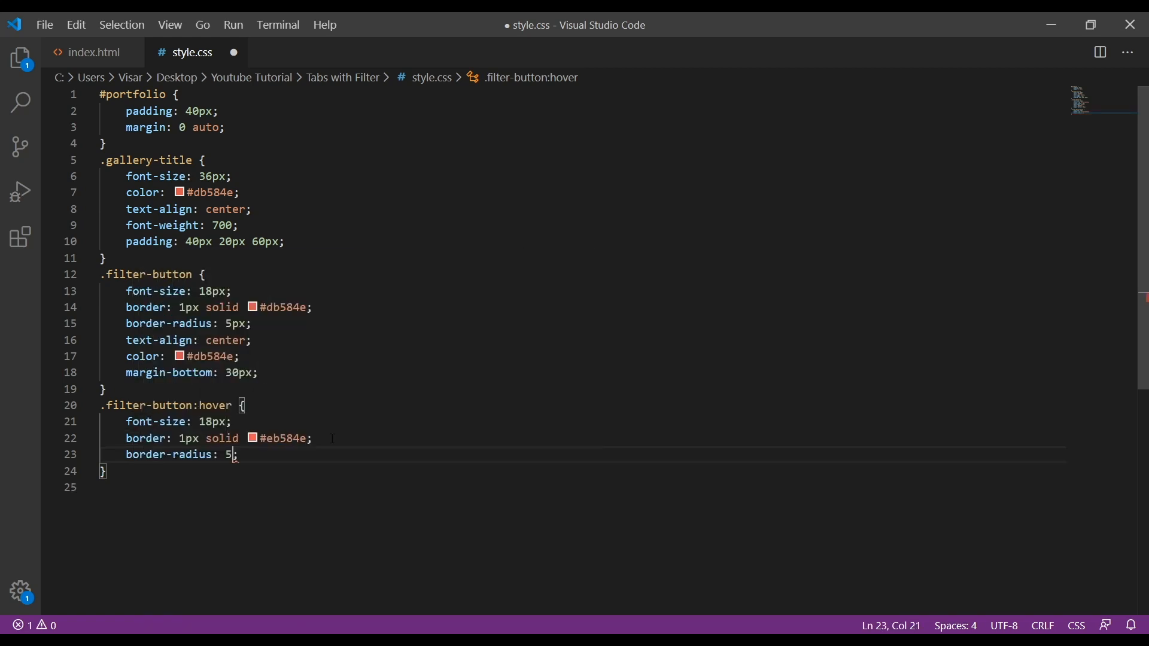
type("px;")
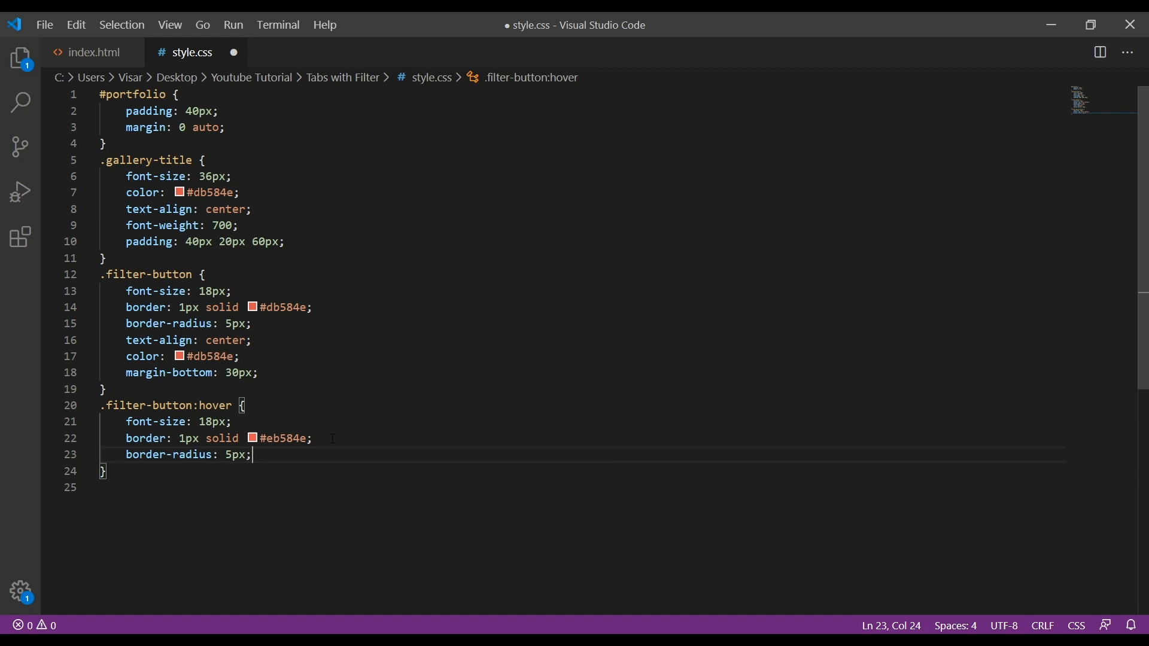
type("text")
type("colo")
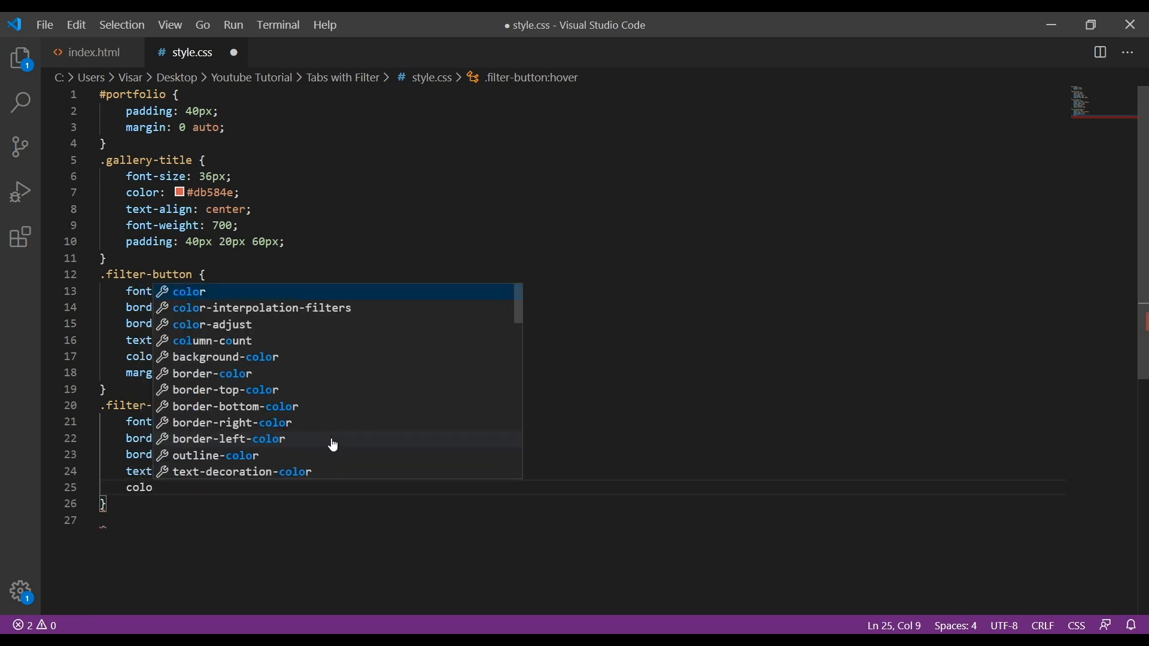
type("#f;")
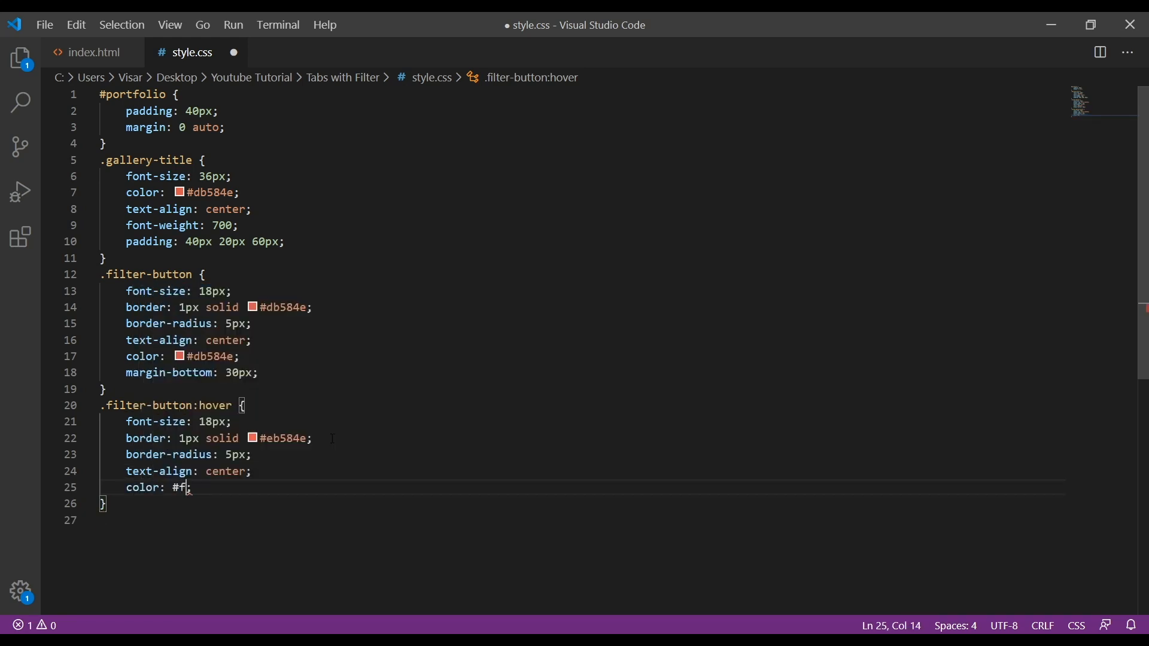
type("ff;")
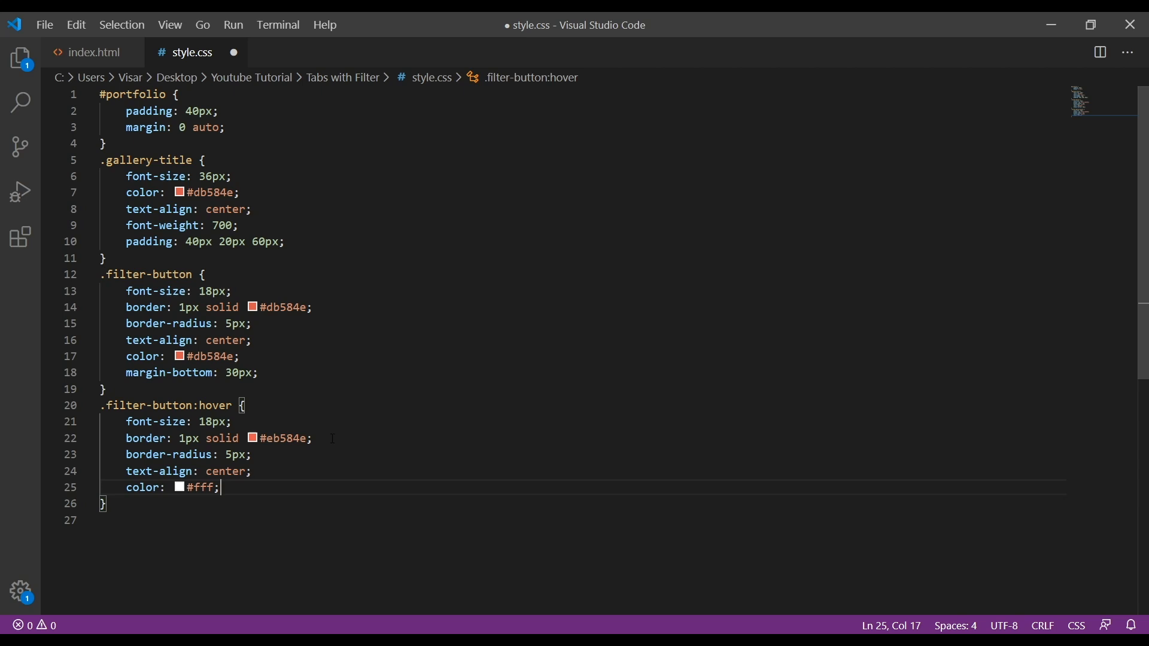
type("background-color: #db584e;")
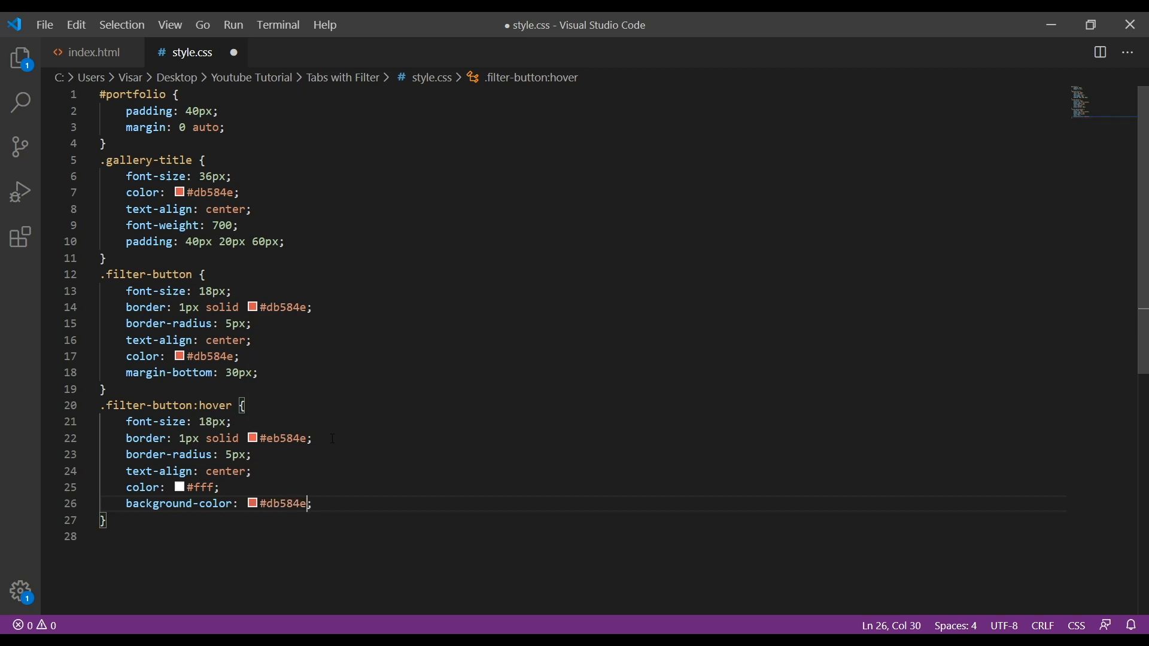
key("ctrl+s")
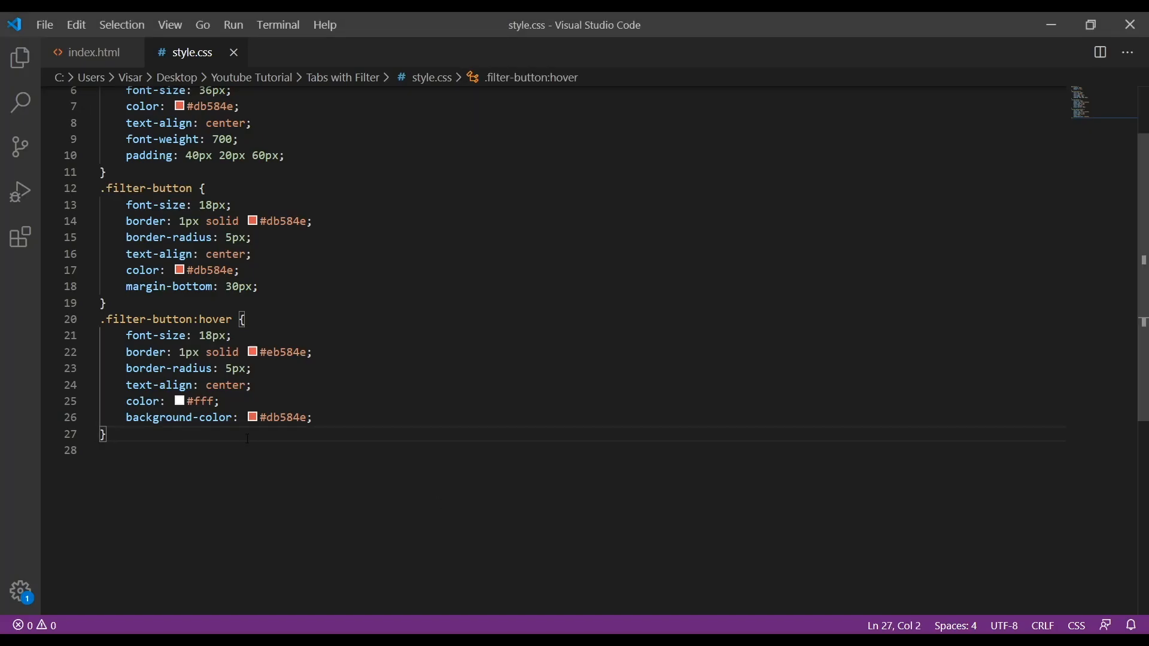
Add the .btn-default:active .filter-button:active selector below the hover rule.
key("Return")
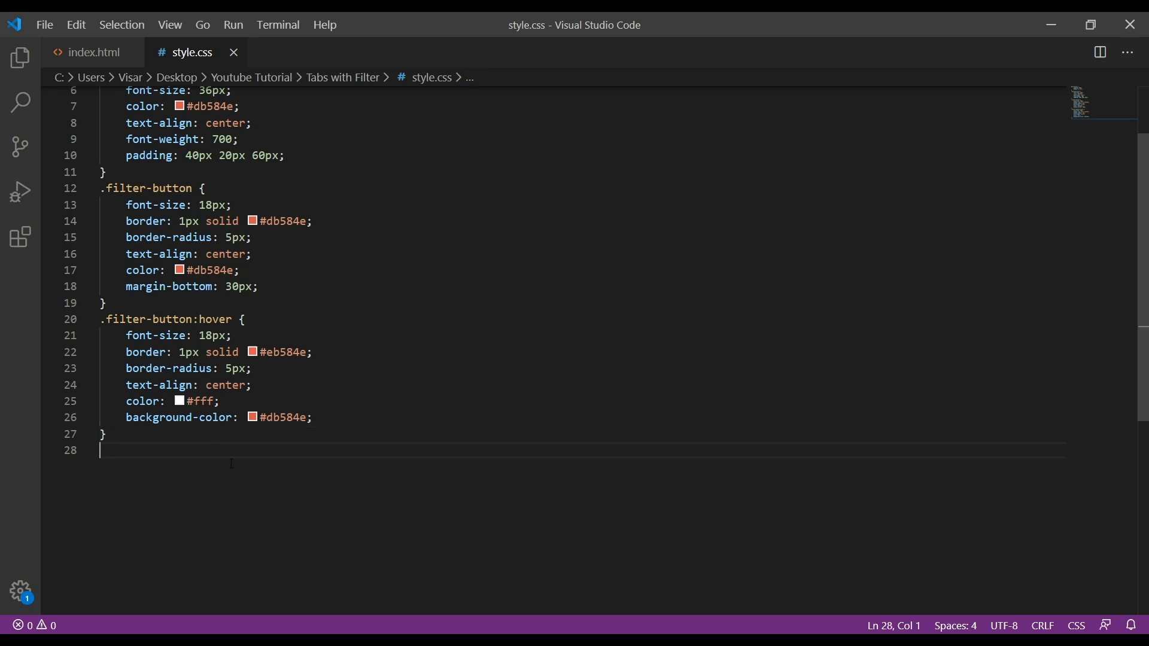
left_click(105, 433)
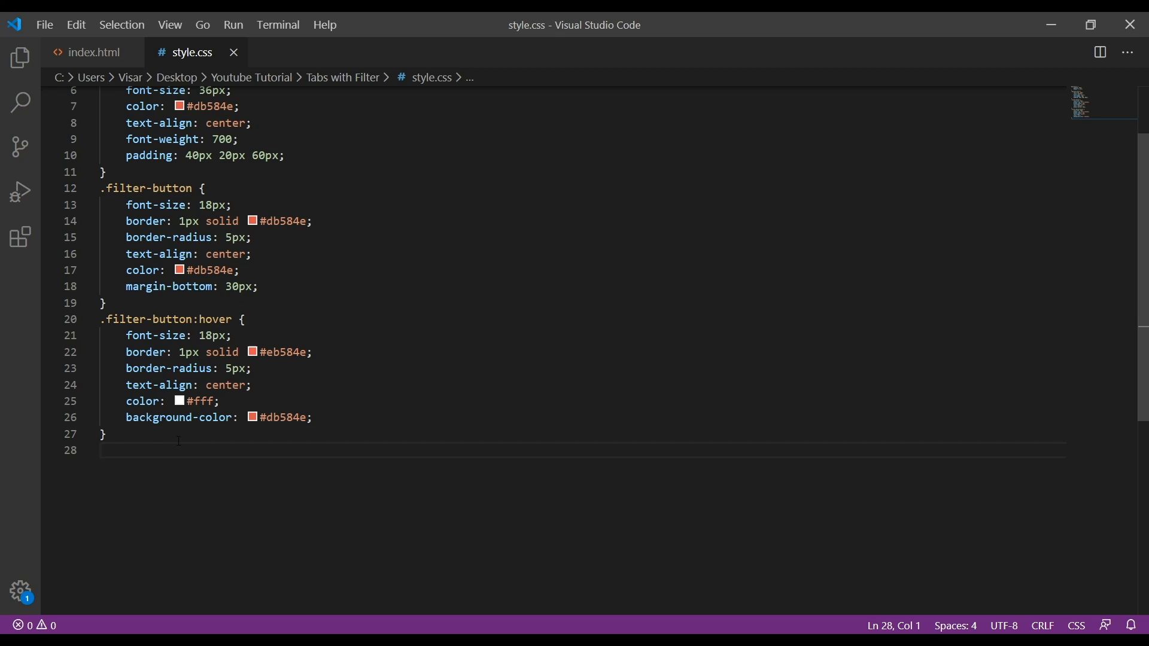
type(".")
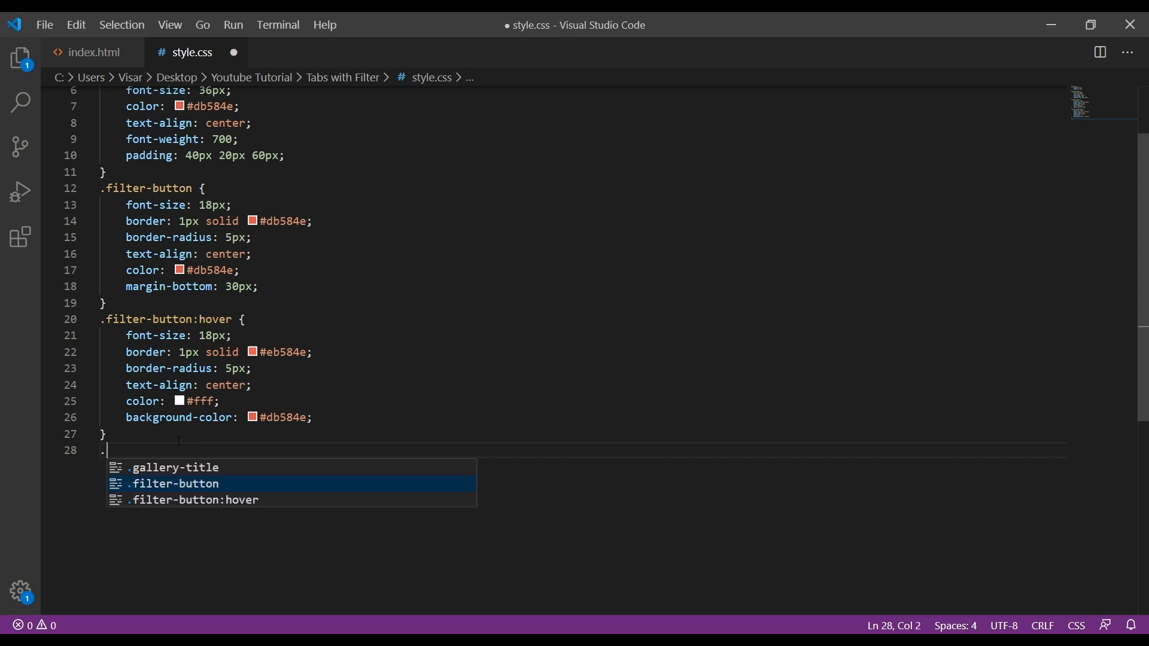
type("btn")
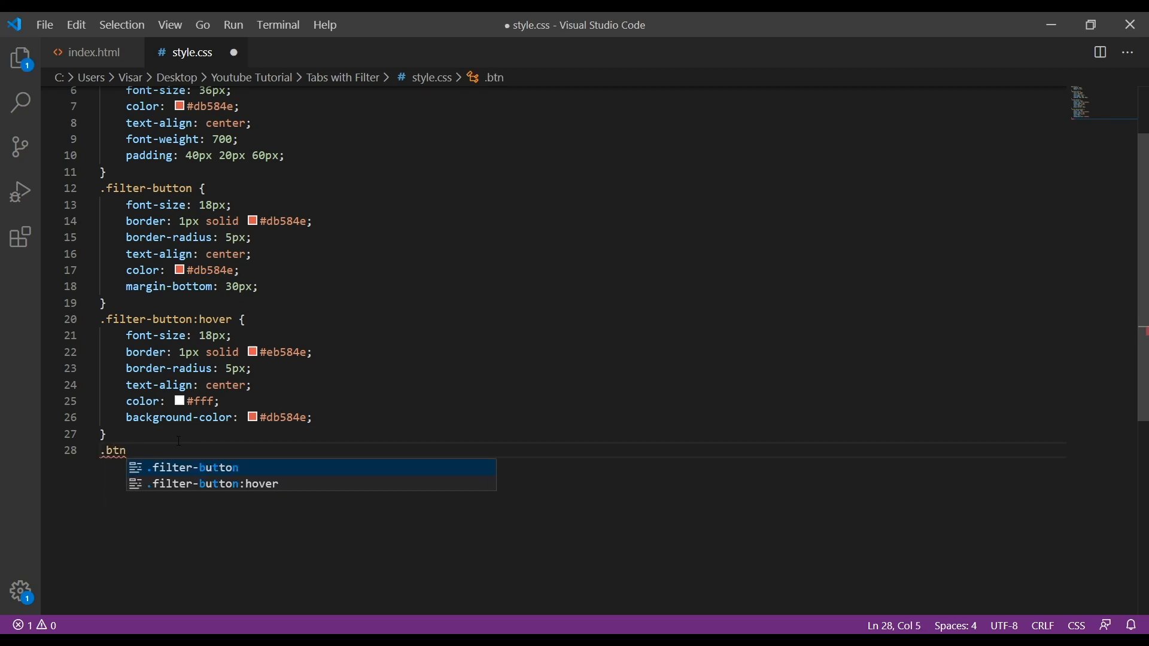
type("-de")
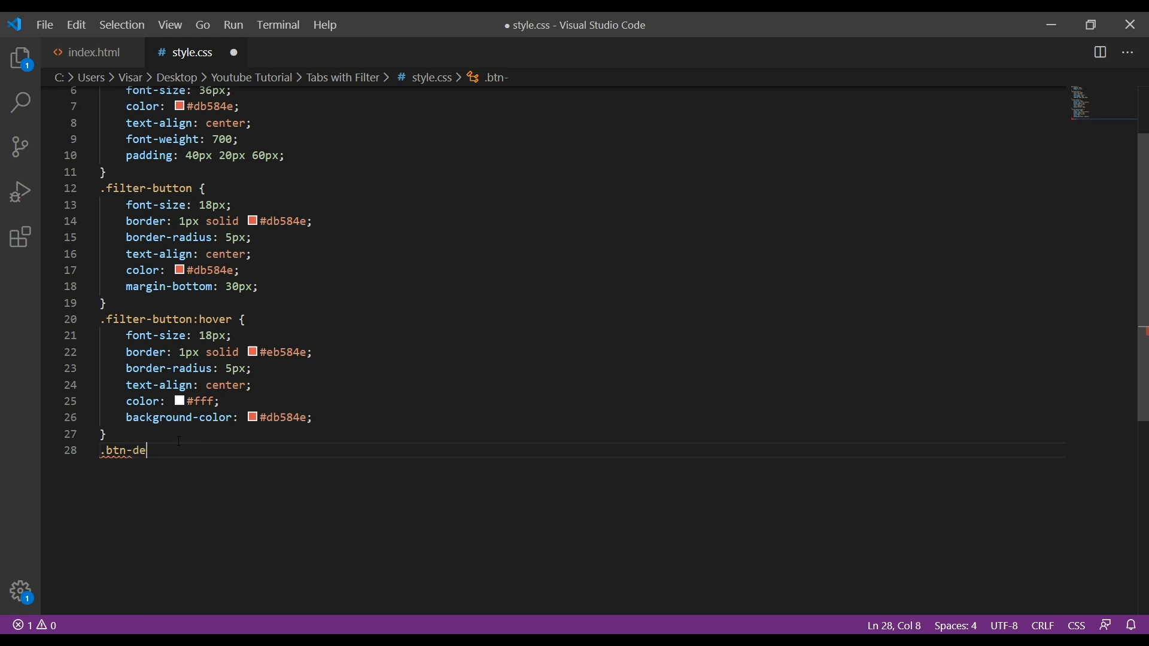
type("fault")
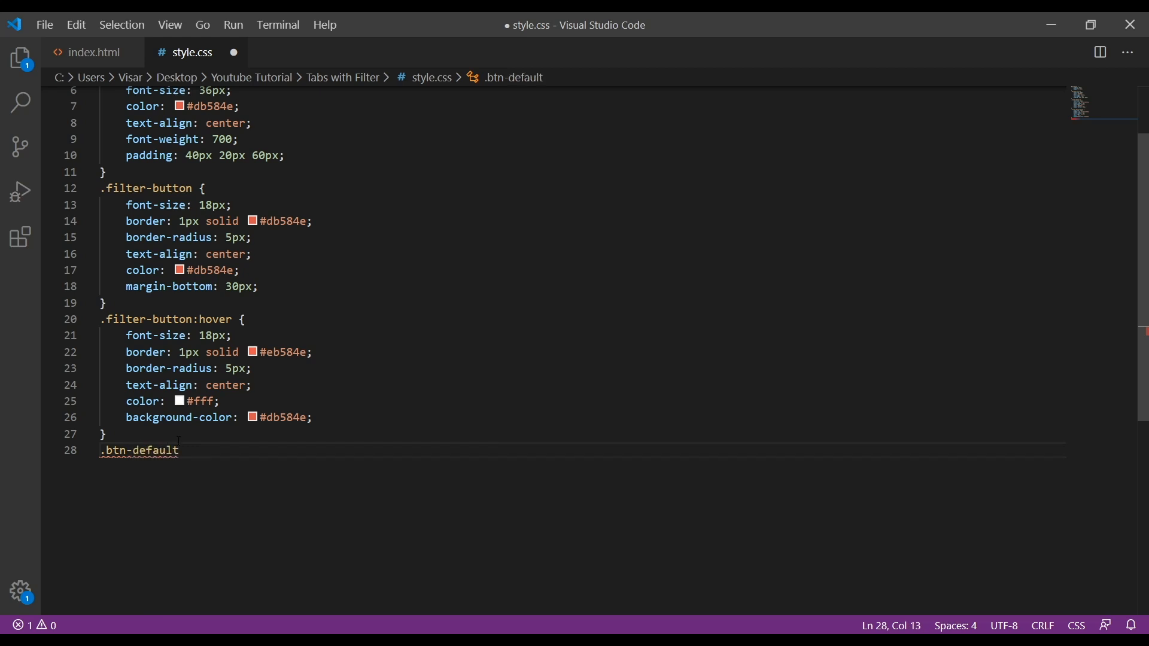
type(":active")
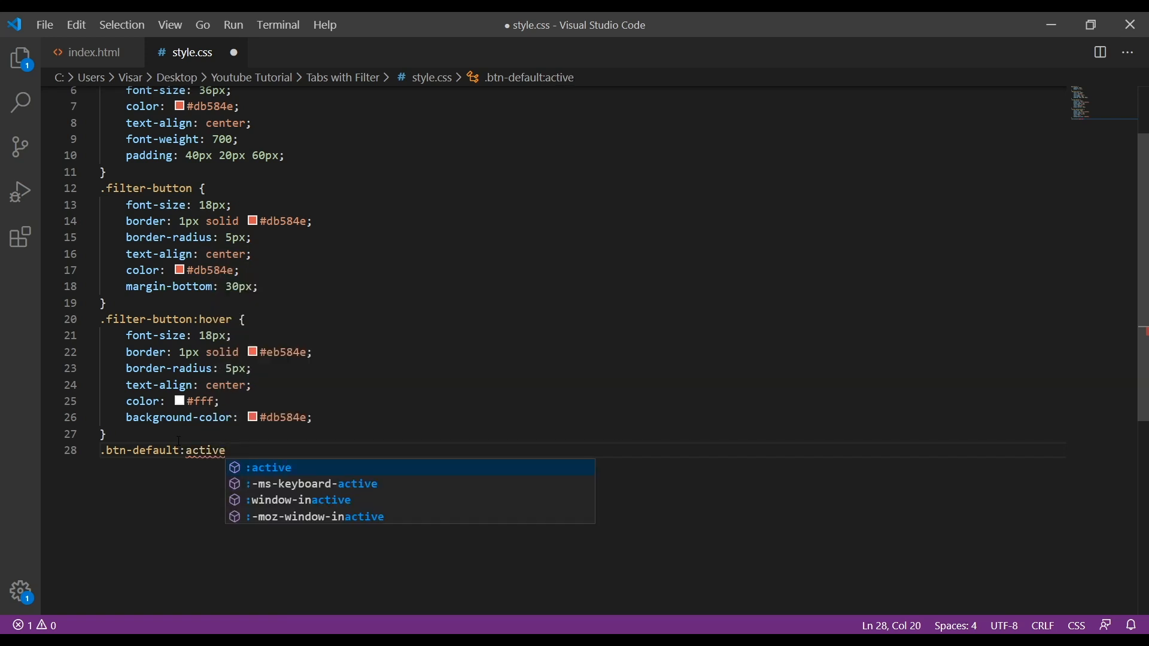
type(".filt")
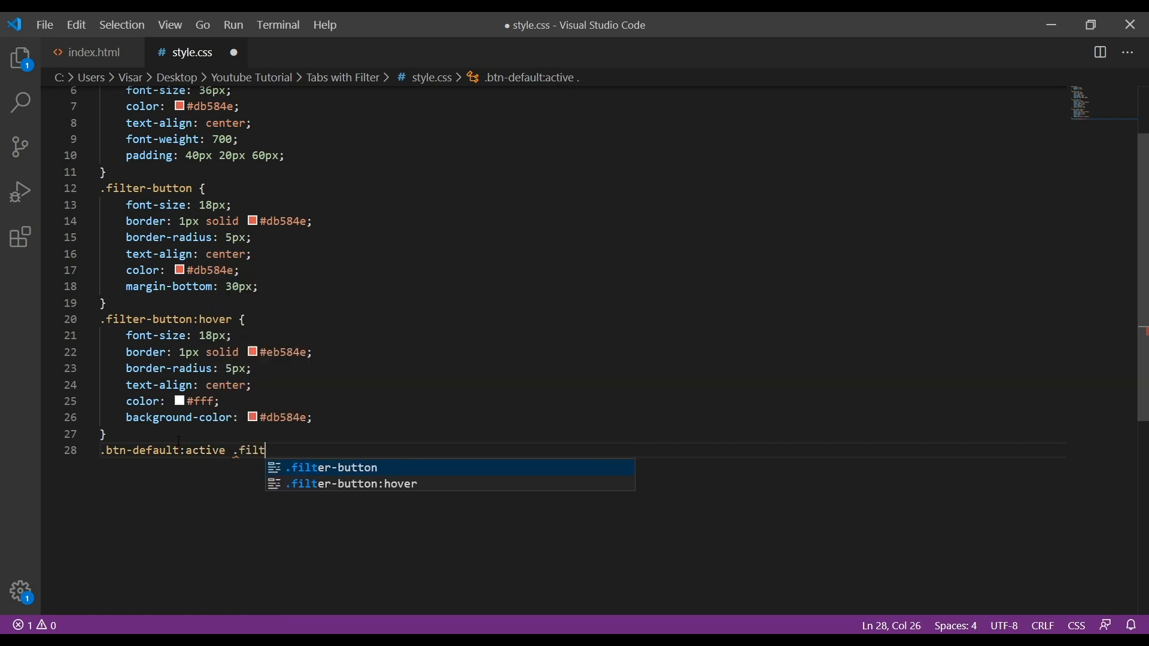
type("er-bui")
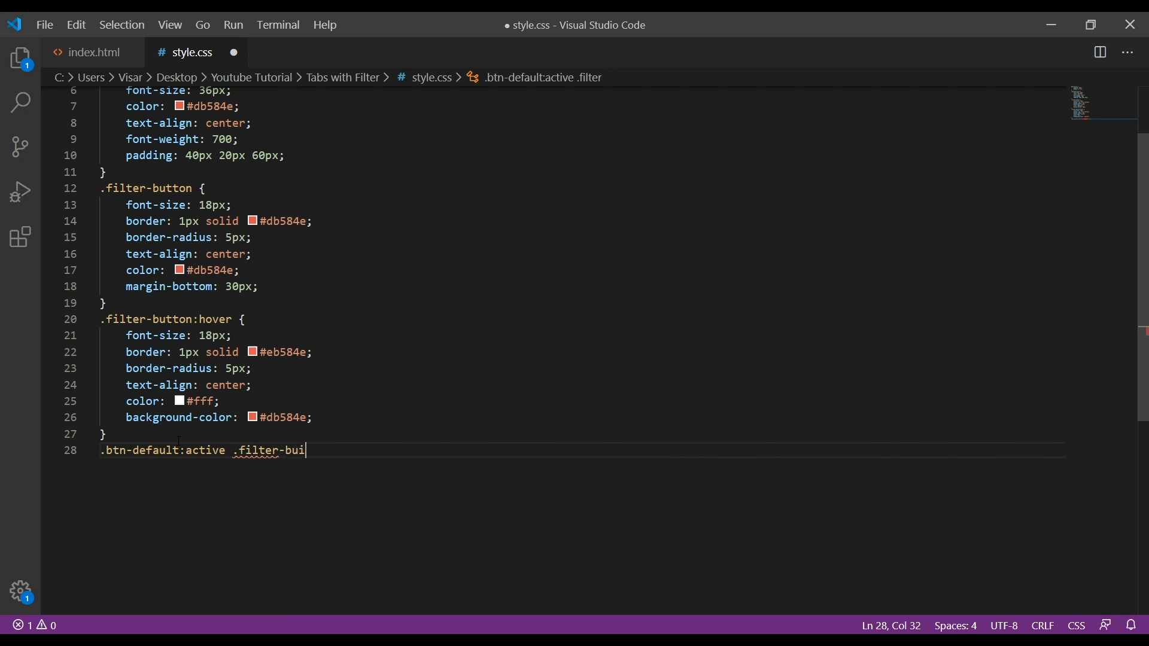
type("tton")
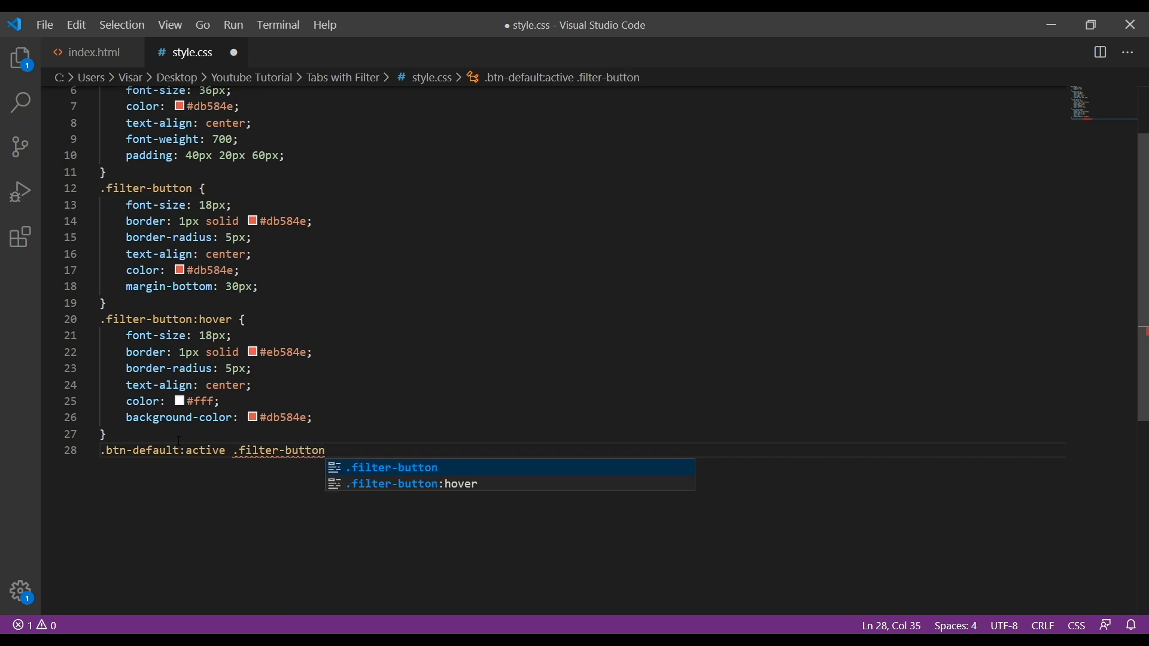
type(":active {")
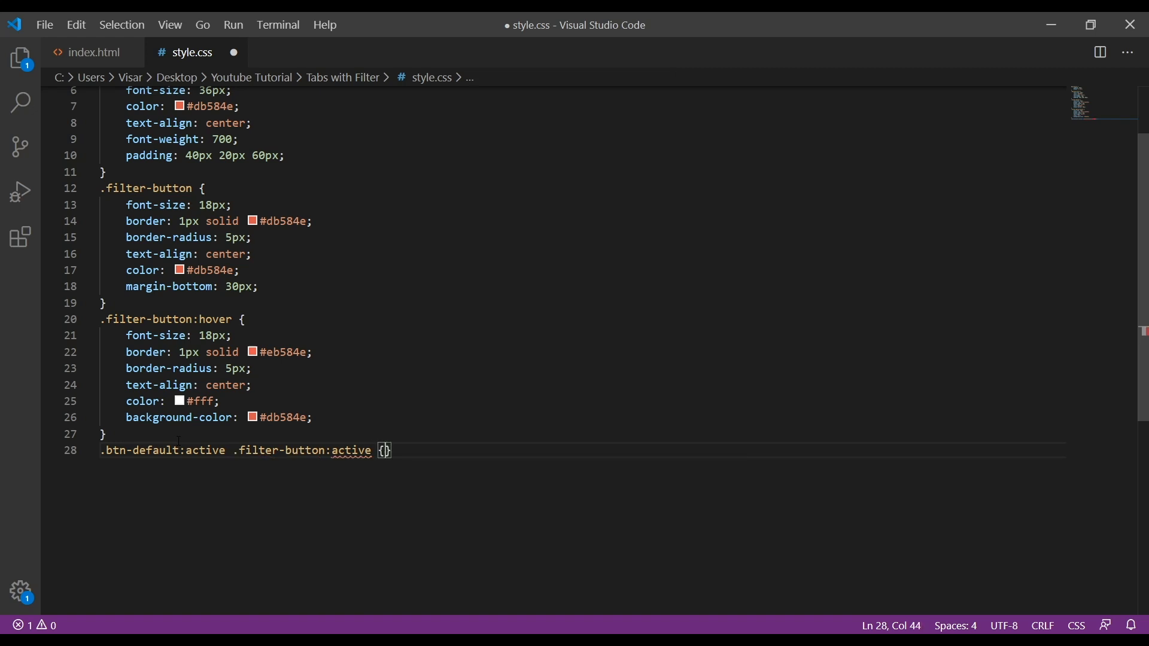
Give the active rule a #db584e background and #ffffff text, then save.
type("background-color: #db584e;")
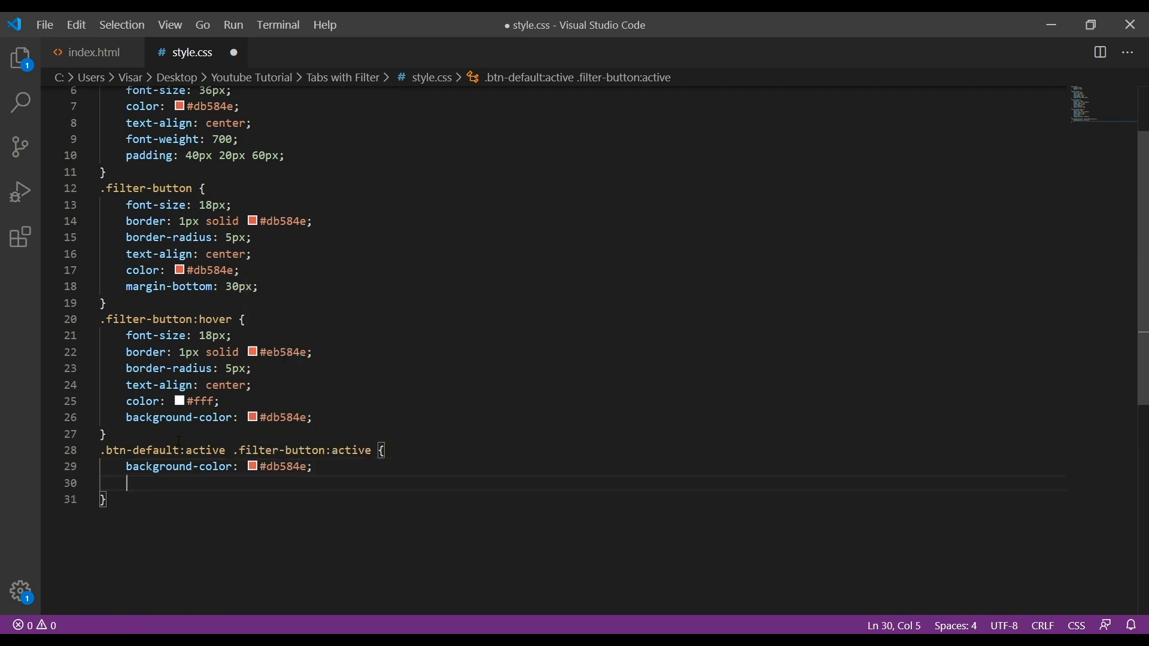
type("color: #;")
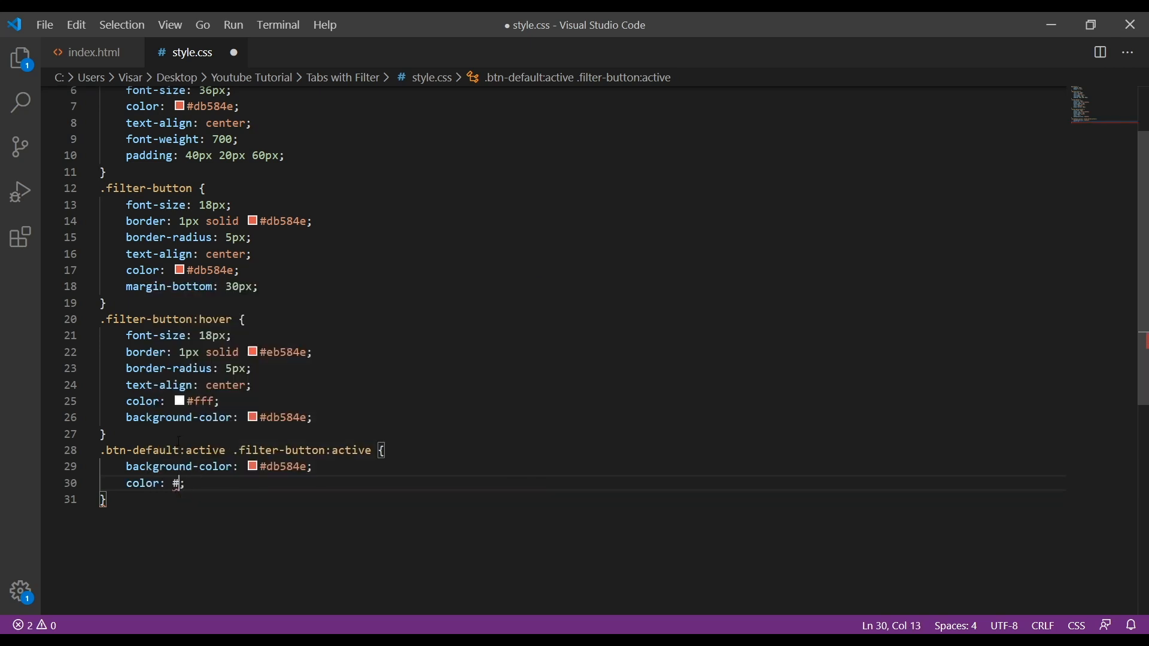
type("ffff")
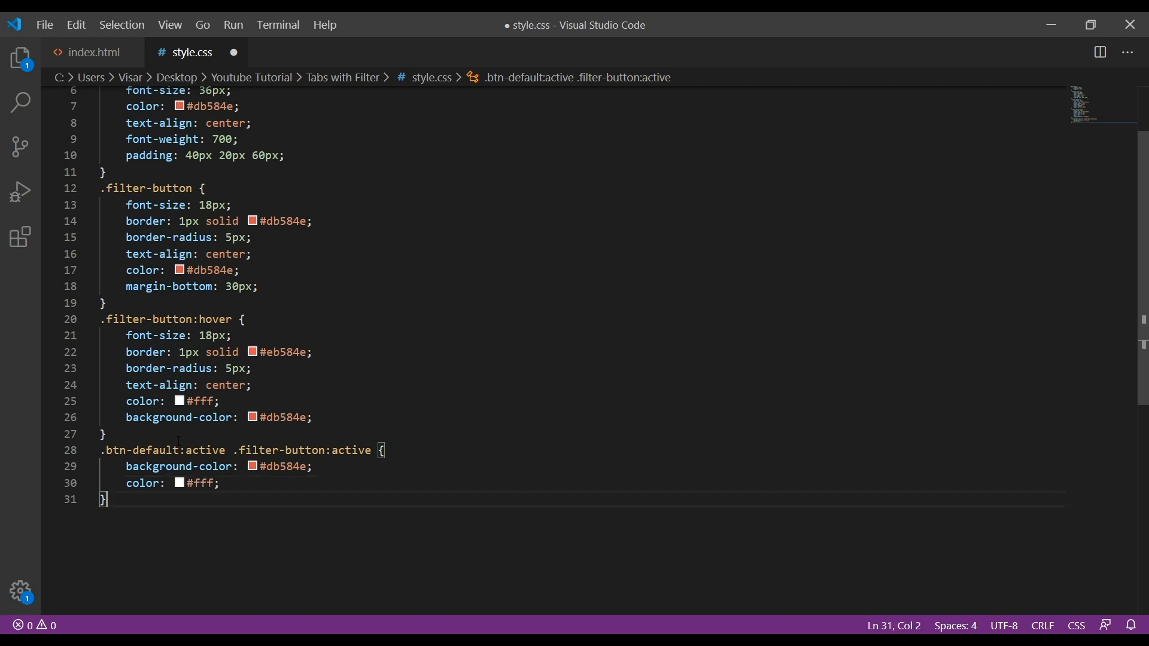
key("Enter")
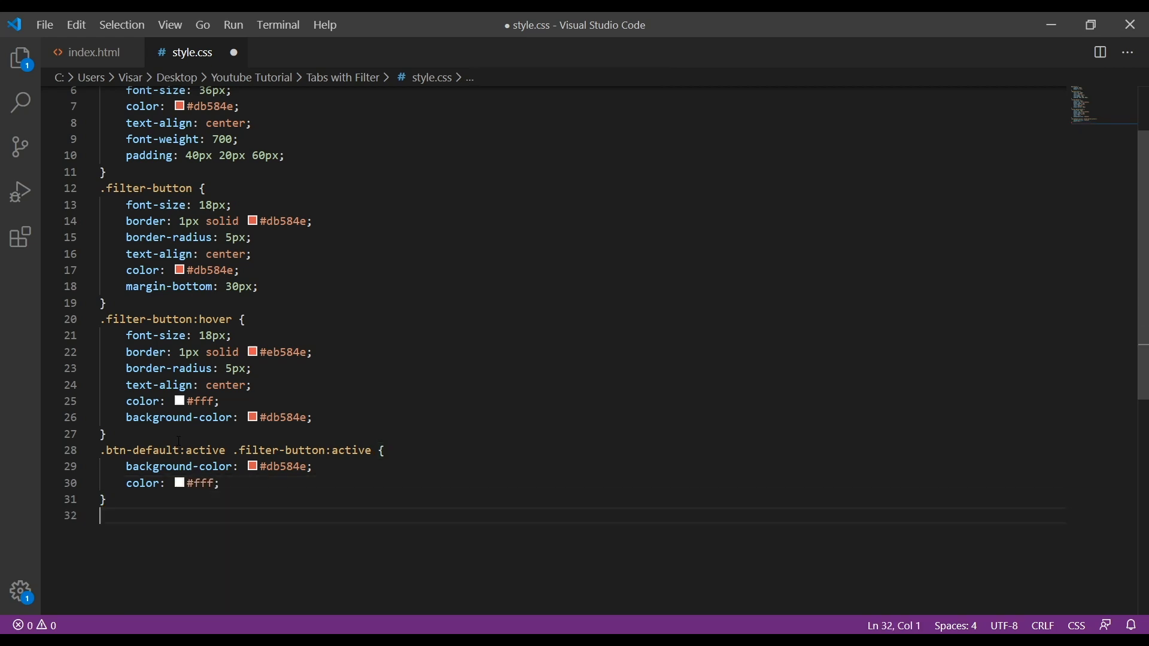
key("ctrl+s")
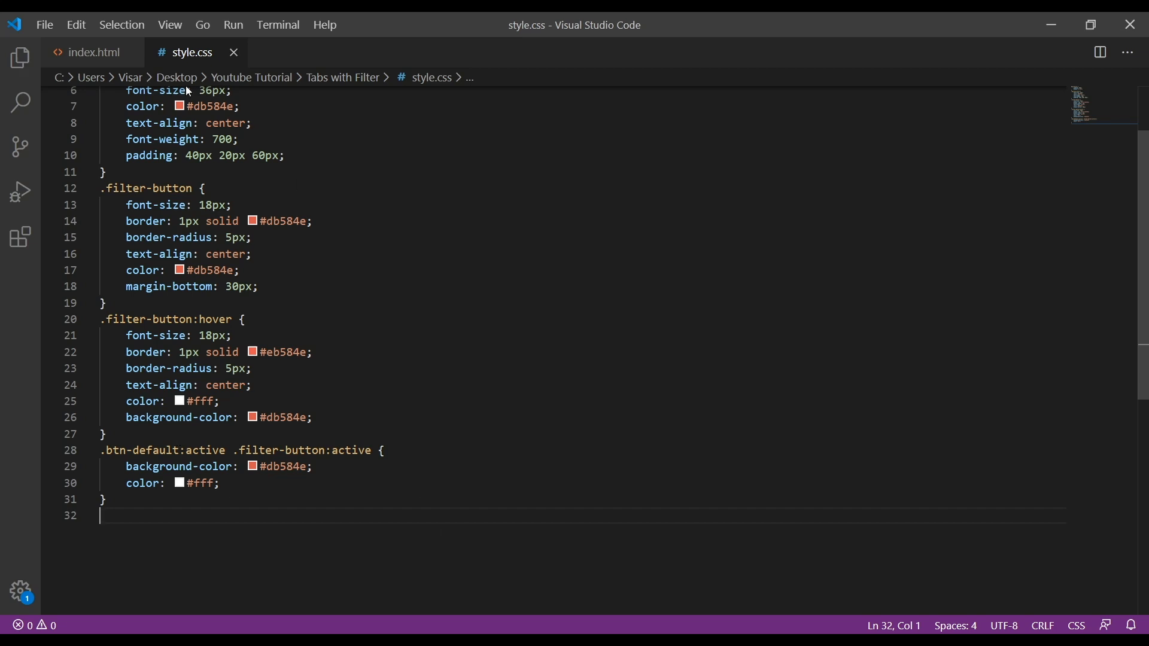
left_click(94, 52)
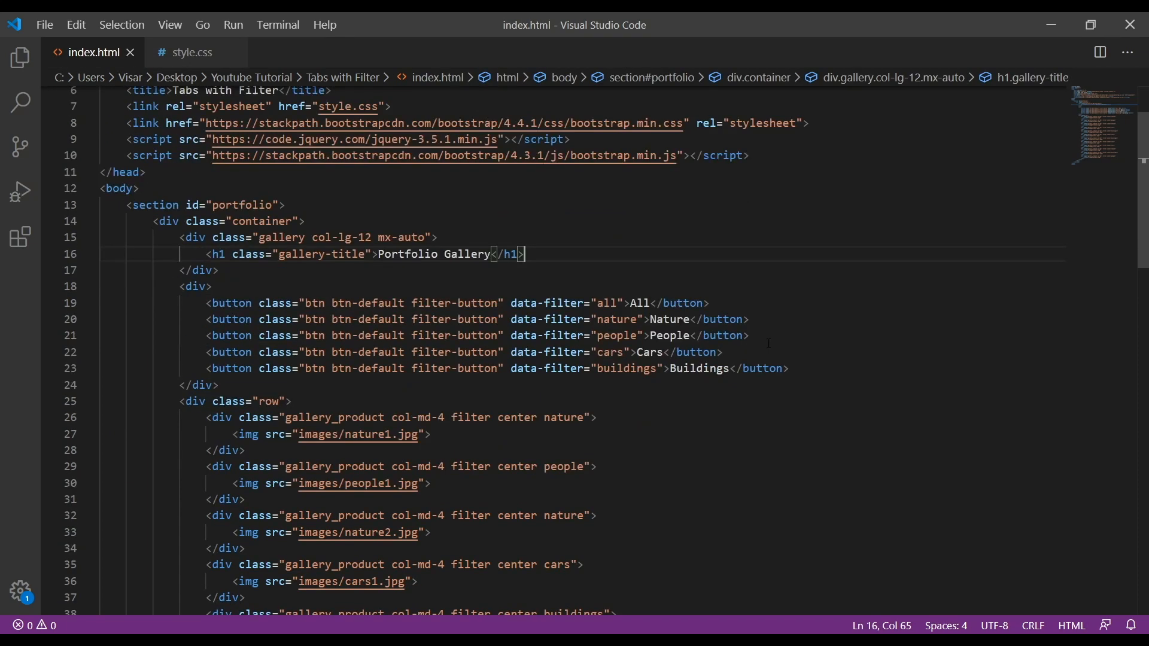
scroll("down", 3)
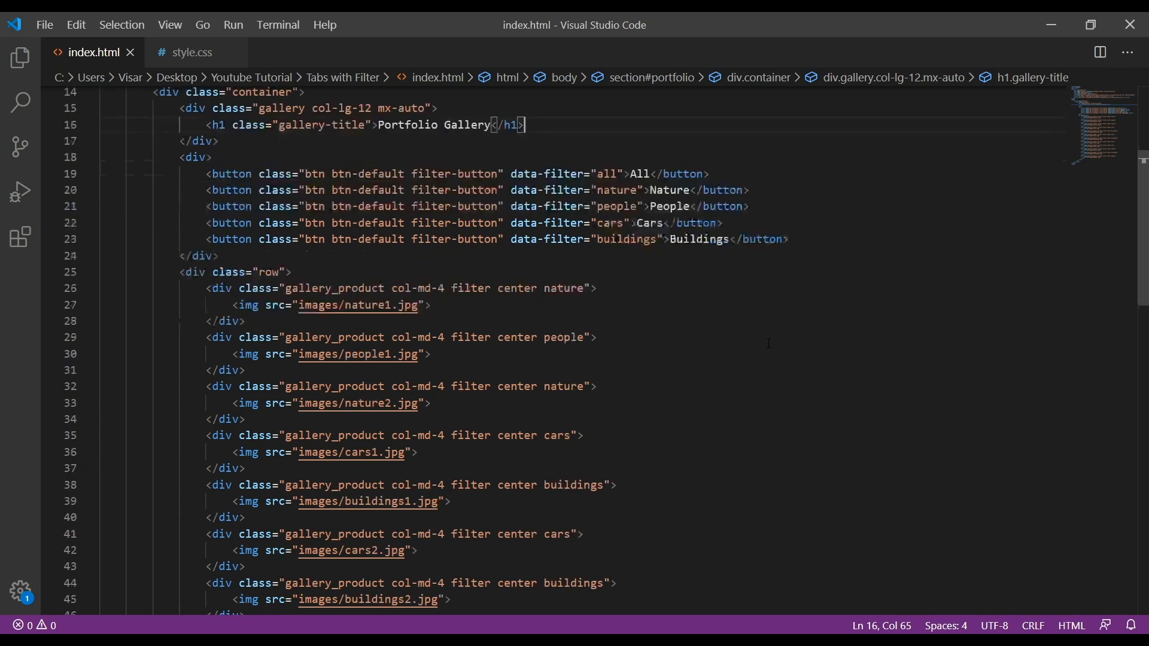
left_click(192, 52)
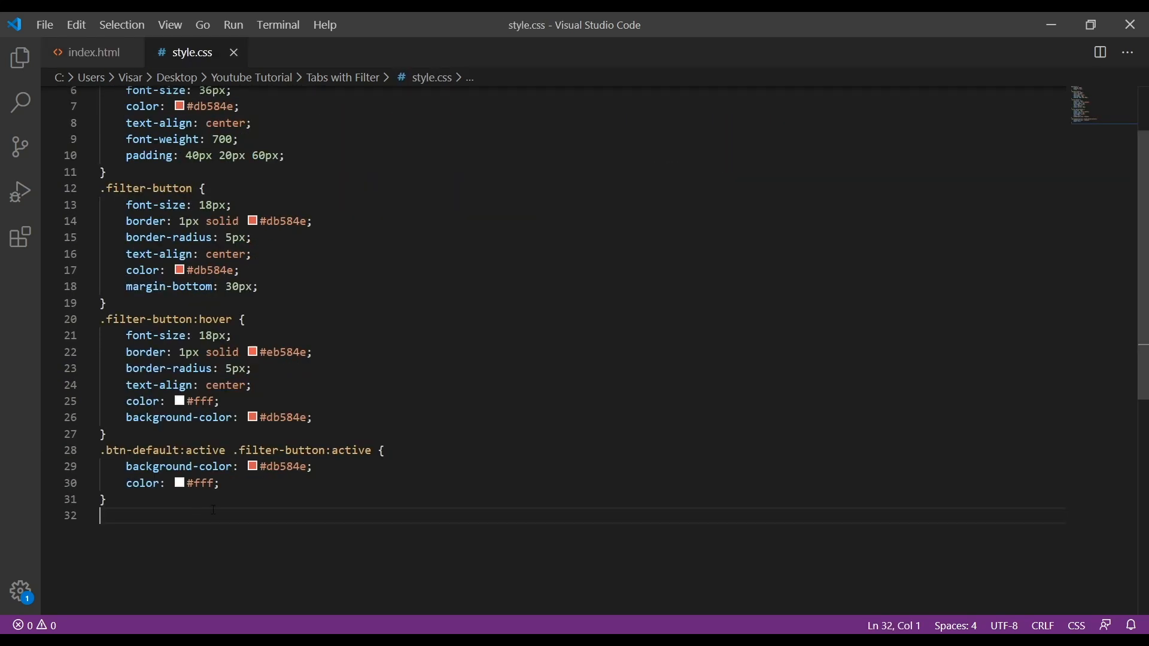
Write .gallery_product { margin-bottom: 30px; } in style.css.
type(".")
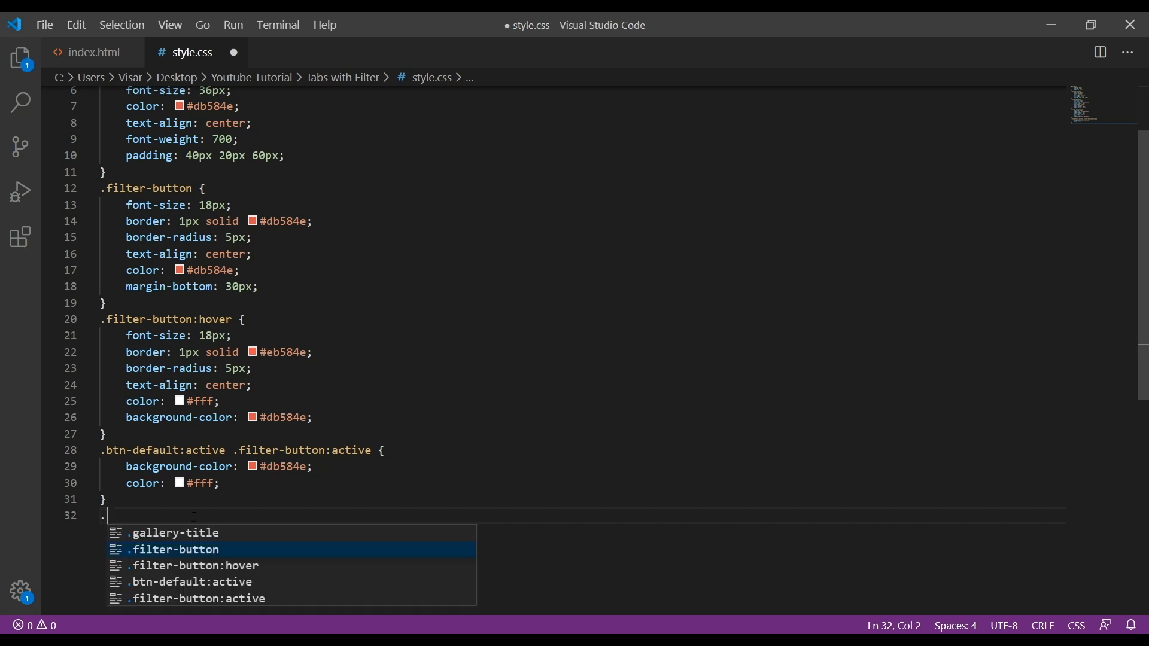
type("galler")
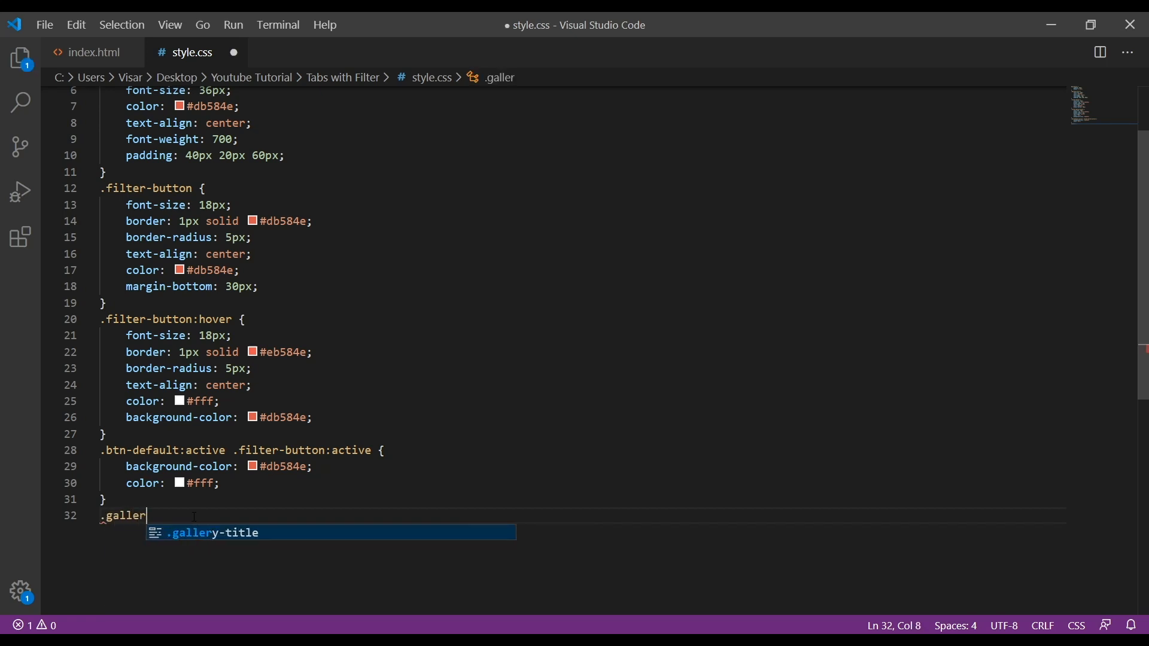
type("y_")
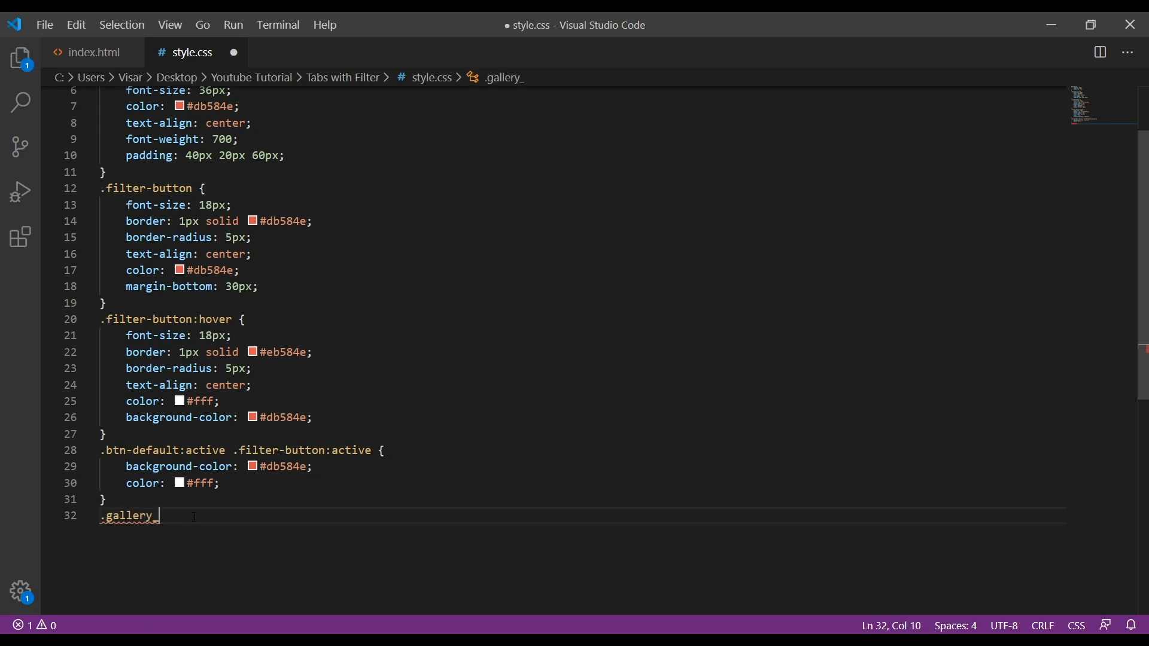
type("product {")
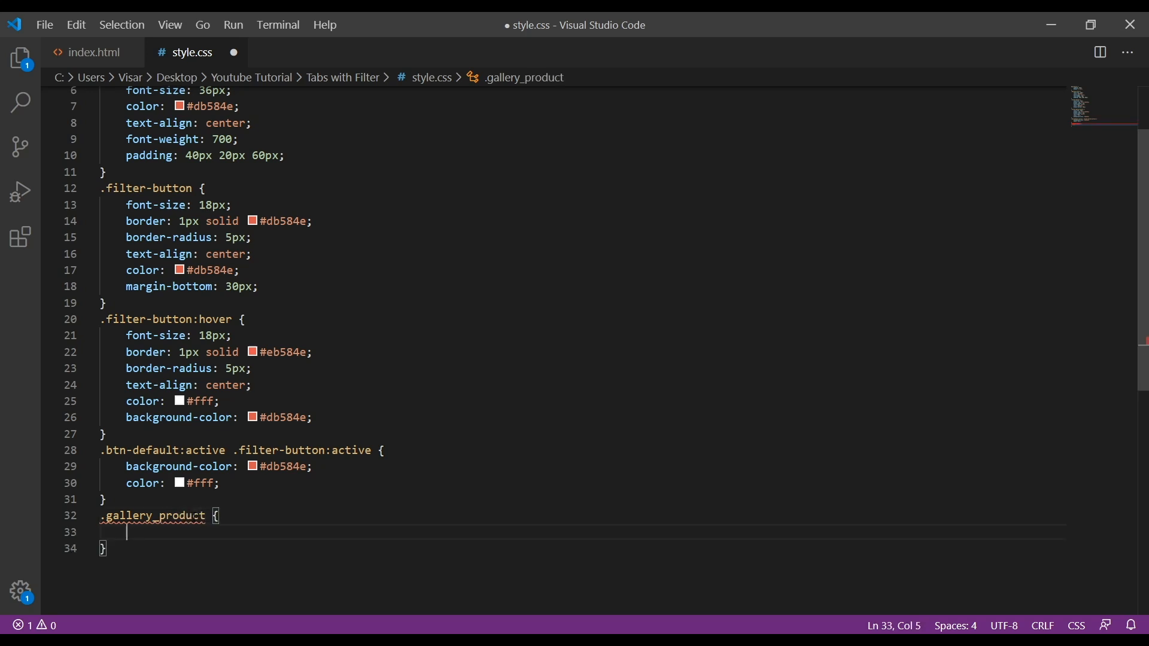
type("margin-bottom: ;")
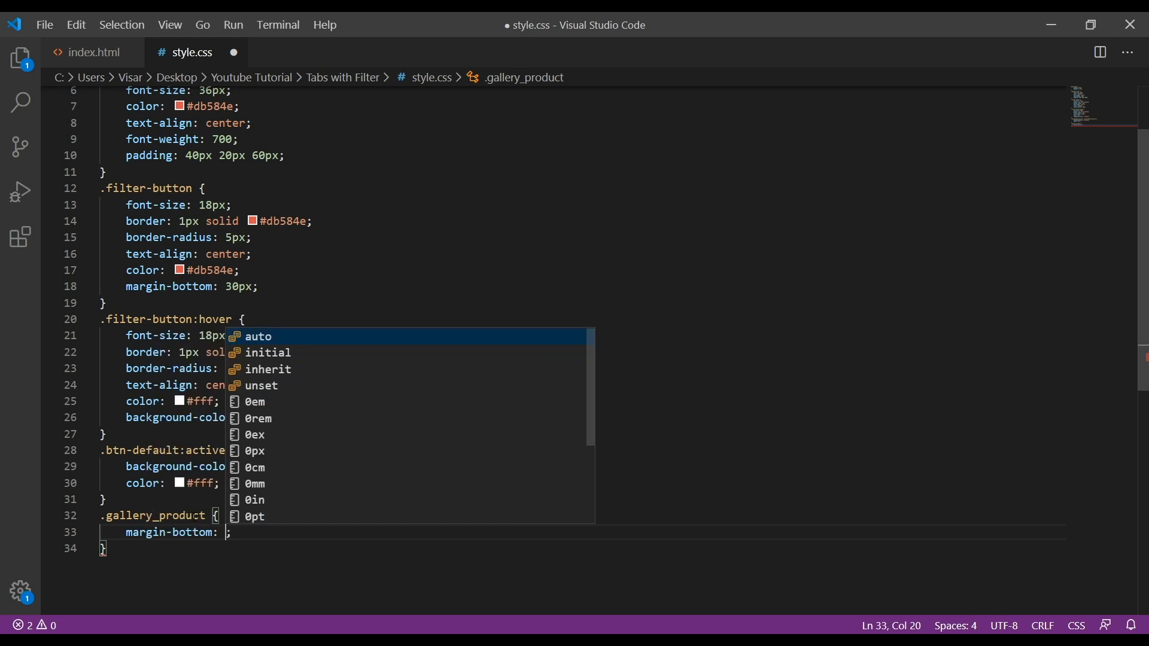
type("30px")
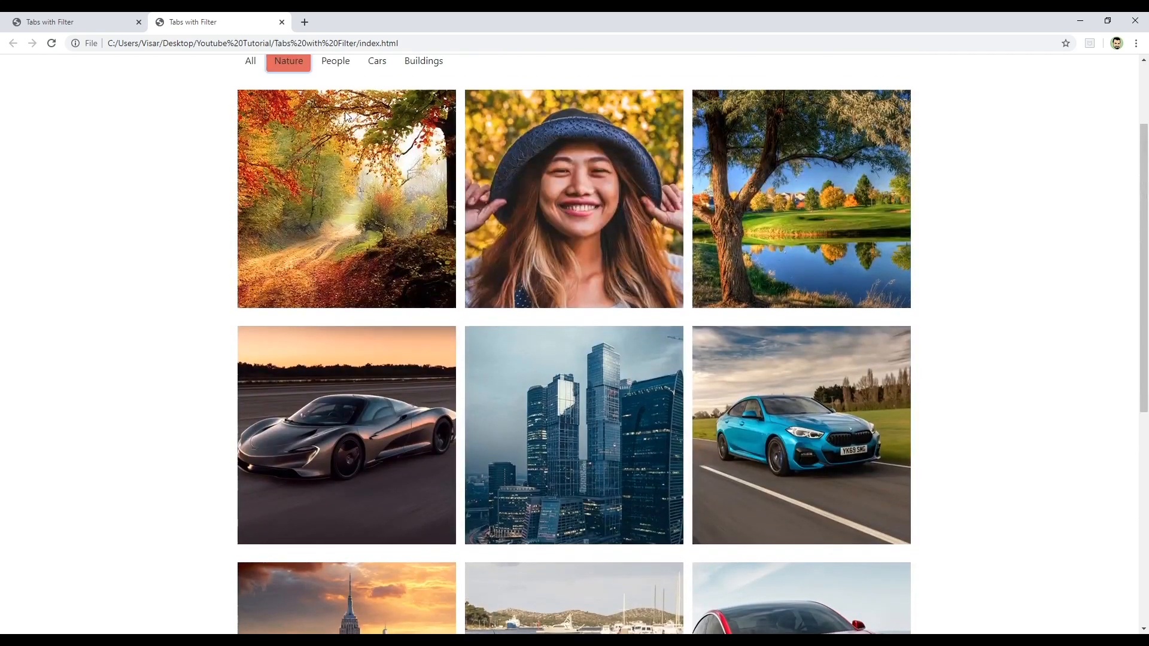
Try the People filter in Chrome and scroll to see the grid still unfiltered.
left_click(335, 180)
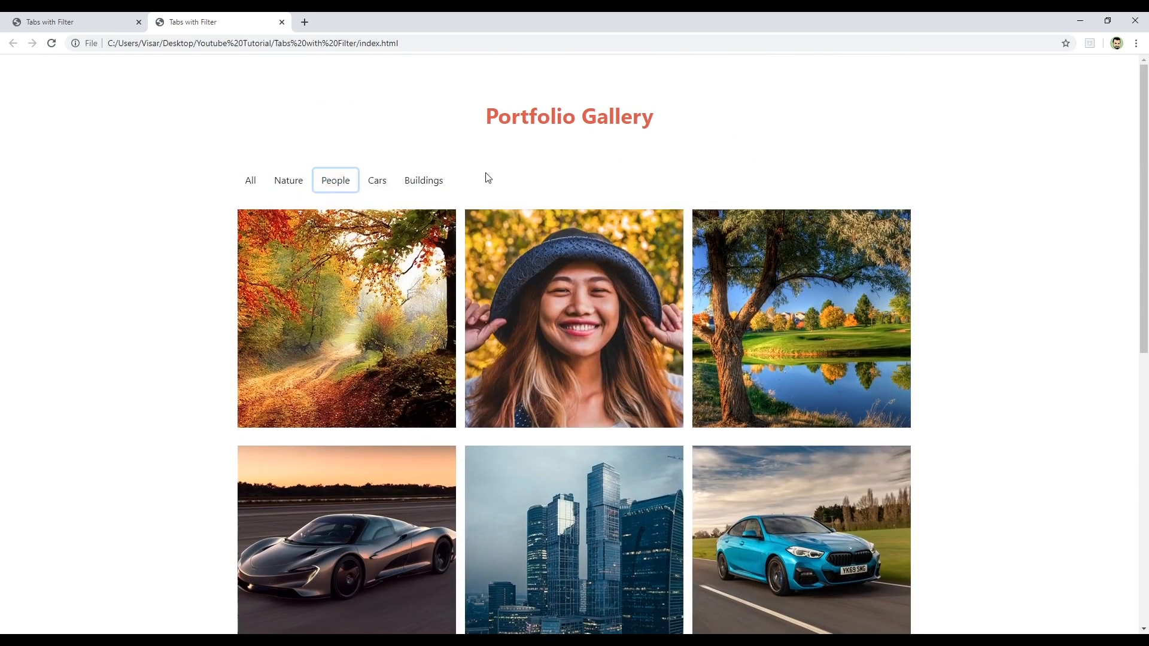
mouse_move(599, 123)
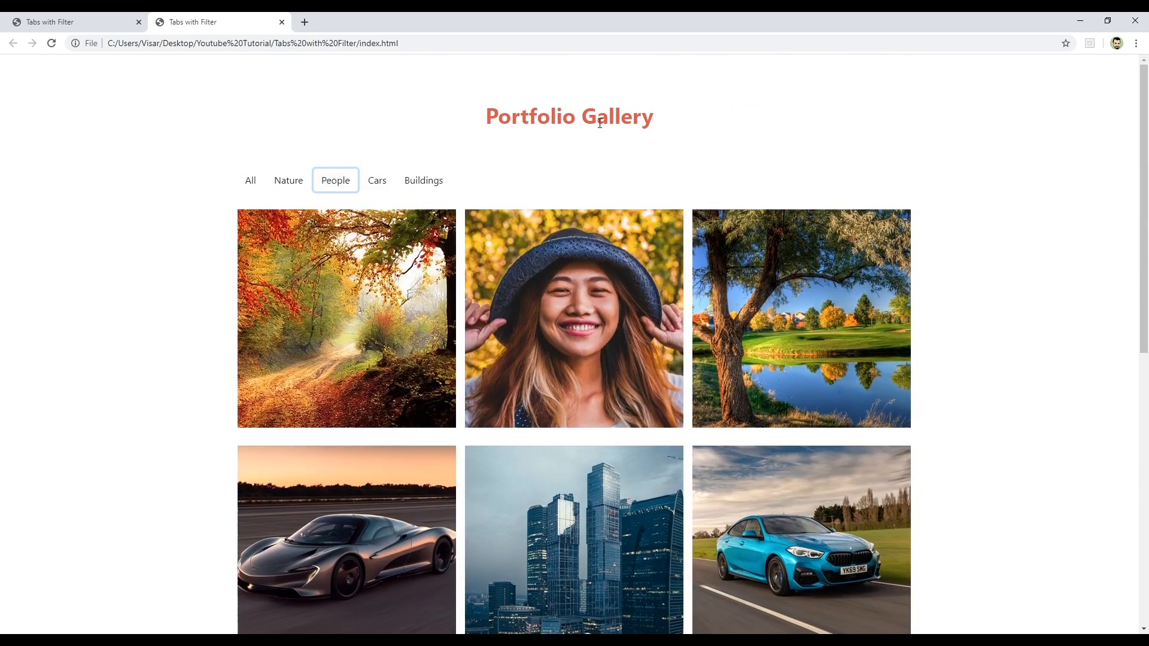
scroll("down", 3)
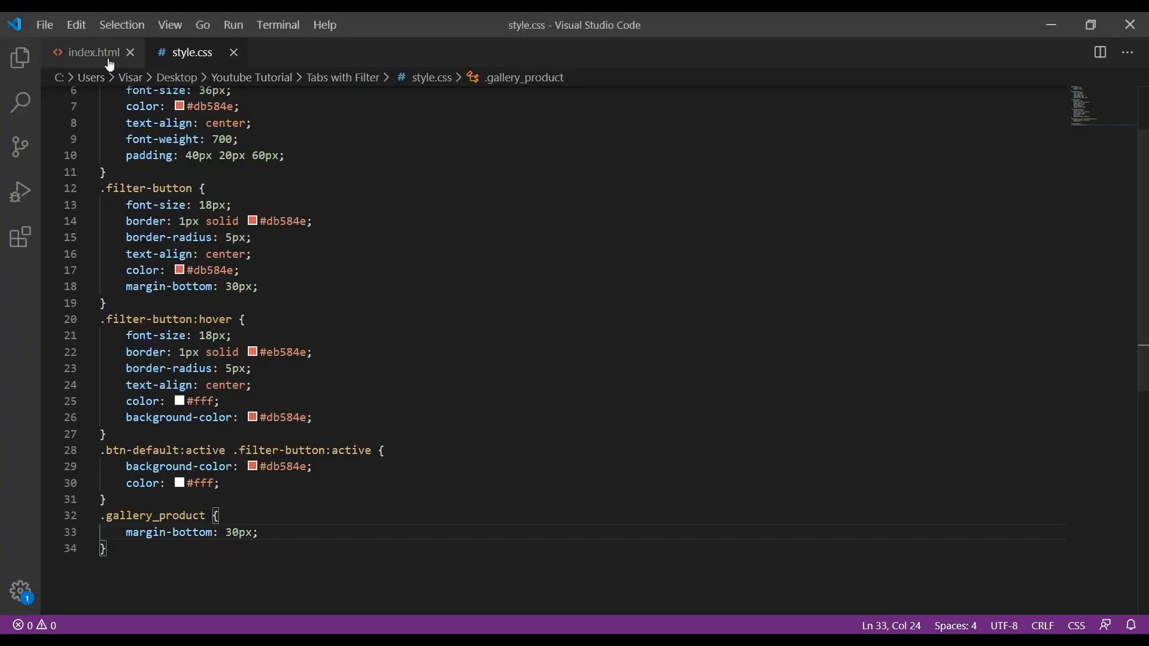
Insert an empty <script></script> block in index.html using the sc snippet.
left_click(89, 52)
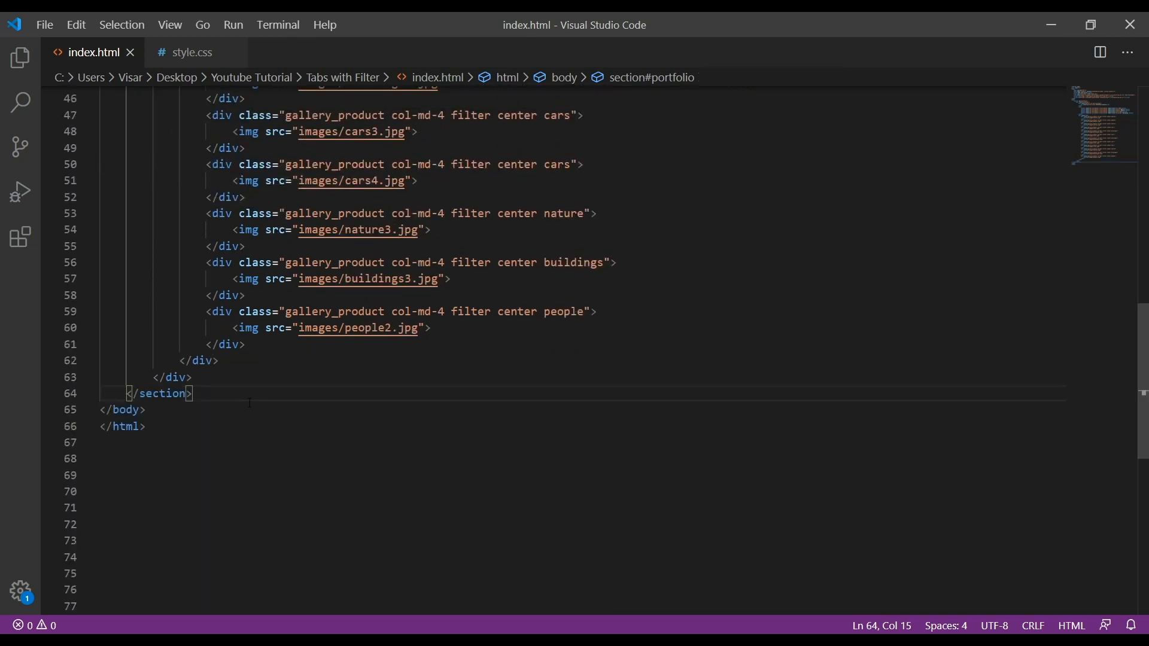
type("script>")
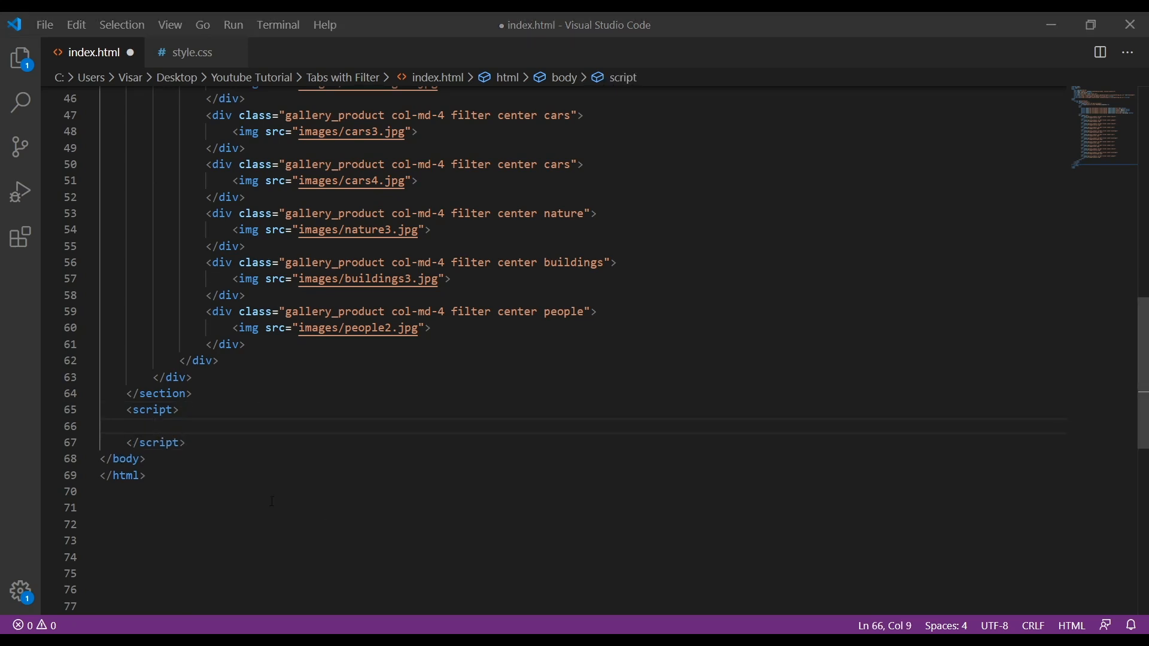
Write the $(document).ready(function() { ... }) wrapper inside the script.
left_click(154, 426)
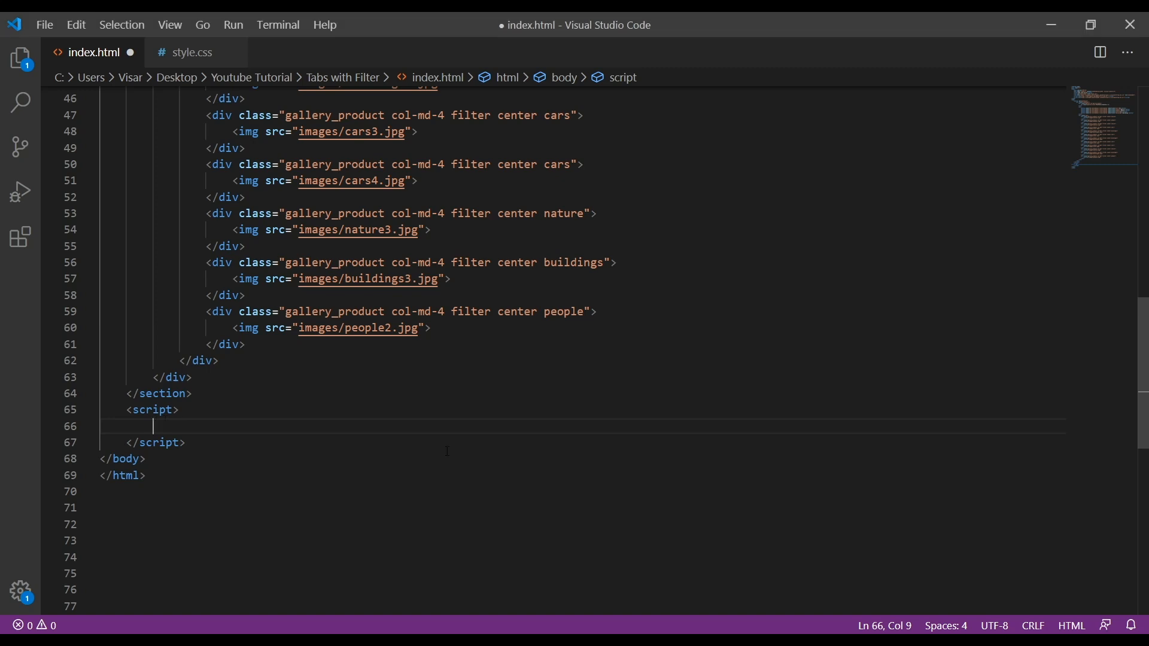
type("$(docum")
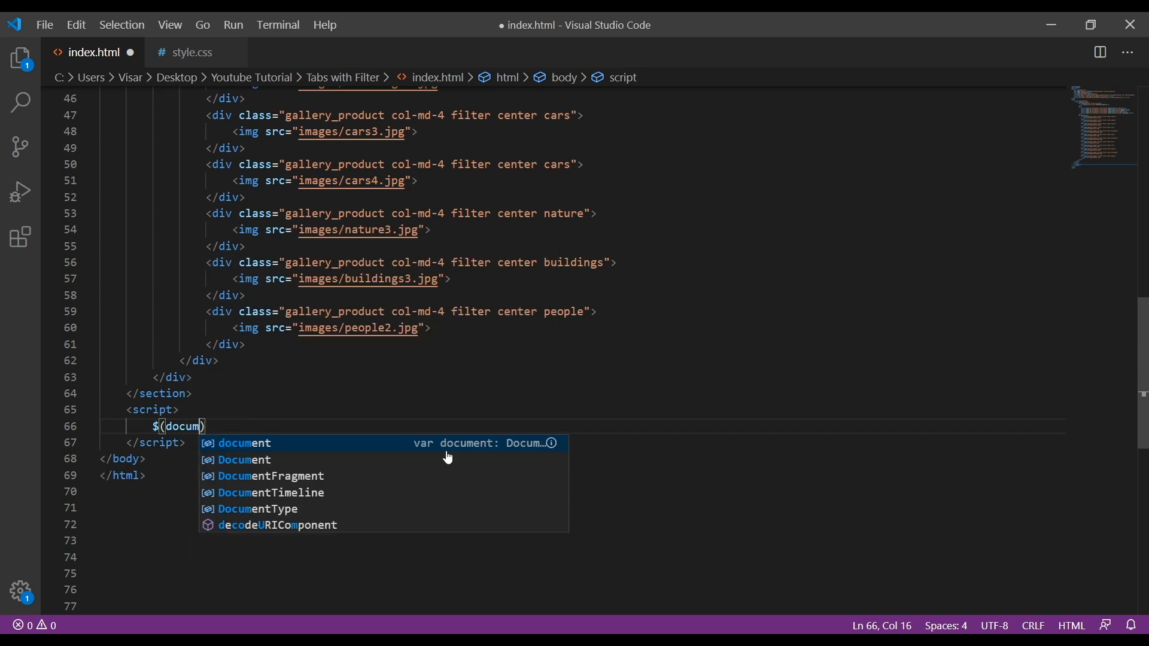
type("ent).")
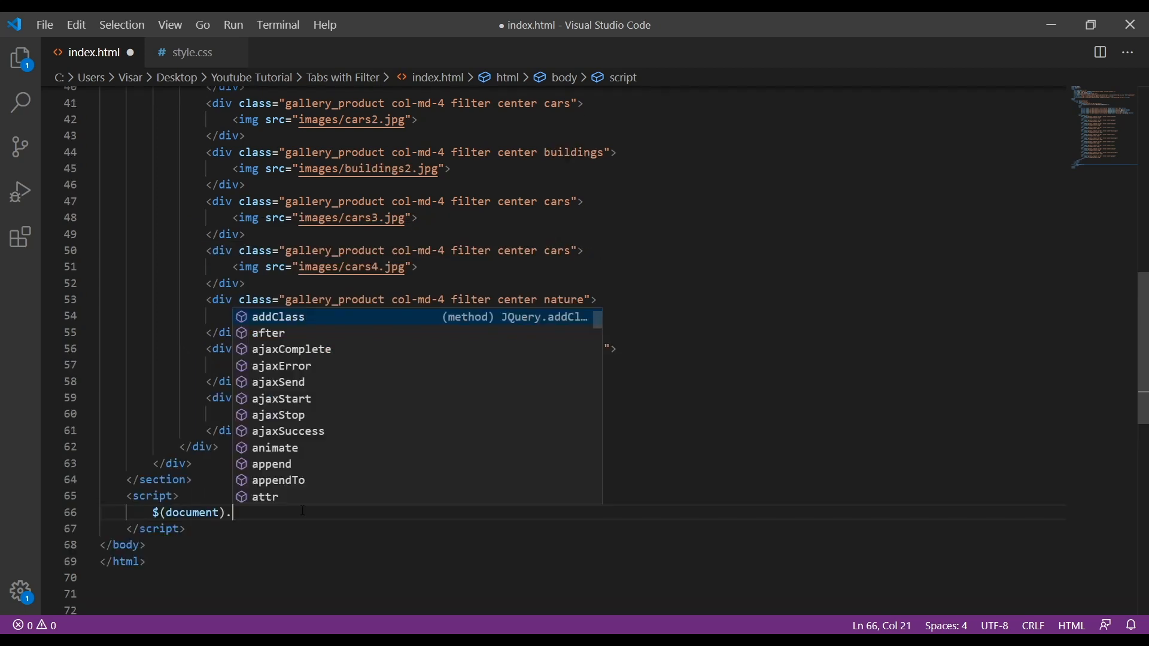
type("ready")
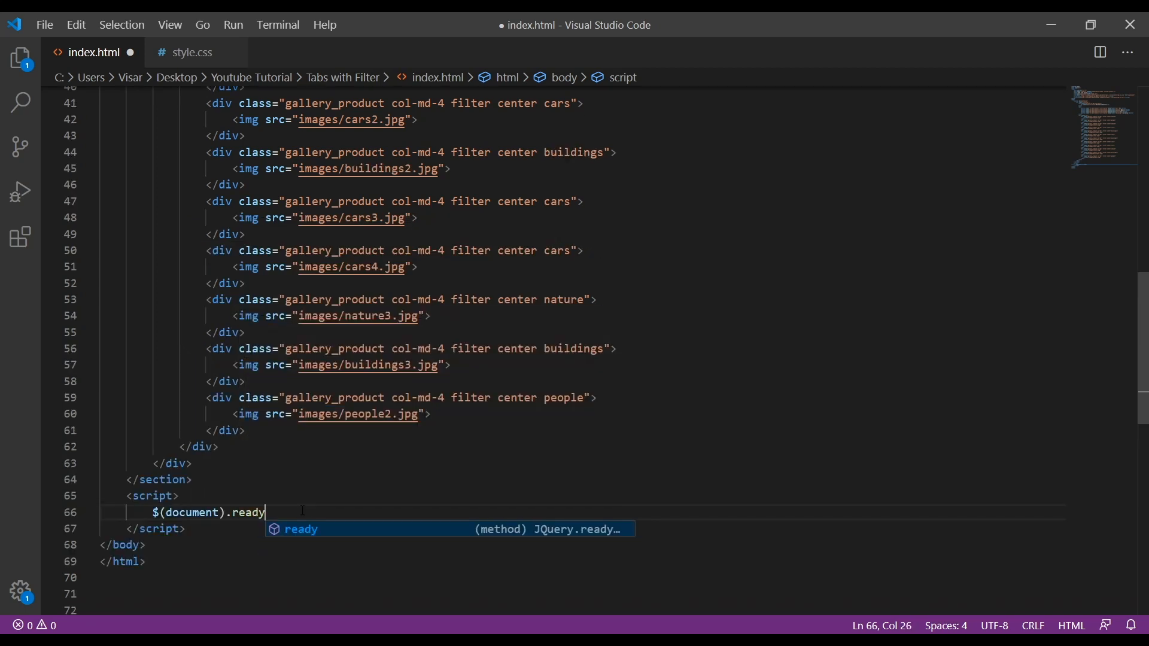
type("(function")
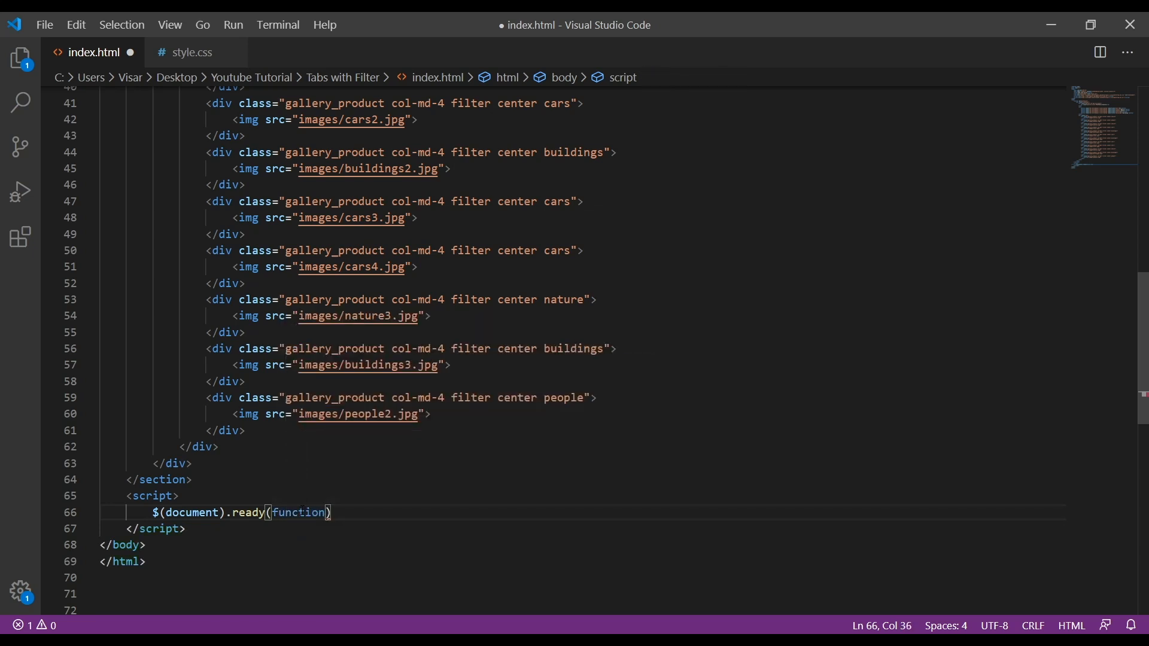
type("()")
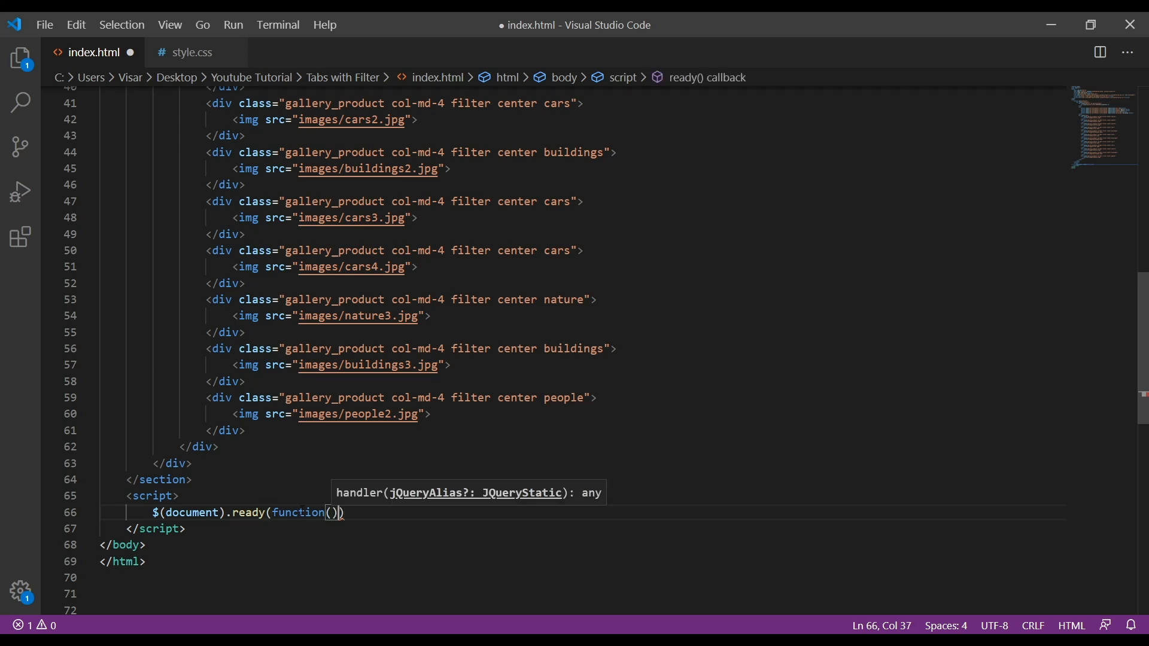
type("{")
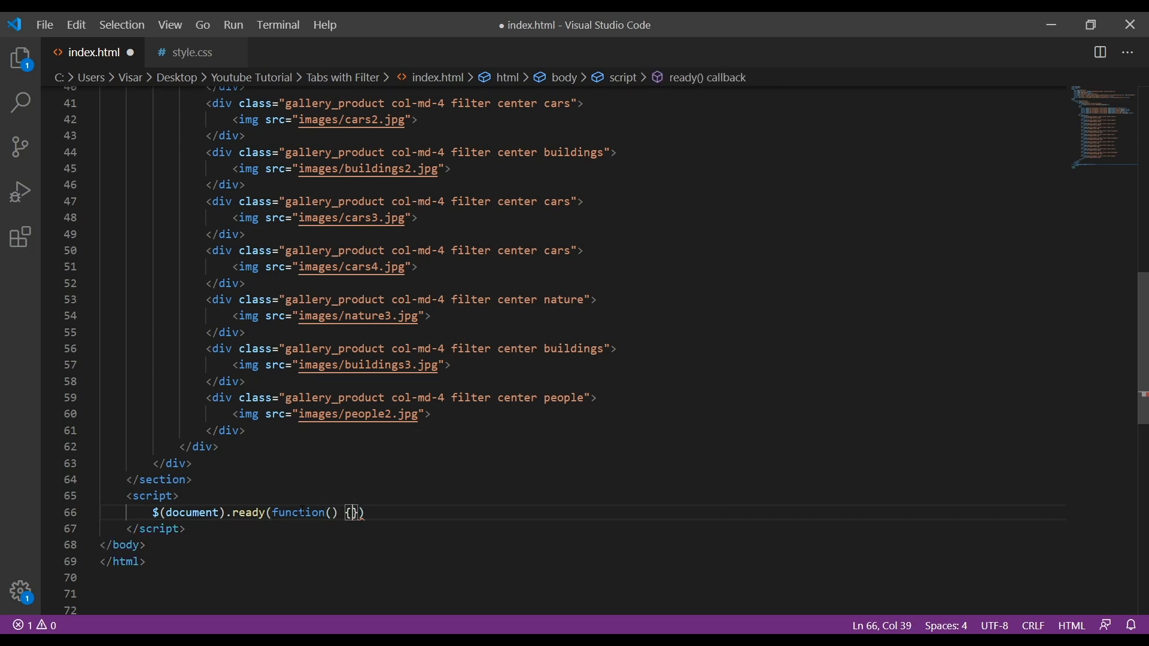
key("Enter")
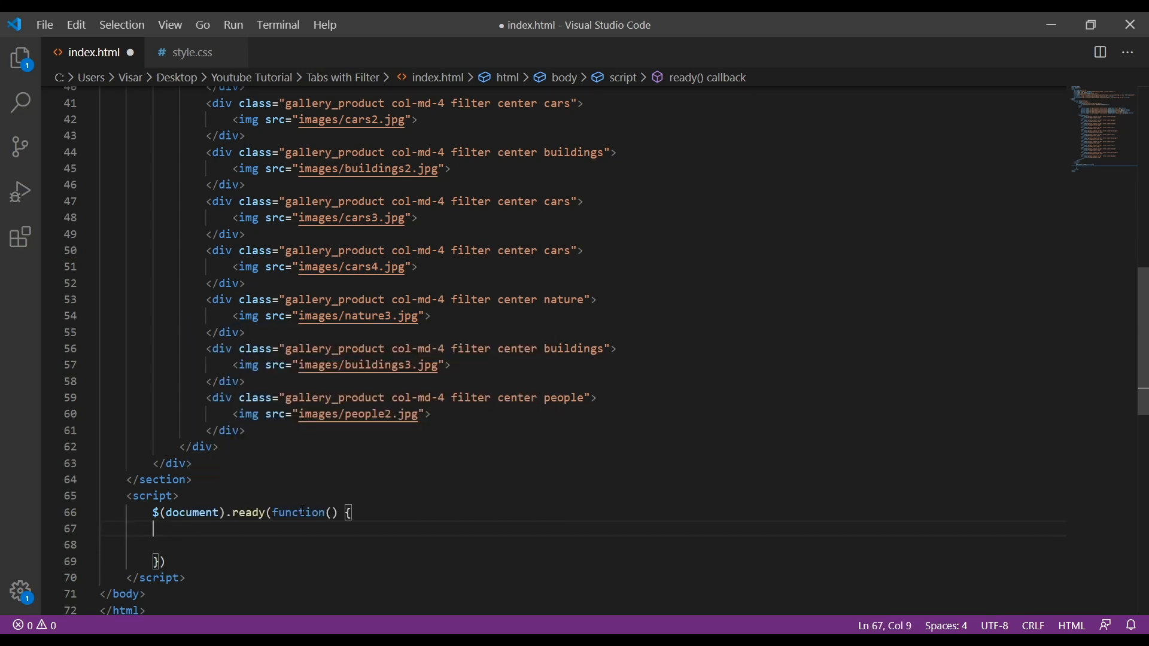
Add an empty $(".filter-button").click(function() { }) handler inside the wrapper.
type("$()")
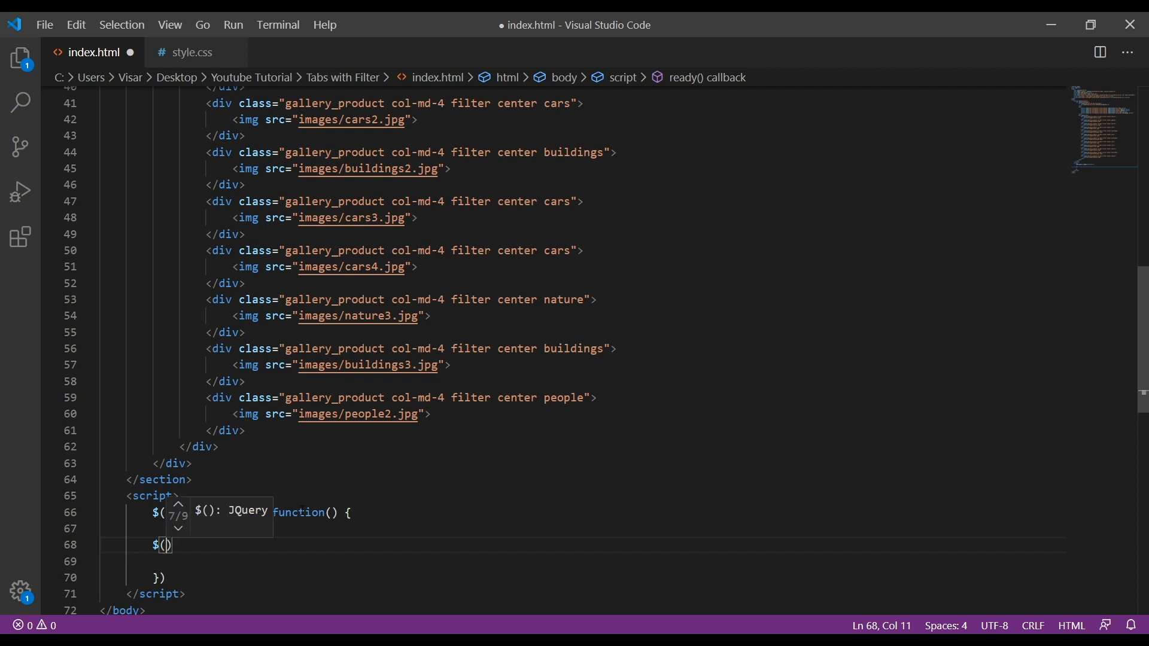
type("\"")
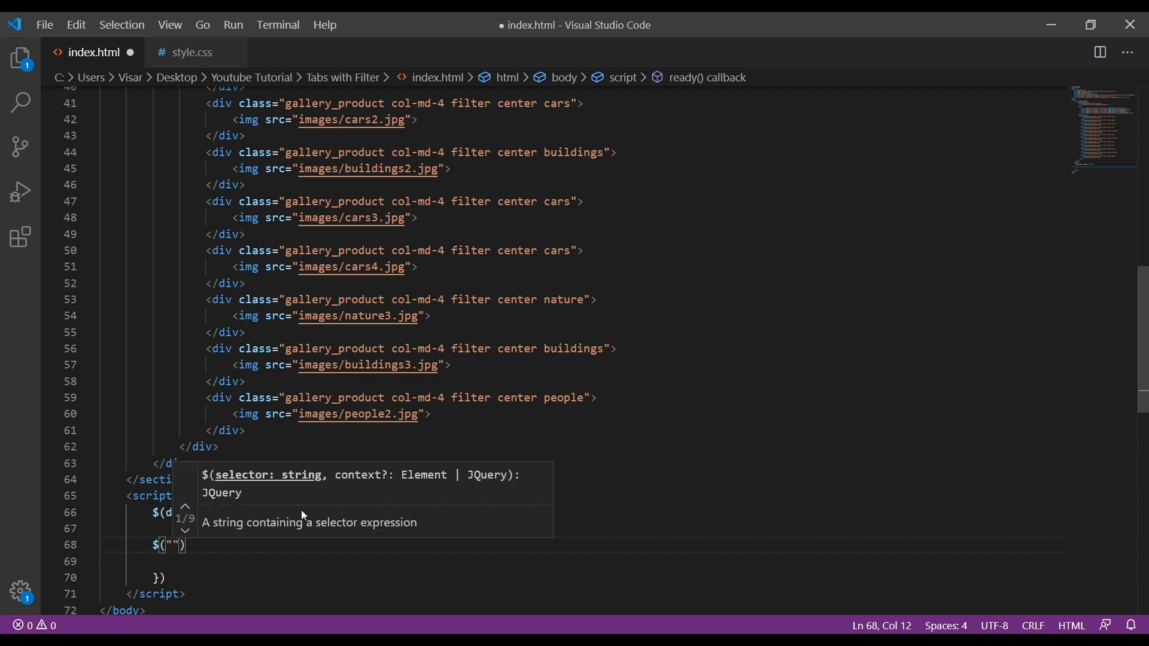
type(".fui")
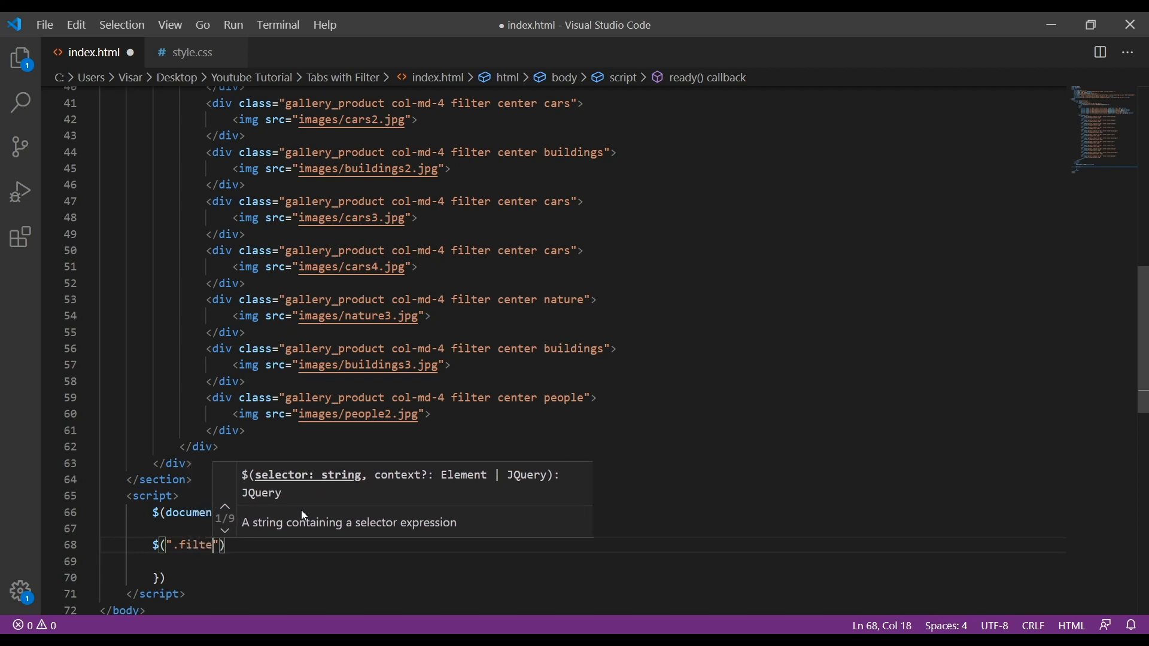
type("r-button")
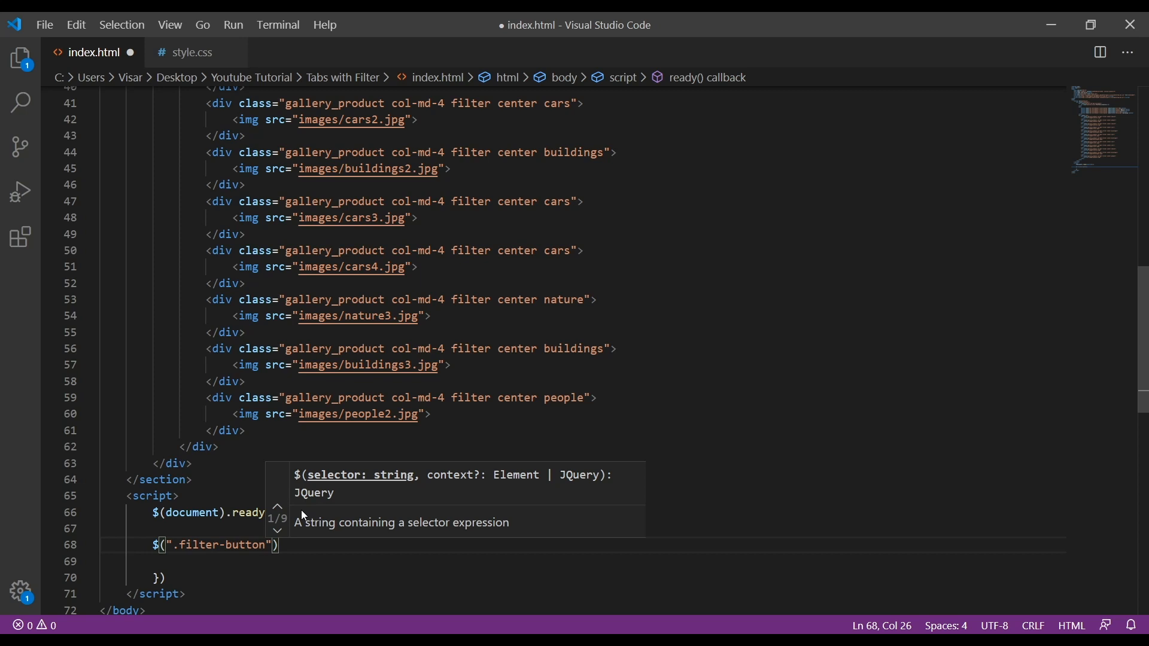
type(".")
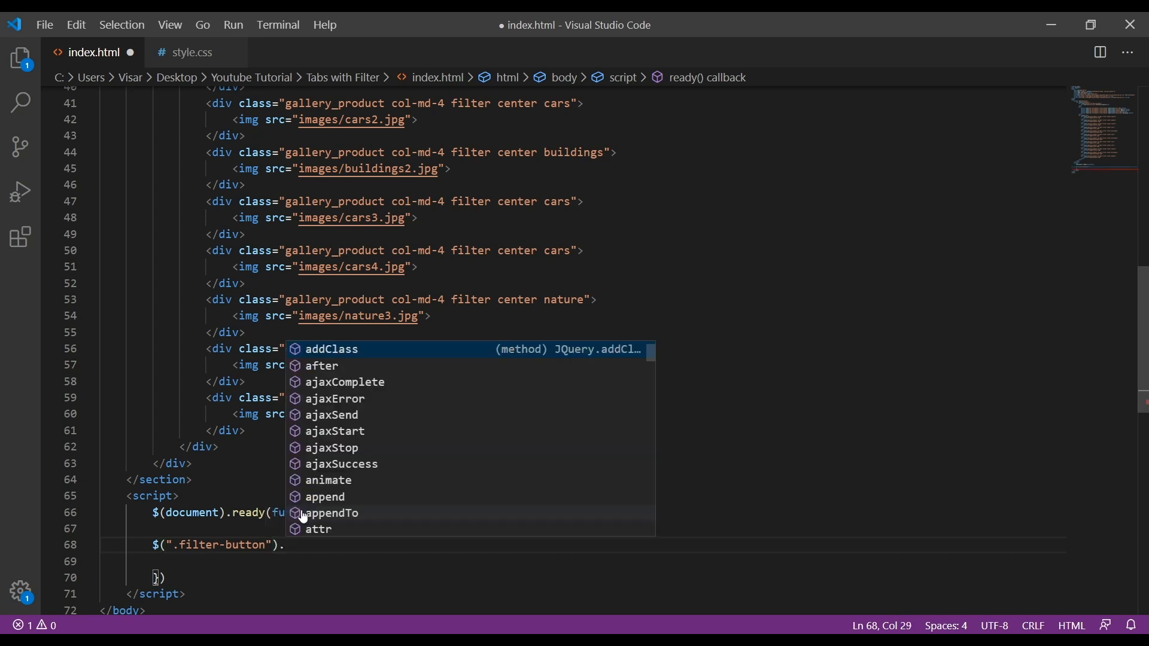
type("click")
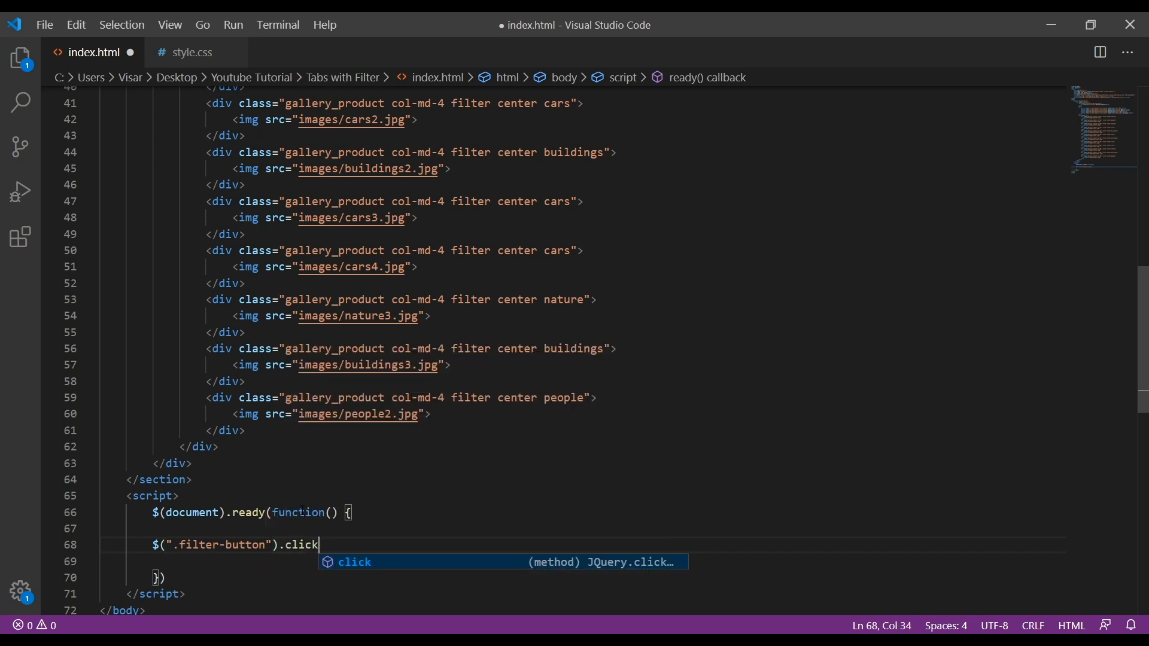
type("(function")
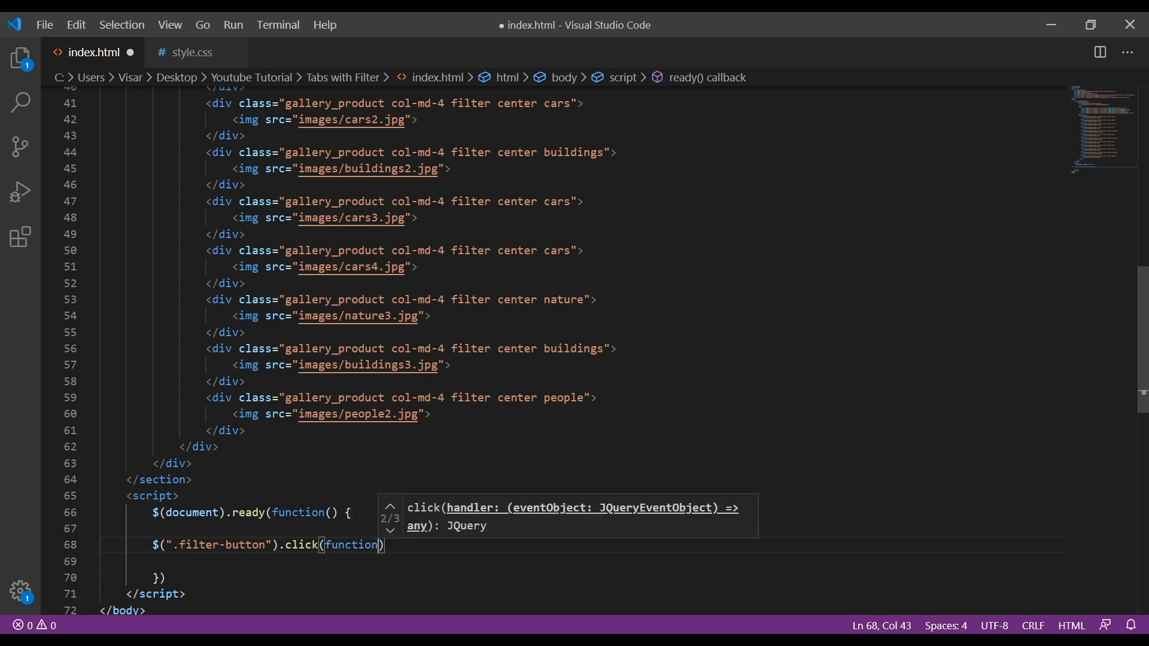
type("()")
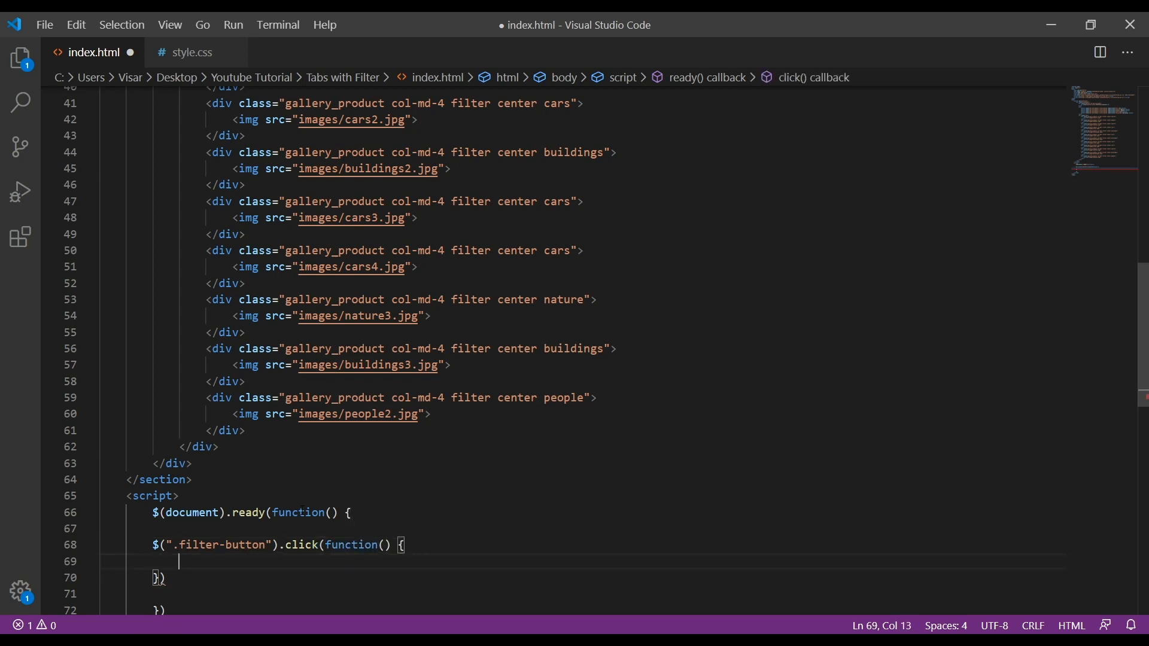
Add var value = $(this).attr('data-filter'); inside the click handler, then a blank line.
type("v")
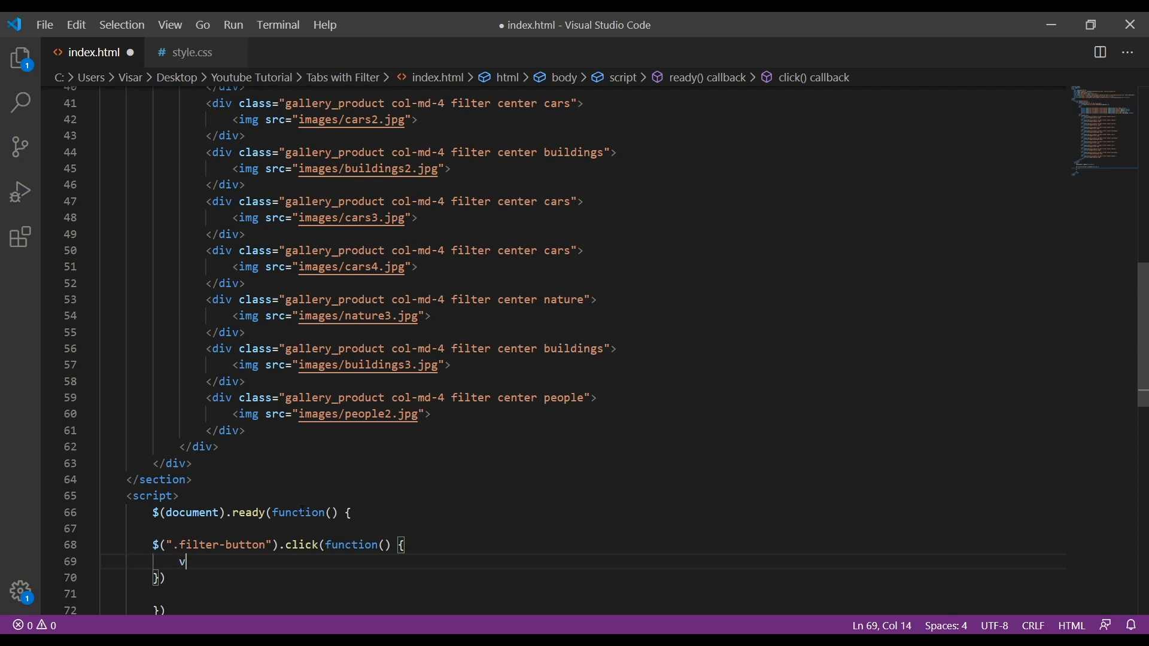
type("ar")
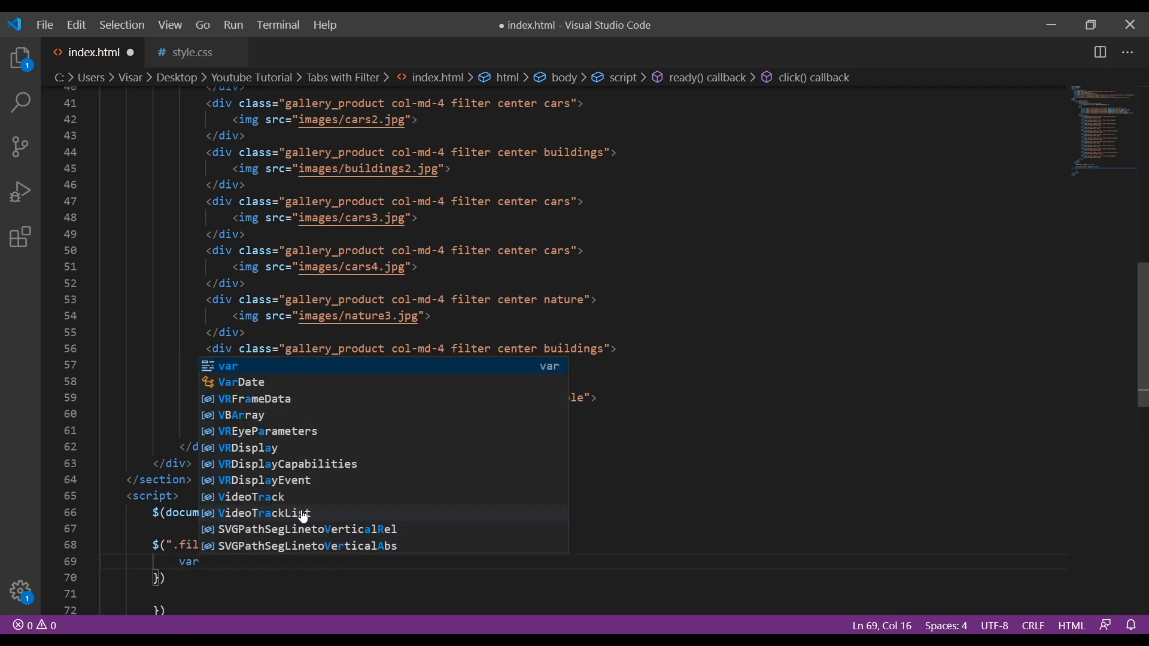
key("Escape")
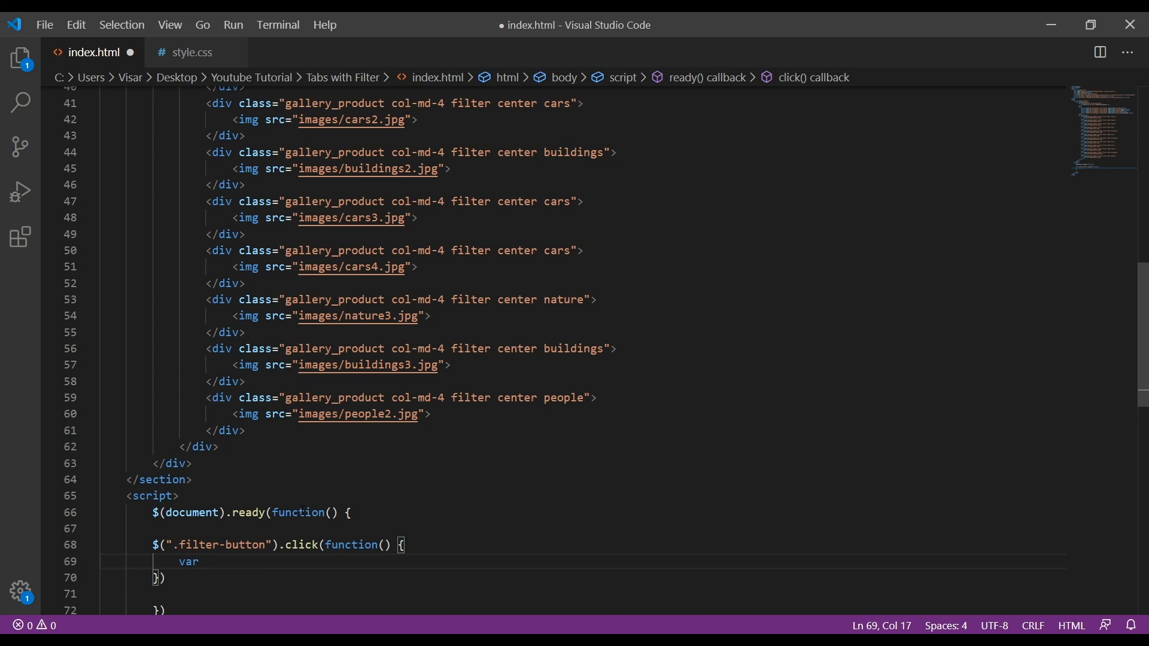
type("value")
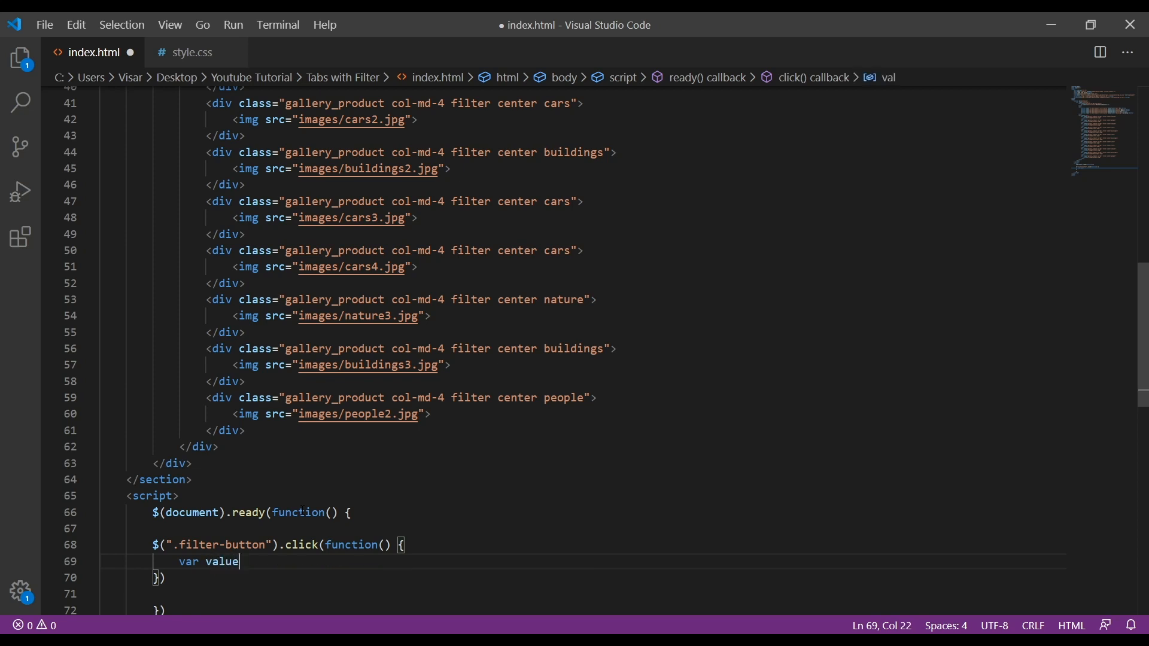
type("=")
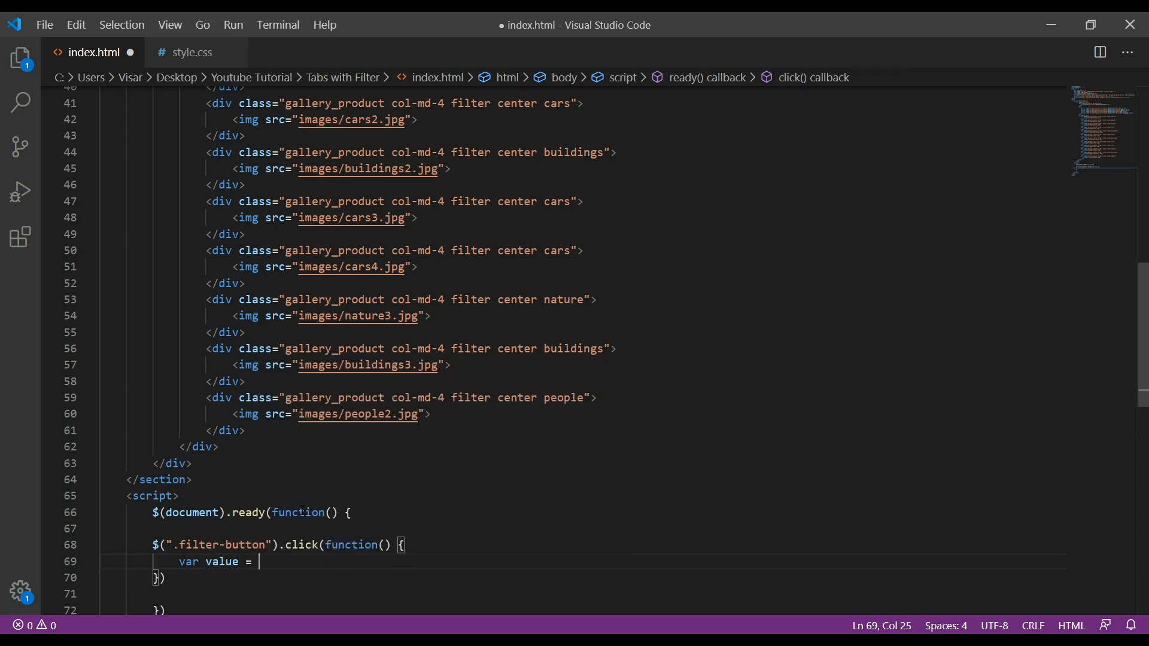
type("$(t")
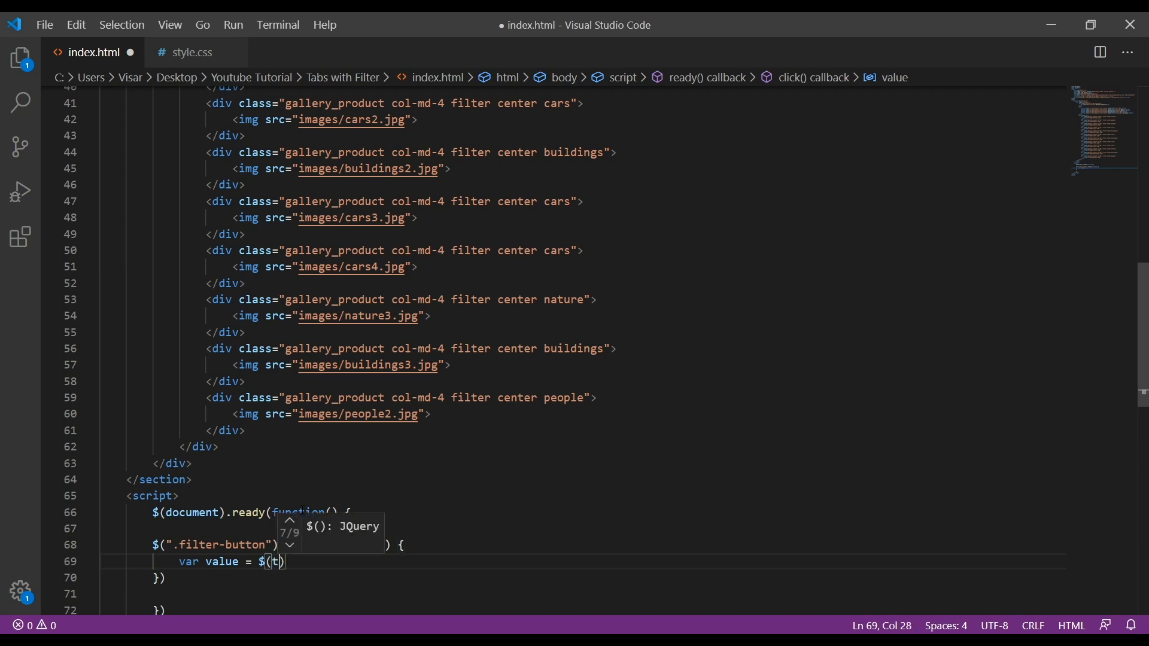
type("his")
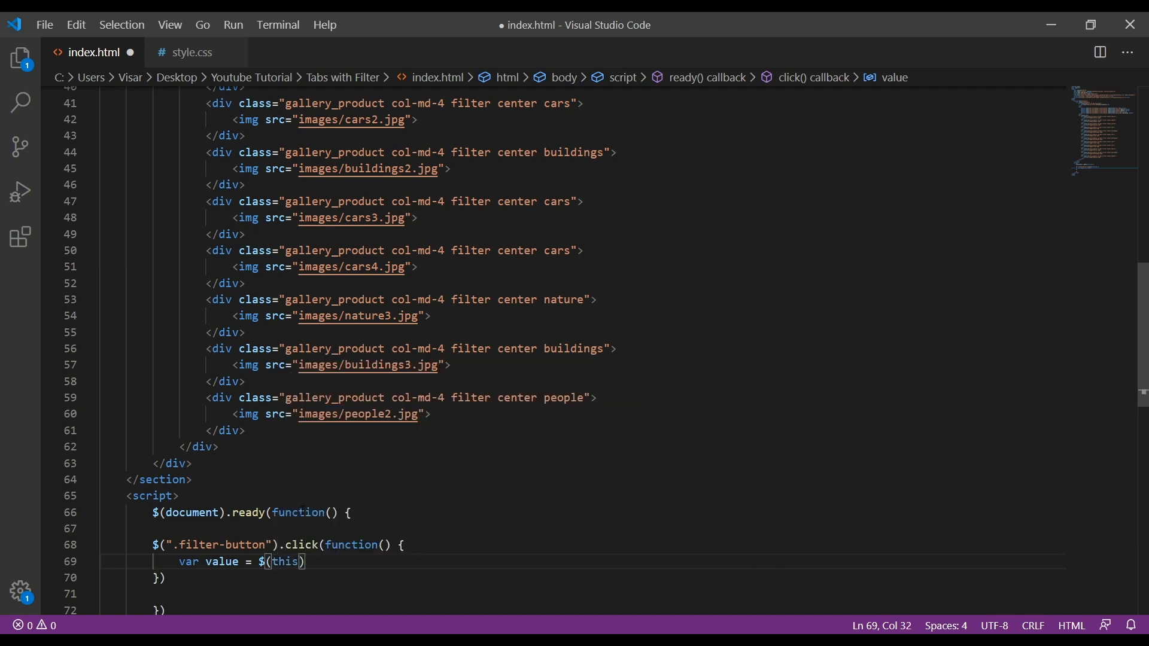
type(".at")
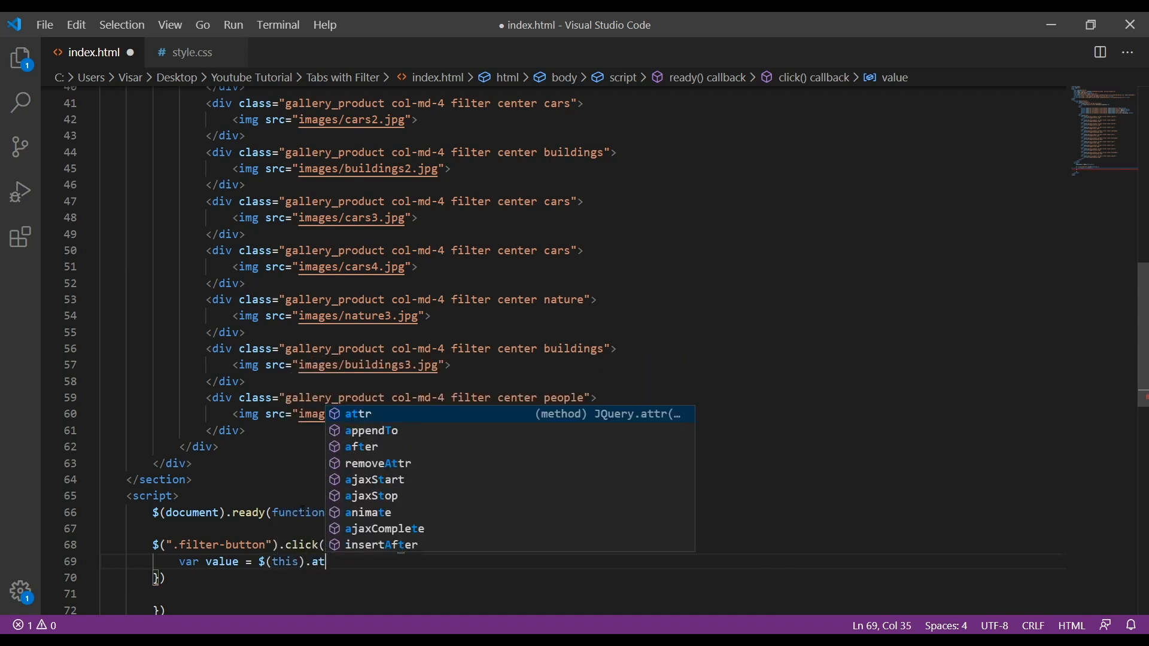
type("tr('d")
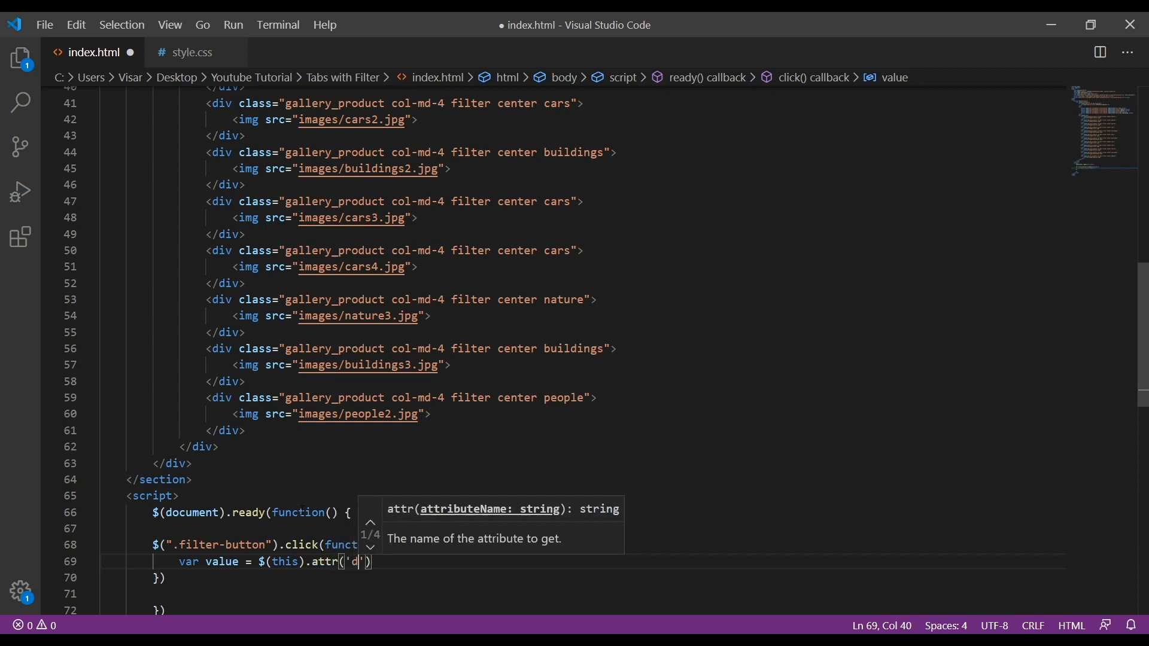
type("ata-filter")
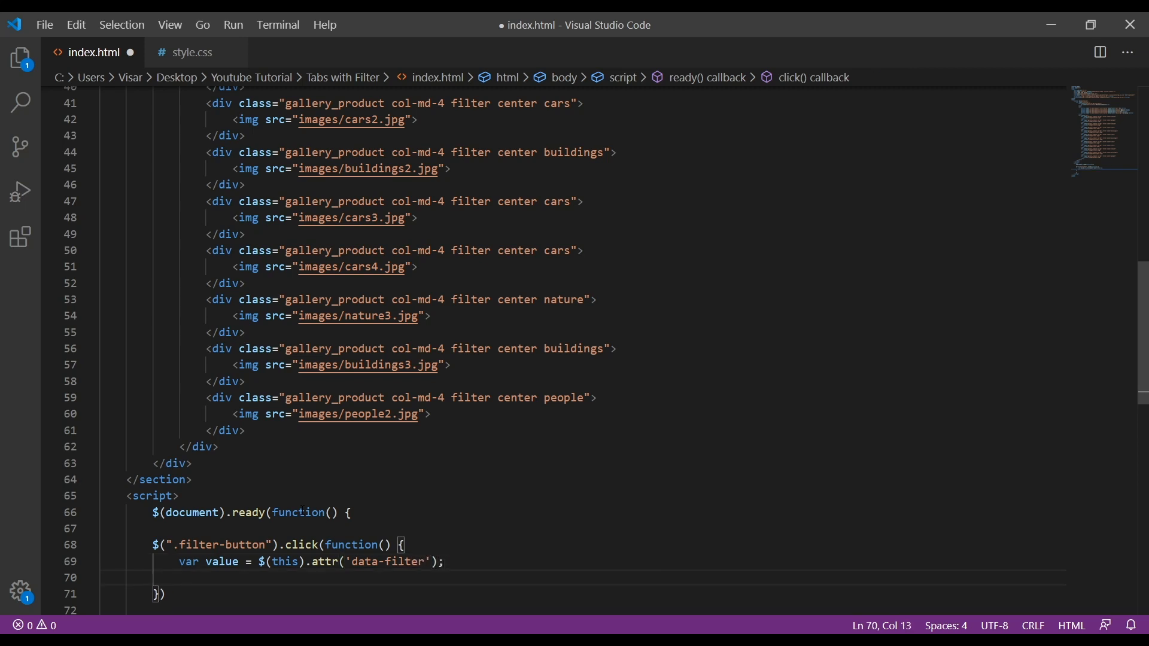
key("Enter")
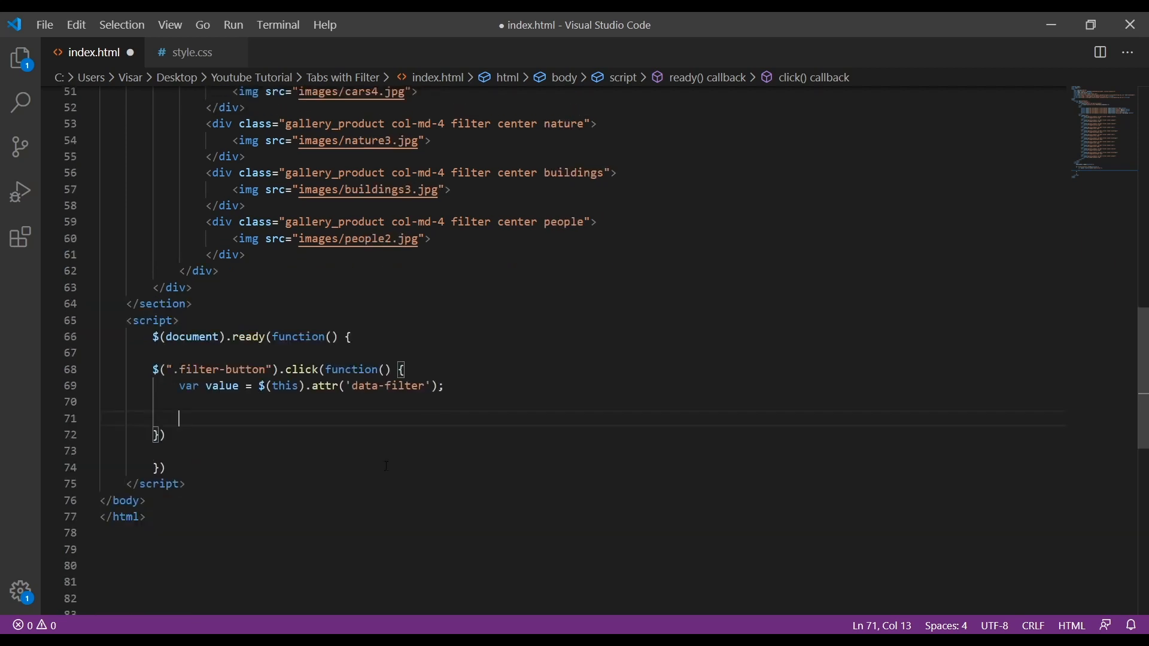
Add an if (value == "all") branch that shows all gallery items over 1000 ms.
type("if")
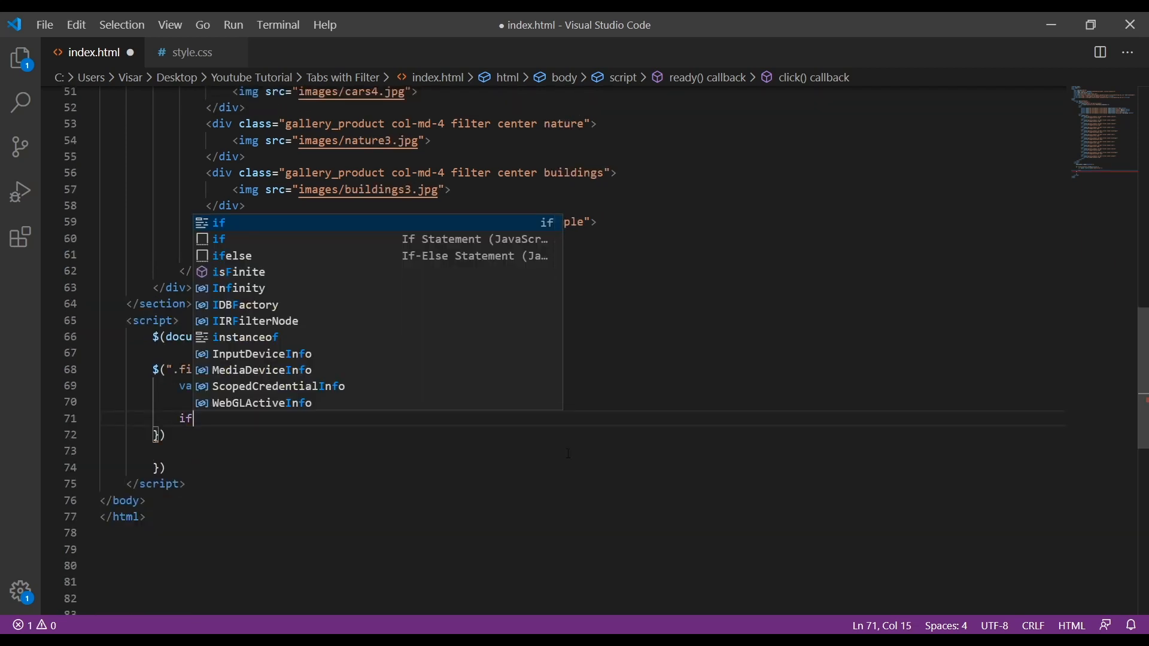
type("(value")
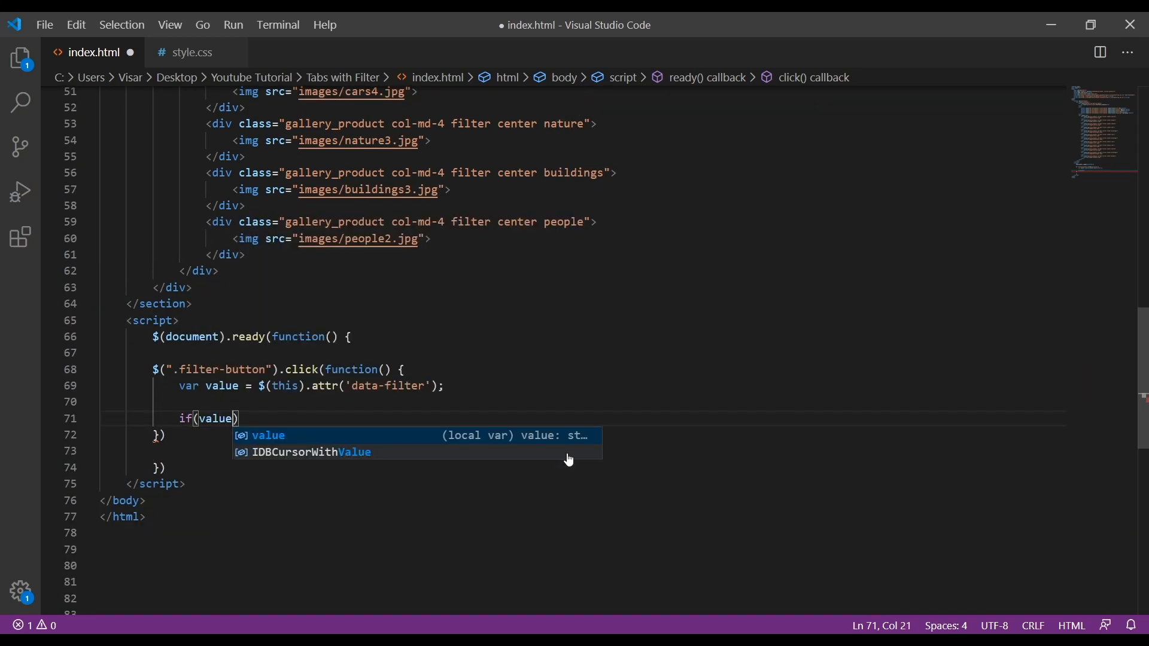
type("==")
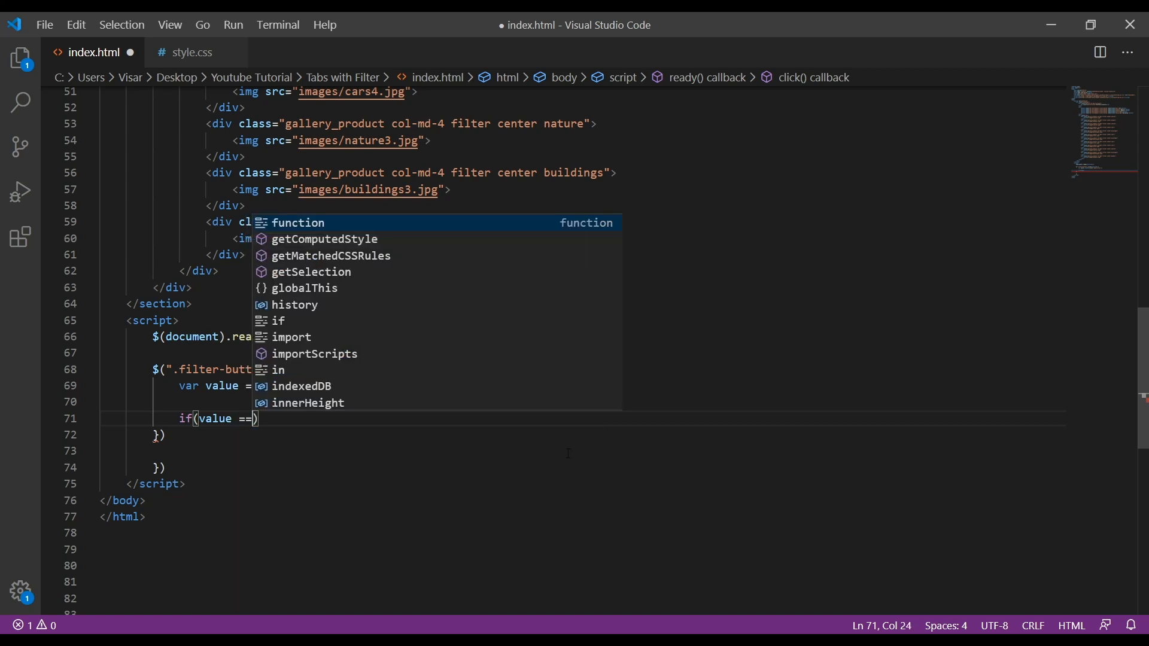
type("\"all\"")
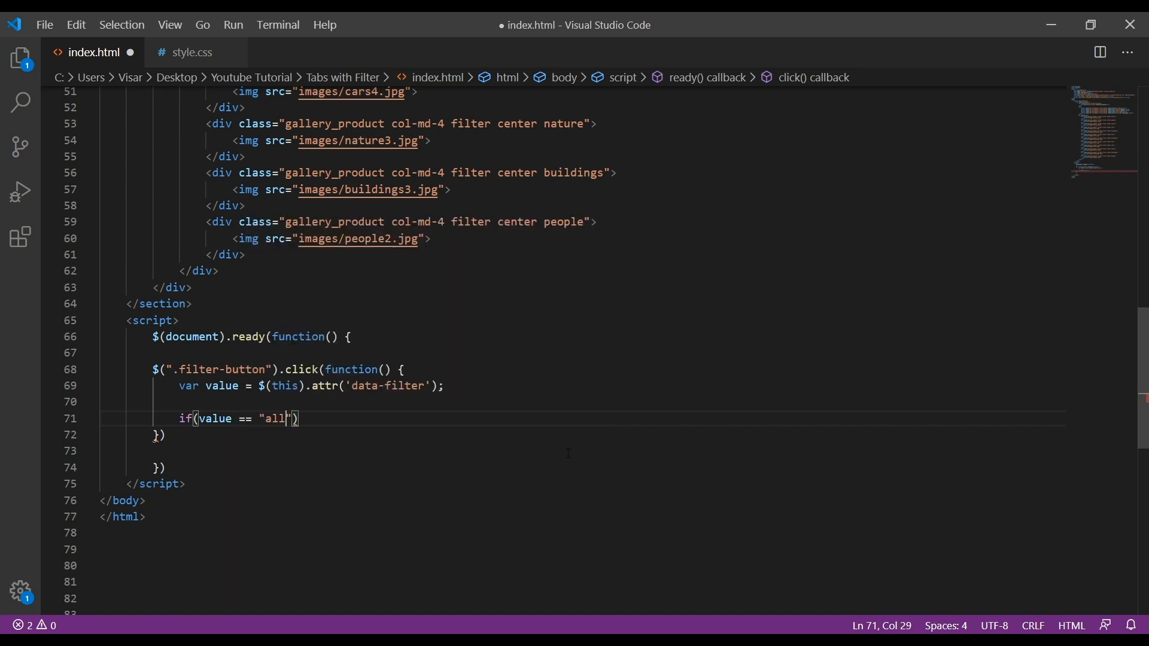
key("Enter")
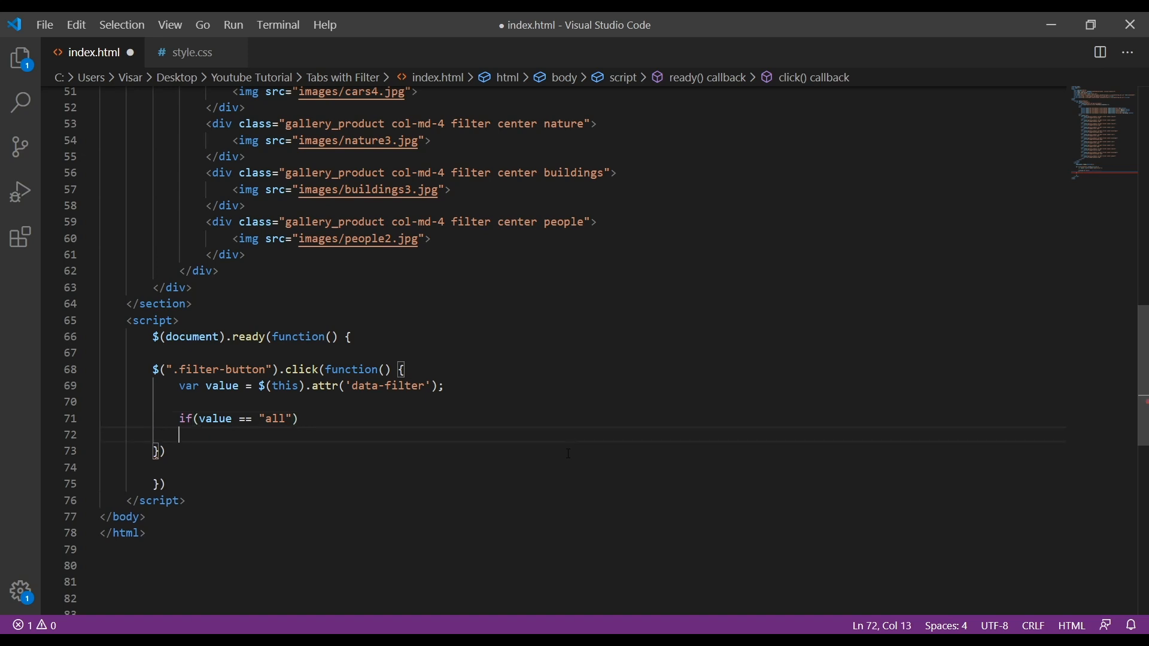
type("}")
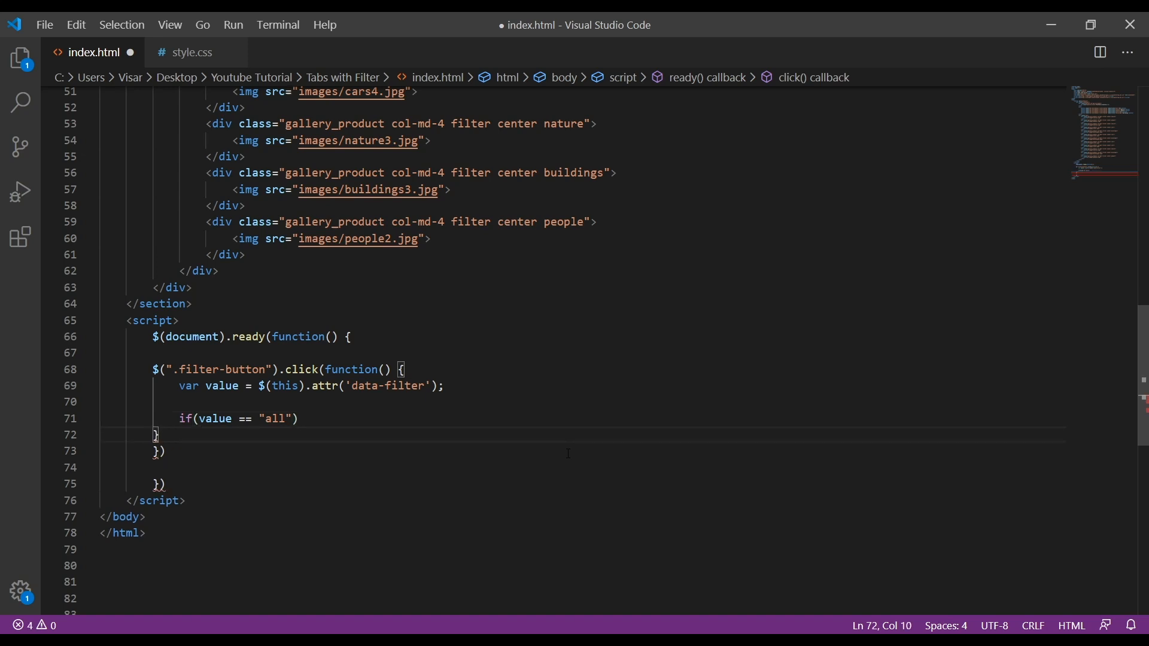
key("Enter")
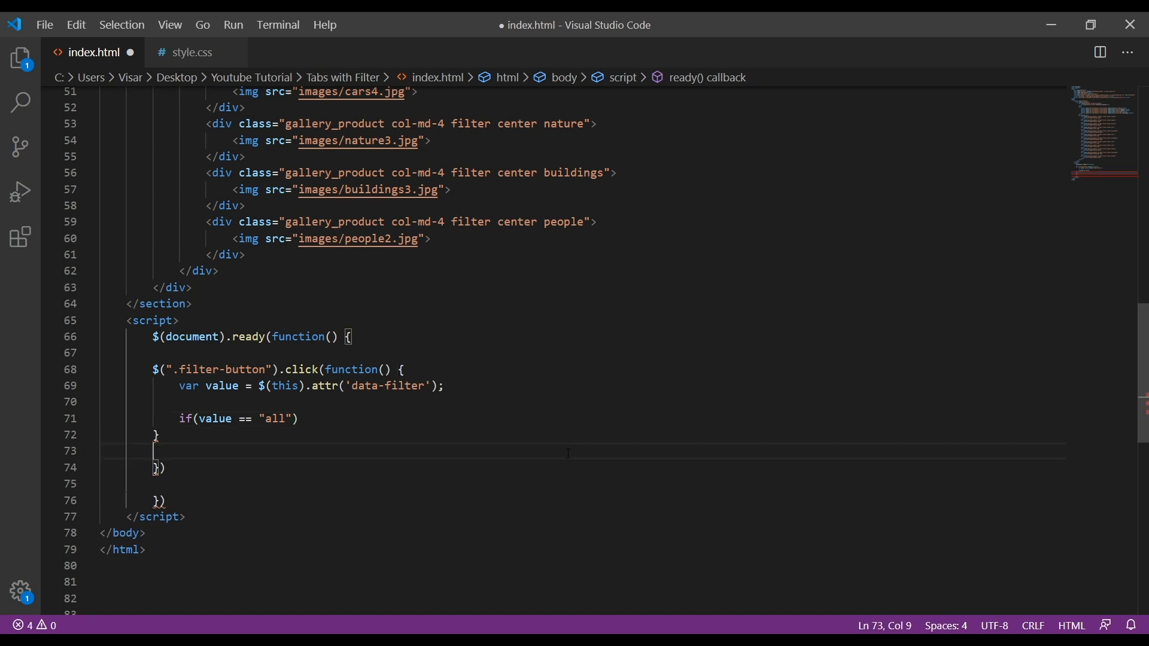
type("$")
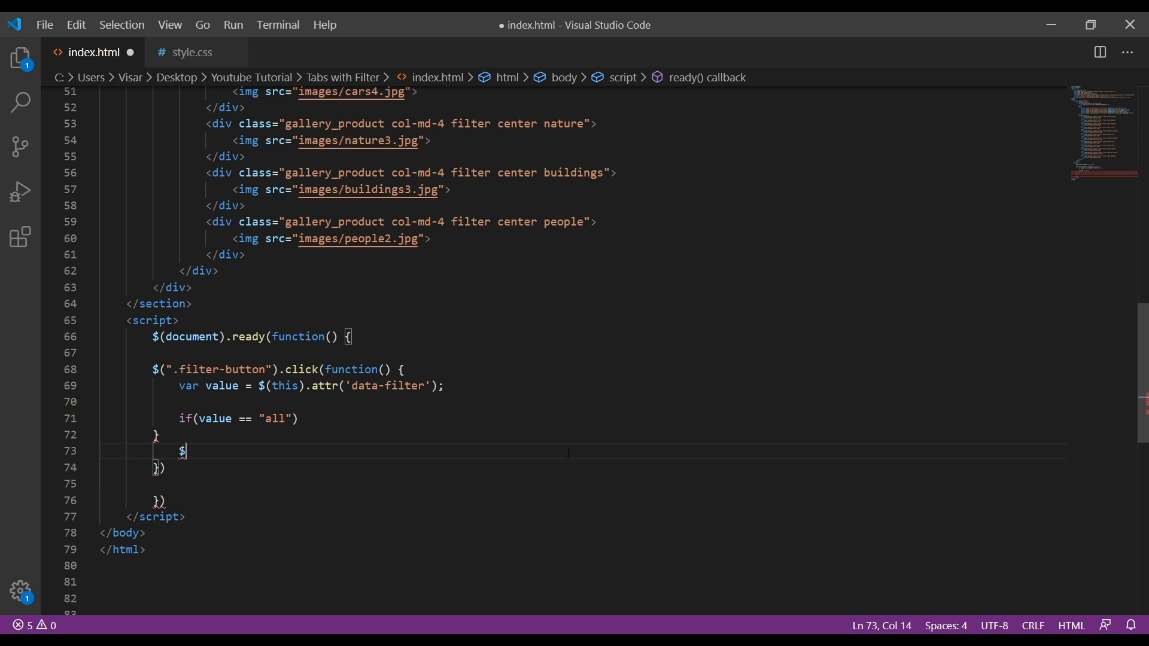
type("('.filter")
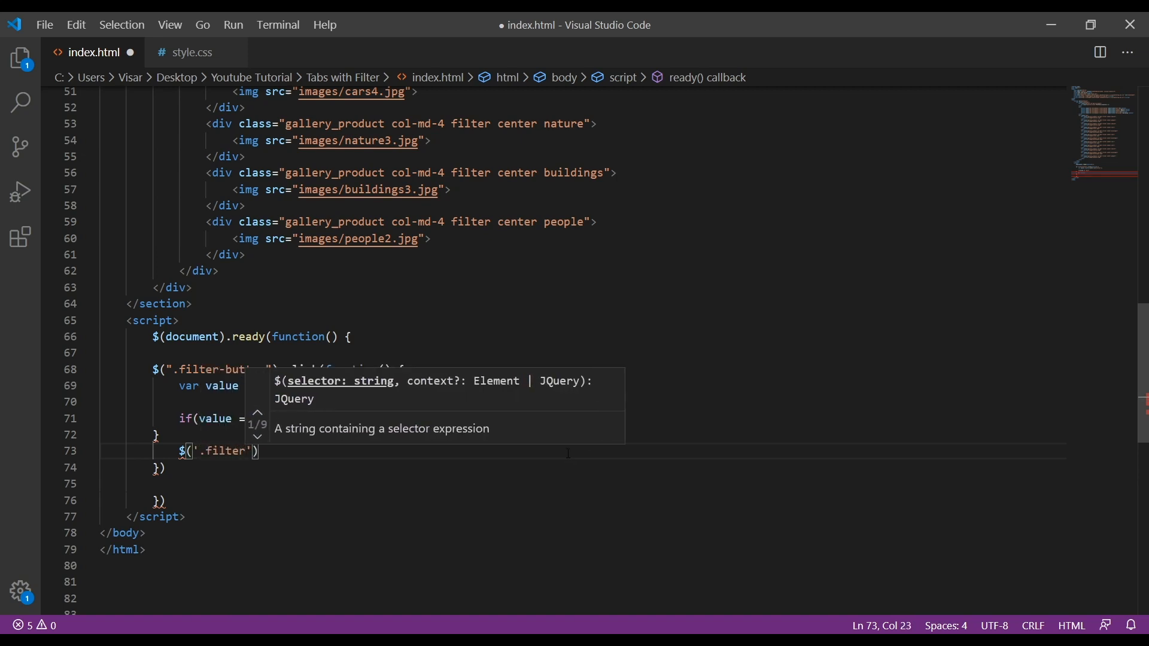
type(".show(")
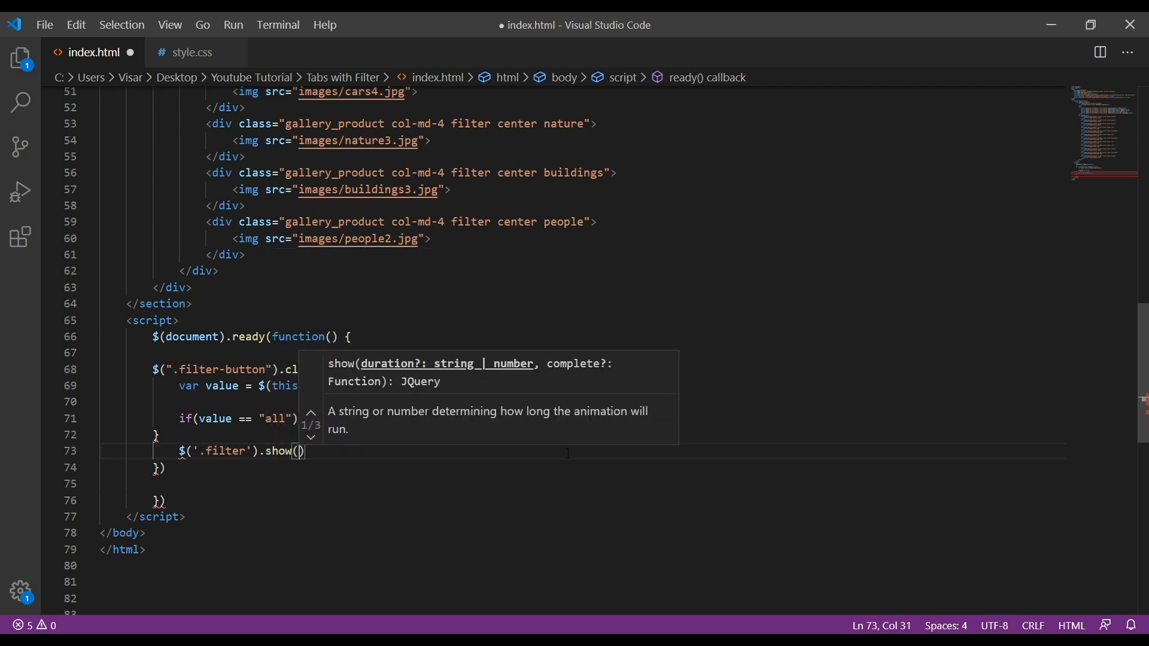
type("'10")
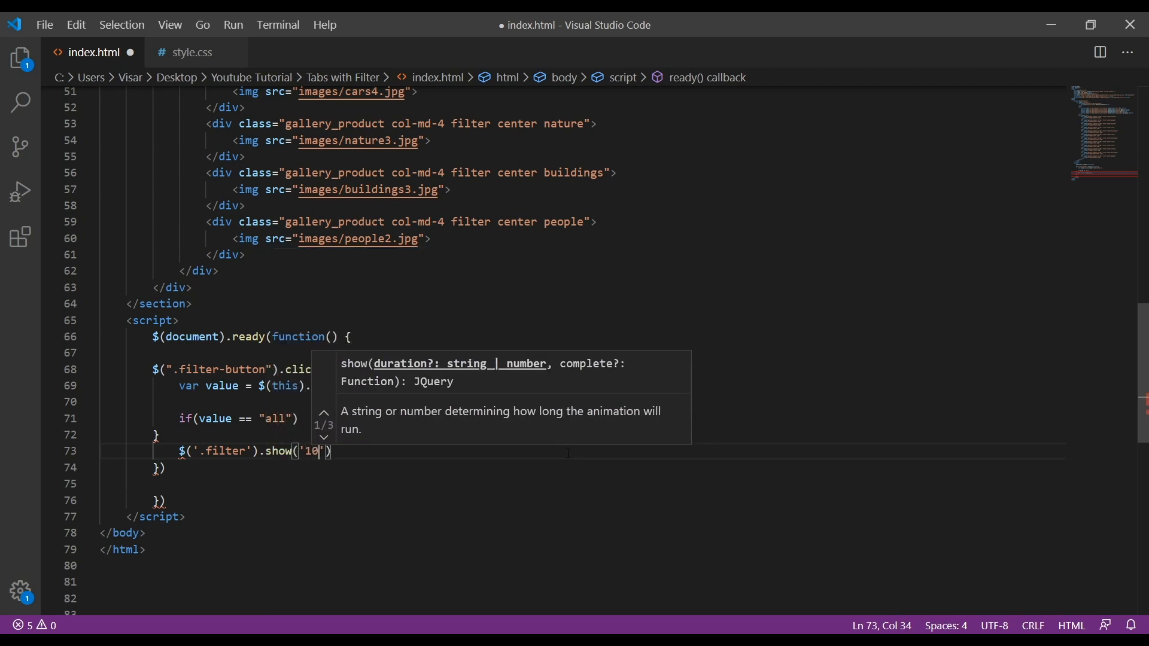
type("00")
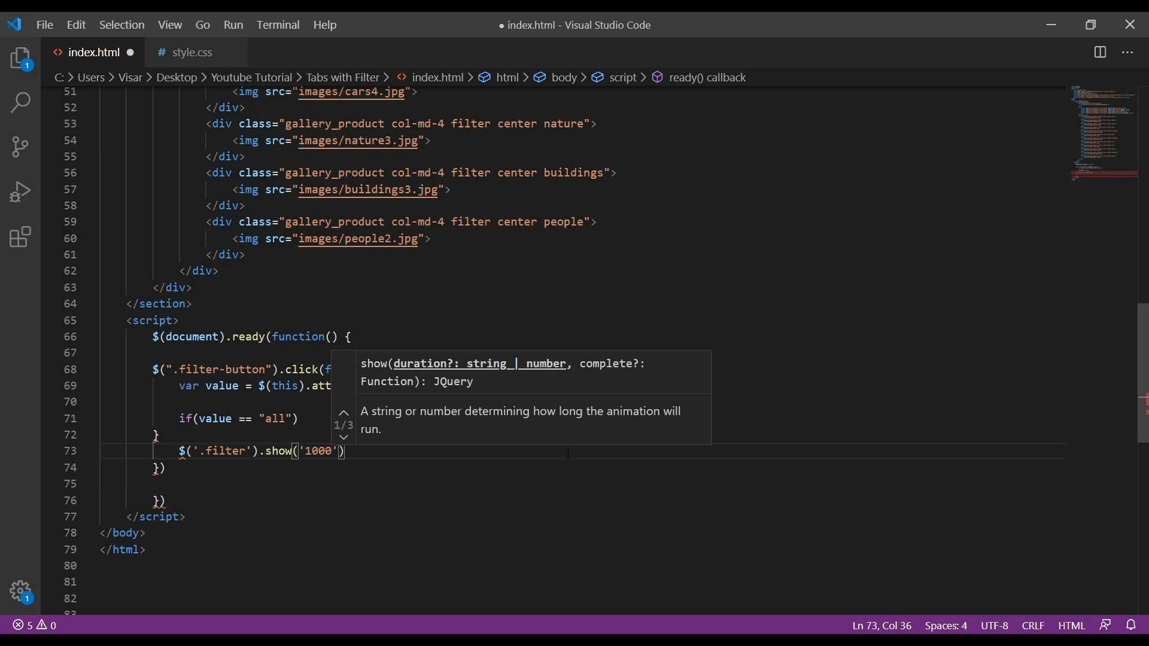
type(";")
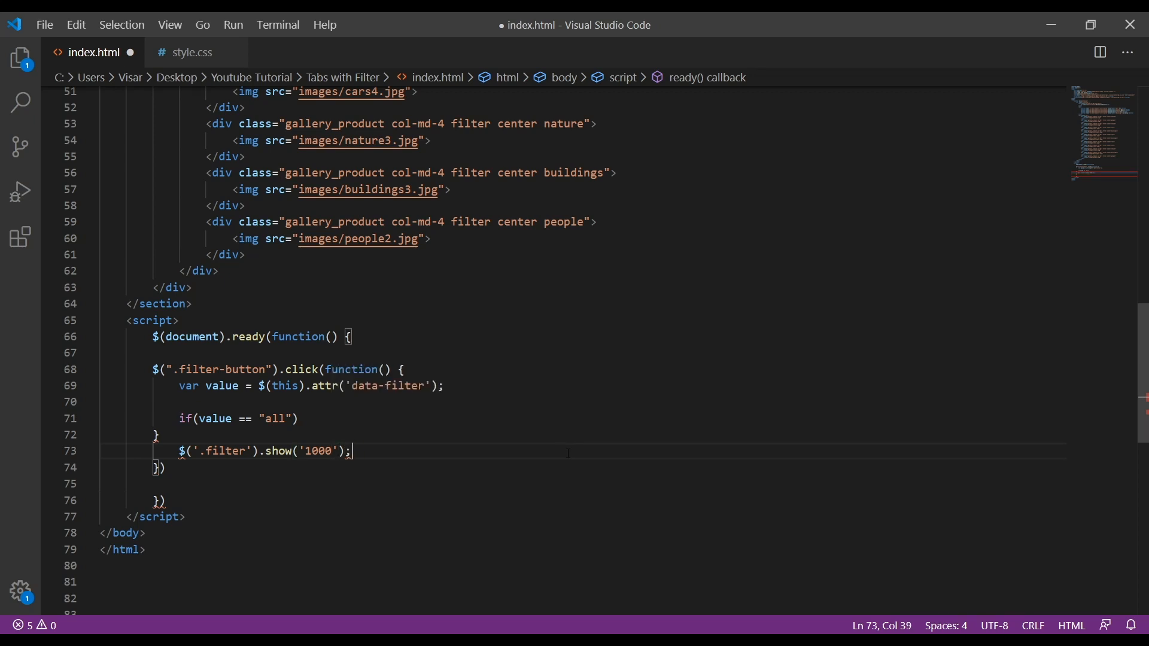
key("Enter")
type("}")
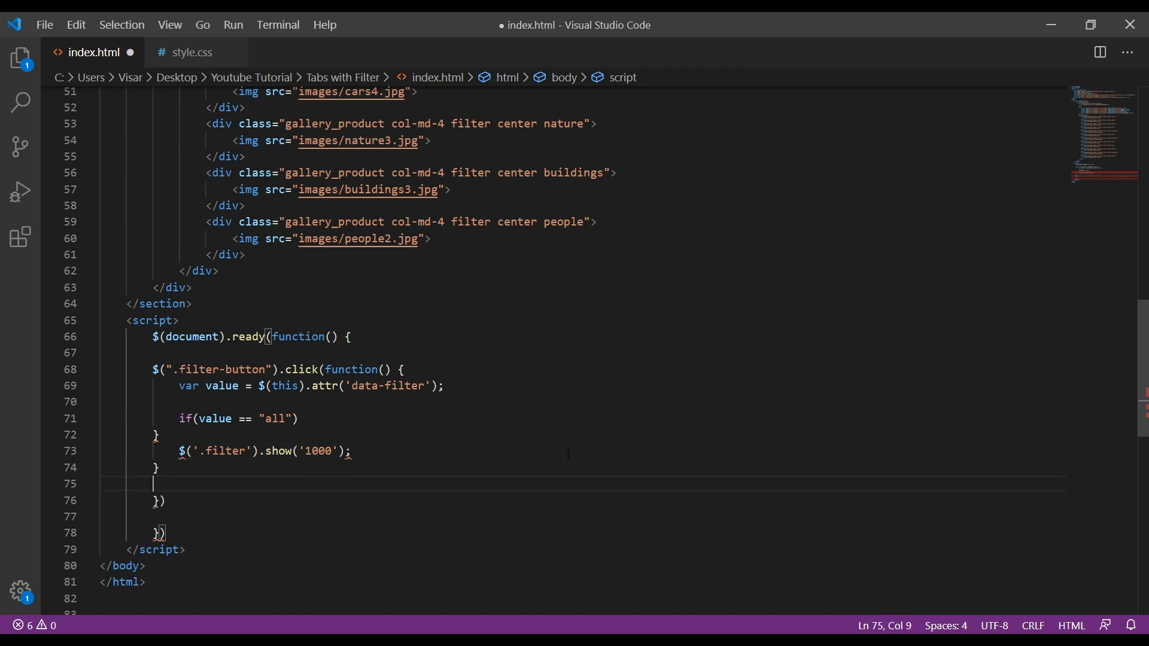
Add an else branch hiding .filter items not matching the value over 3000 ms.
type("else")
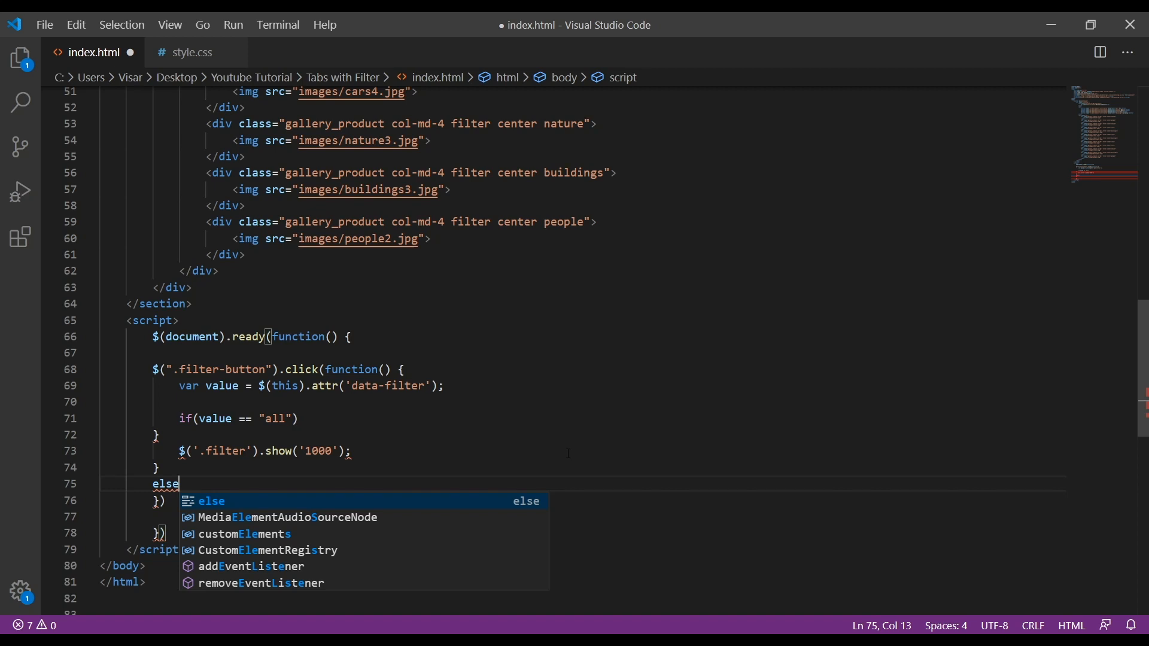
key("Escape")
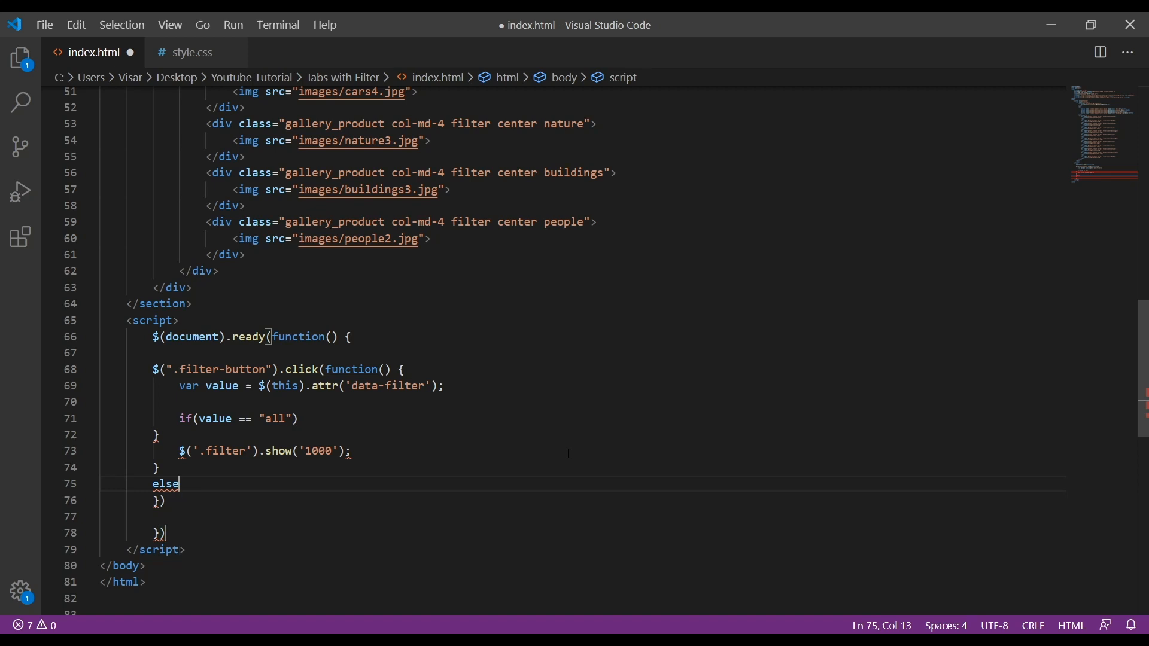
type("{")
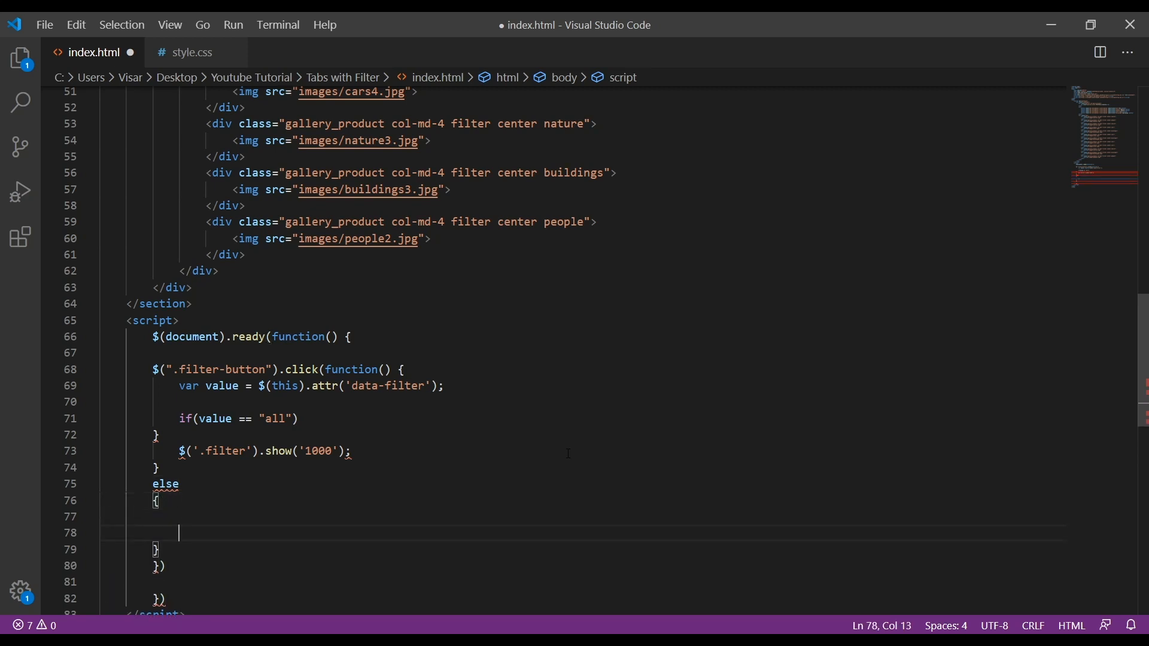
key("Backspace")
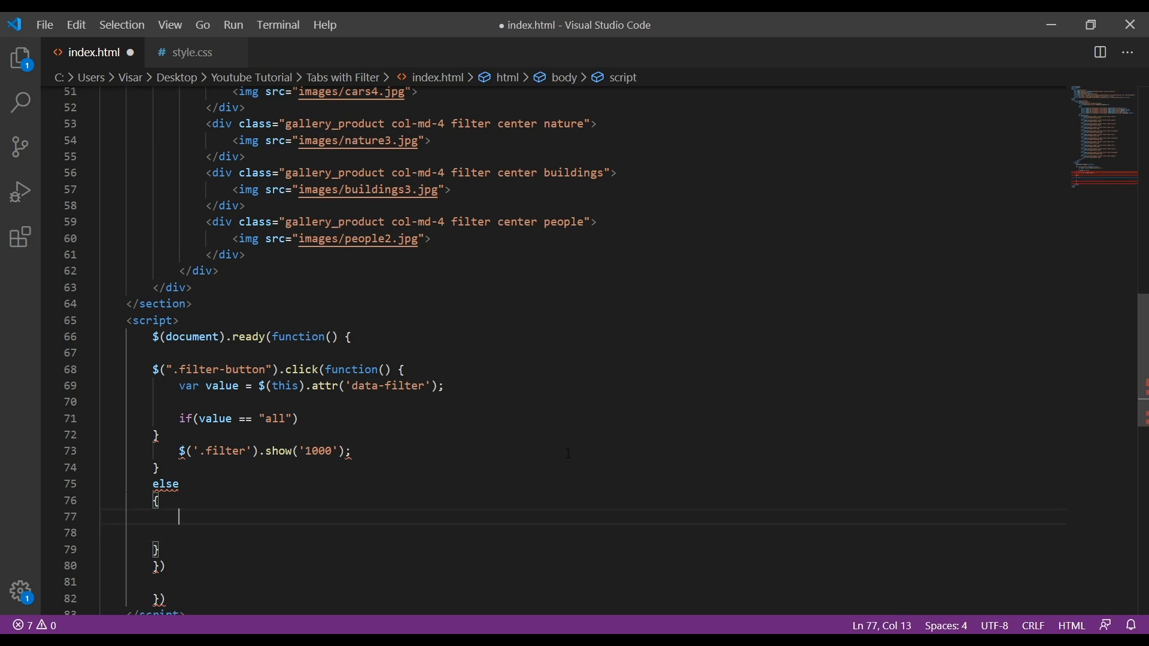
type("$(")
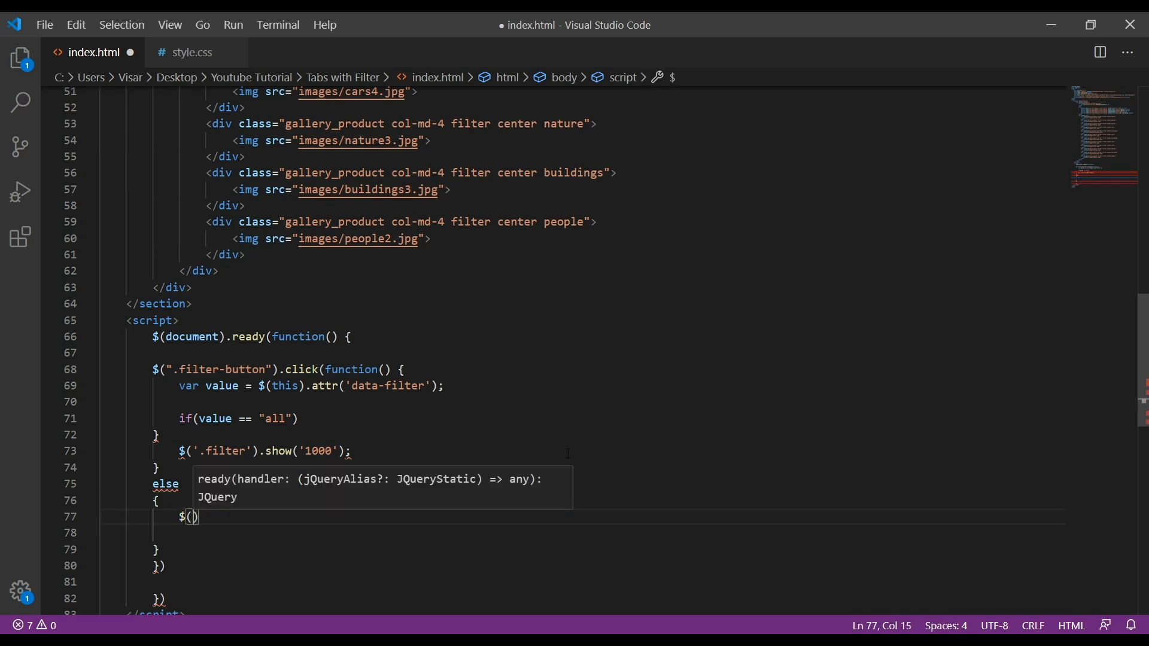
type("\".")
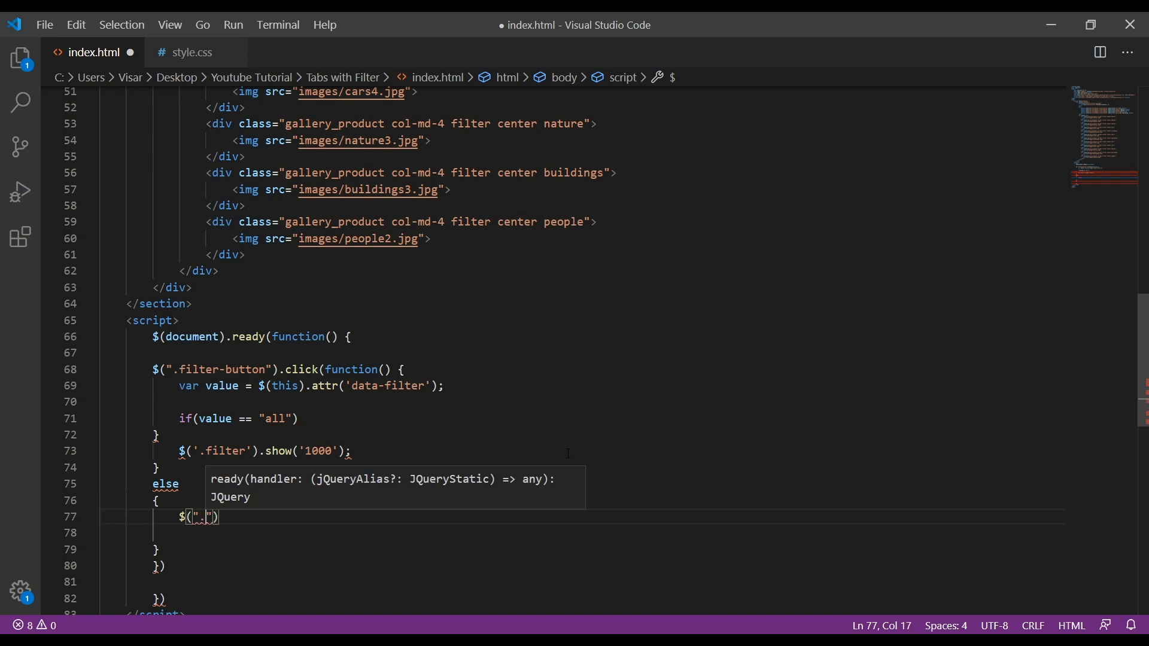
type("filter")
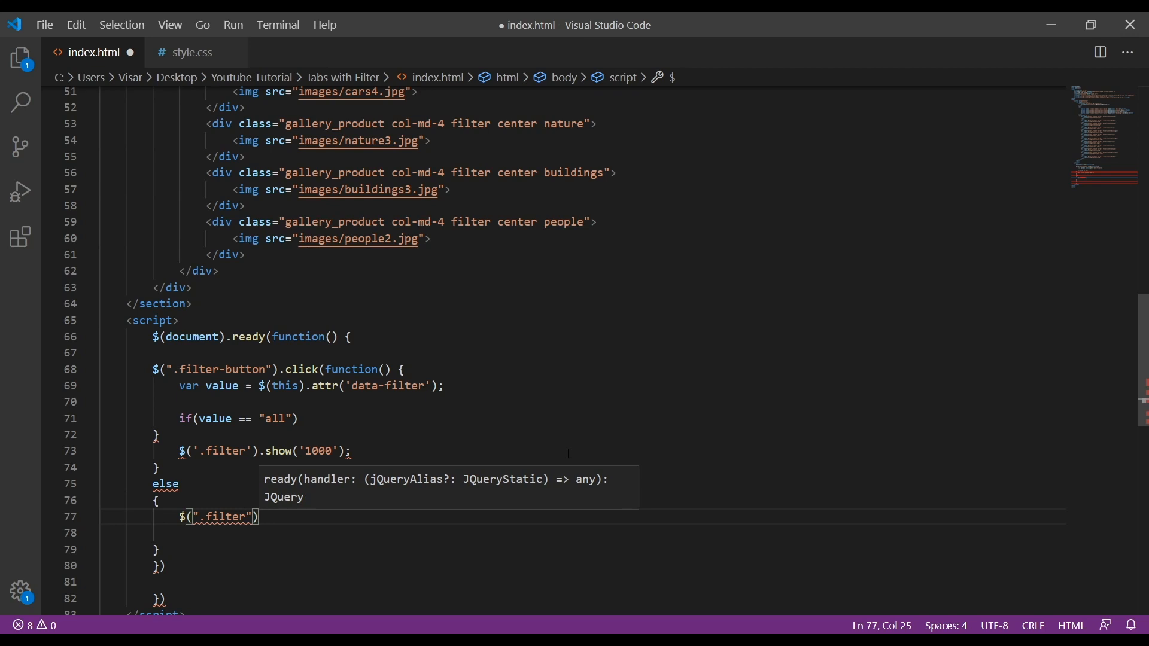
type(".not")
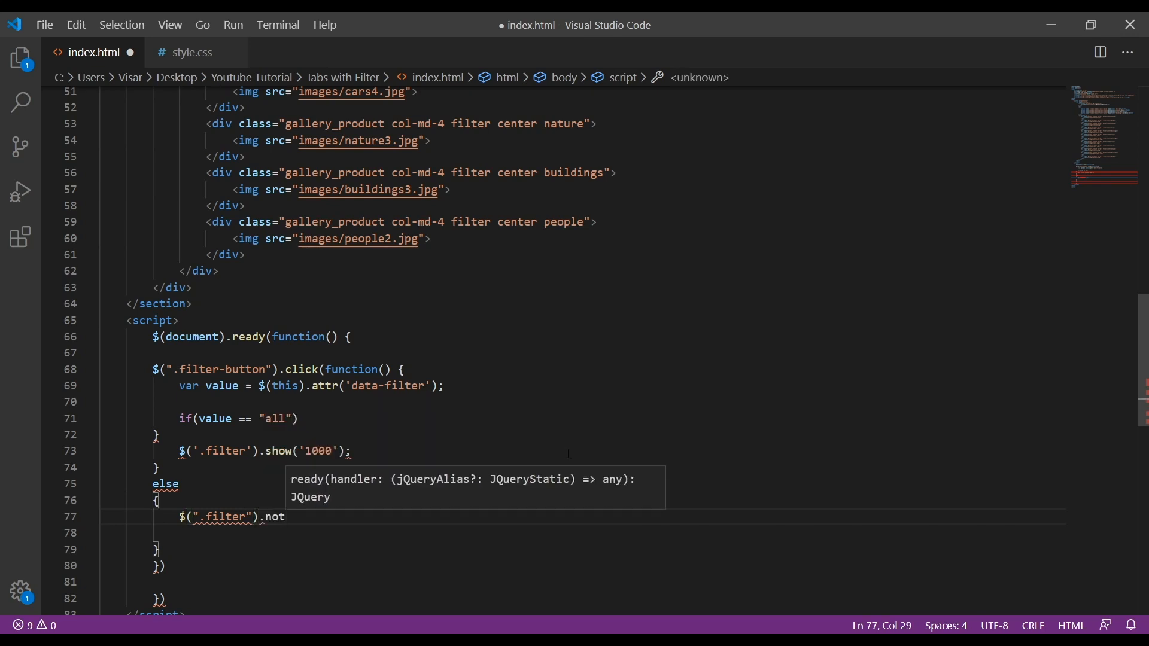
type("()")
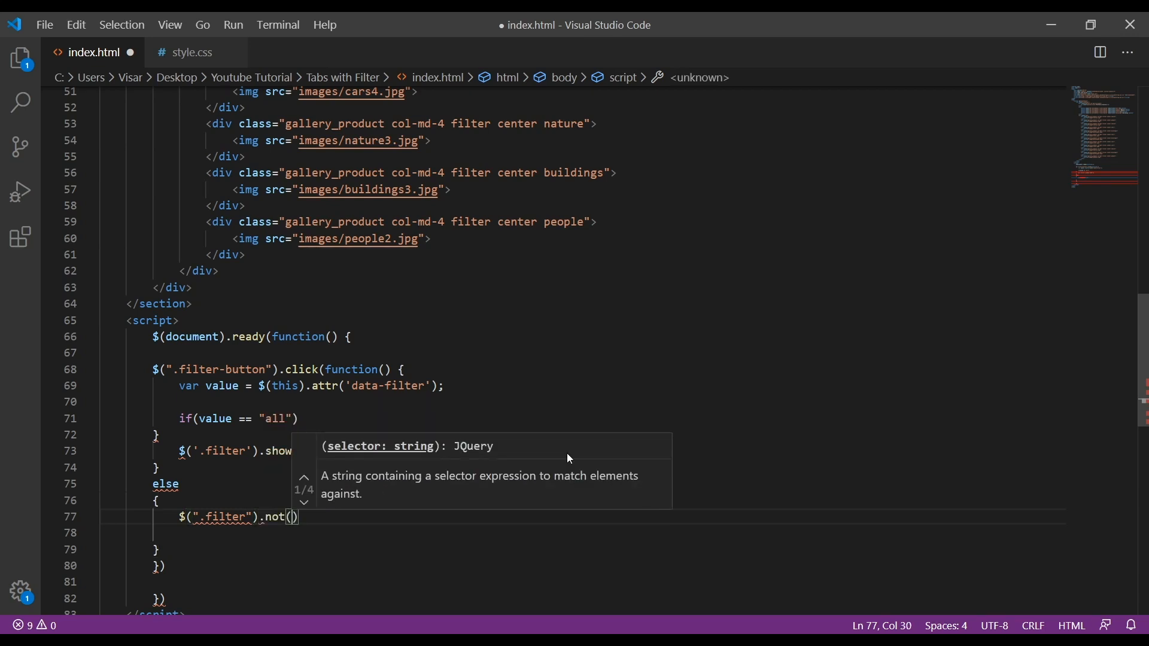
type("'")
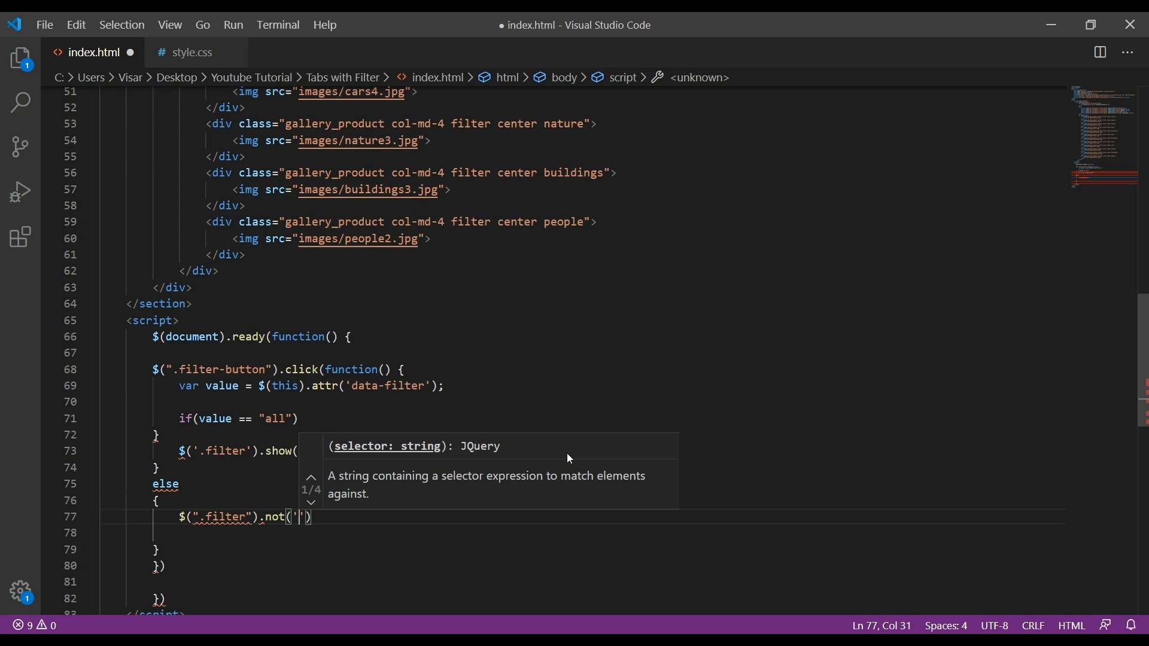
type(".")
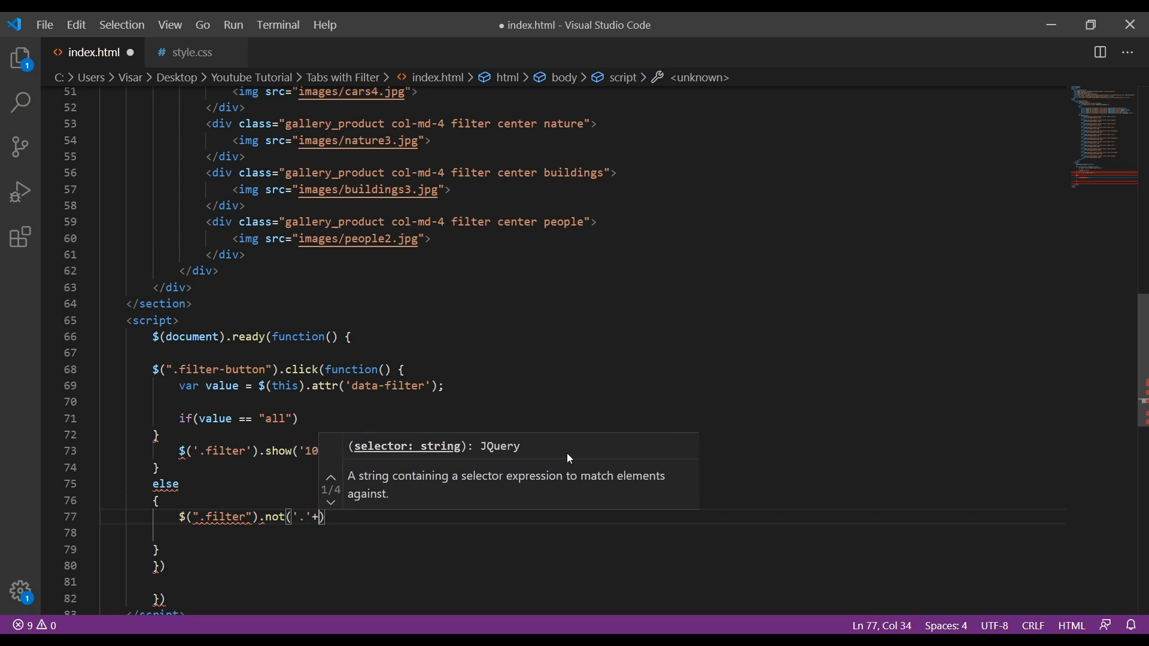
type("value")
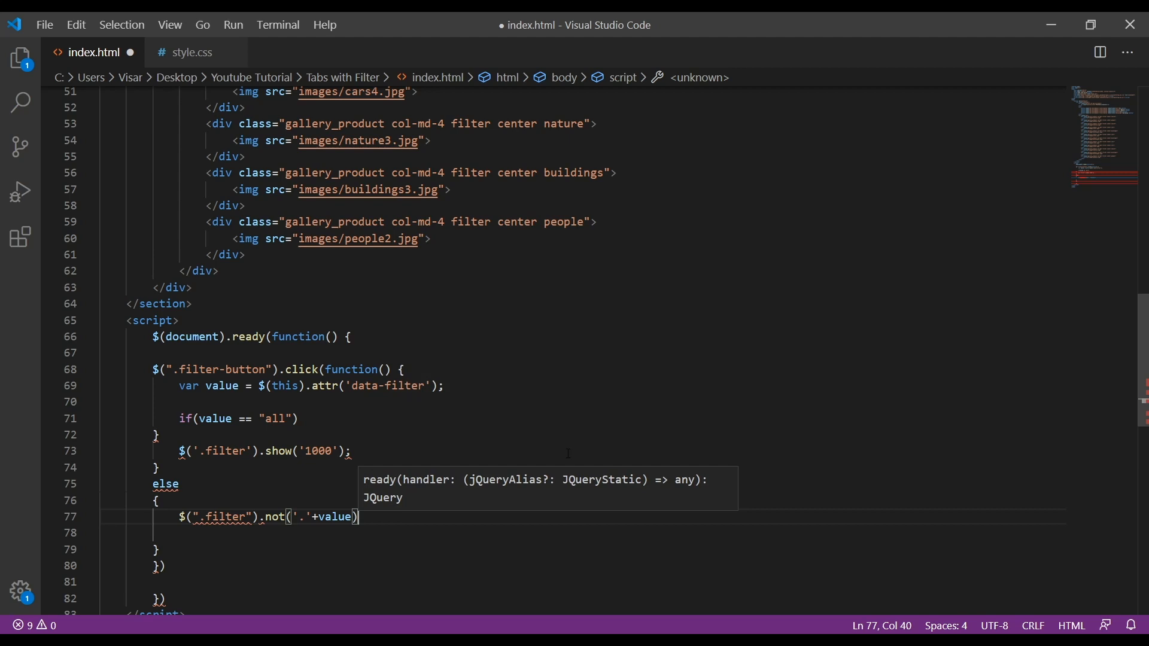
type(".hide")
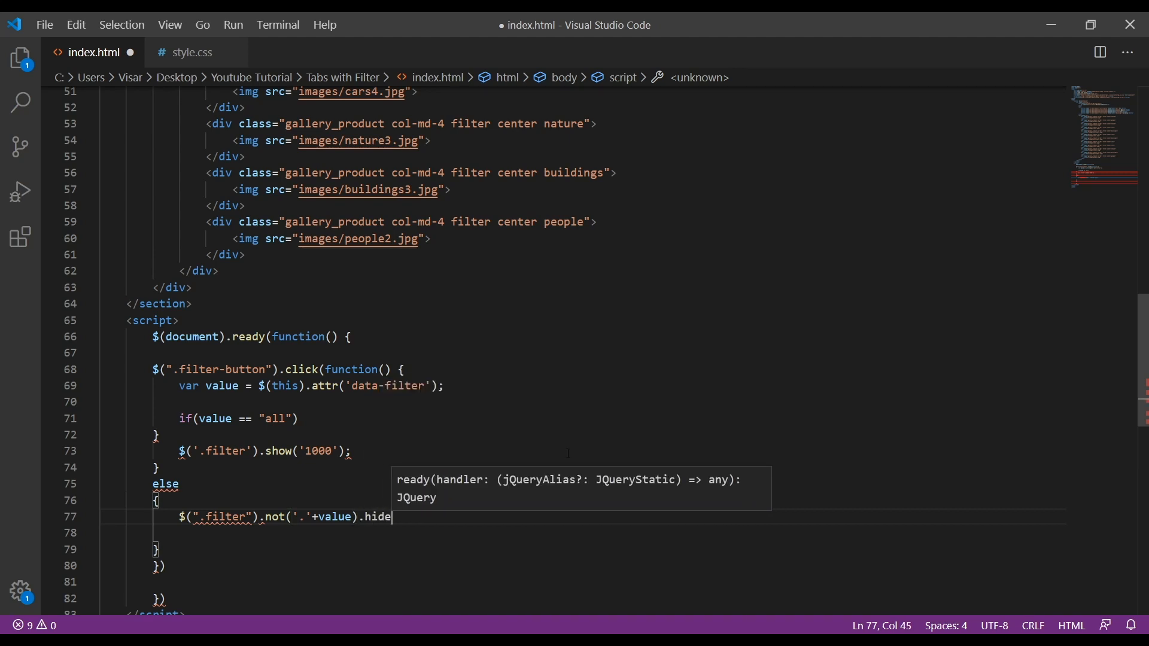
type("('')")
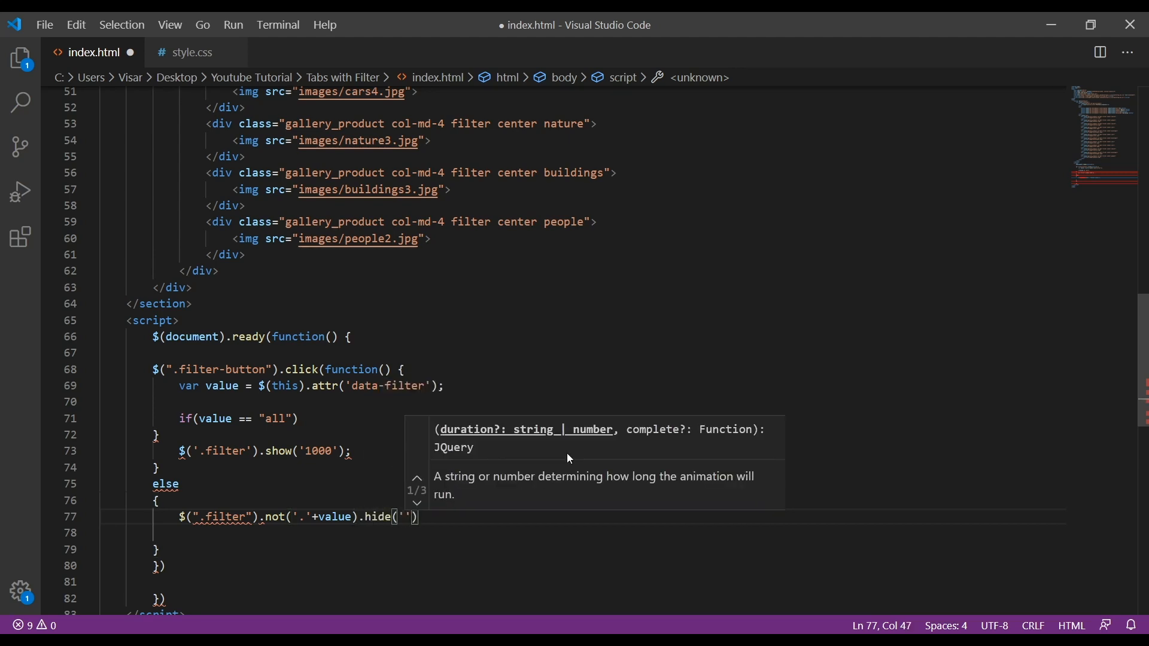
type("3000")
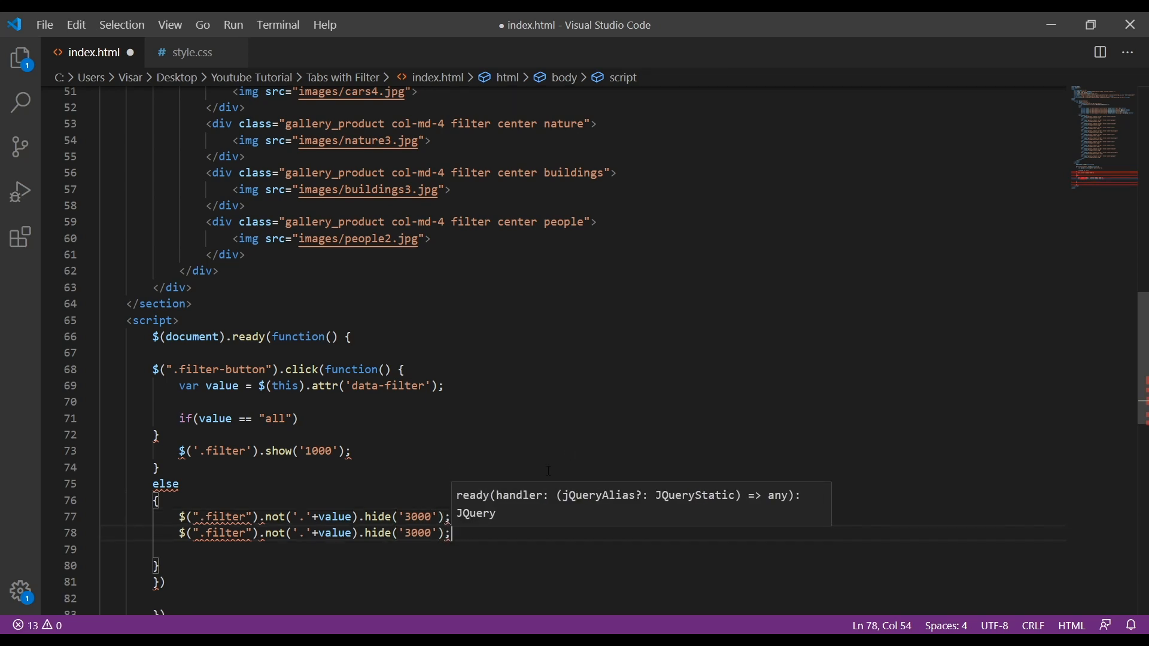
Change the duplicated hide line to show matching items and end the handler with a semicolon.
double_click(336, 532)
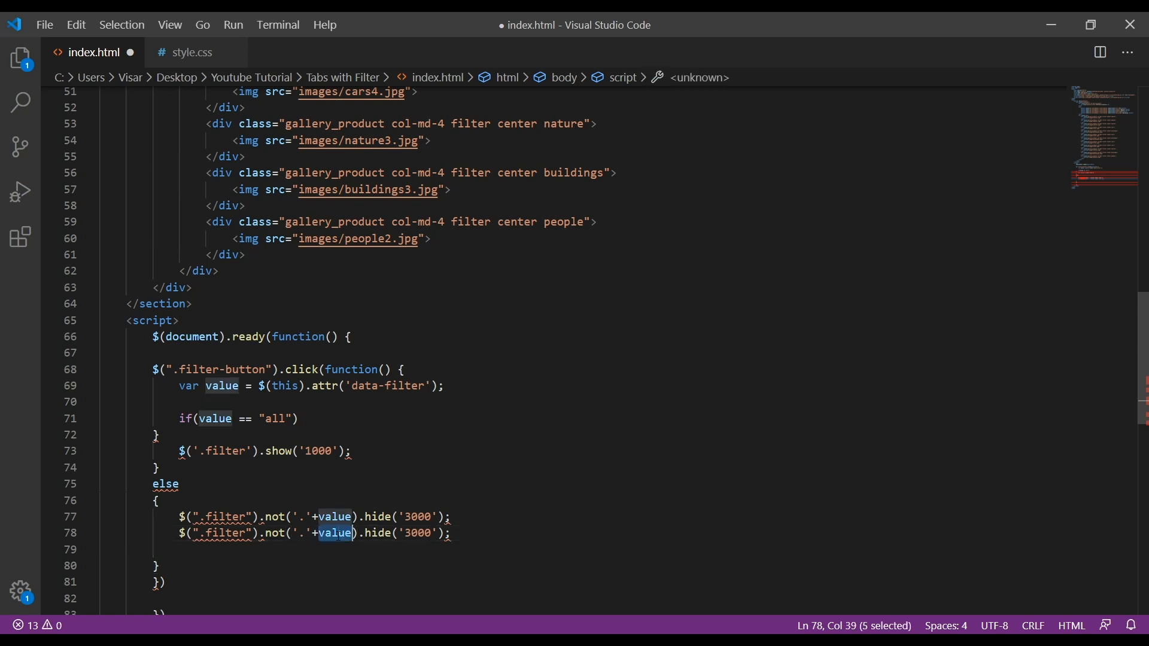
type("filter")
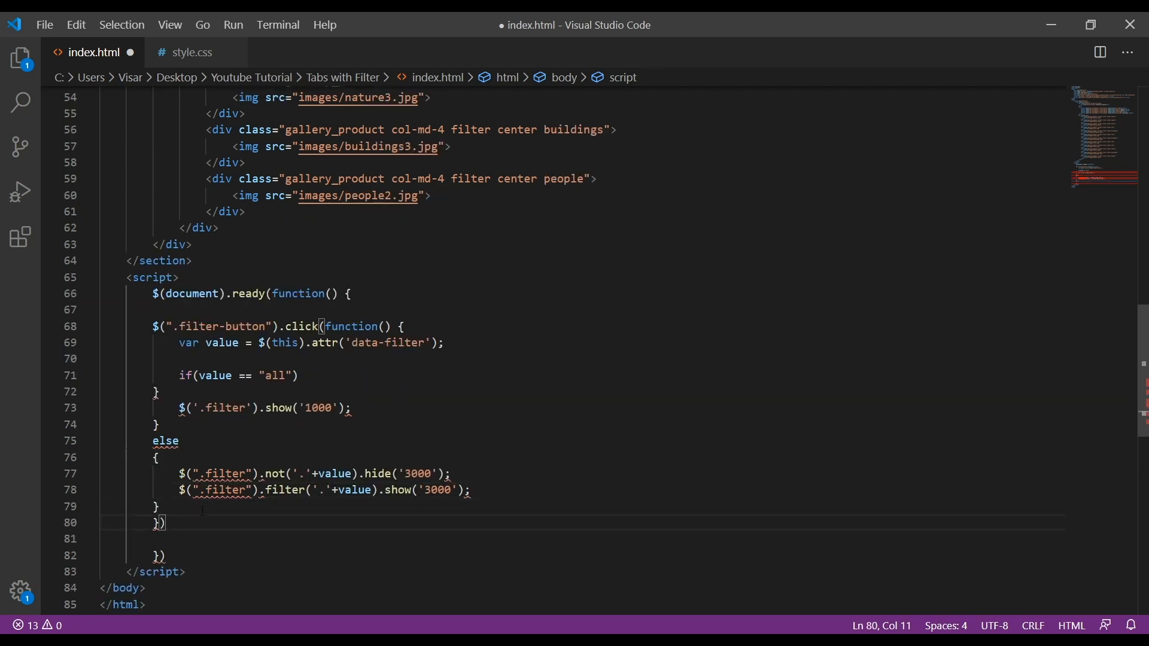
type(";")
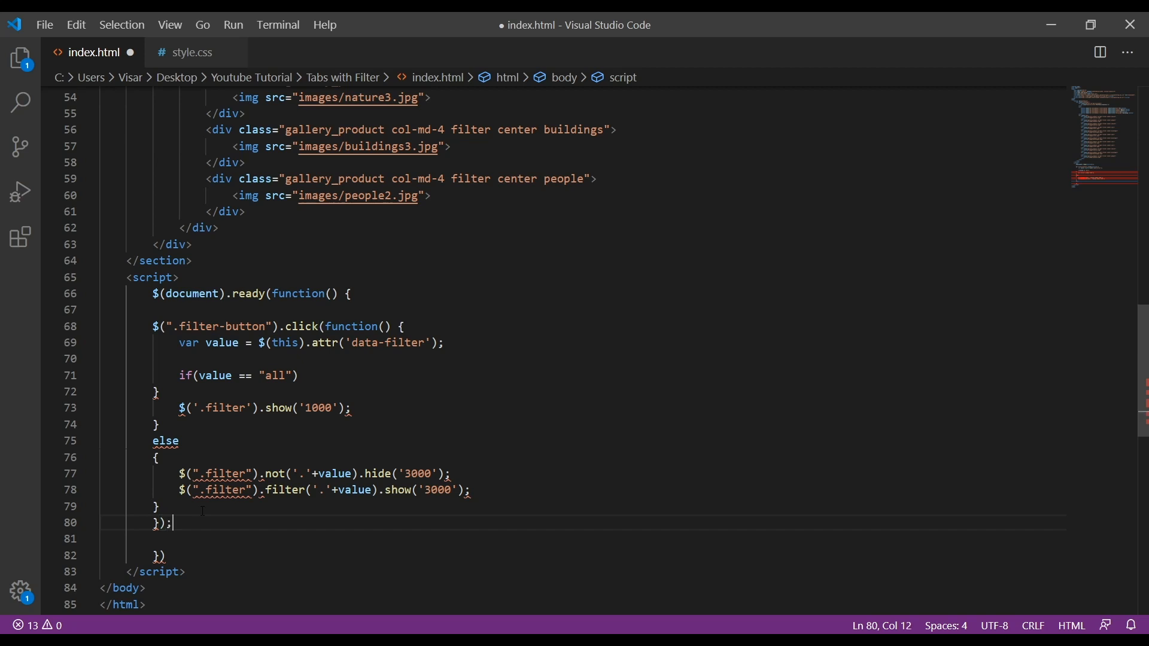
left_click(157, 506)
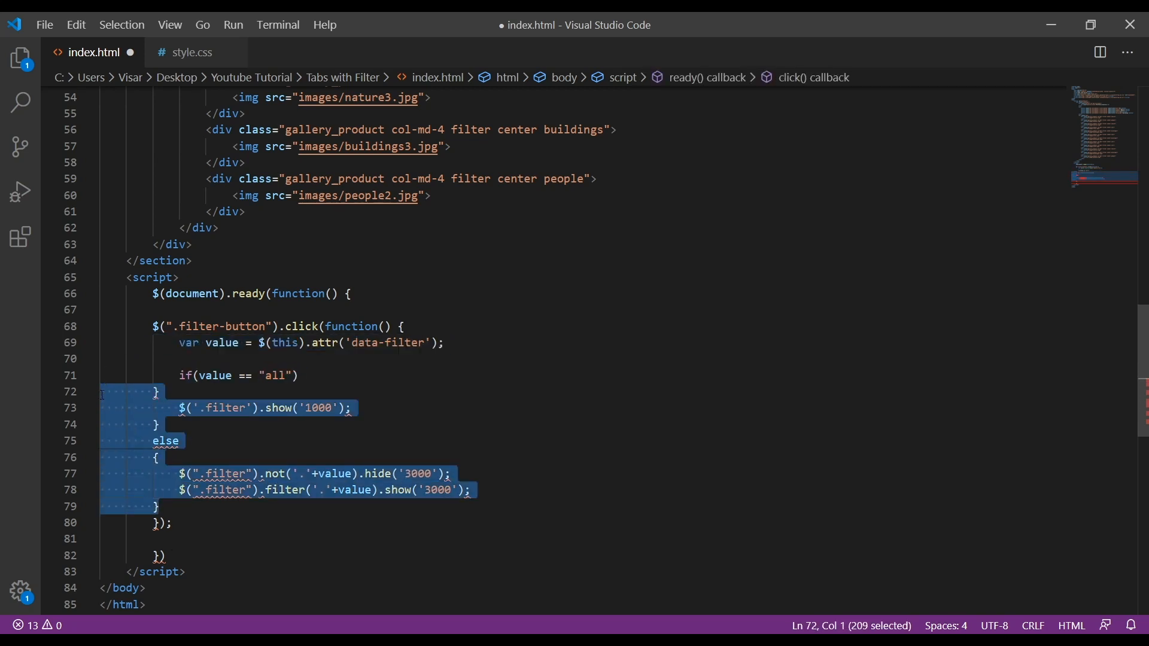
Add an if block that removes the "active" class from the .filter-button elements.
left_click(185, 507)
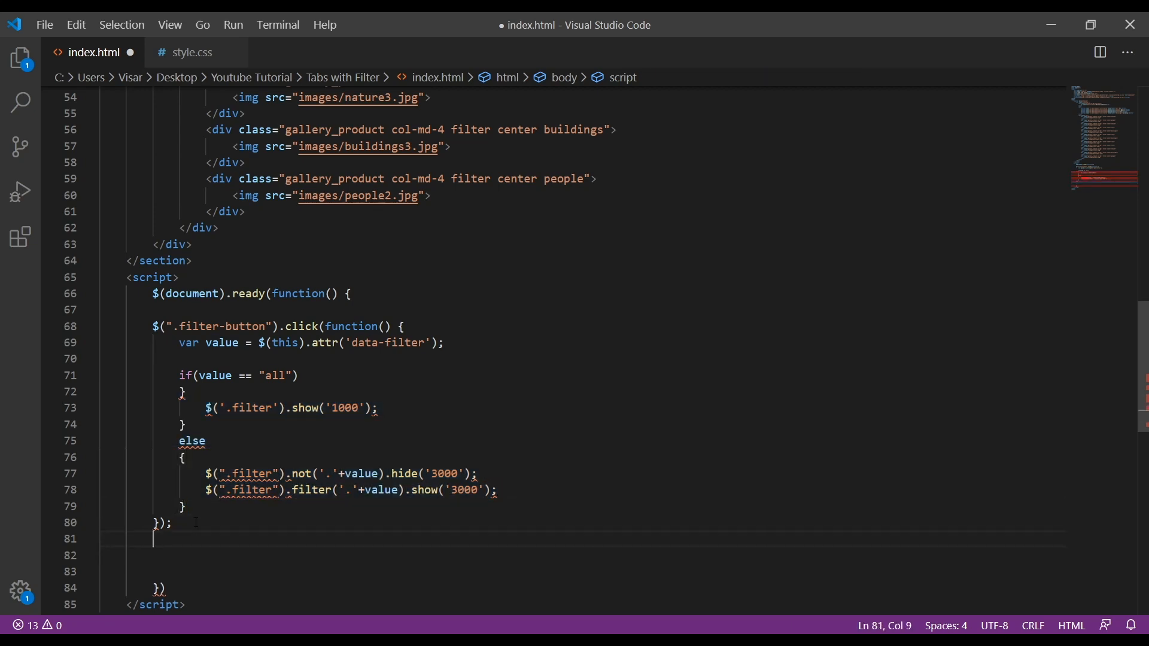
type("if ($(\"")
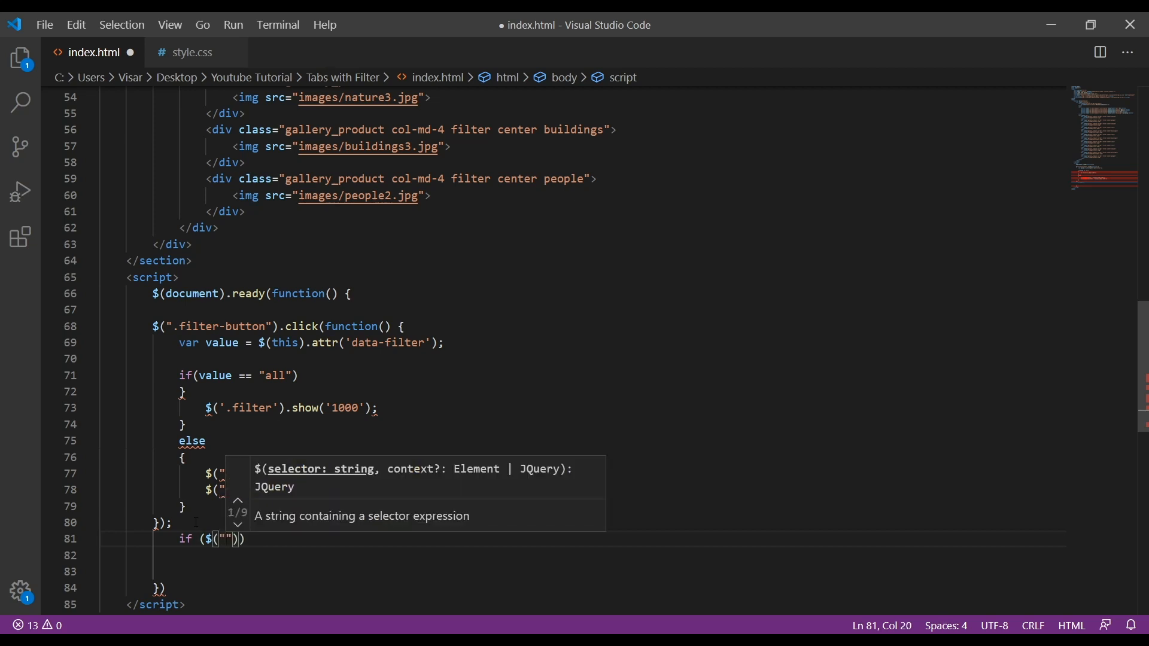
type(".filter-")
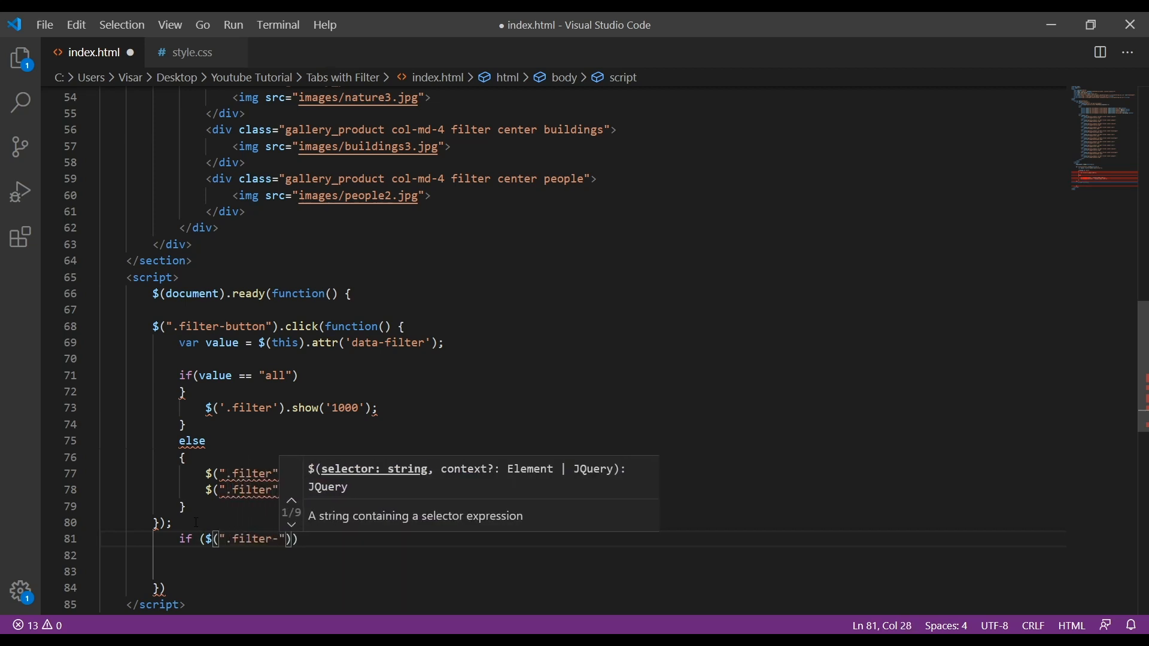
type("bu")
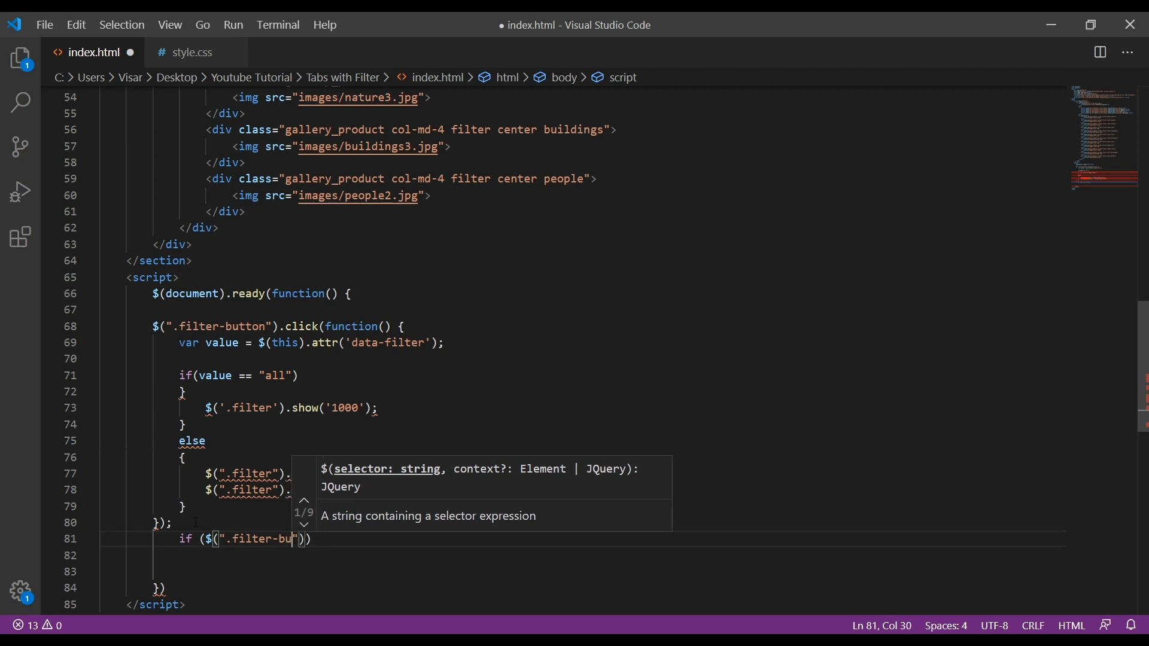
type("tton")
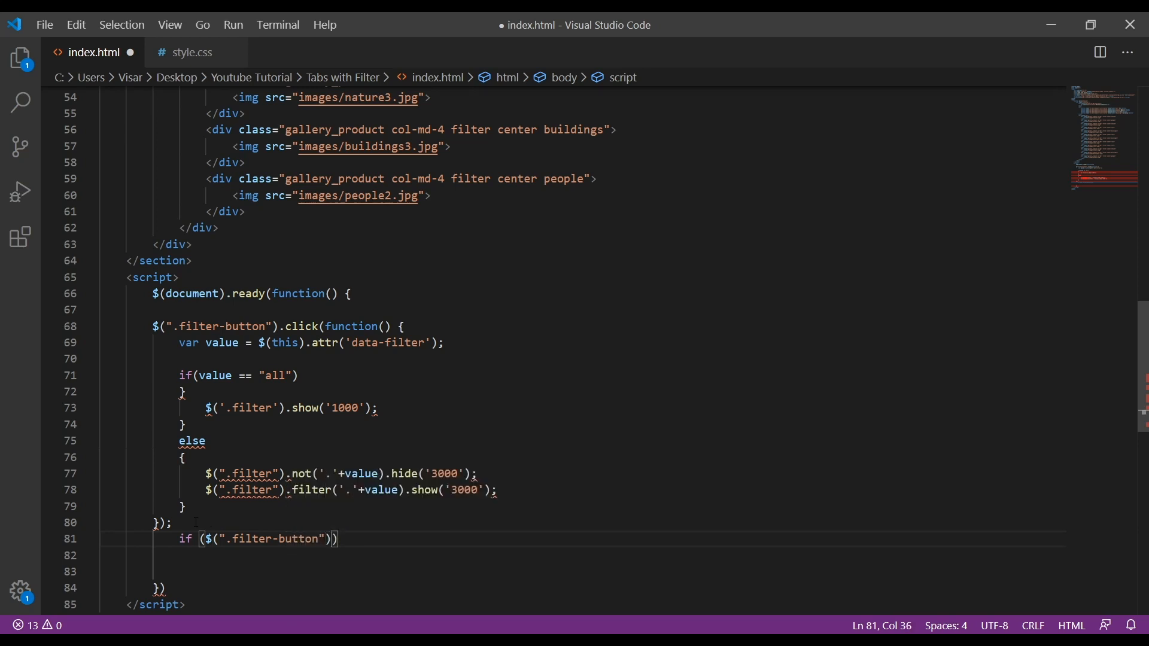
type(".removeClass(")
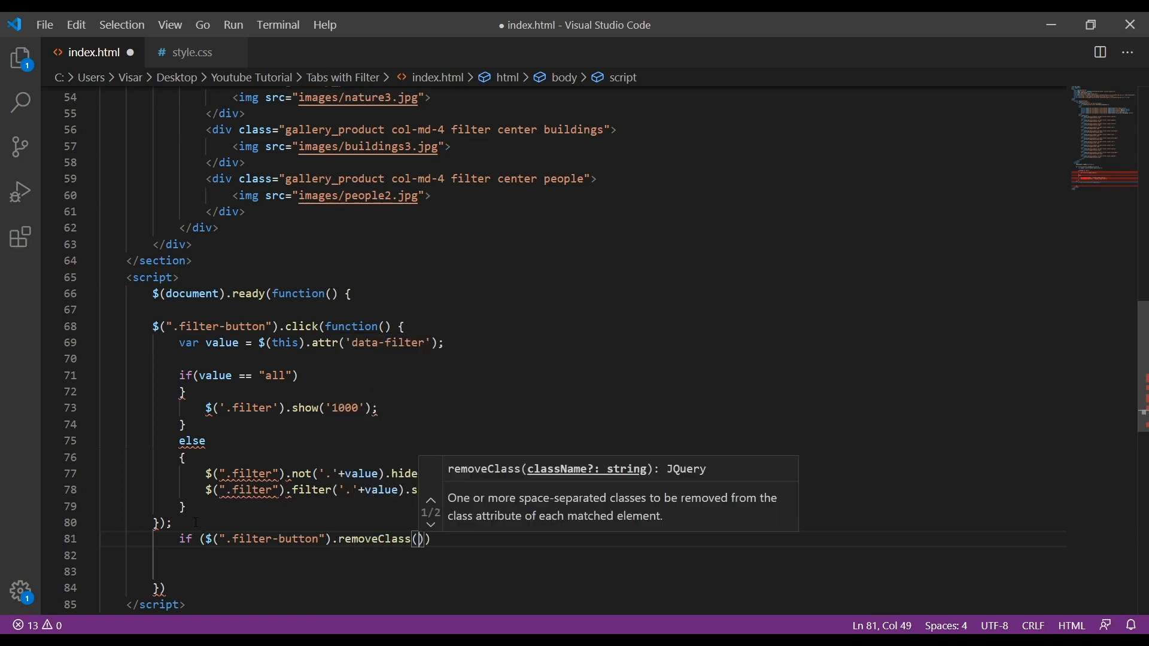
type("\"activ")
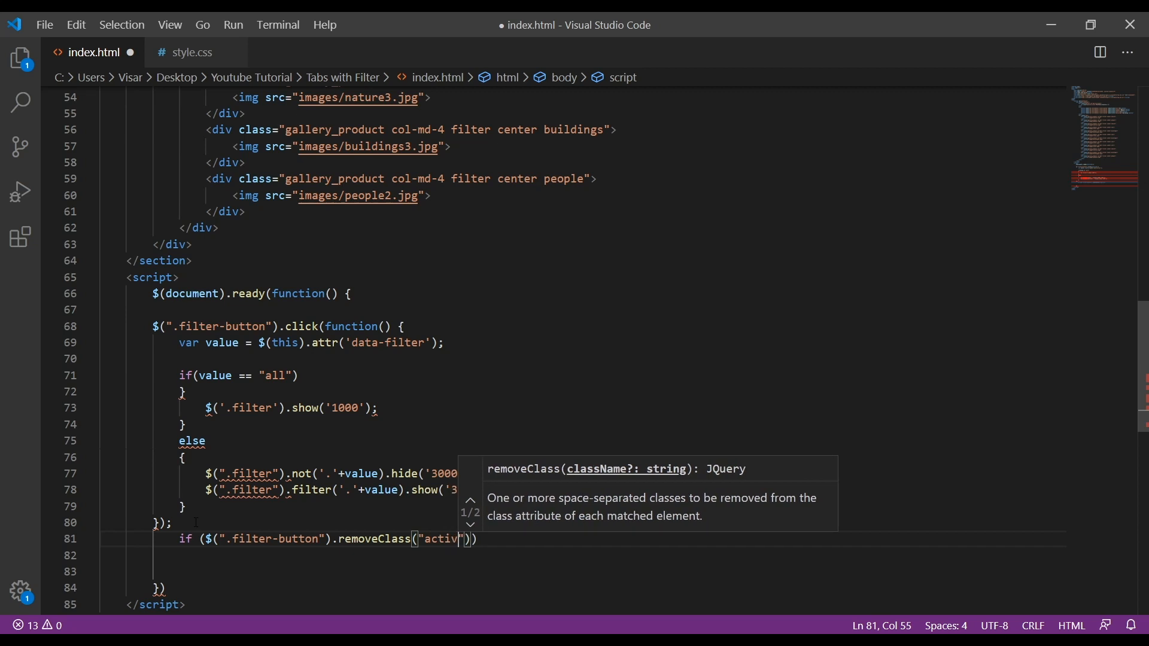
type("e")
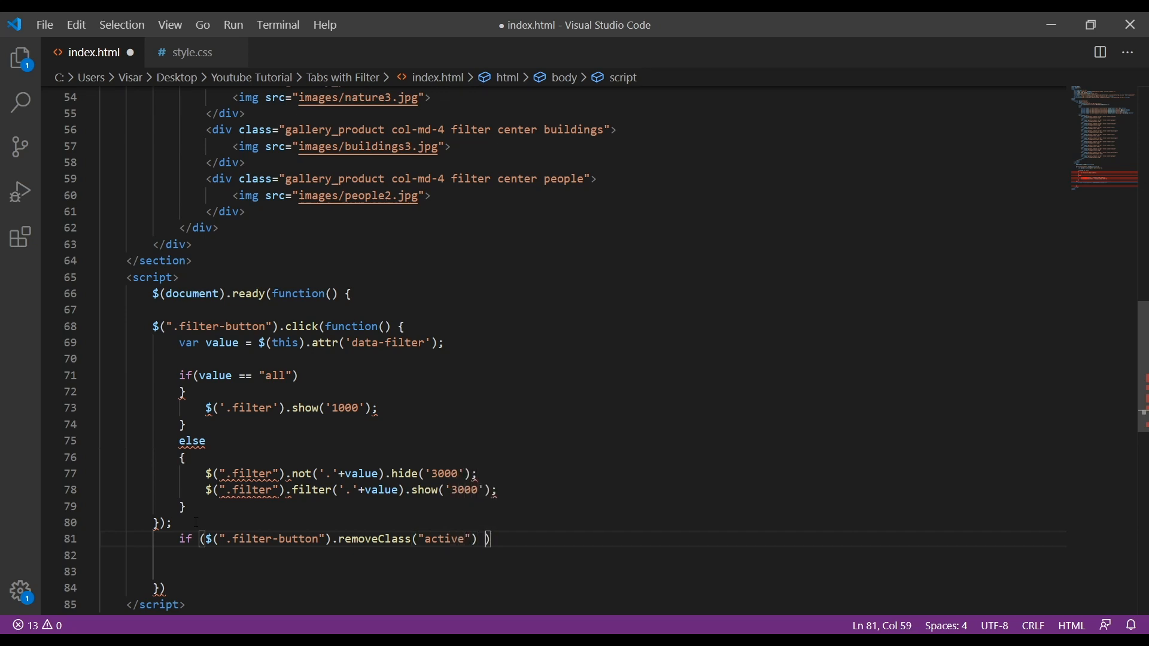
type(")")
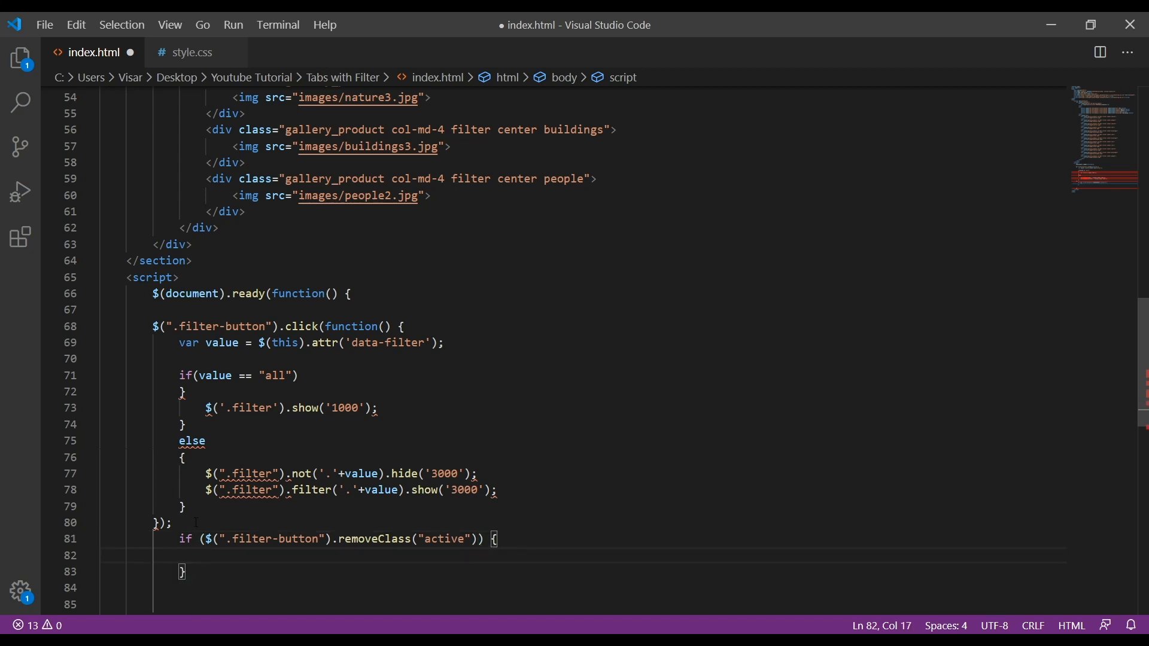
type("(this)")
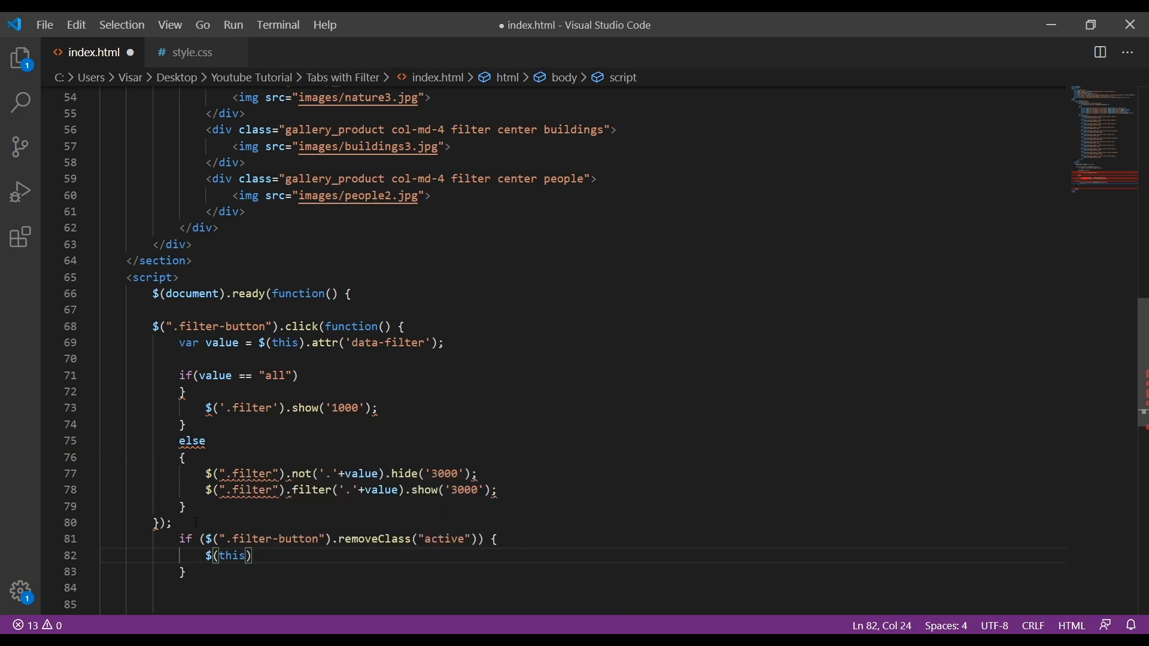
type("removeClass(\"\"")
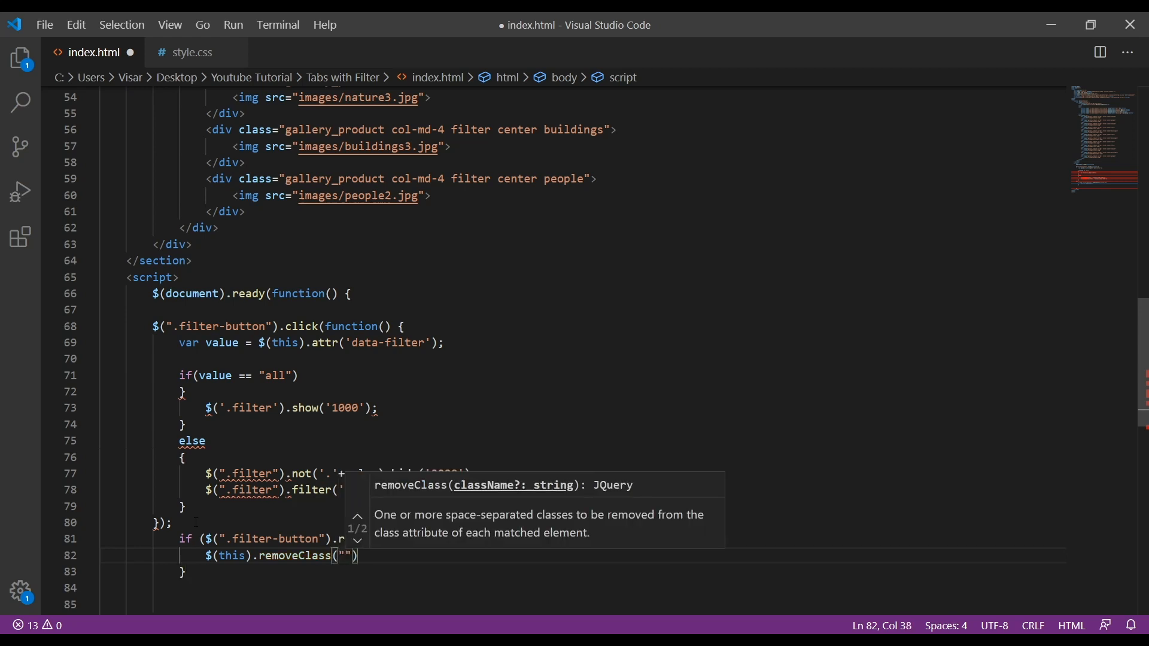
type("active")
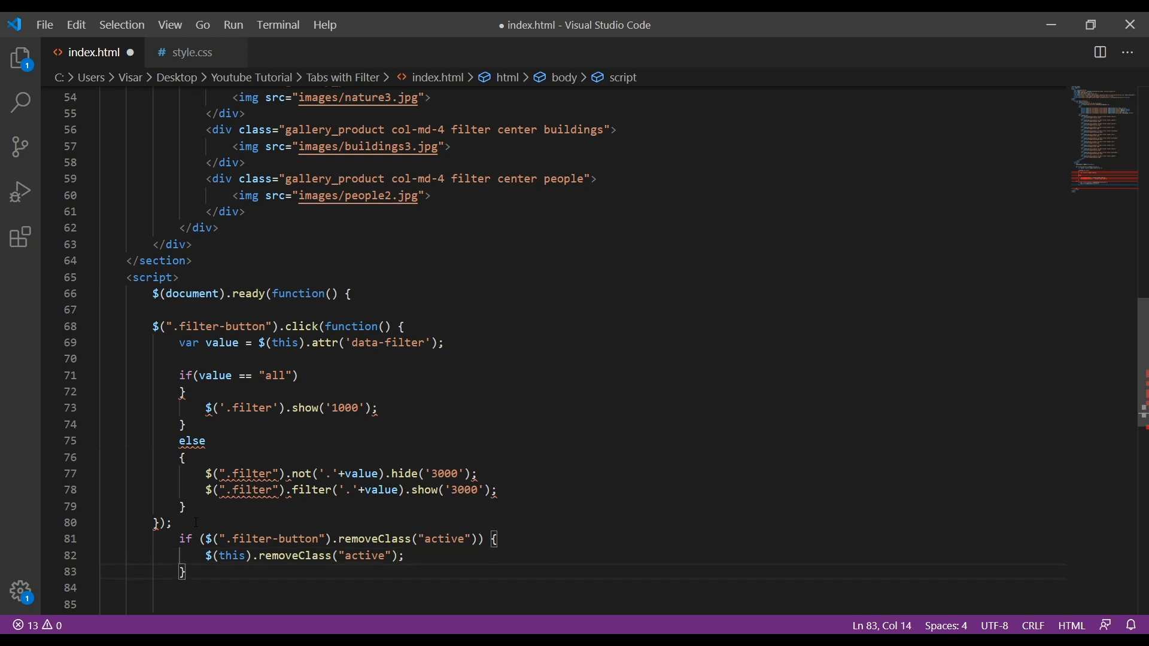
Give the clicked button the active class with $(this).addClass("active");.
type("$(tj")
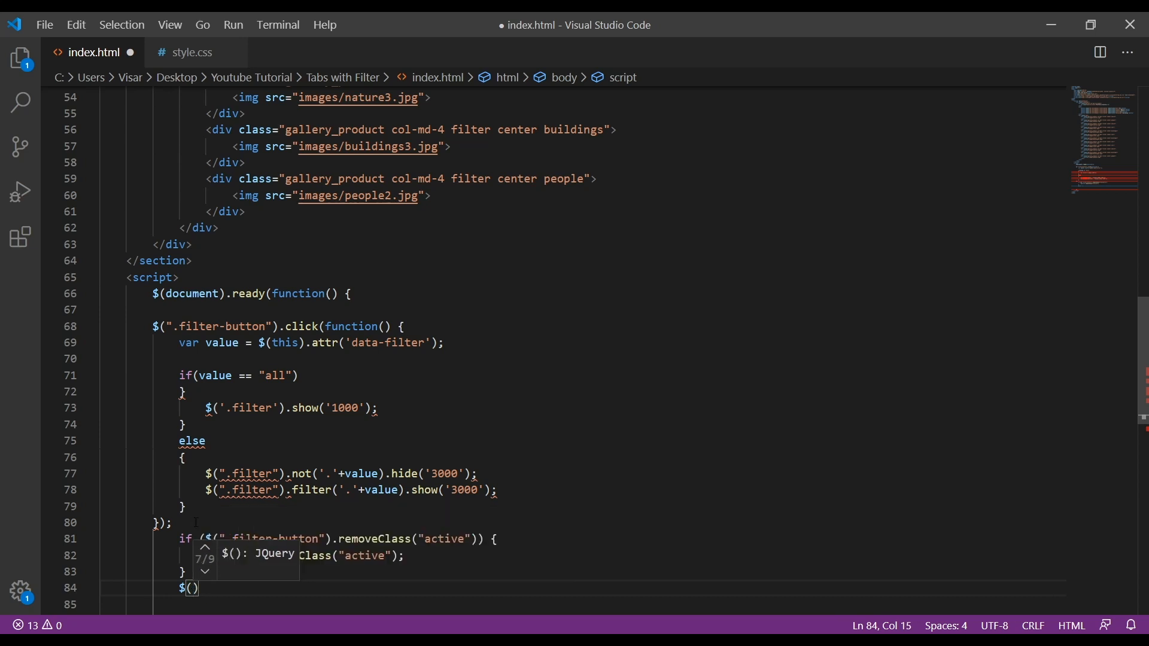
type("this")
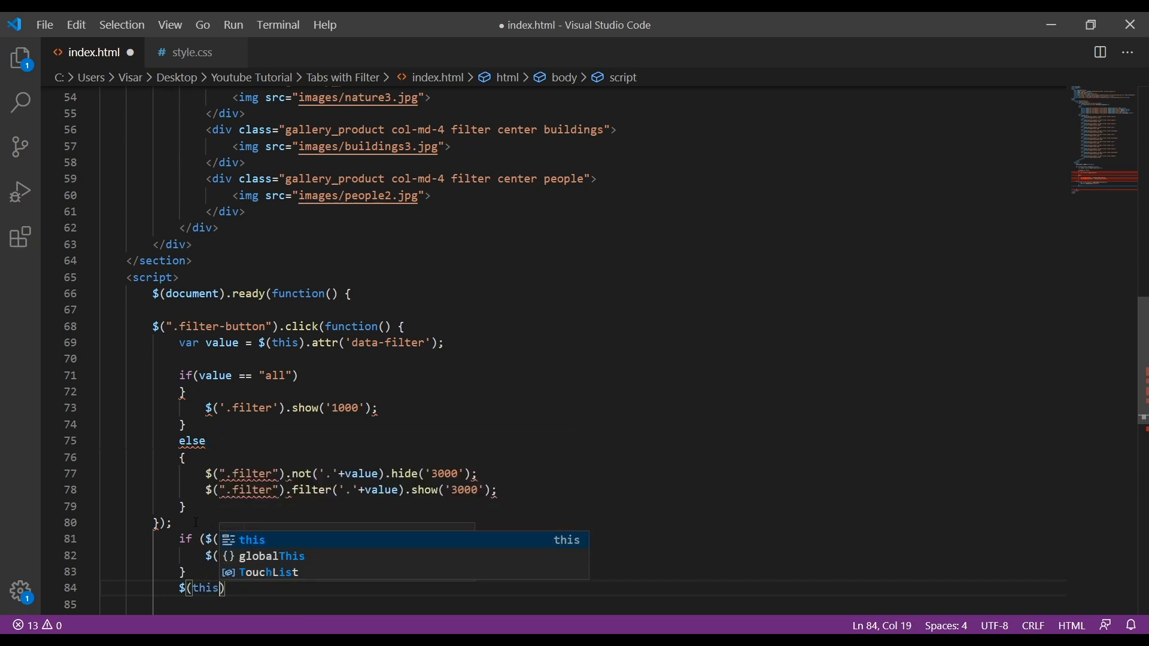
type(".addClass")
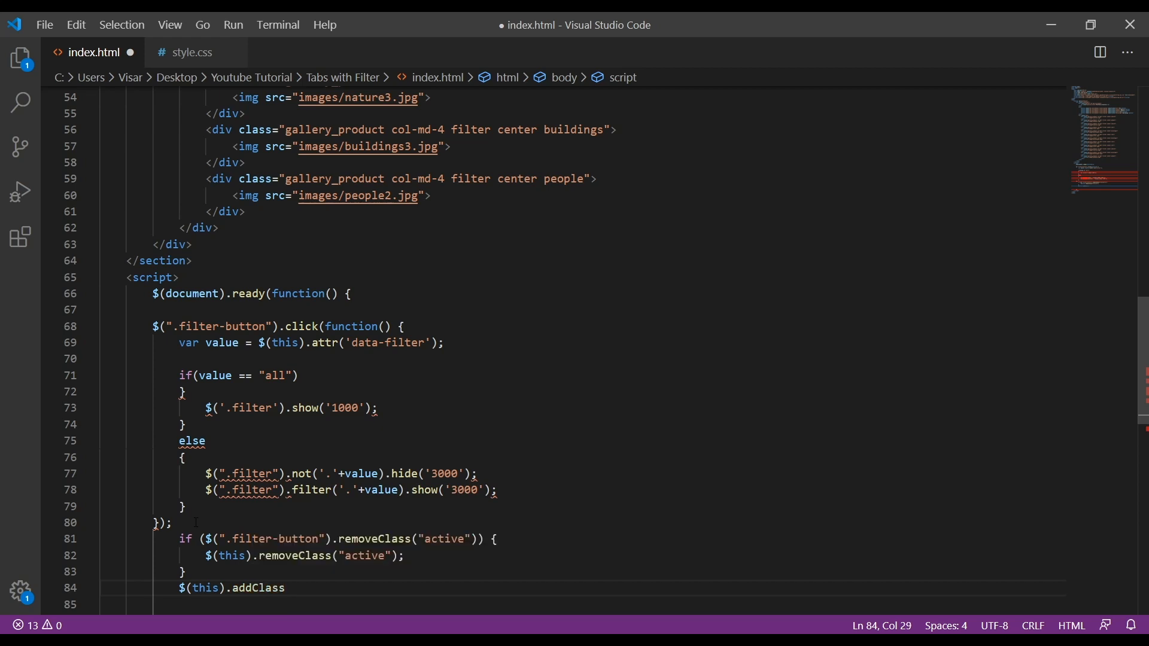
type("(\"active\"")
left_click(583, 604)
type("})")
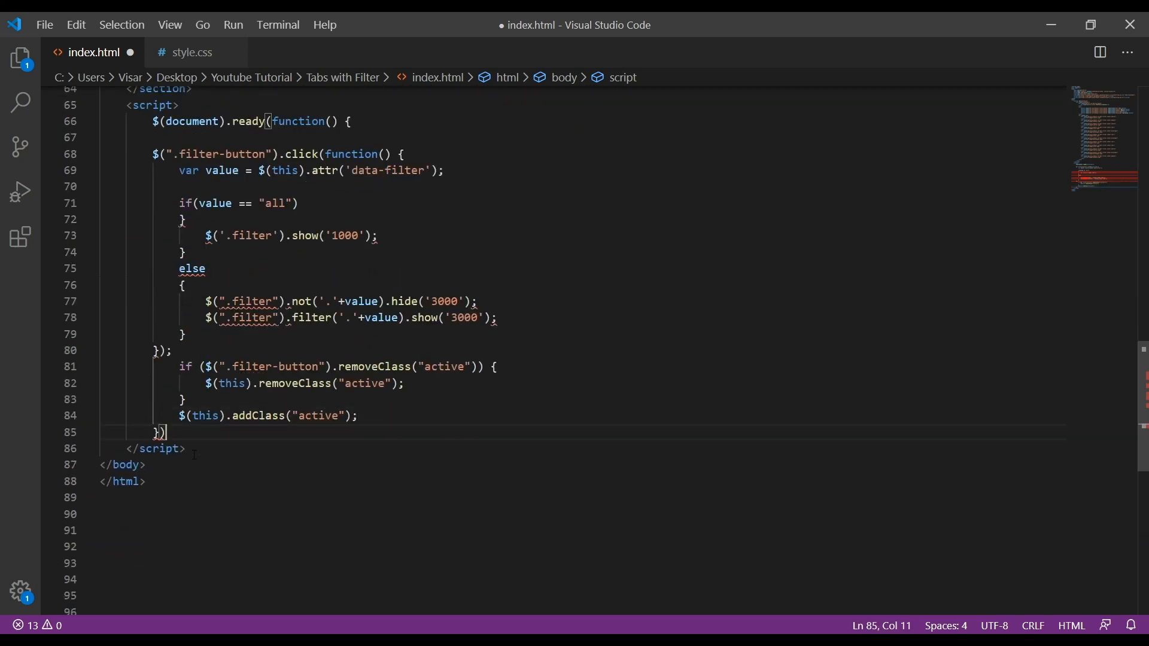
type(";")
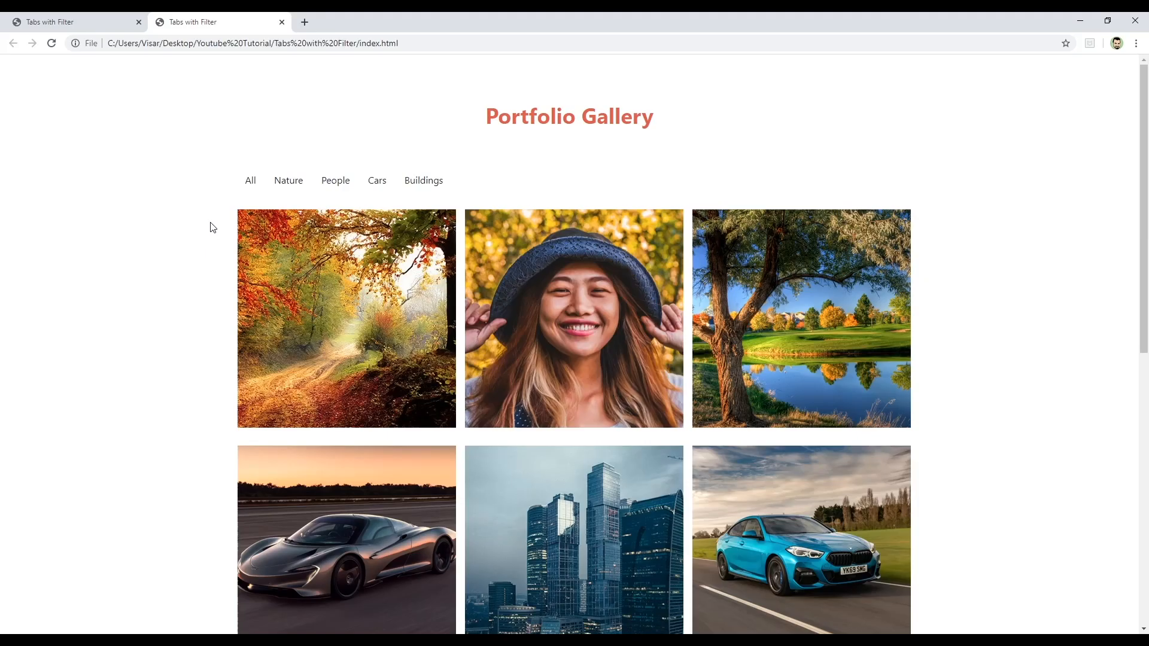
Test the gallery by filtering to Nature, Buildings, then Cars, and one more category.
left_click(287, 180)
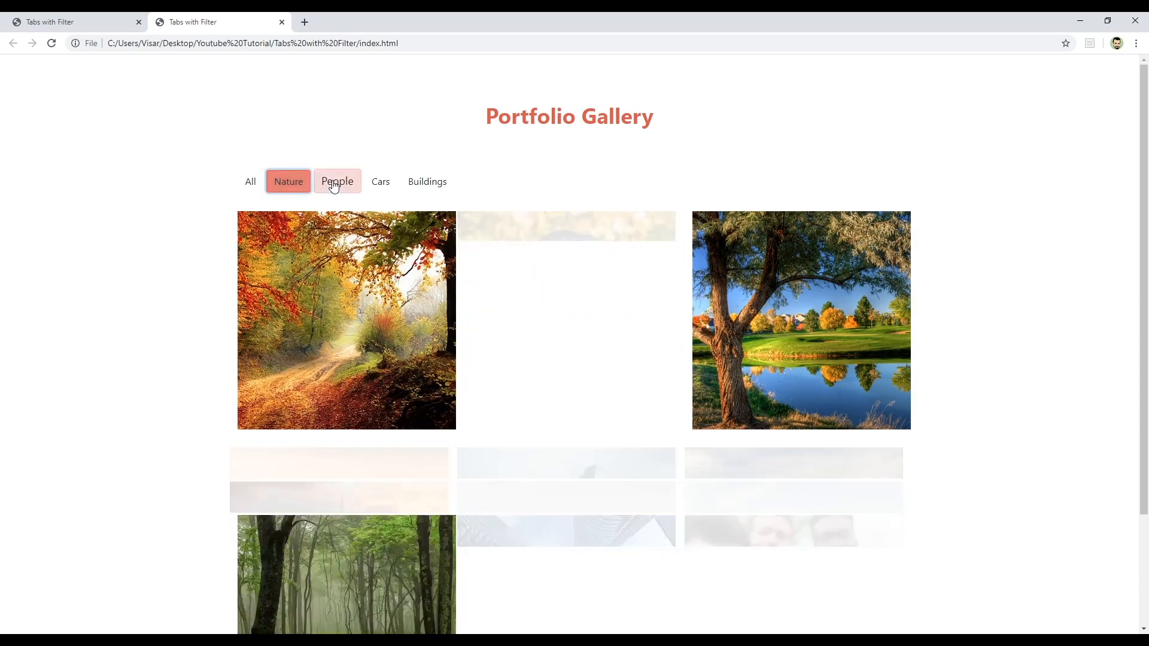
left_click(432, 181)
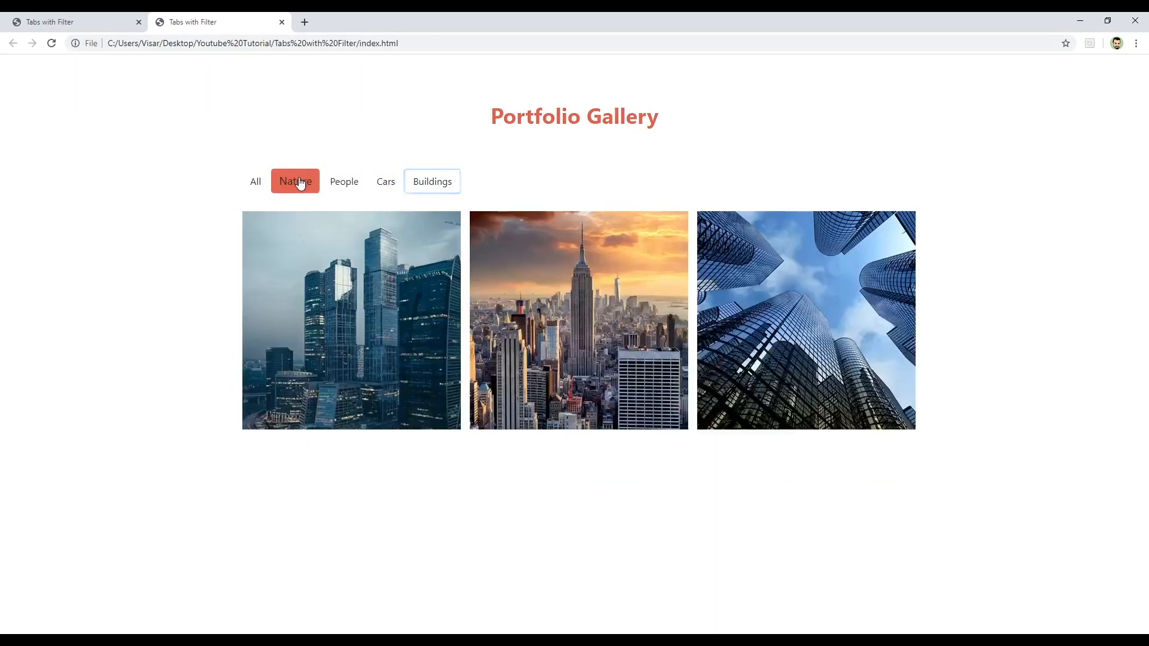
left_click(377, 181)
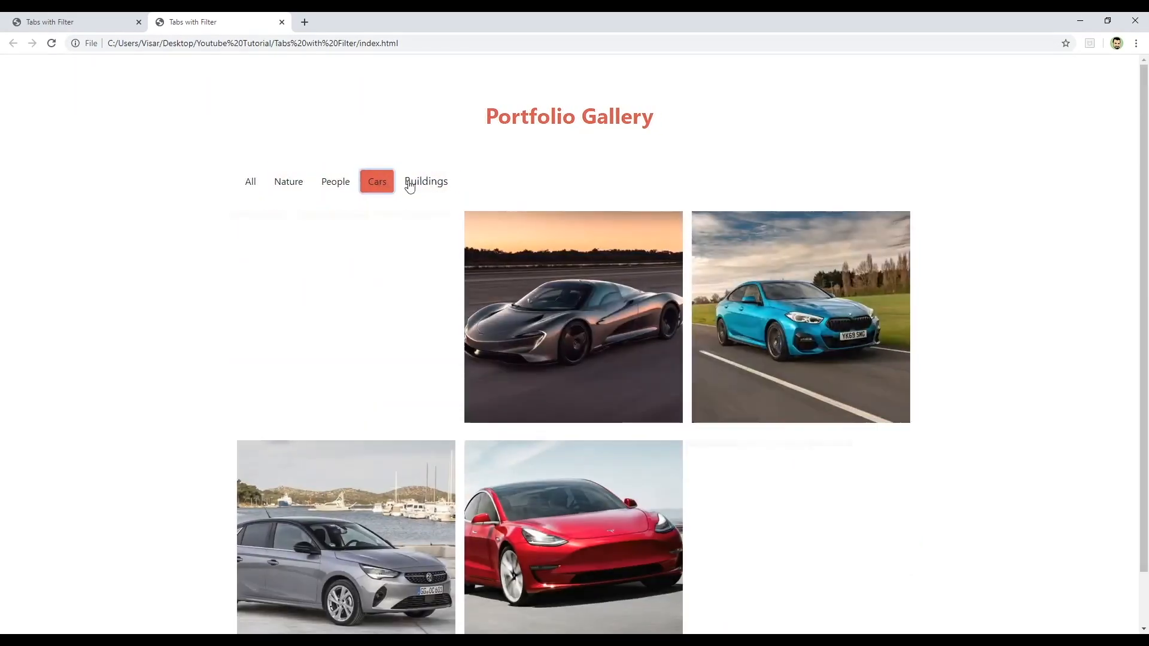
left_click(250, 181)
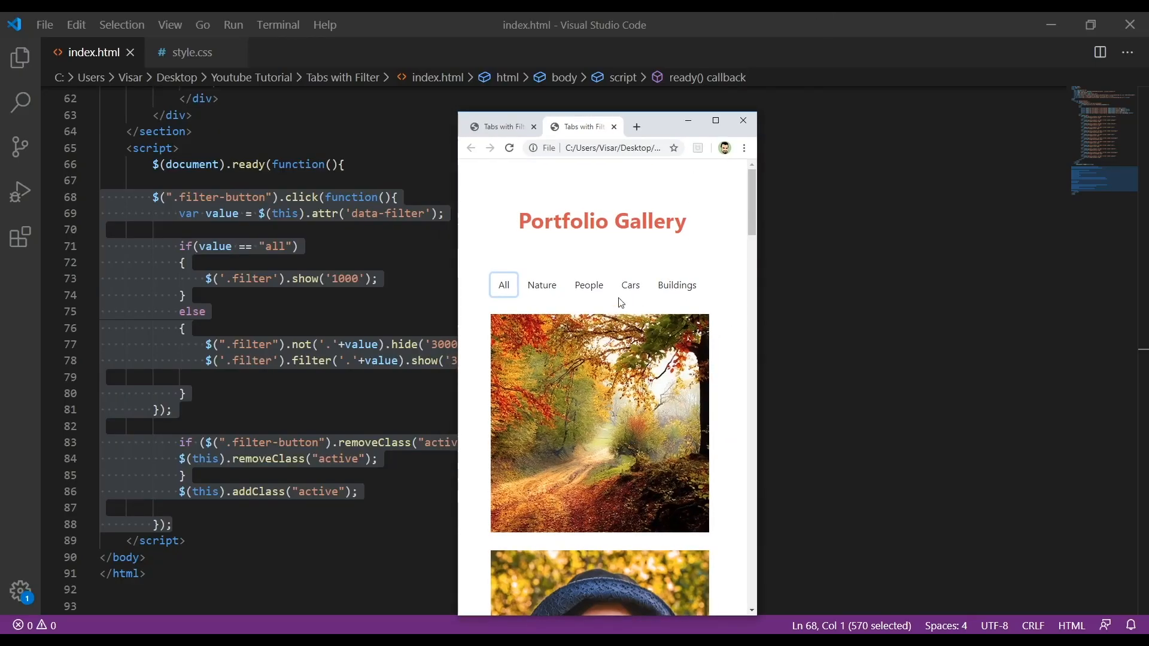
Filter the gallery to People, then Buildings, then Nature to verify the results.
left_click(588, 284)
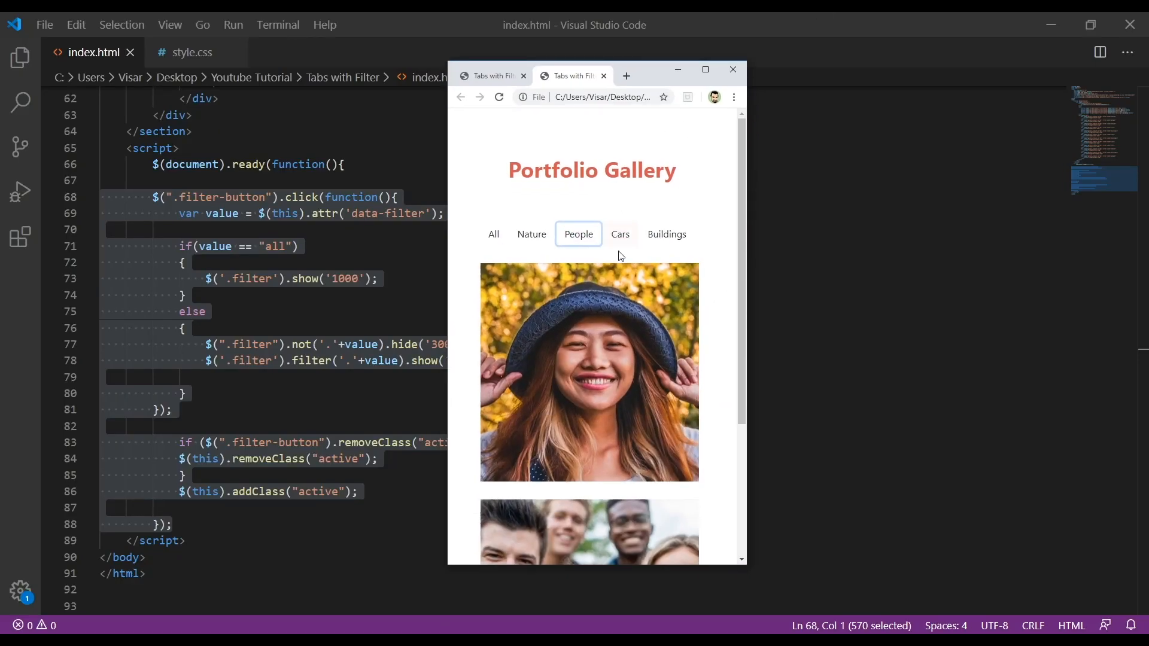
left_click(533, 234)
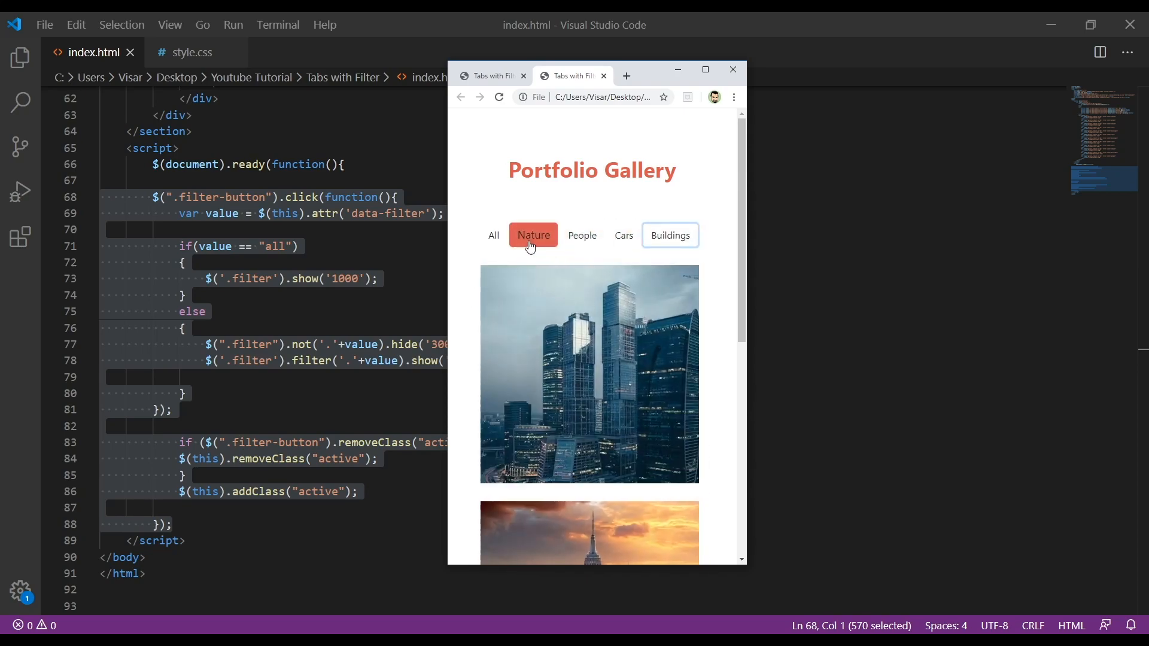
left_click(704, 69)
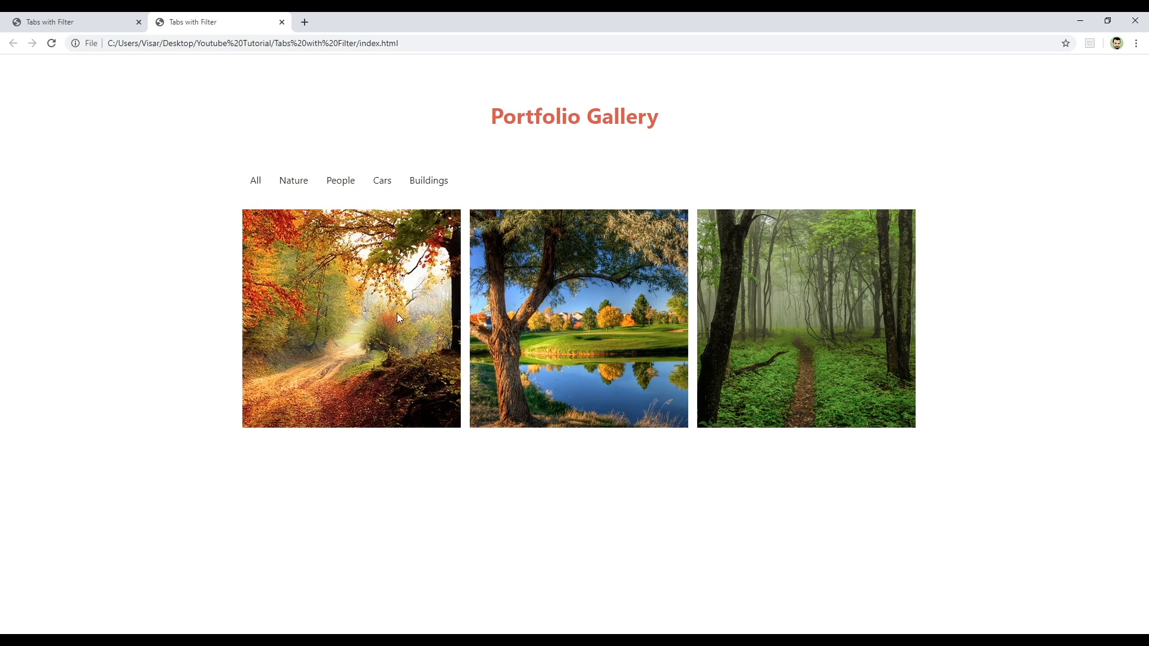
mouse_move(165, 241)
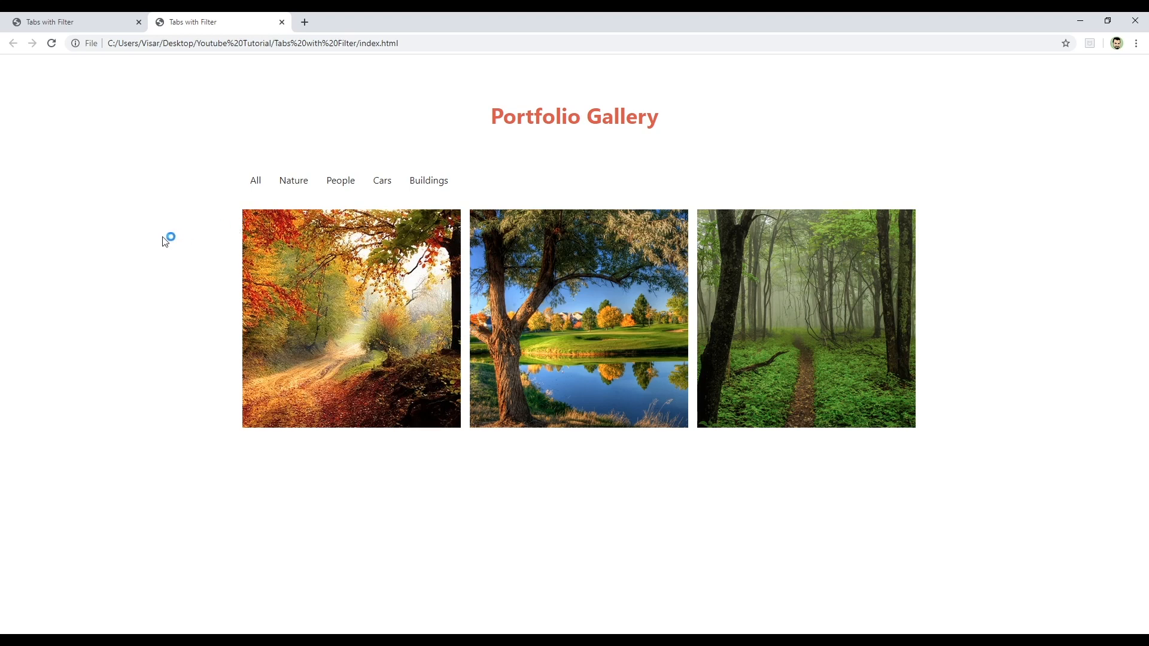